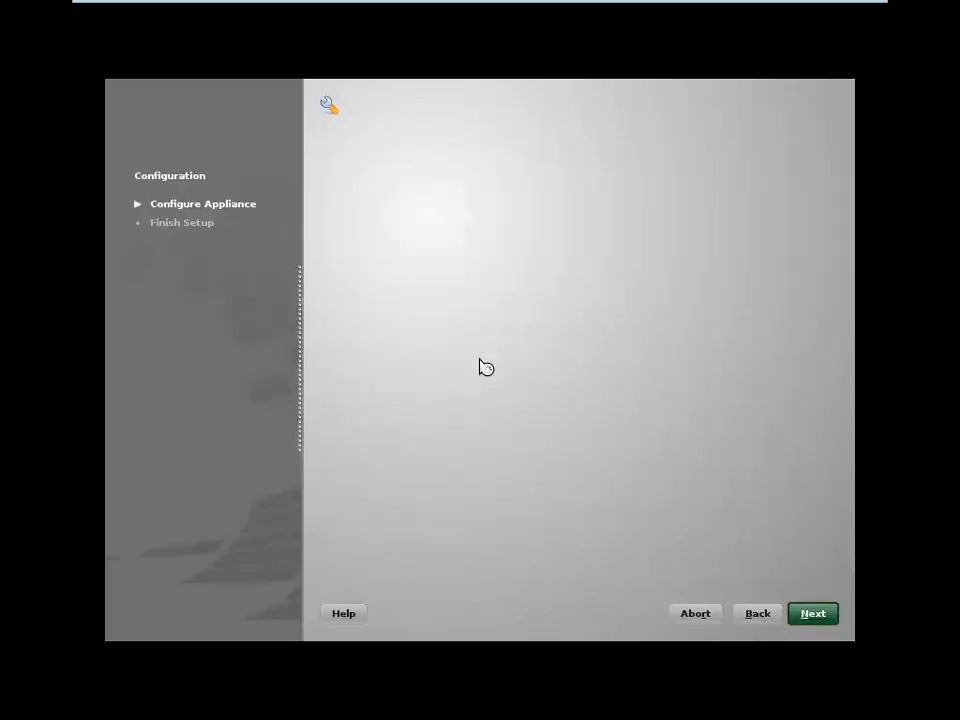
Step: Choose the english-uk keyboard layout and accept the Novell Vibe Appliance license agreement
click(812, 613)
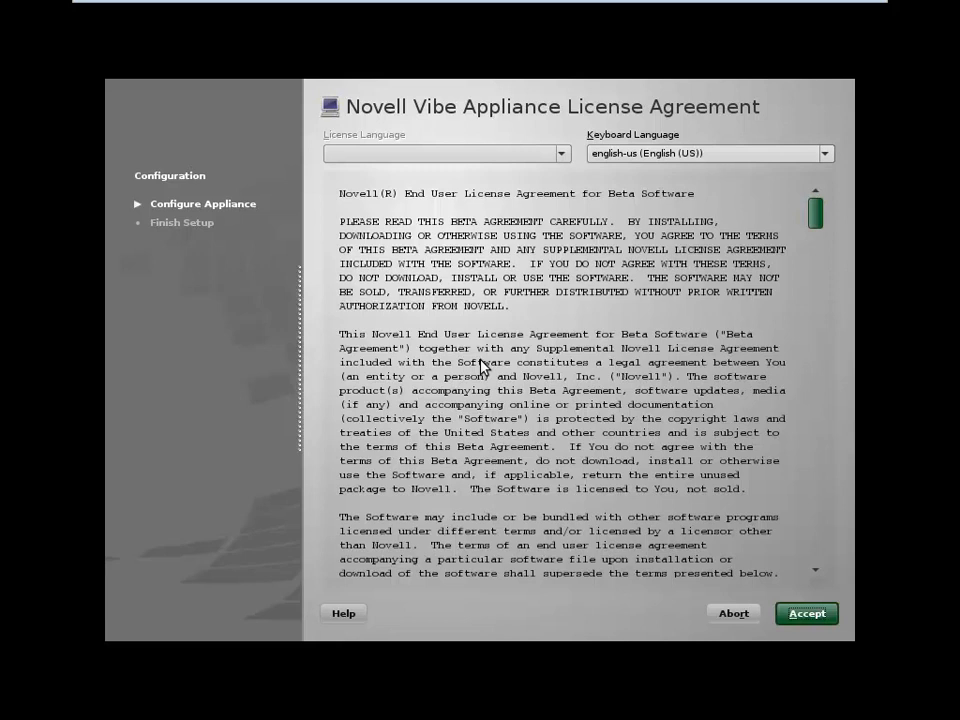
mouse_move(482, 378)
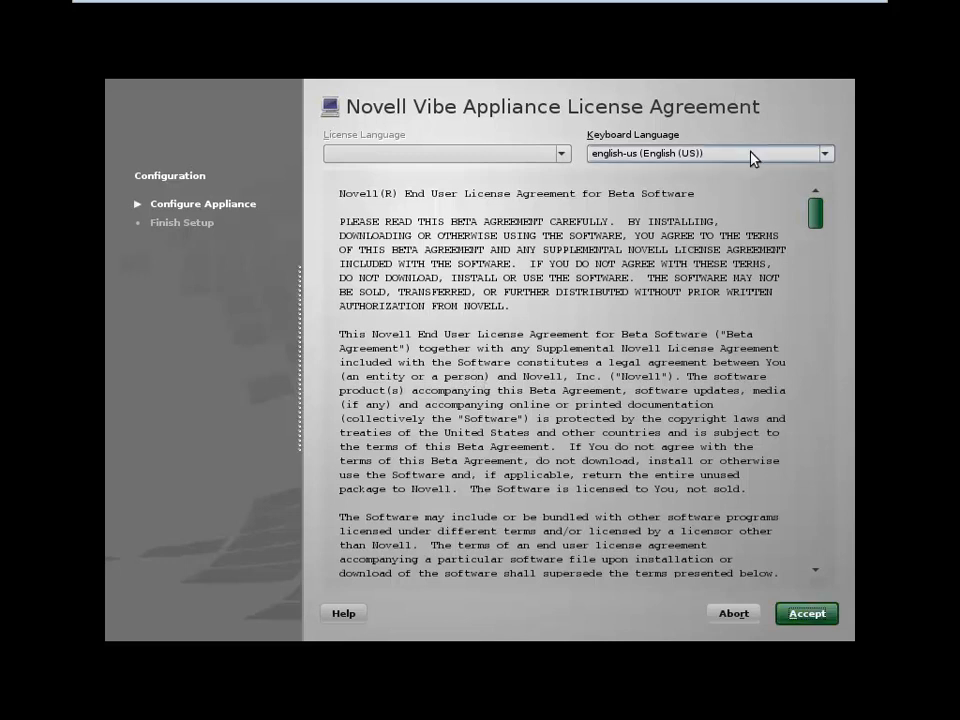
click(824, 153)
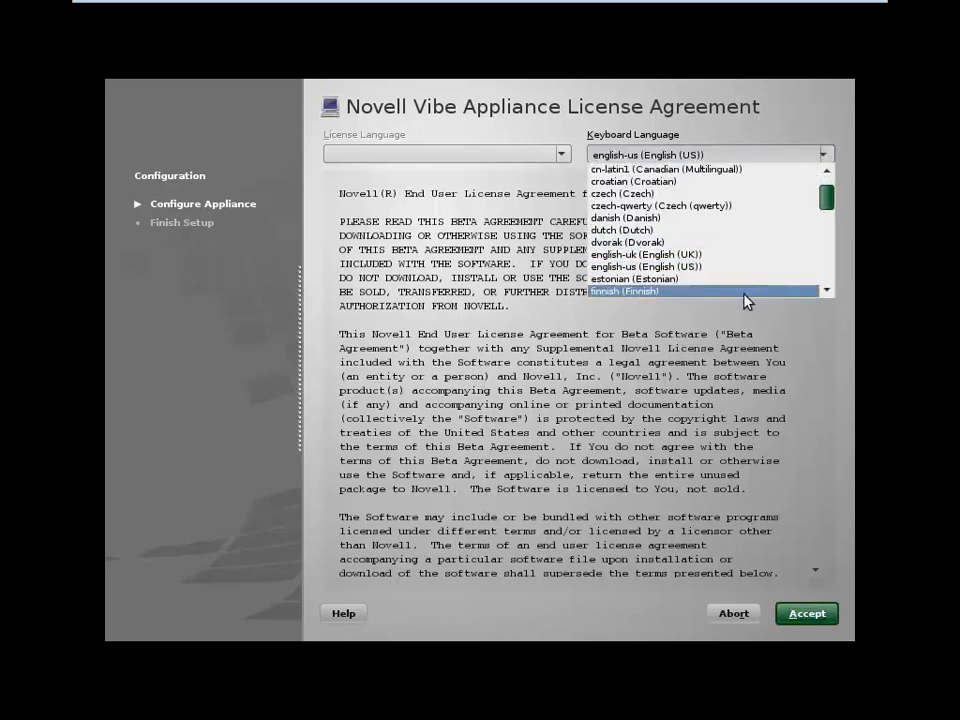
click(647, 254)
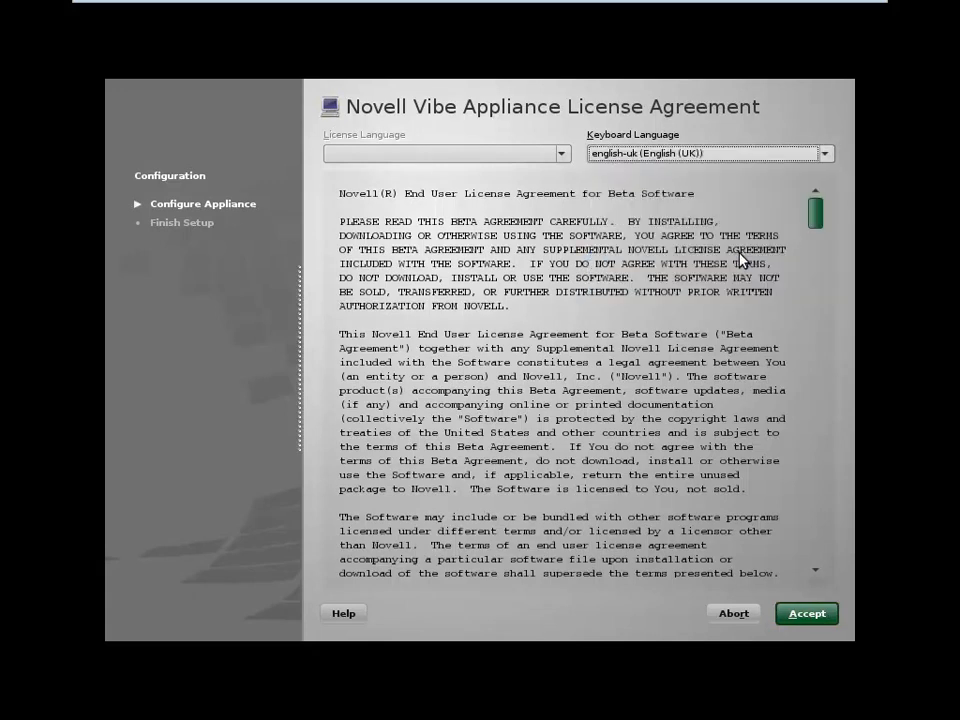
mouse_move(806, 613)
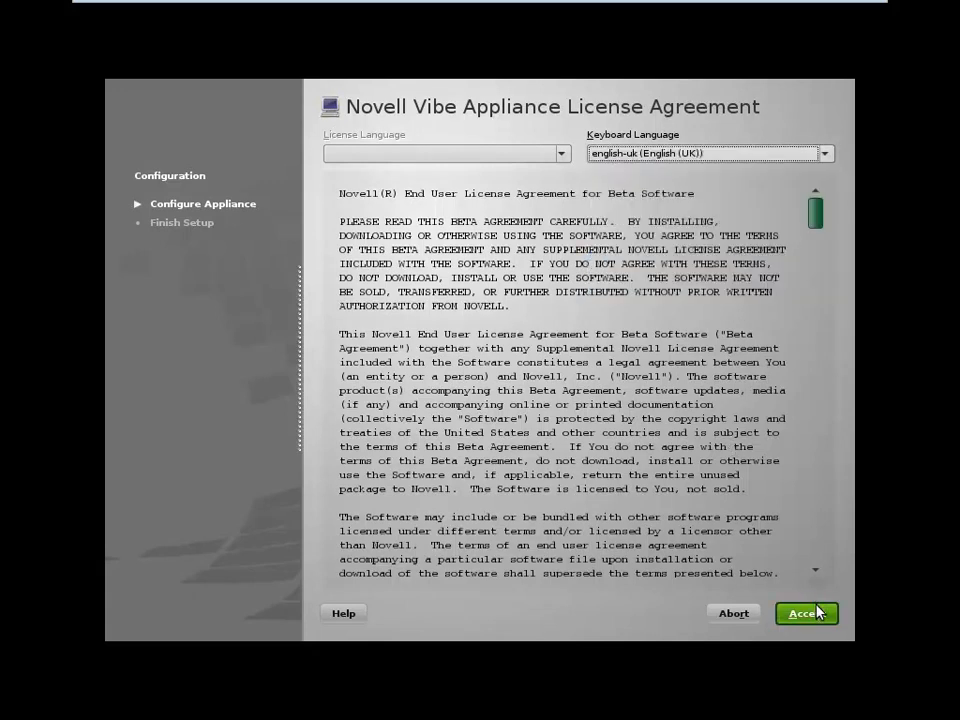
click(806, 613)
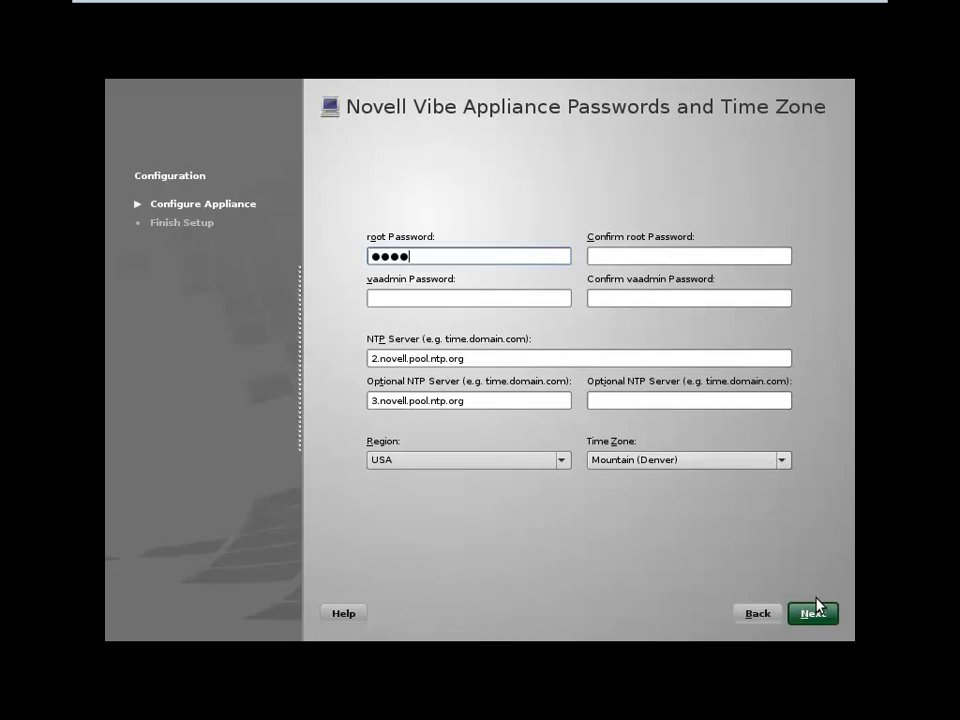
Step: Enter and confirm the root and vaadmin passwords, and set the time zone to Europe/United Kingdom
text(••)
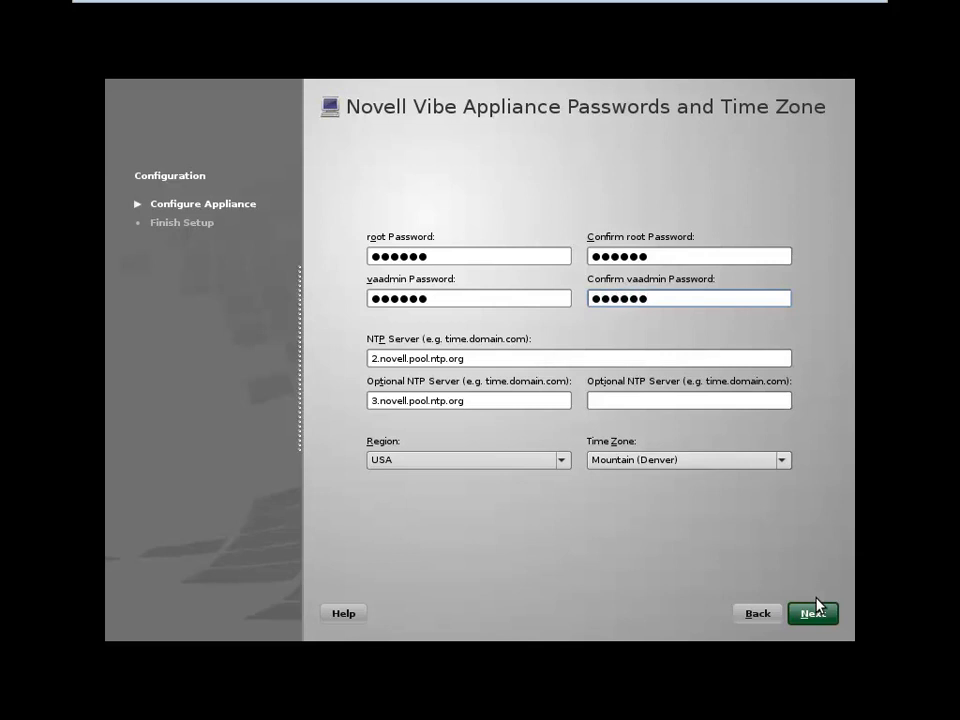
mouse_move(343, 520)
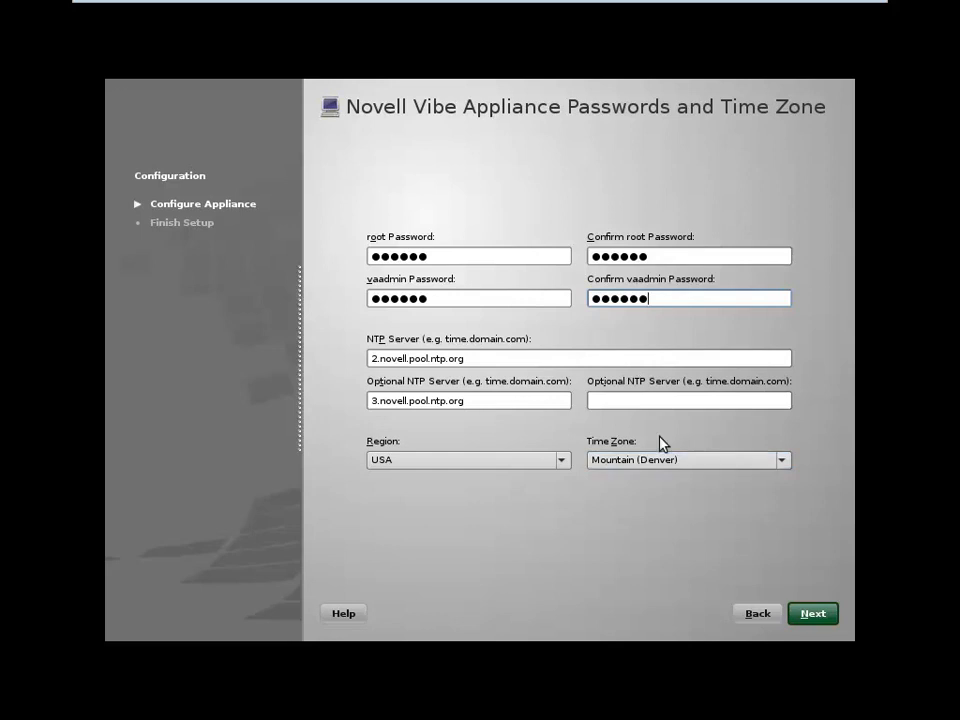
mouse_move(500, 448)
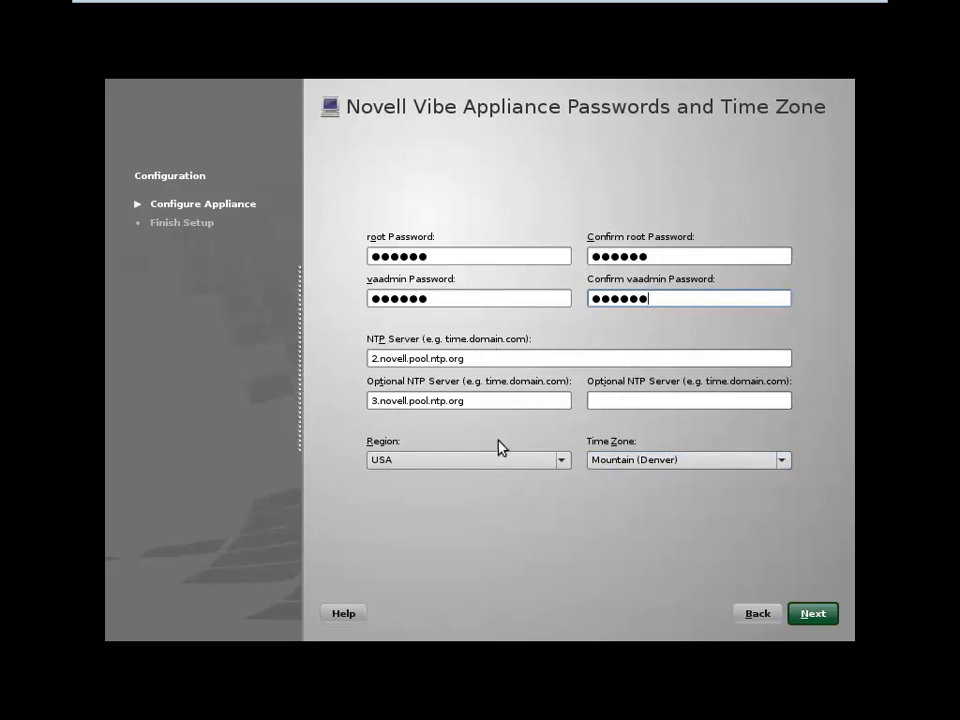
click(560, 460)
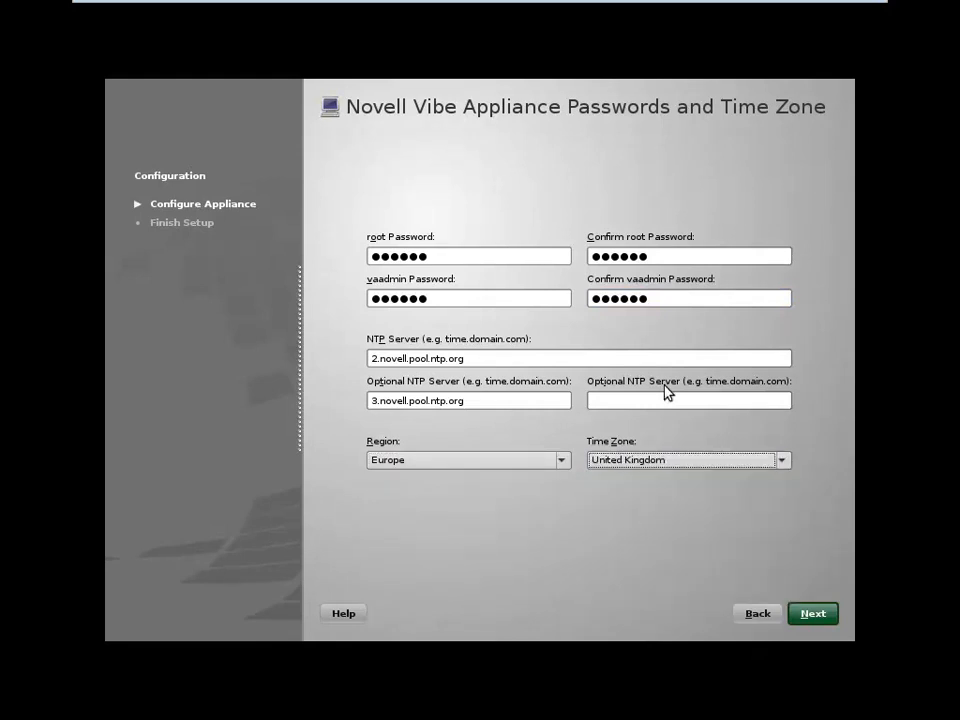
mouse_move(813, 613)
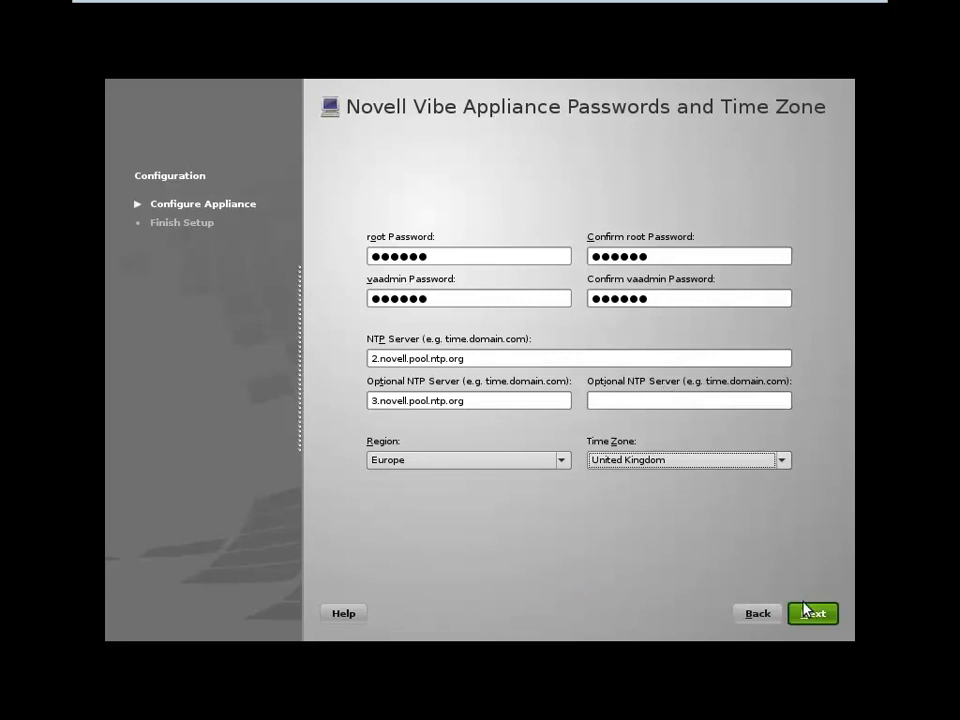
Step: Enter hostname vibe.utopia.novell.com, IP address 172.17.2.40 and domain search utopia.novell.com
click(812, 613)
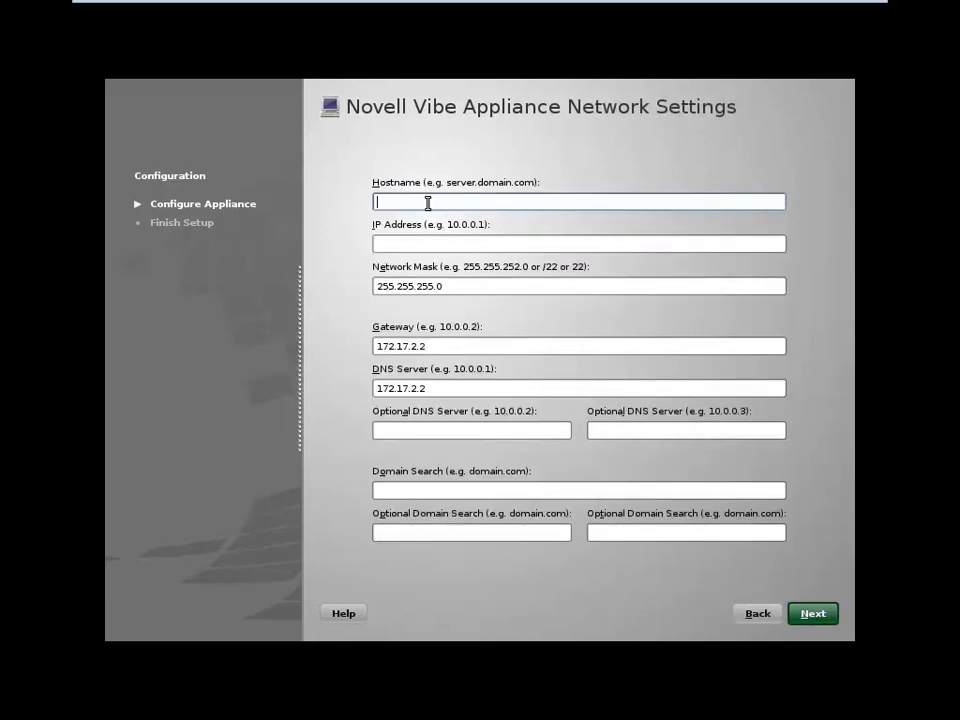
mouse_move(463, 160)
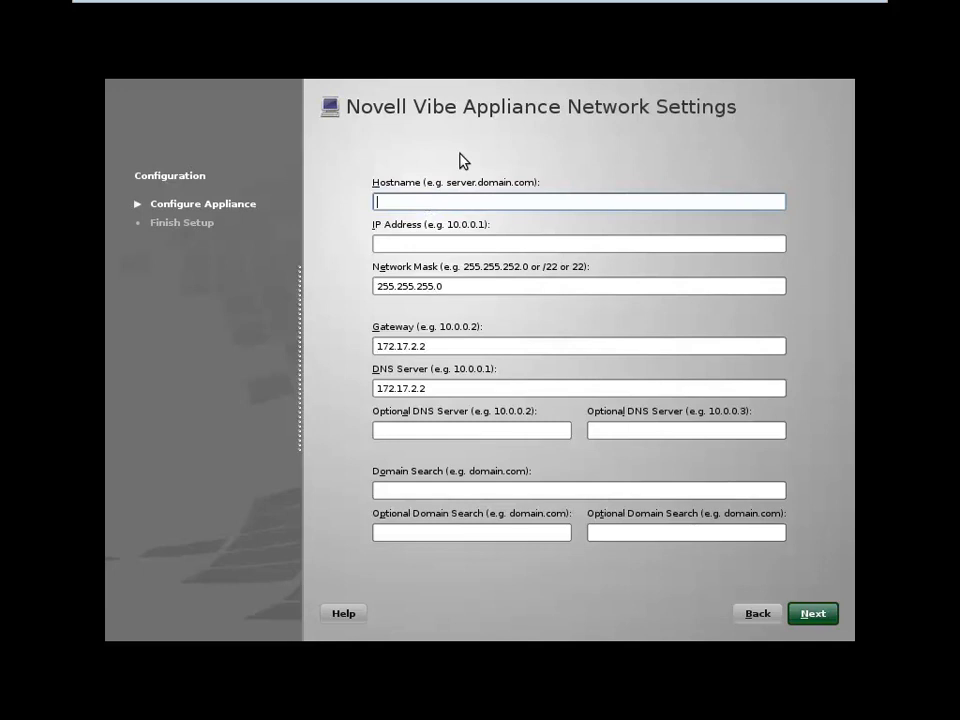
text(vibe)
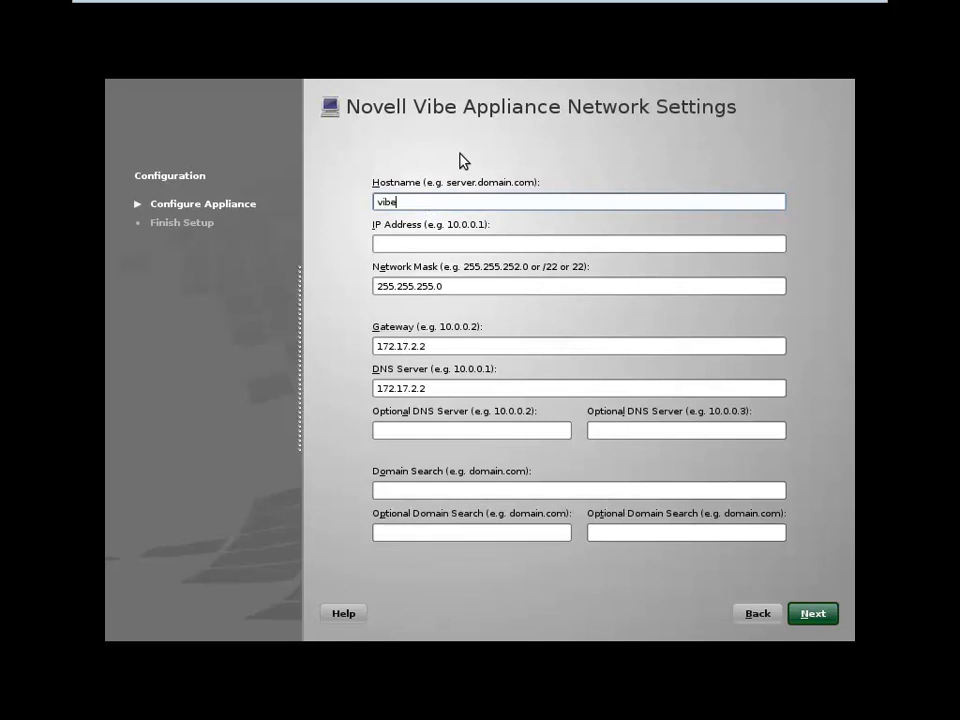
text(.utopia)
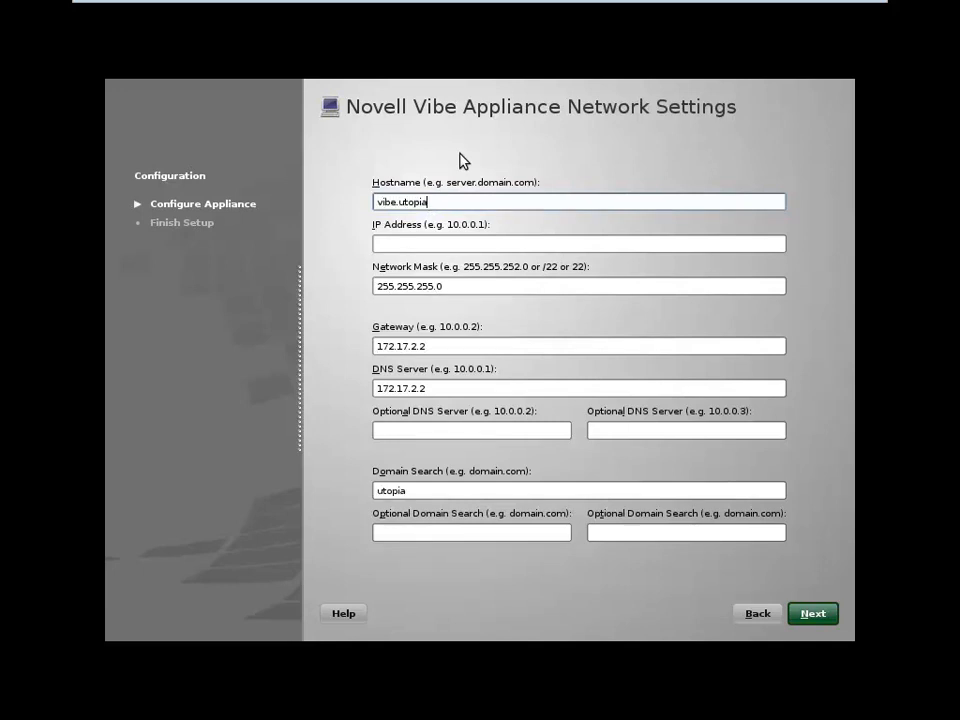
text(.novell.com)
click(579, 243)
text(1)
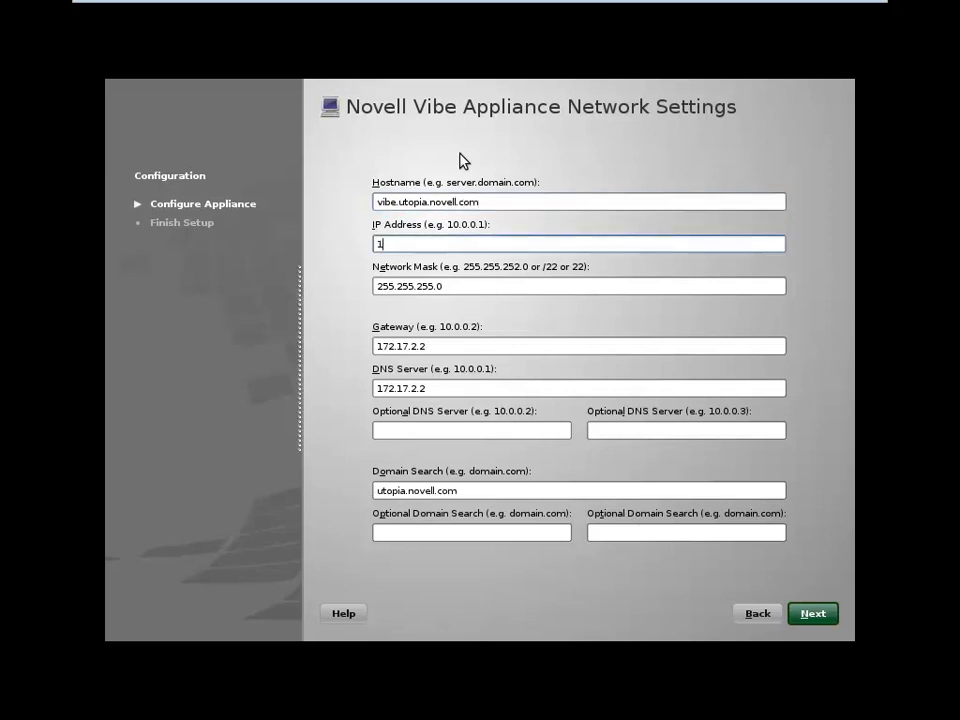
text(72.17.2.40)
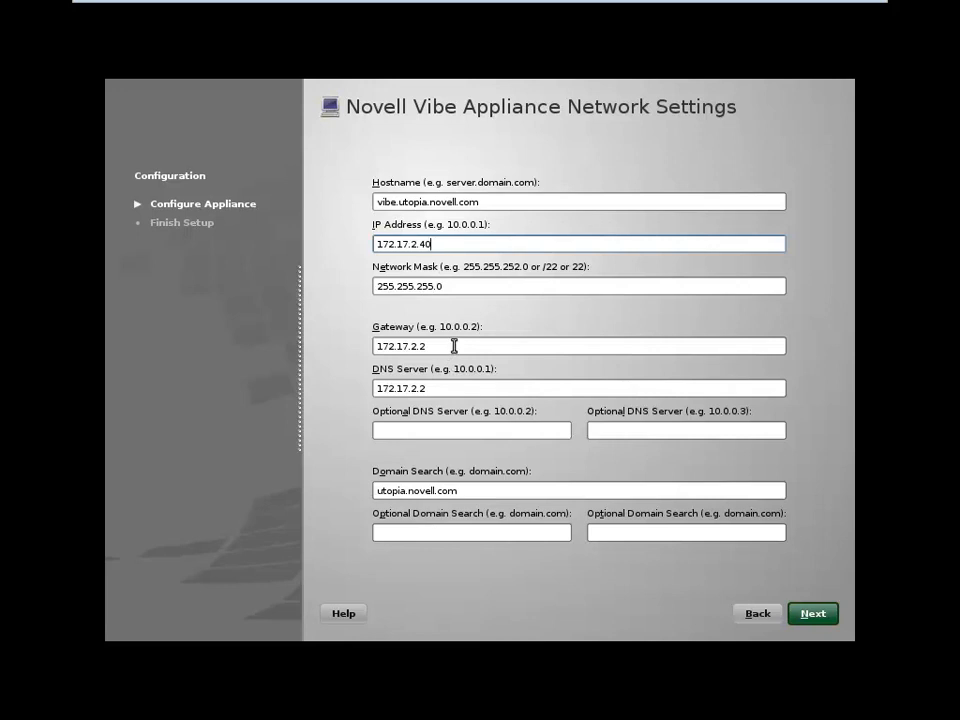
mouse_move(449, 386)
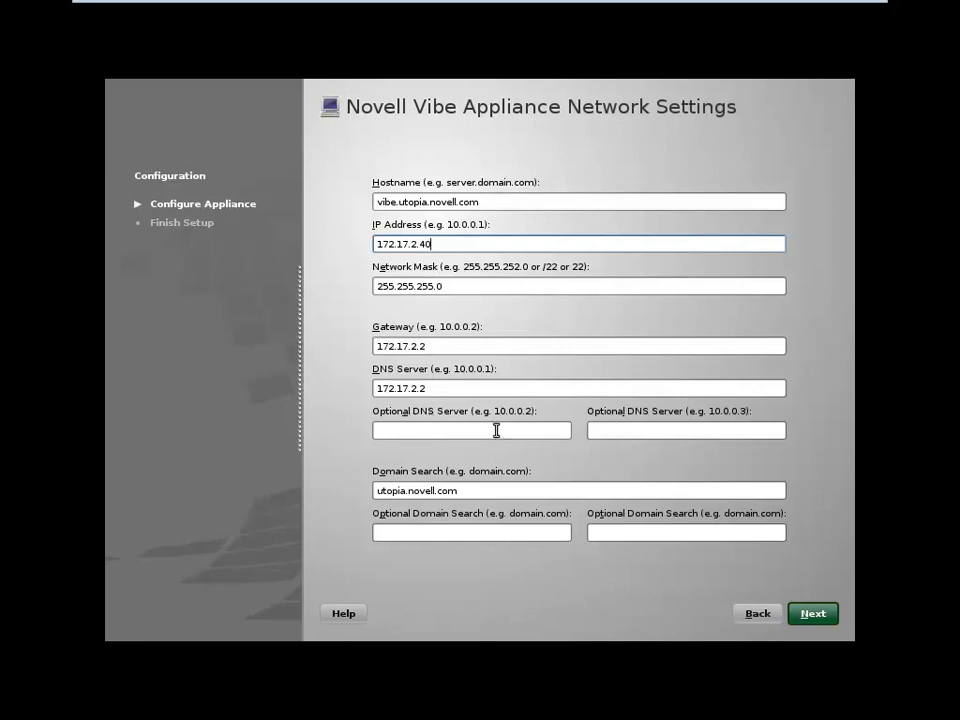
mouse_move(637, 469)
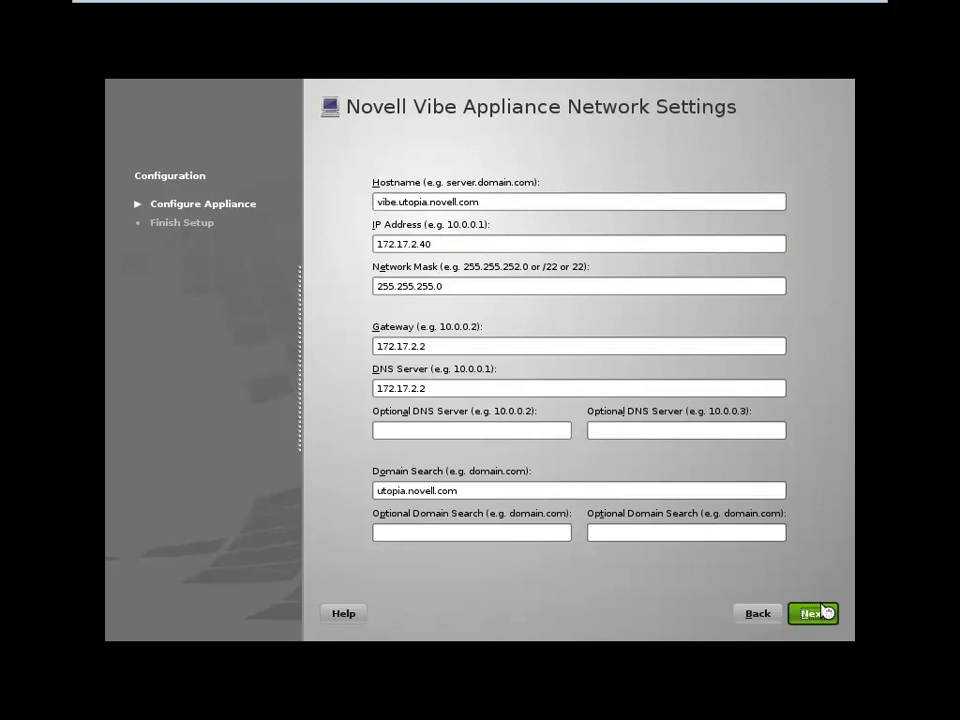
Step: Submit the network settings and wait for the console to list the :9443 configuration URLs
click(811, 613)
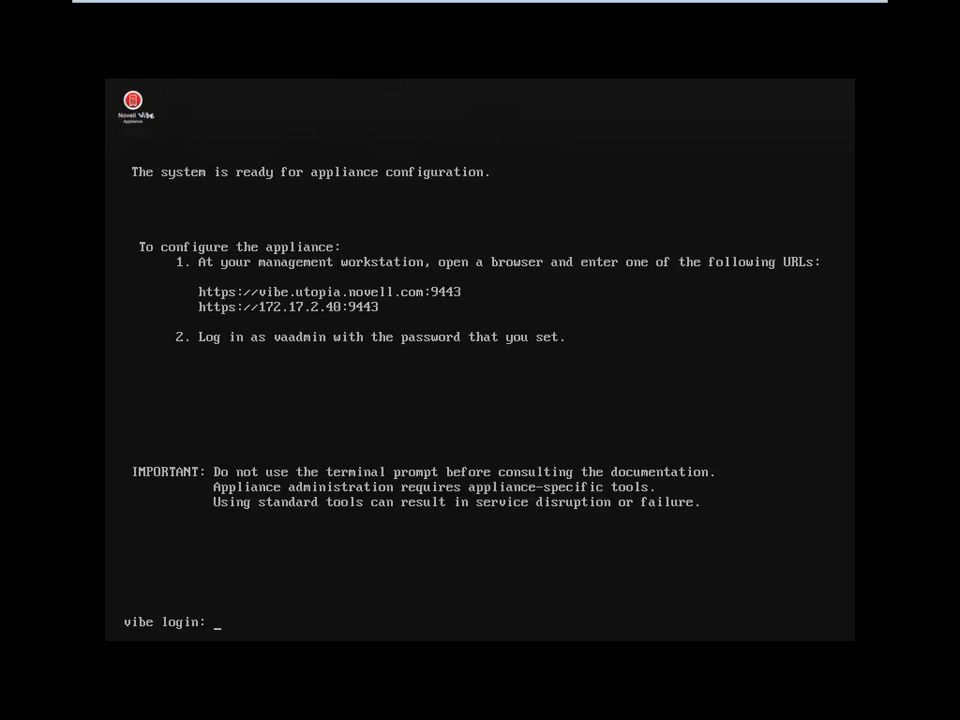
key(escape)
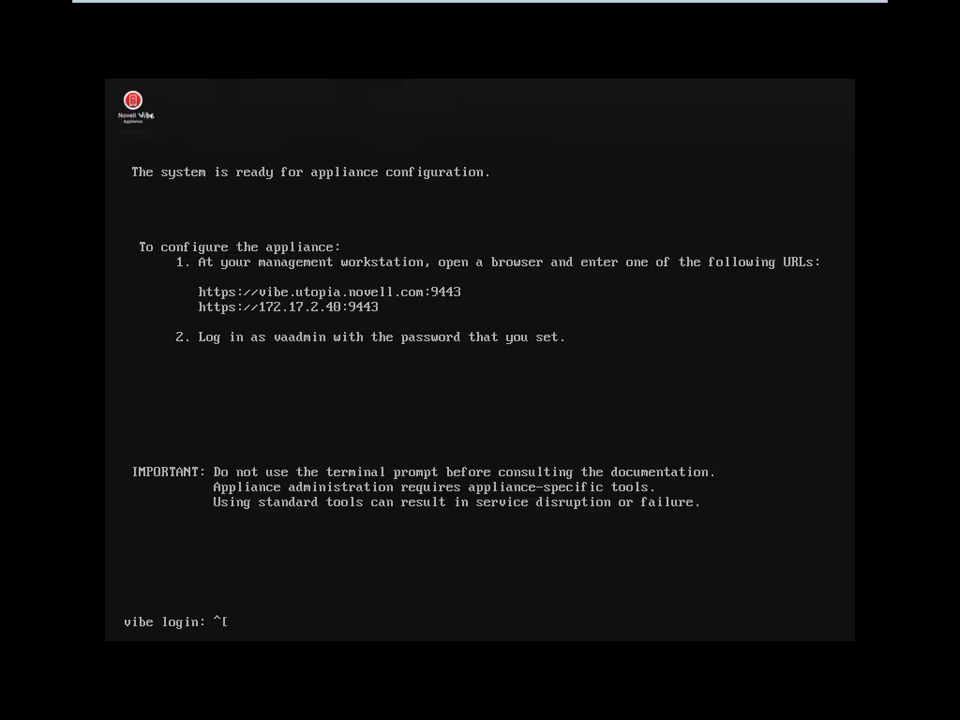
mouse_move(107, 85)
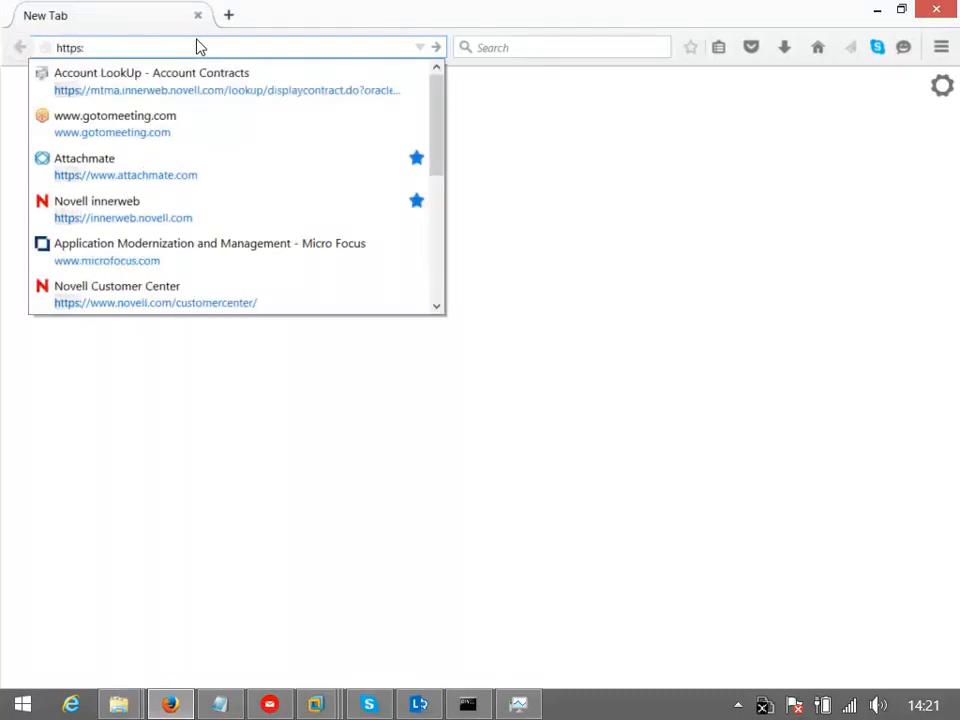
text(//vibe.utopia.novell.com:)
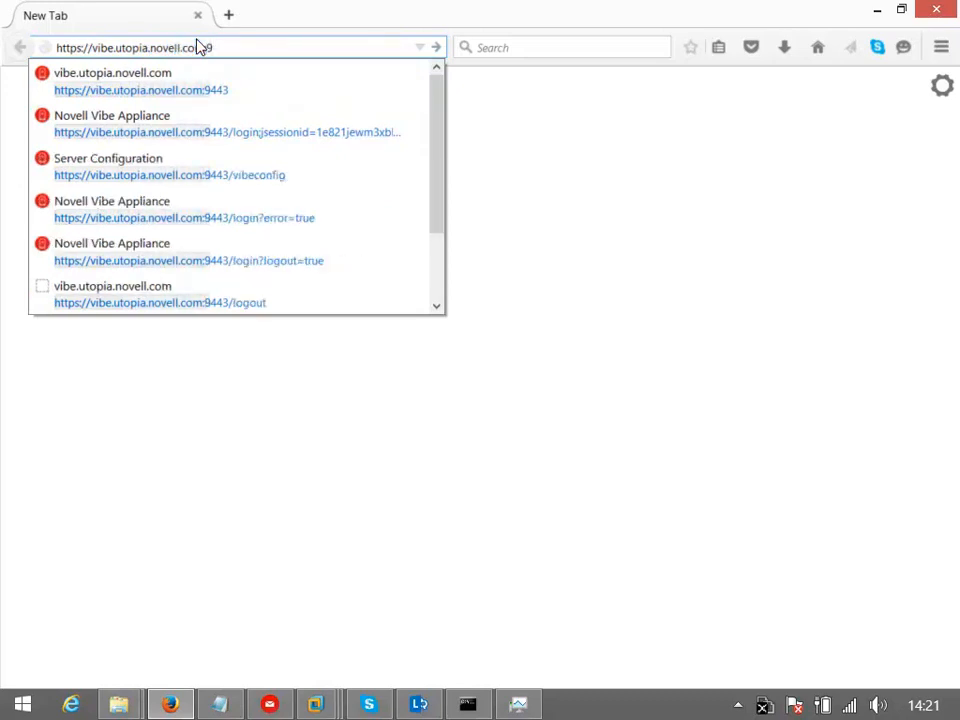
text(9443)
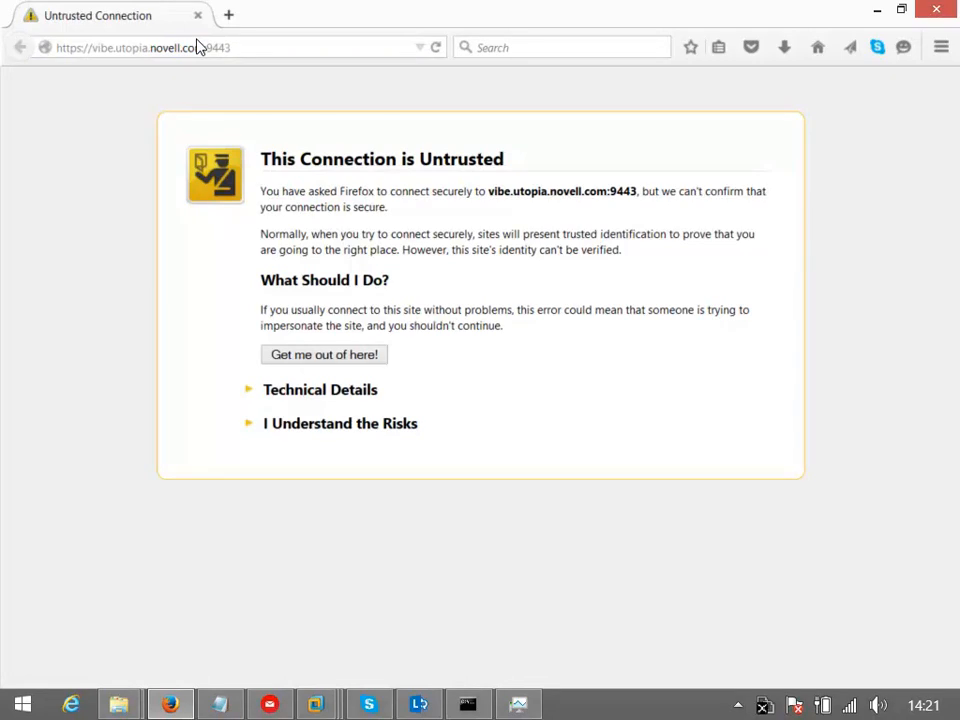
mouse_move(256, 410)
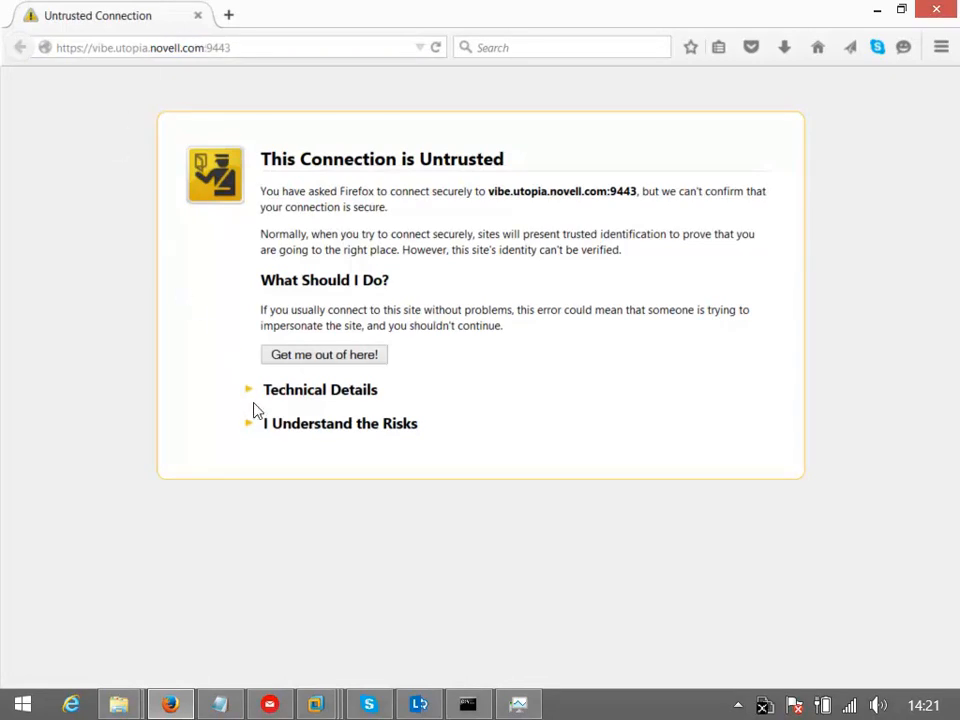
click(250, 423)
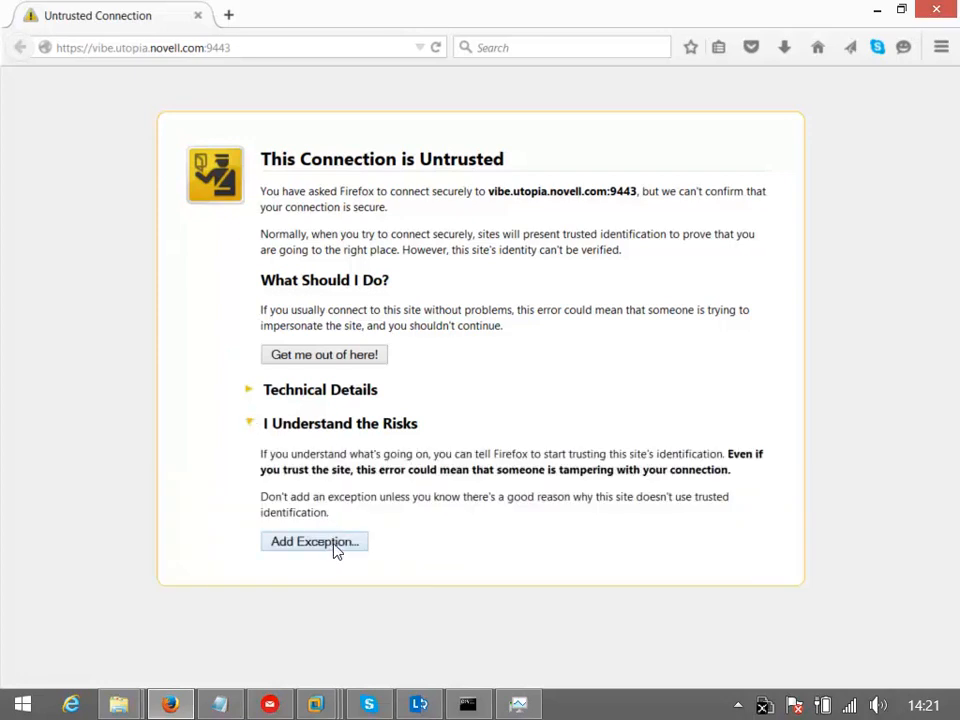
click(314, 541)
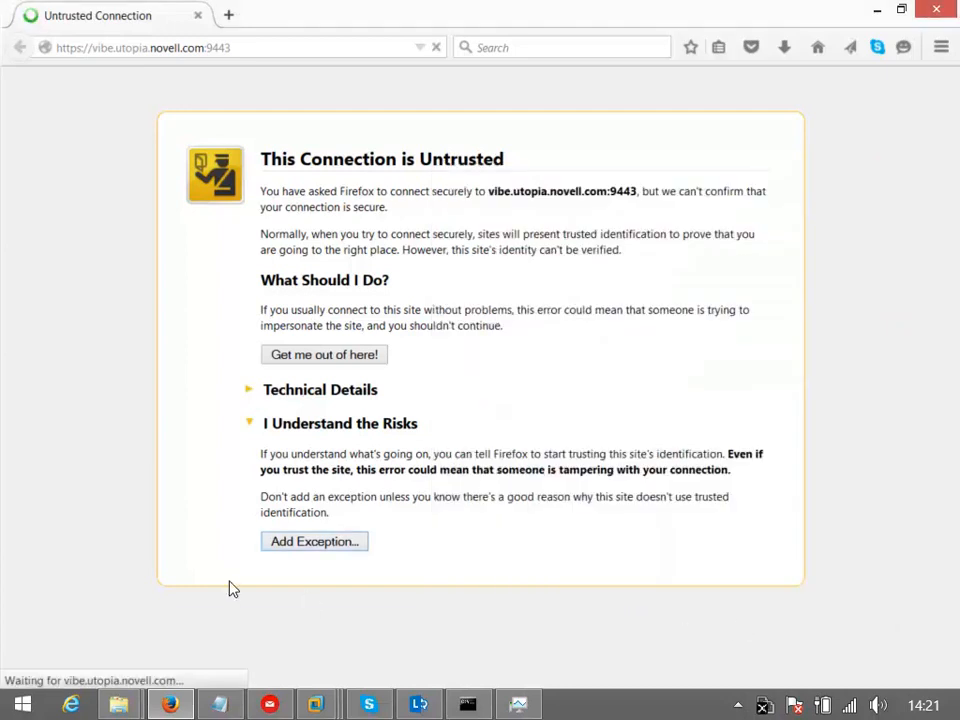
click(314, 541)
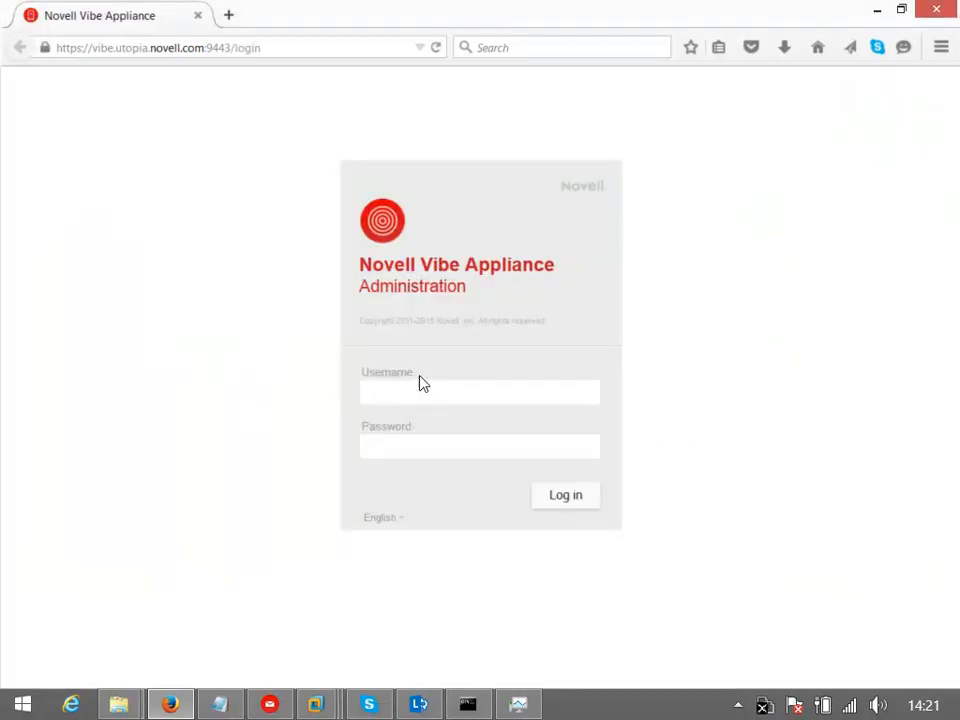
Step: Log in as vaadmin to reach the Novell Appliance Configuration dashboard
text(va)
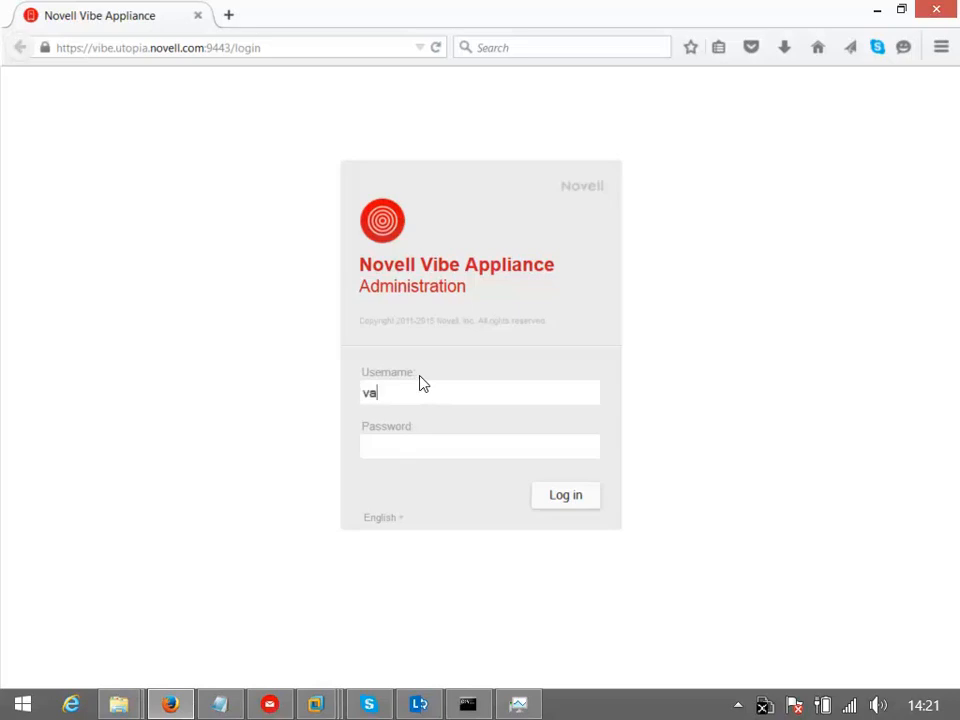
text(admin)
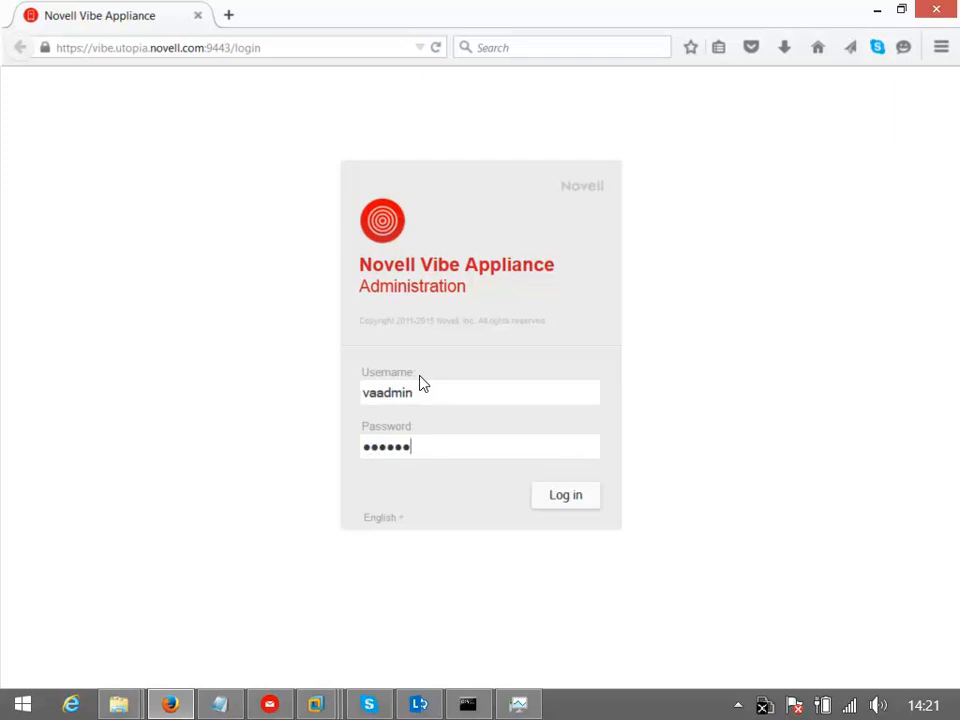
click(565, 495)
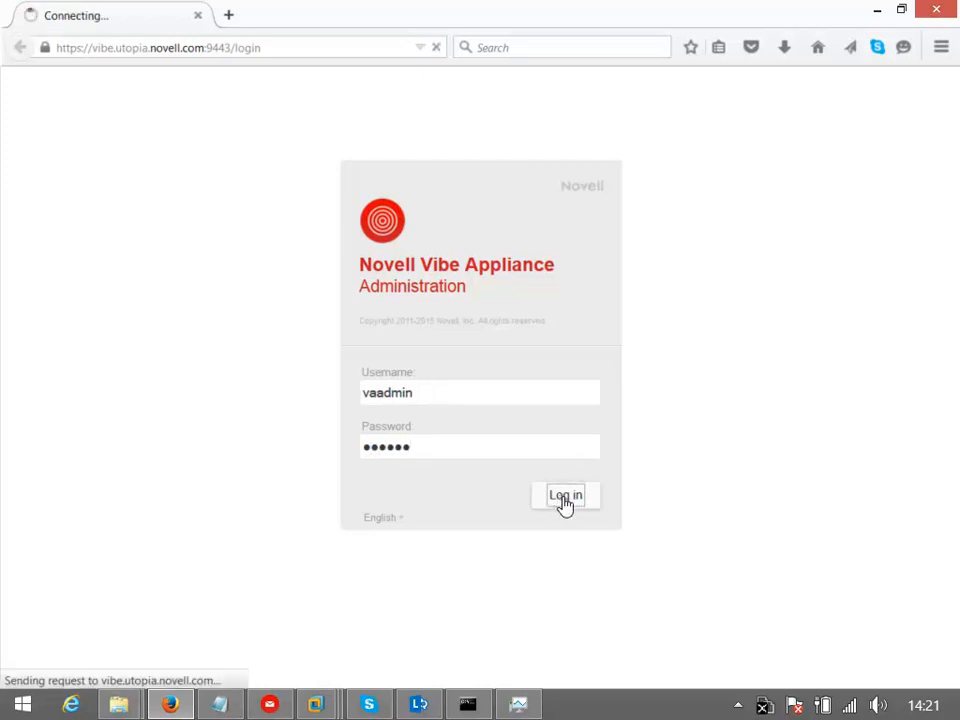
click(565, 496)
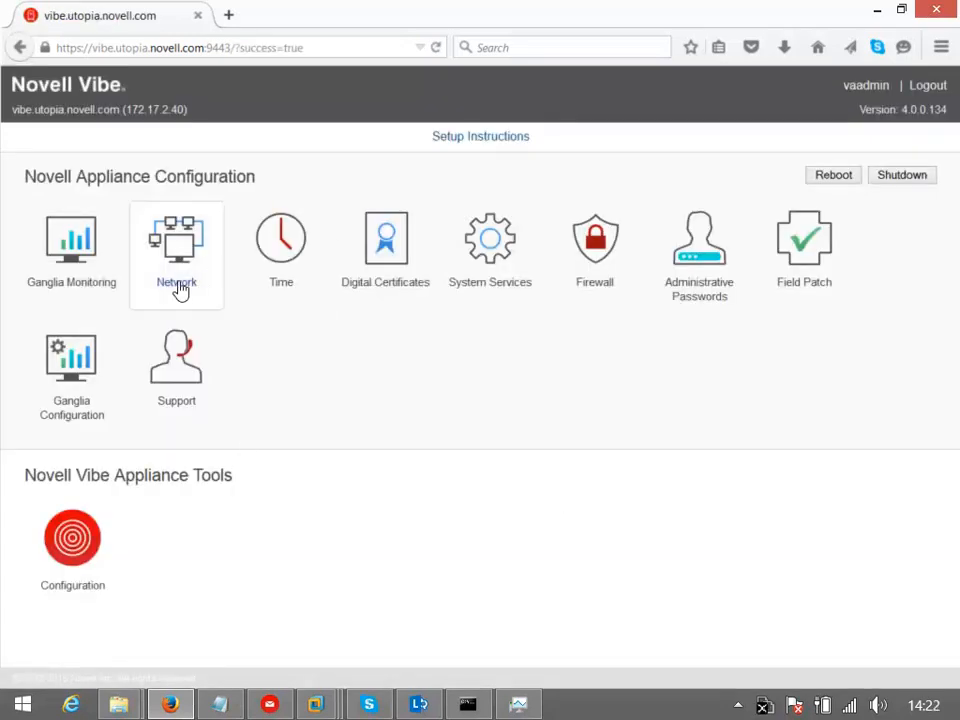
mouse_move(176, 360)
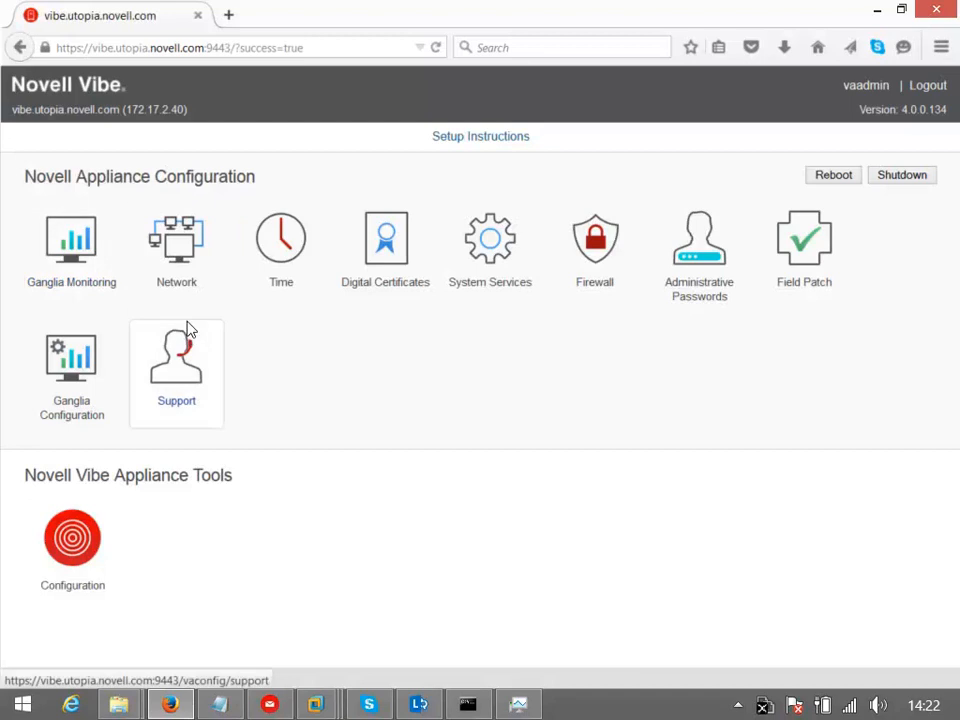
click(385, 240)
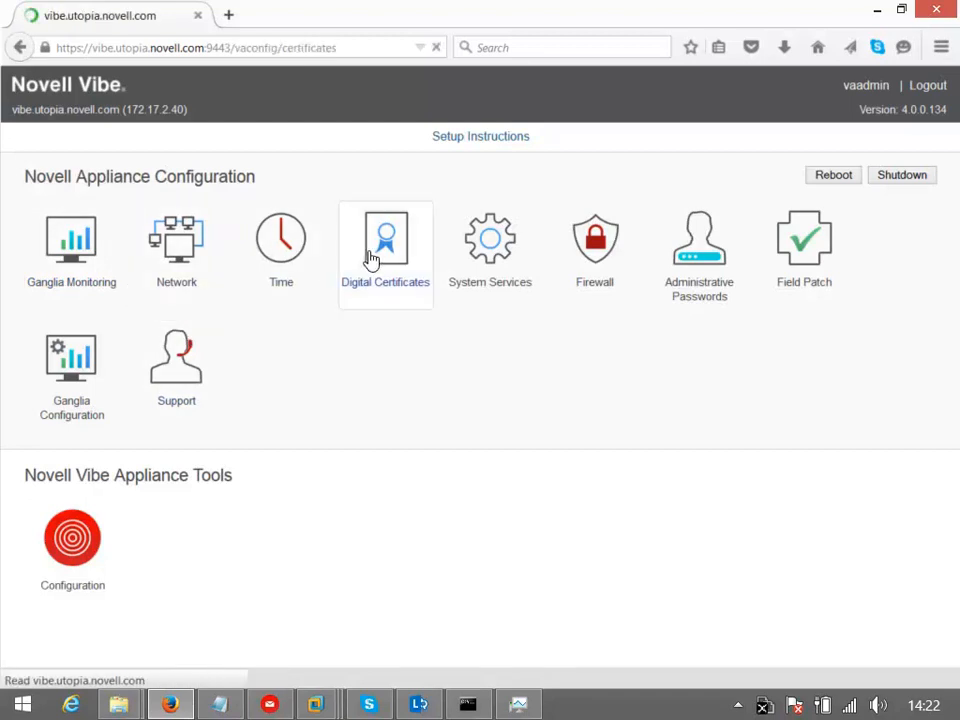
click(385, 240)
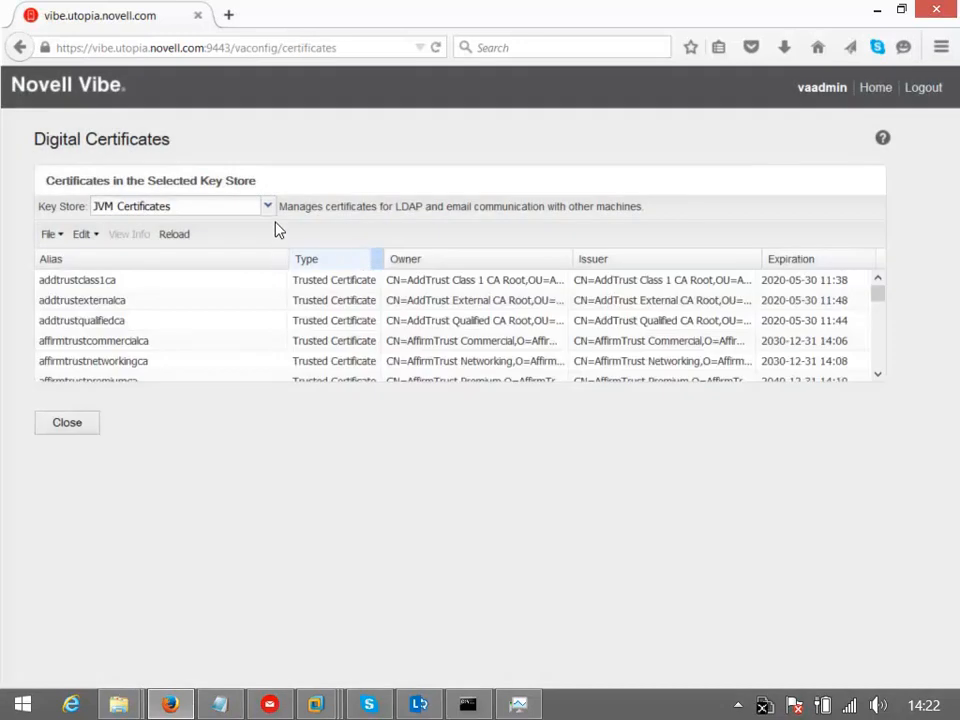
click(267, 206)
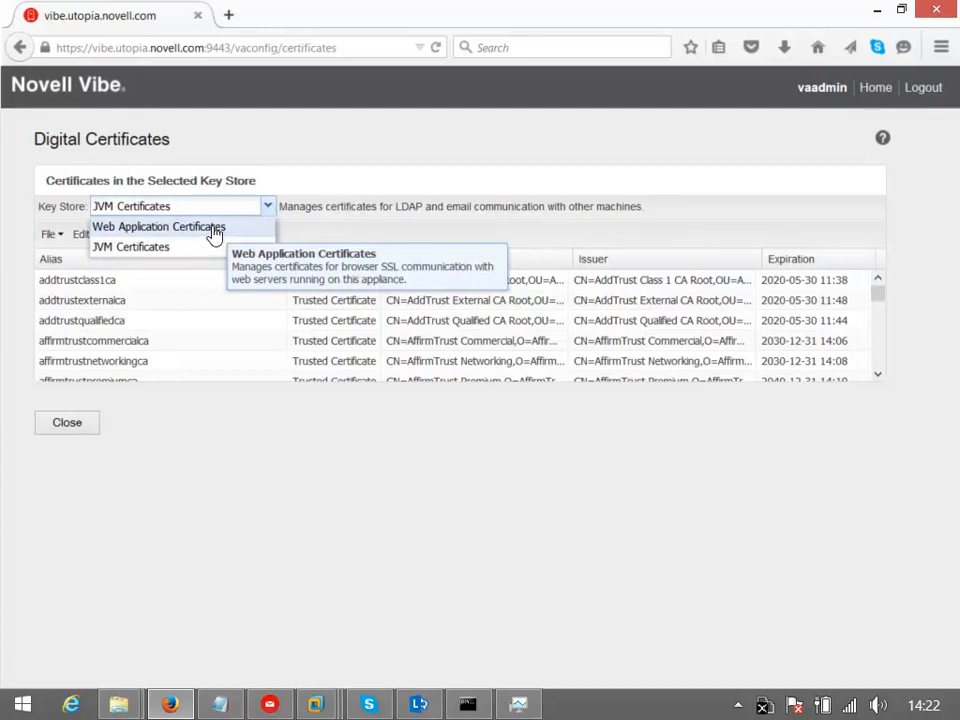
click(158, 226)
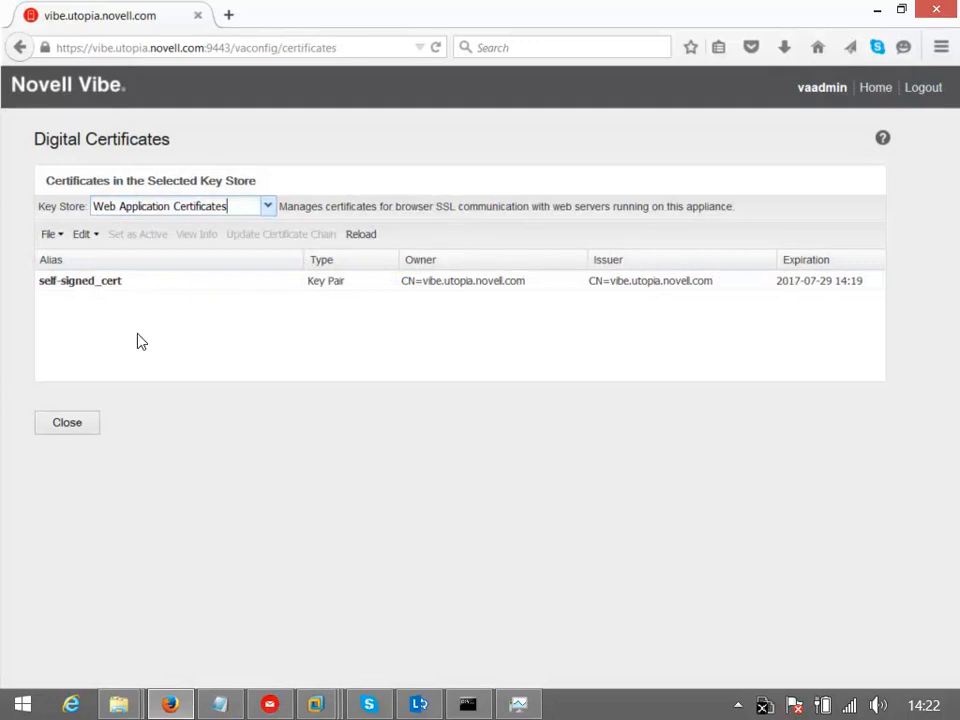
click(48, 233)
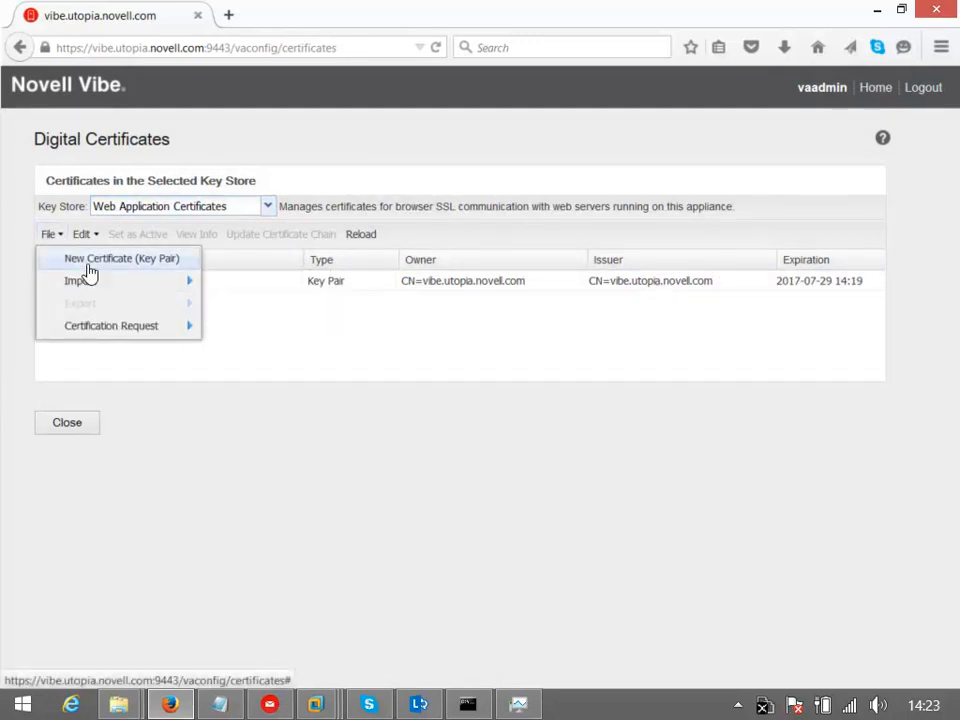
mouse_move(111, 325)
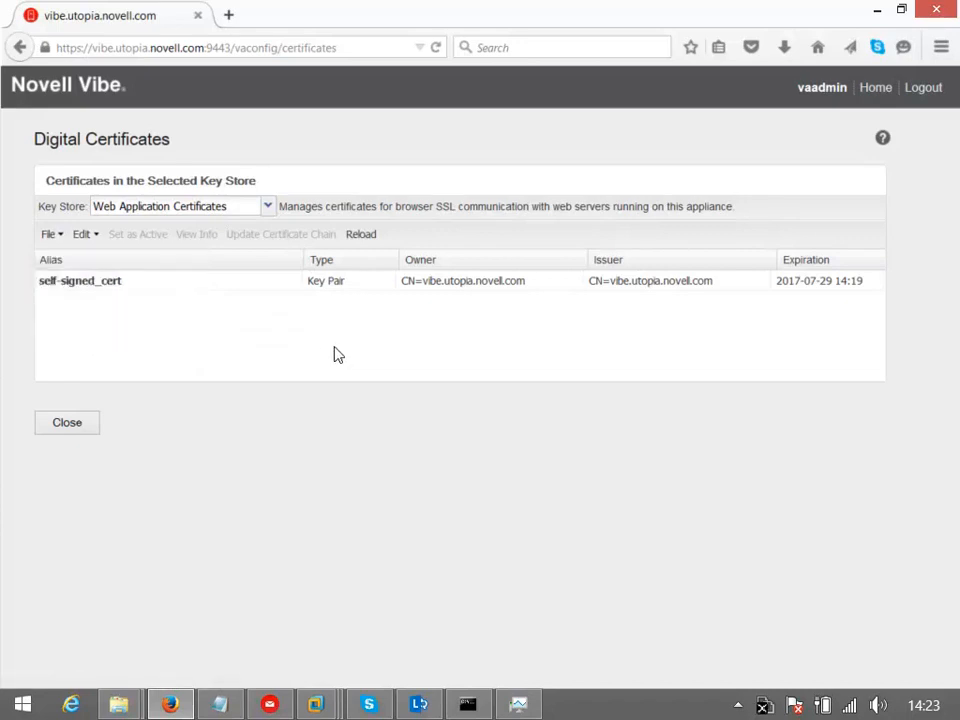
mouse_move(239, 311)
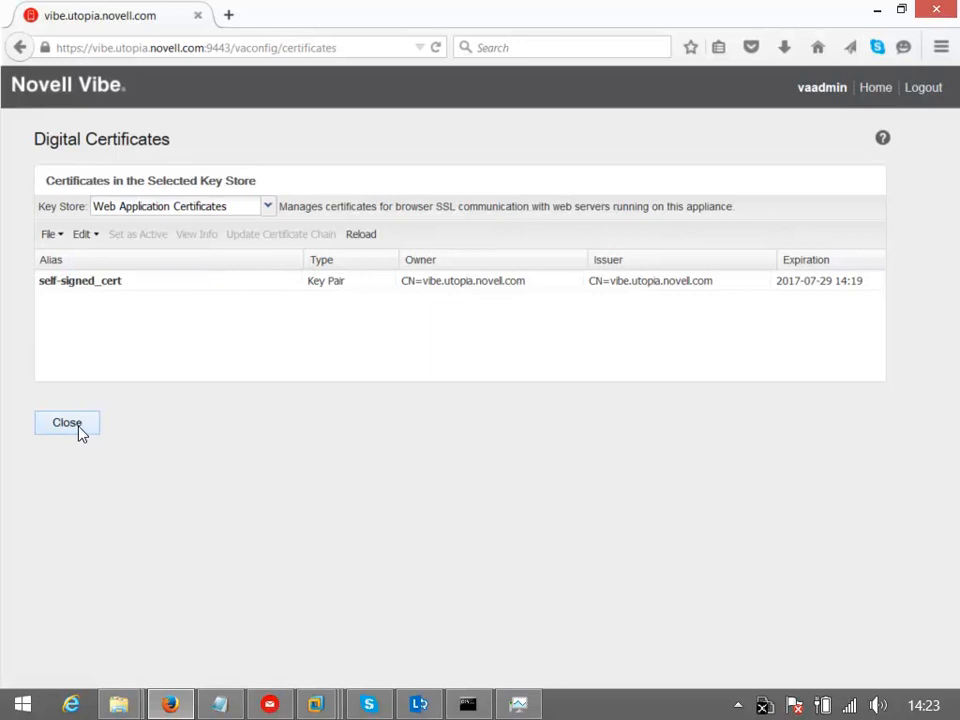
click(67, 422)
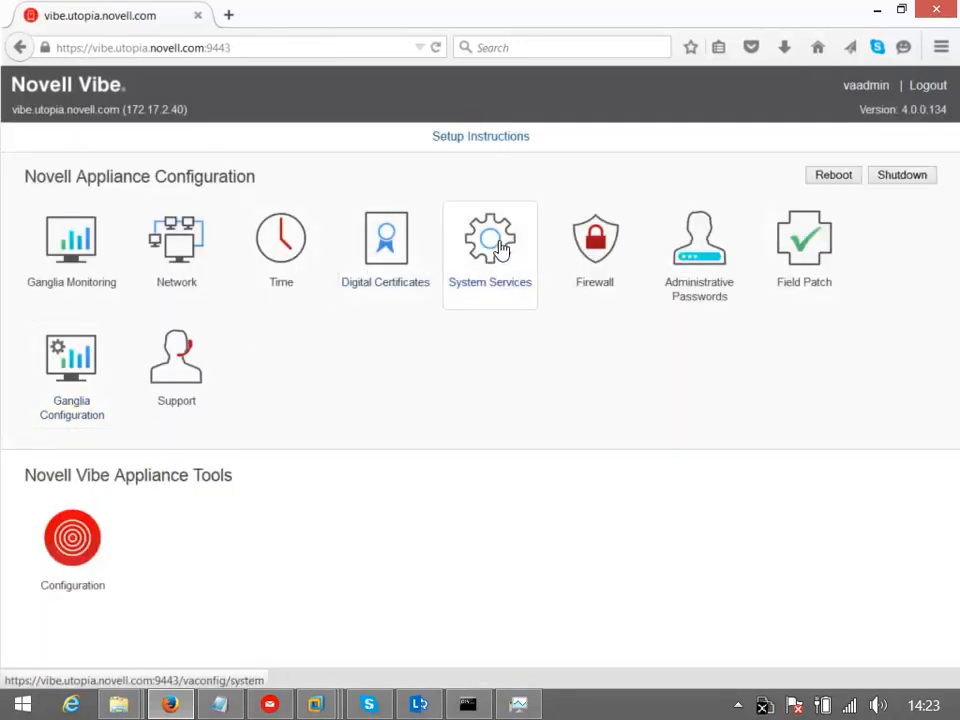
click(489, 240)
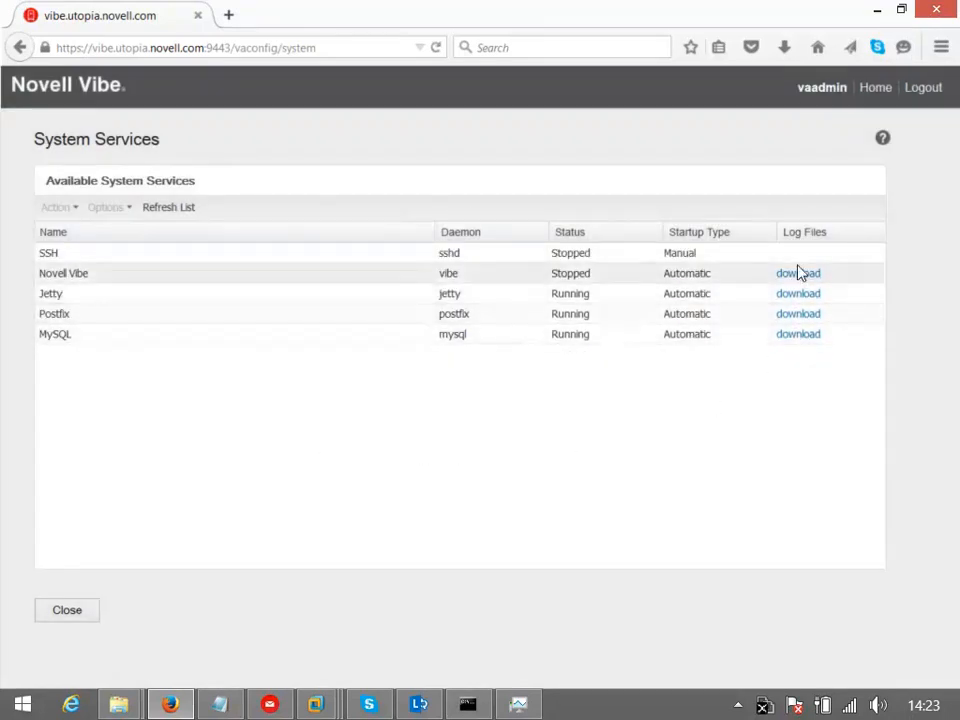
mouse_move(757, 160)
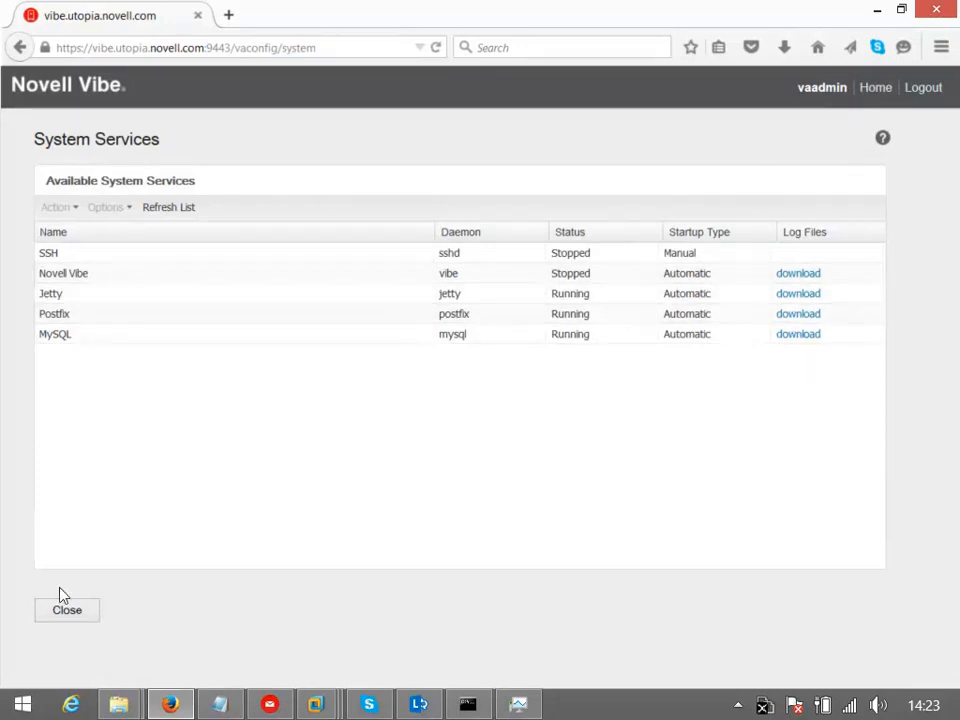
click(66, 610)
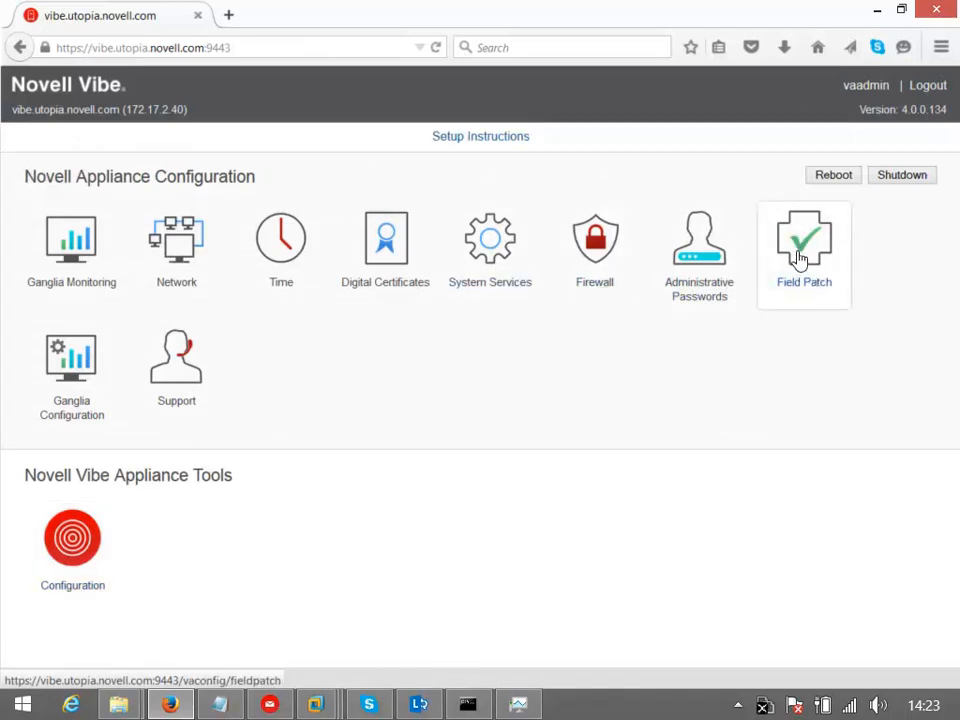
mouse_move(72, 540)
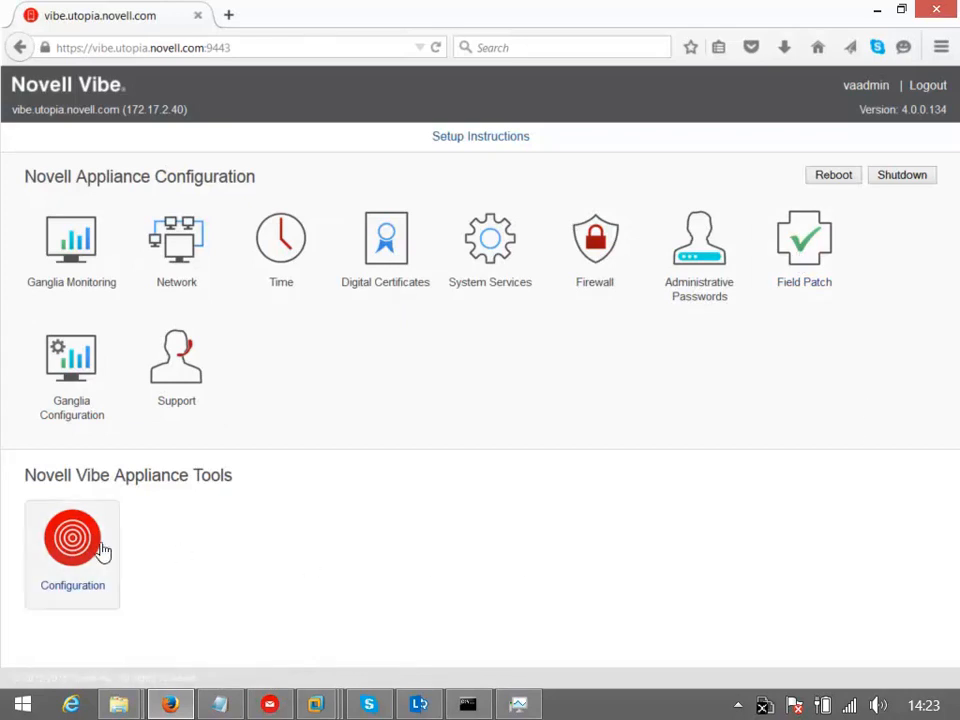
Step: Launch the Configuration tool under Novell Vibe Appliance Tools to start the Vibe Configuration Wizard
click(72, 538)
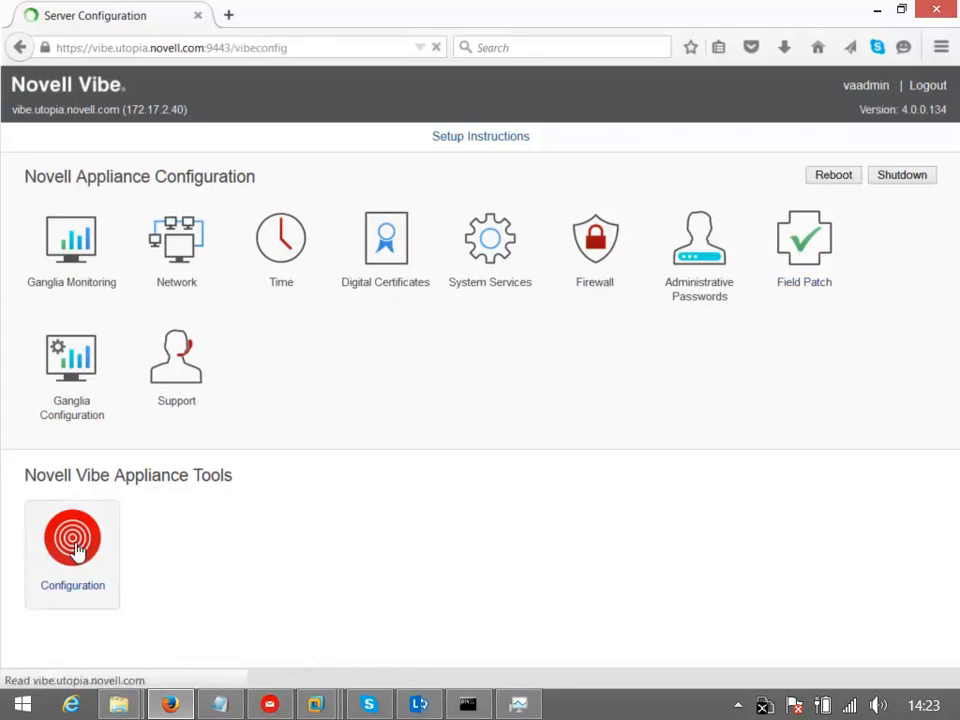
click(71, 540)
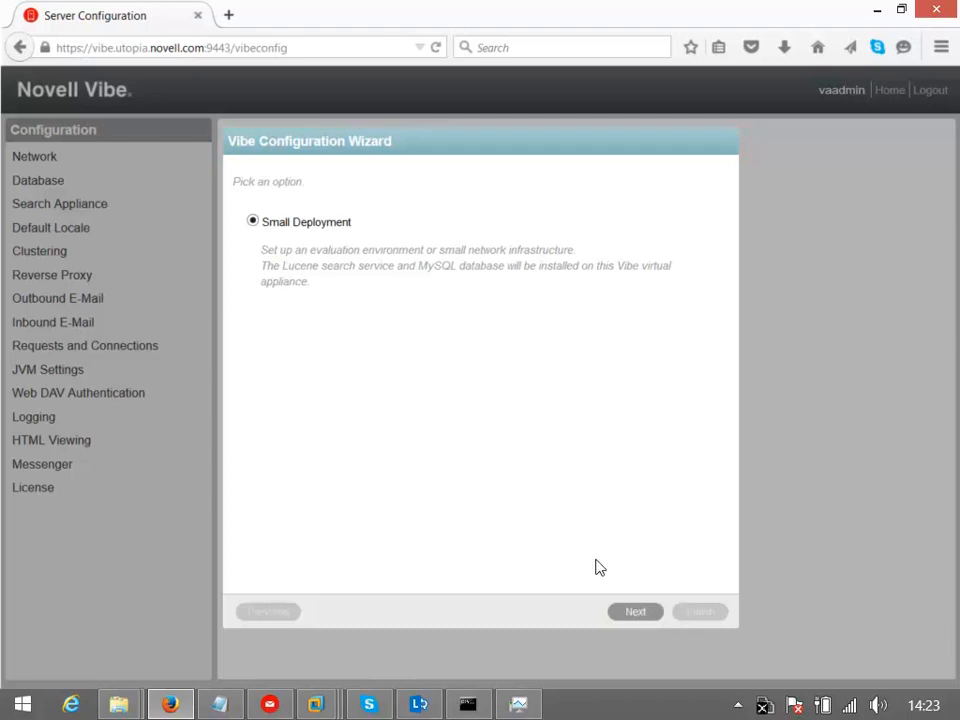
Step: Choose Small Deployment, then enter and confirm the MySQL password for database user vibe
click(635, 611)
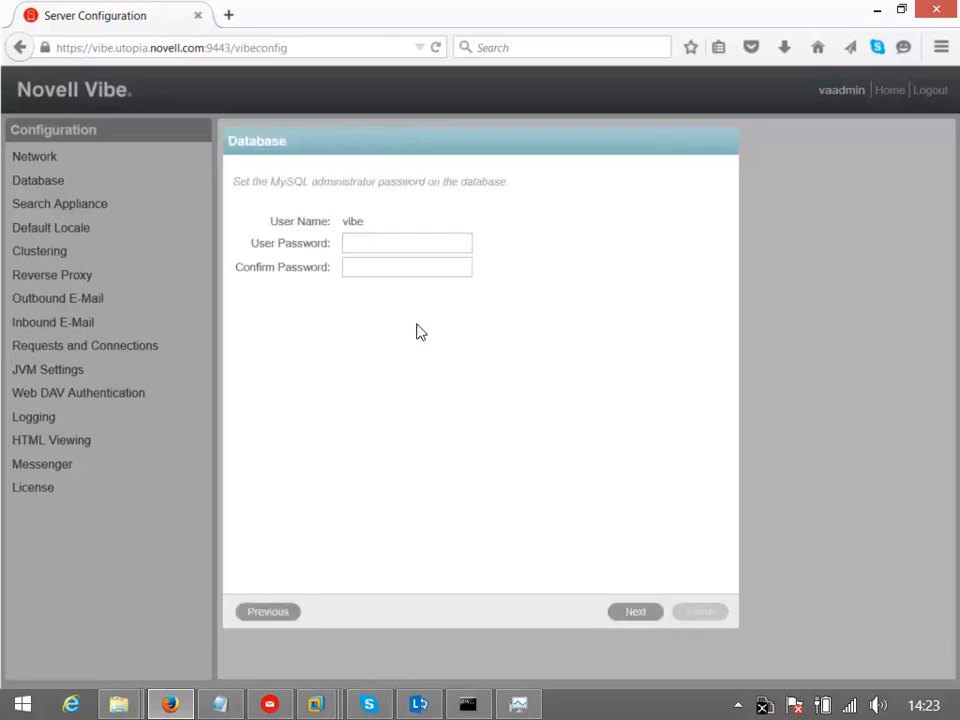
click(406, 243)
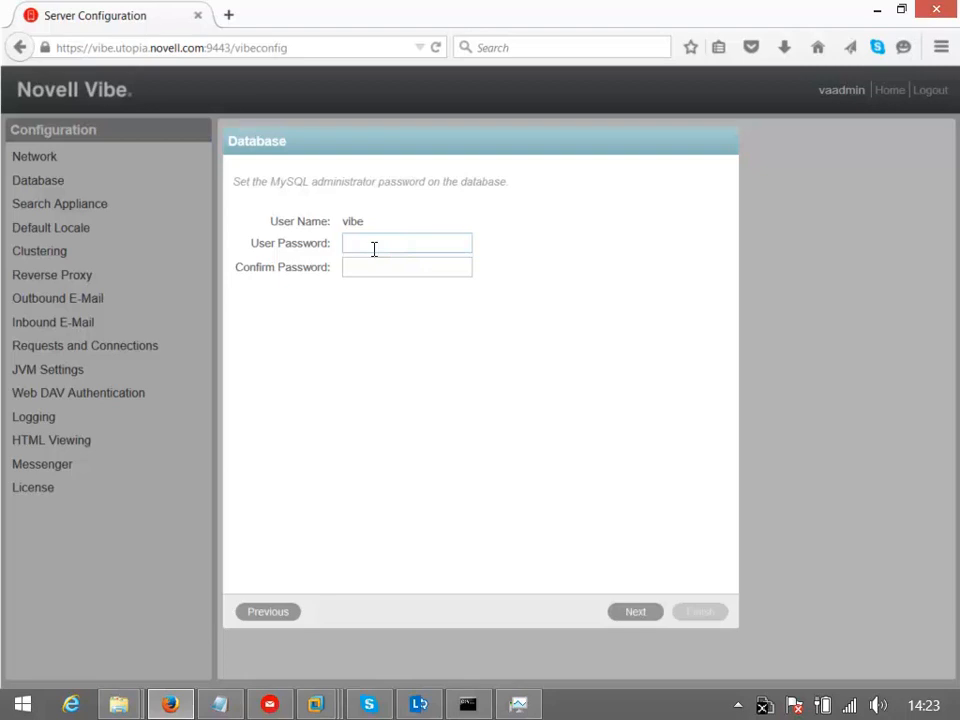
text(•••)
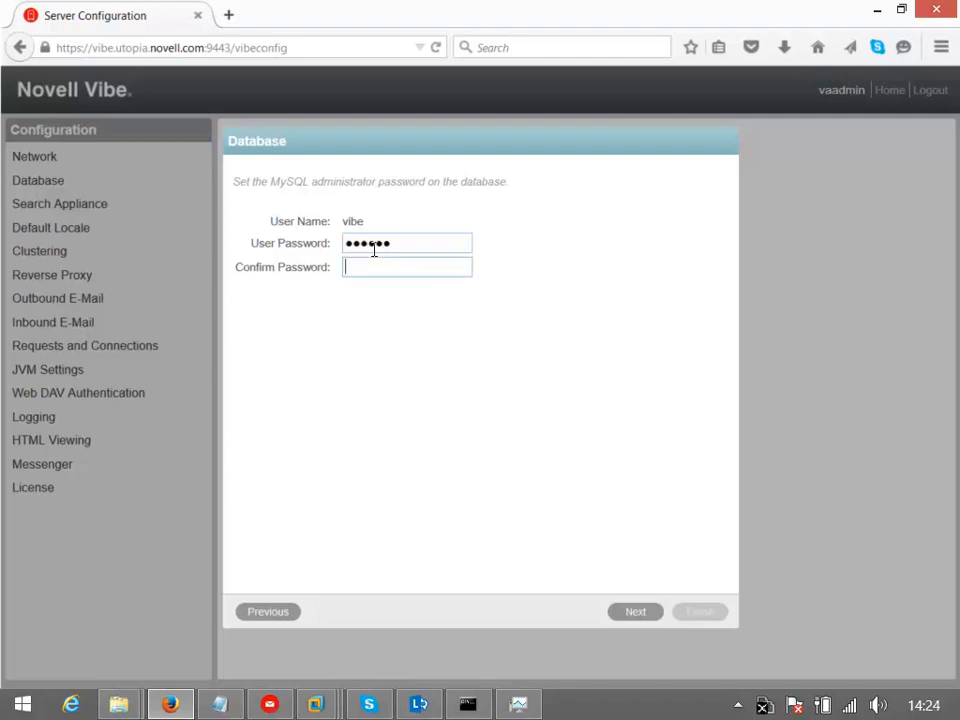
text(••)
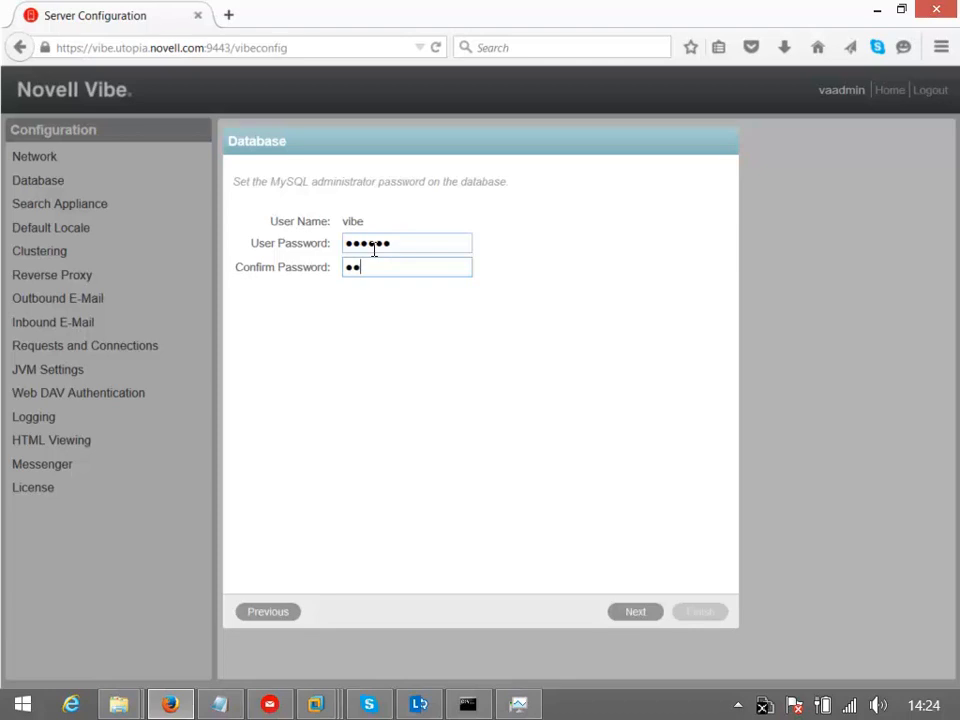
text(••••)
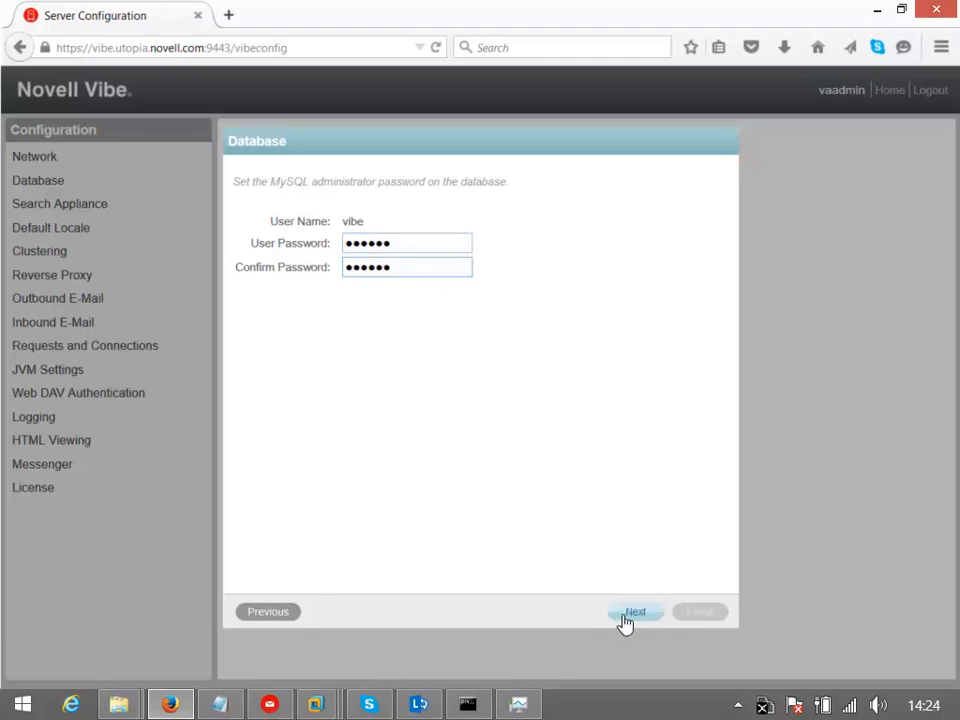
Step: Set the default locale to English (United Kingdom) and finish the configuration wizard
click(635, 611)
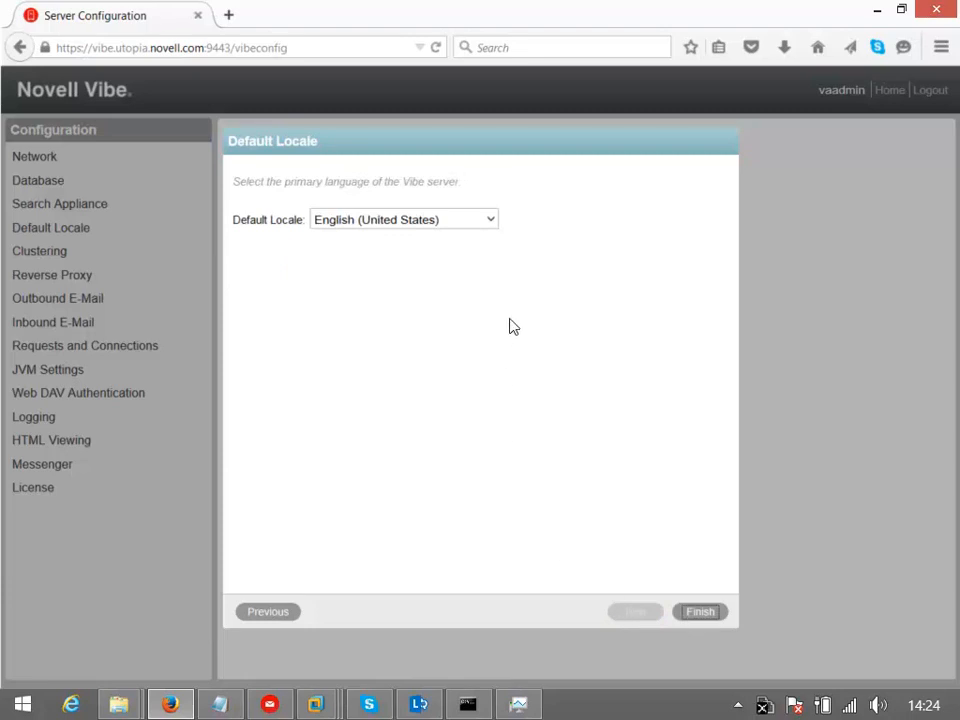
mouse_move(519, 296)
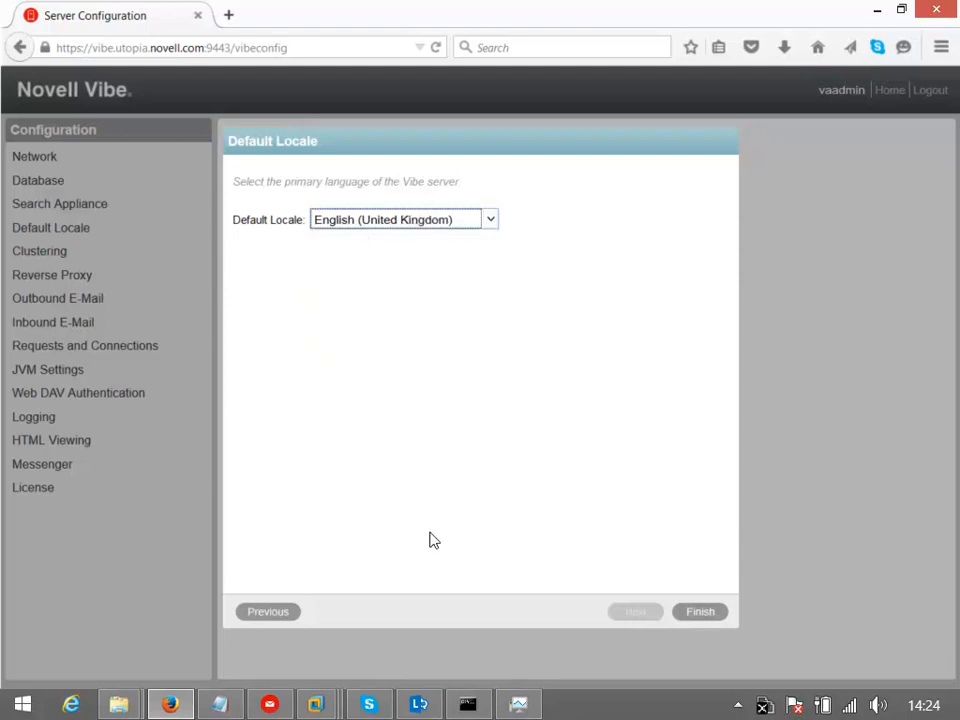
click(700, 611)
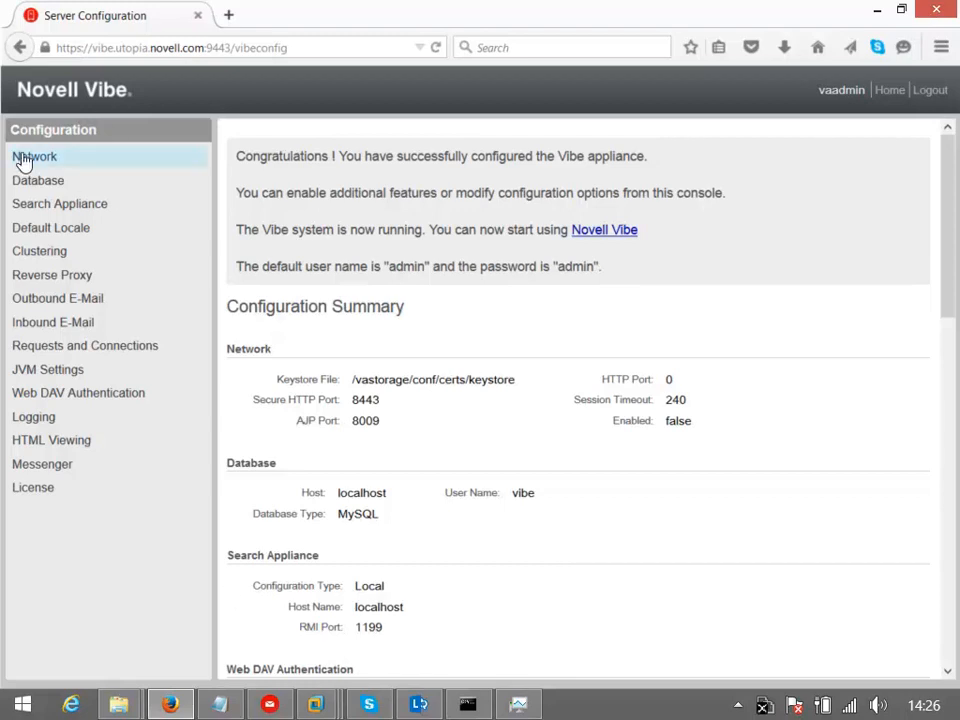
Step: Enable port redirection with Force Secure Connection for HTTP port 80 and save the network settings
click(34, 156)
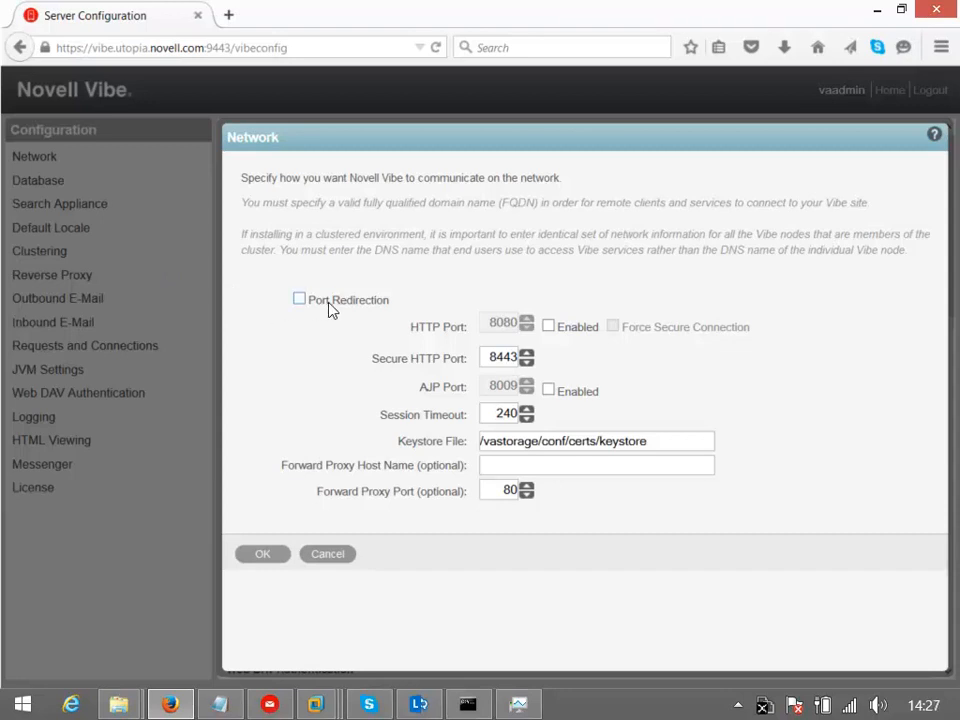
click(299, 299)
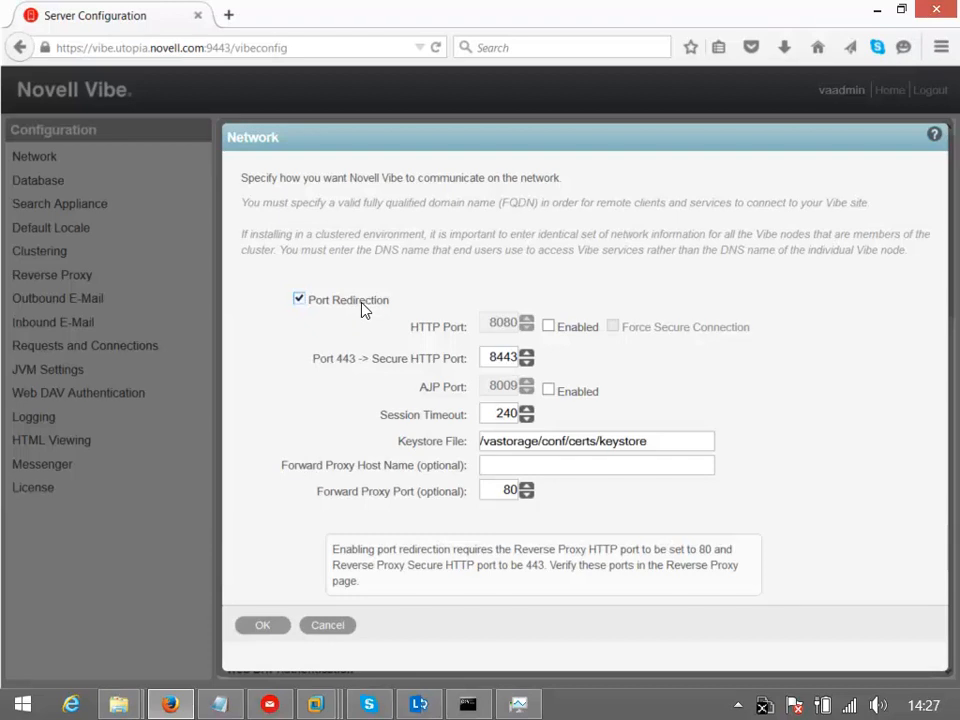
click(548, 326)
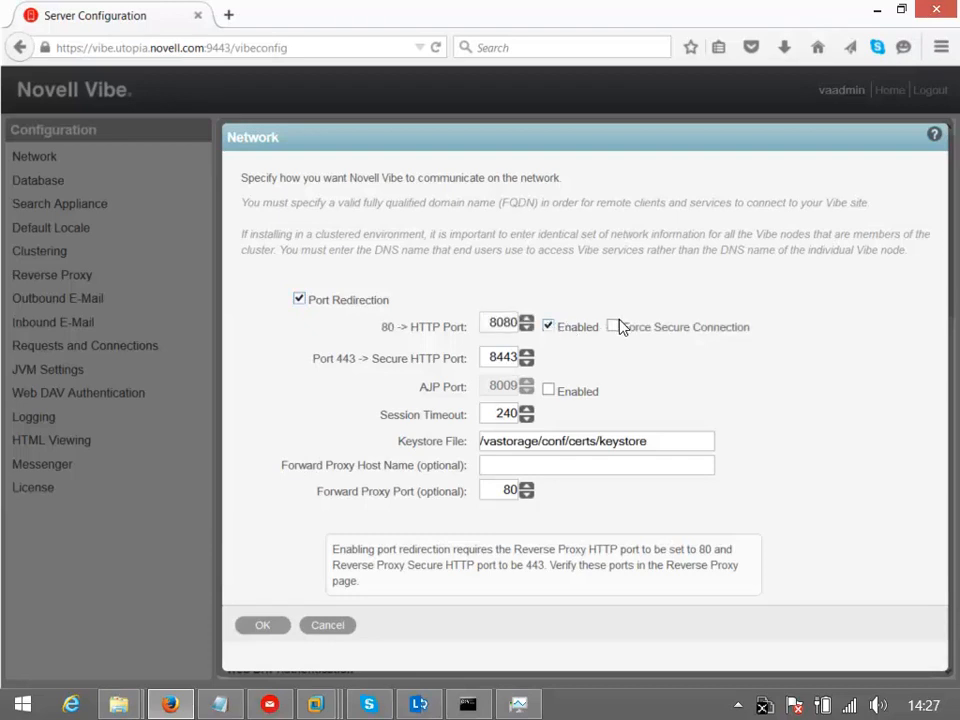
click(613, 326)
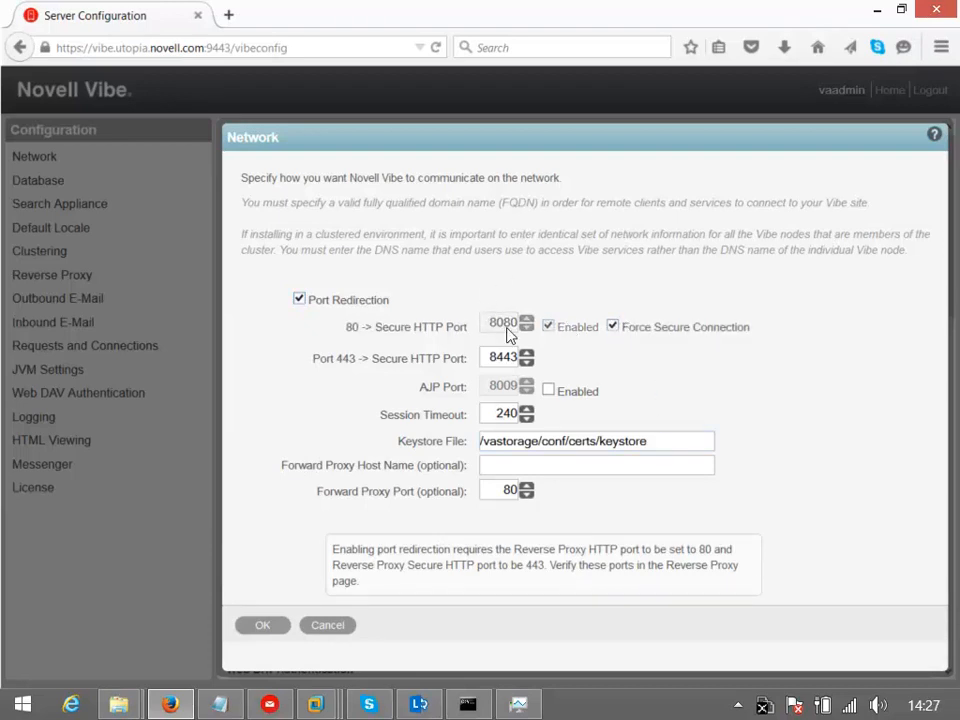
mouse_move(615, 388)
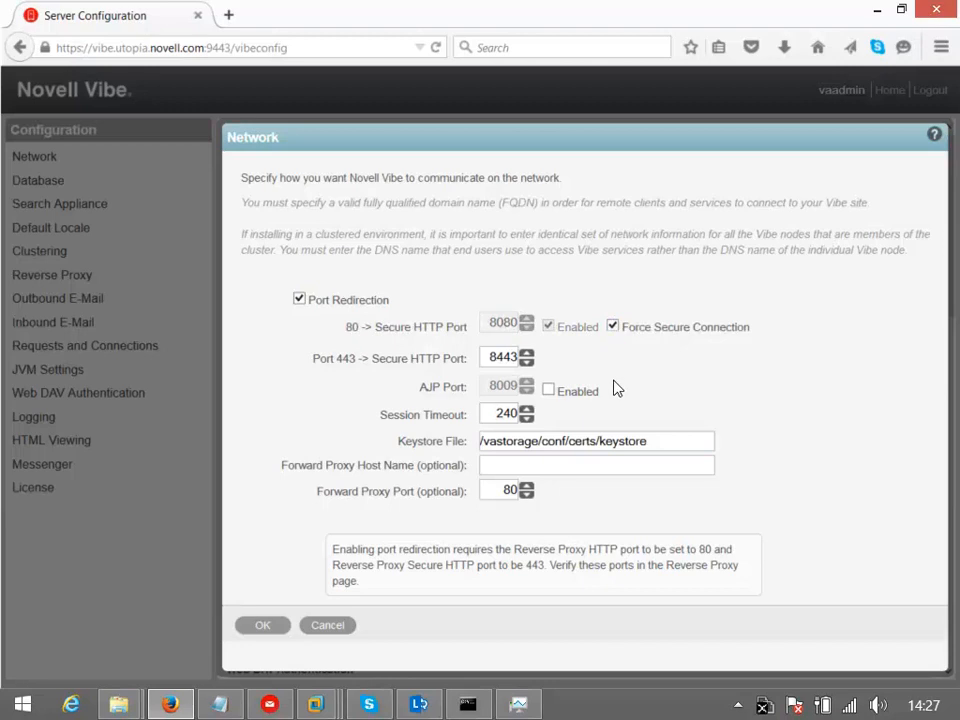
mouse_move(672, 376)
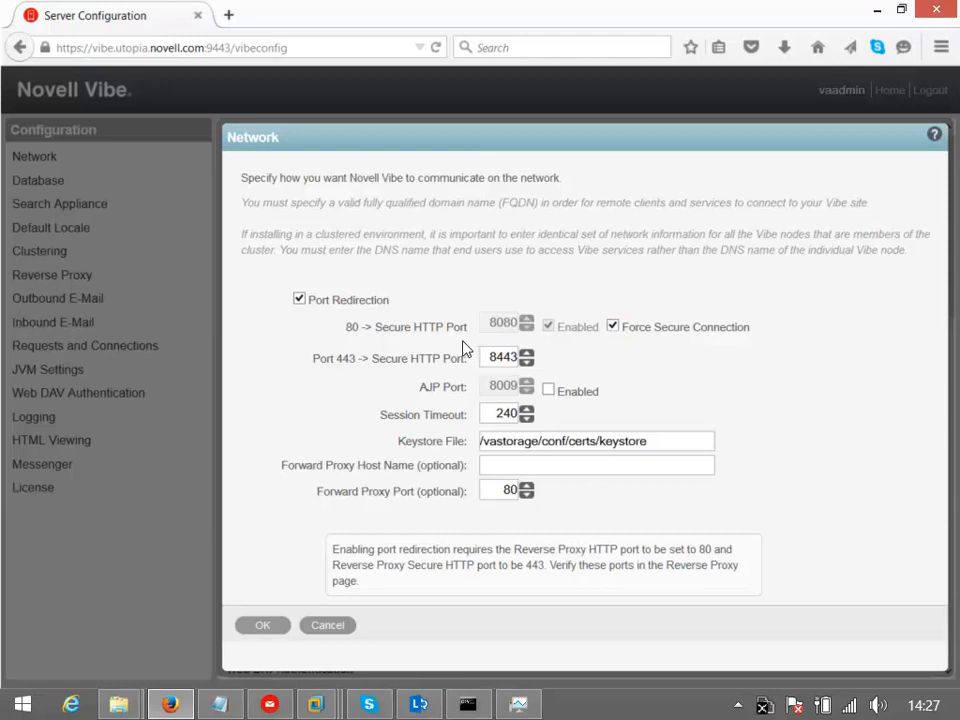
mouse_move(259, 589)
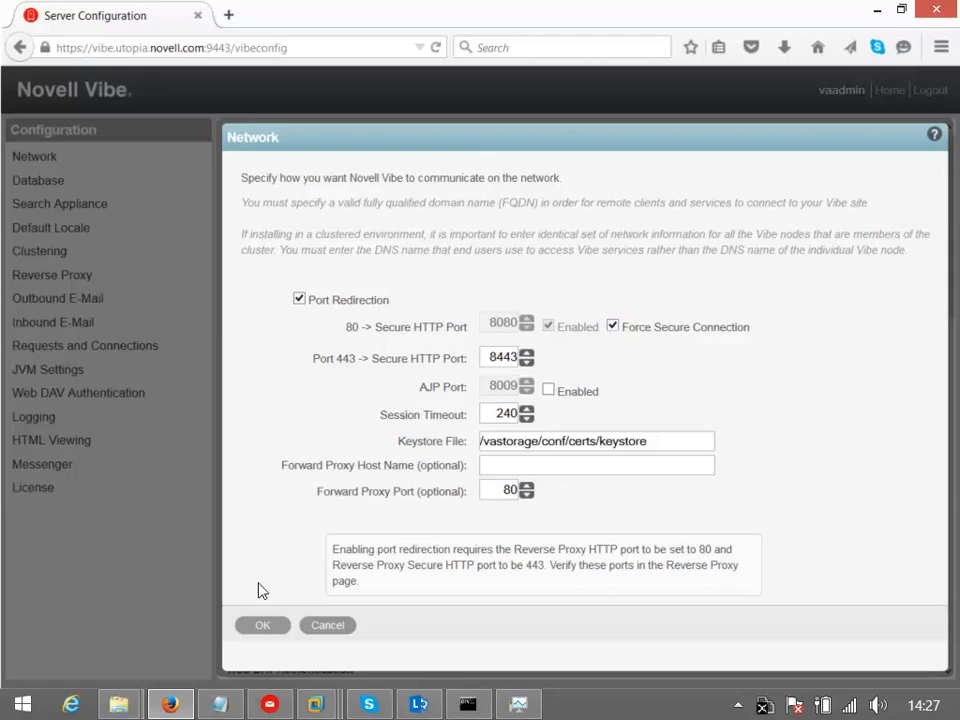
click(262, 625)
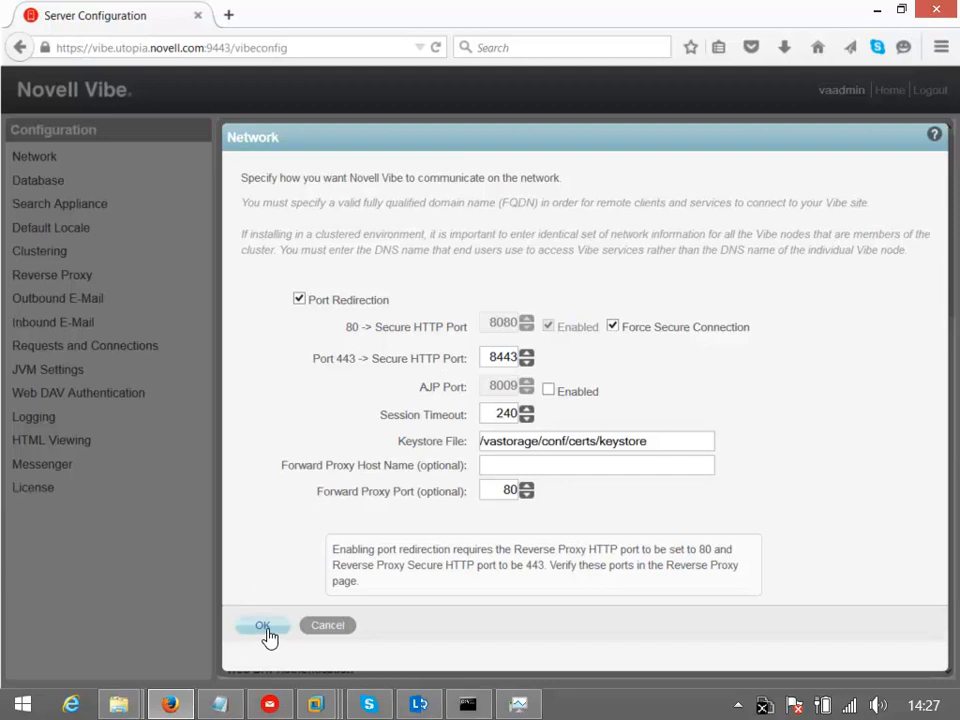
click(262, 625)
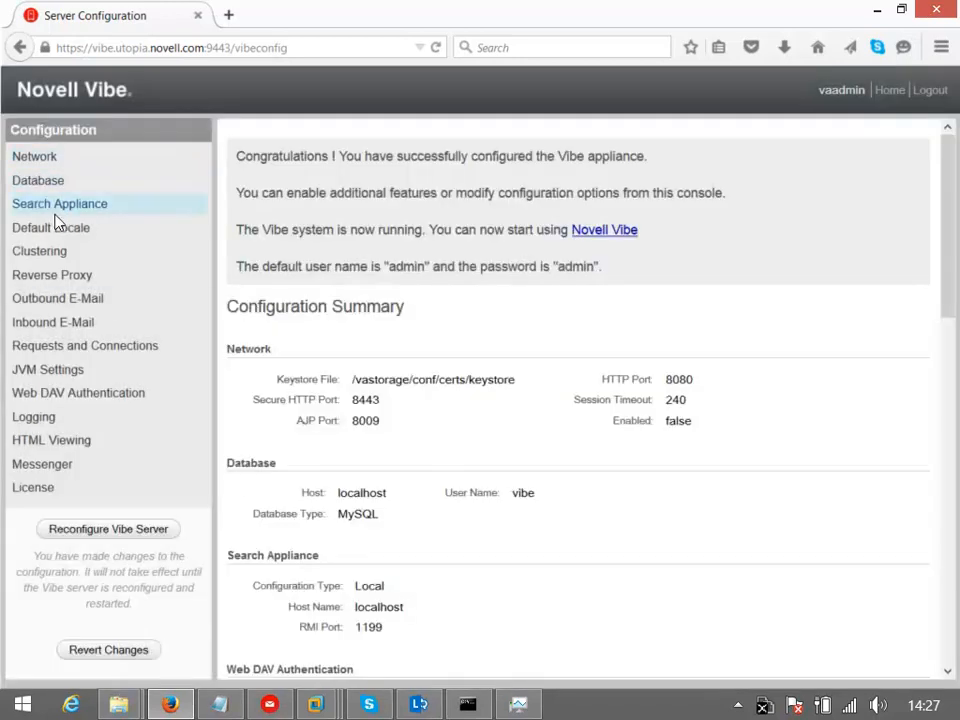
mouse_move(39, 251)
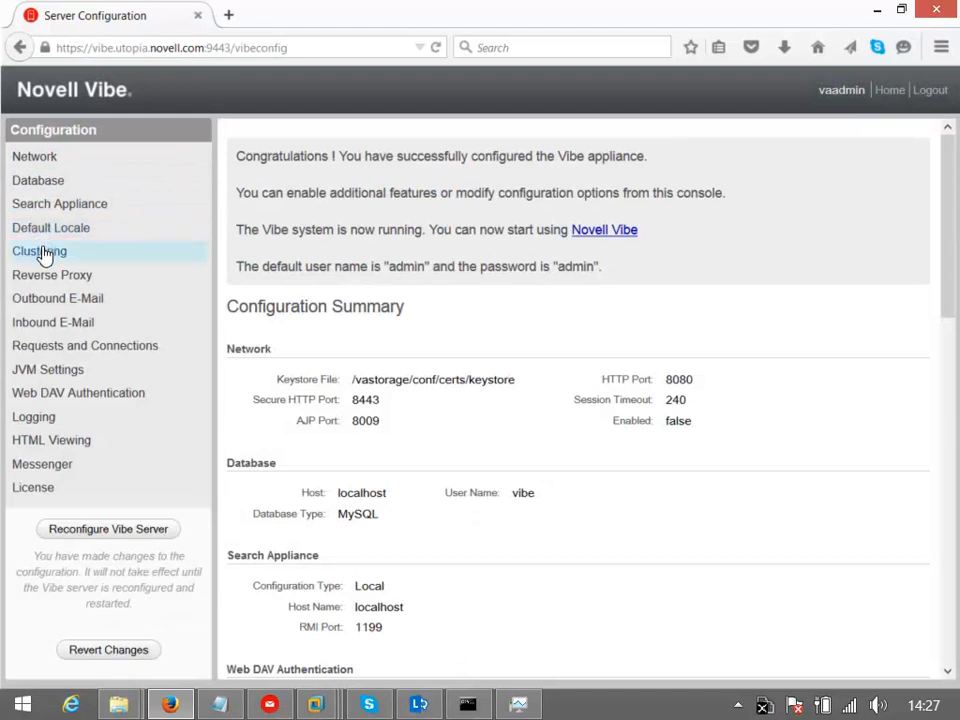
mouse_move(51, 275)
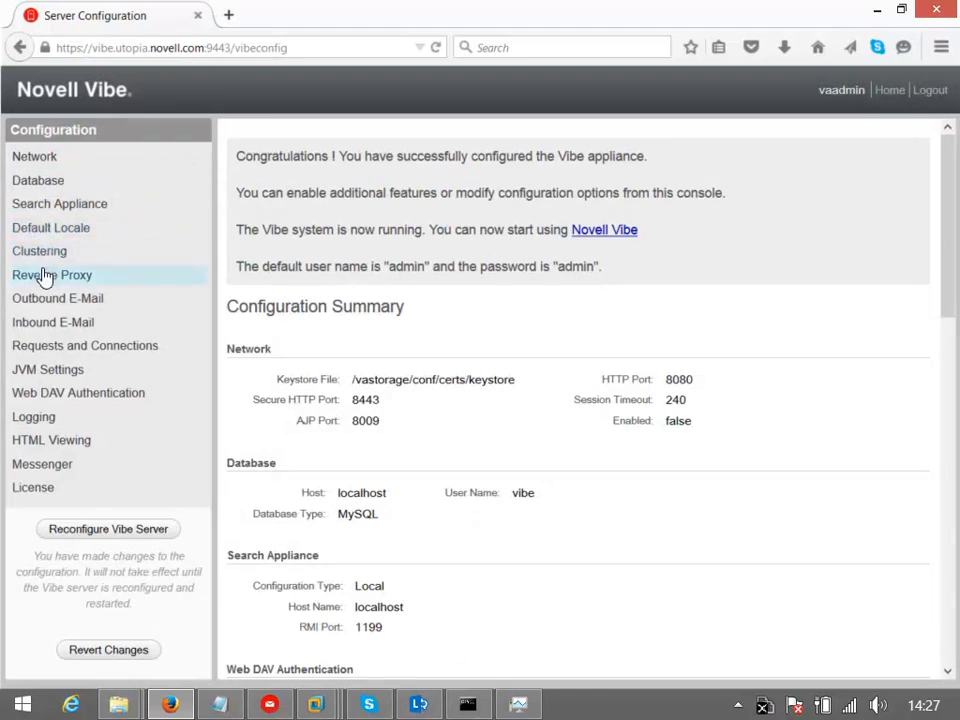
mouse_move(33, 283)
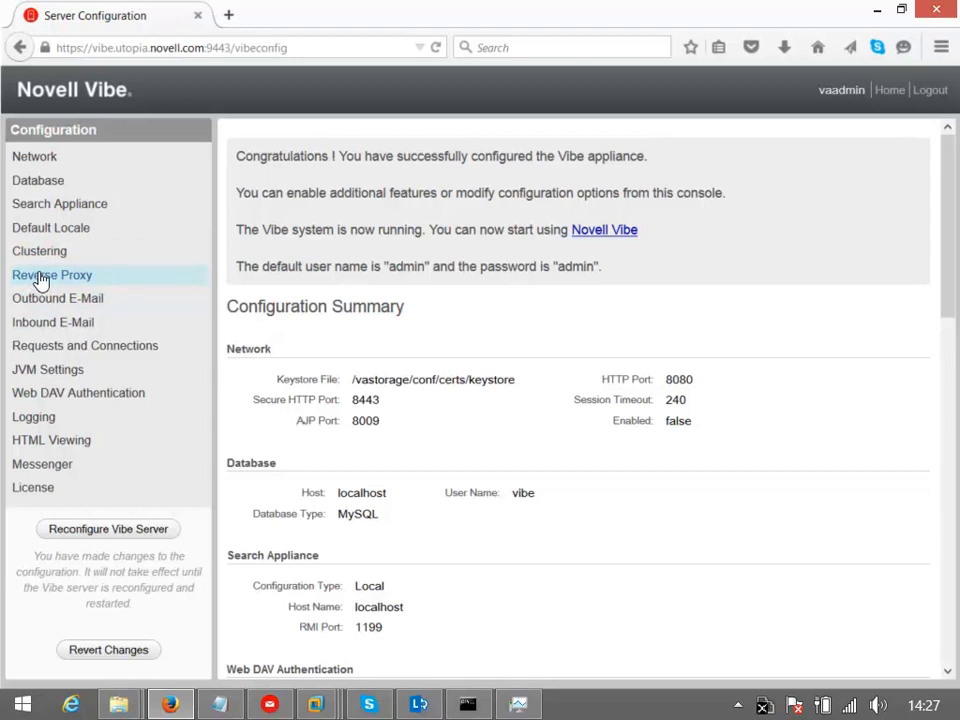
Step: Confirm reverse proxy HTTP port 80 and secure HTTP port 443, and save
click(51, 274)
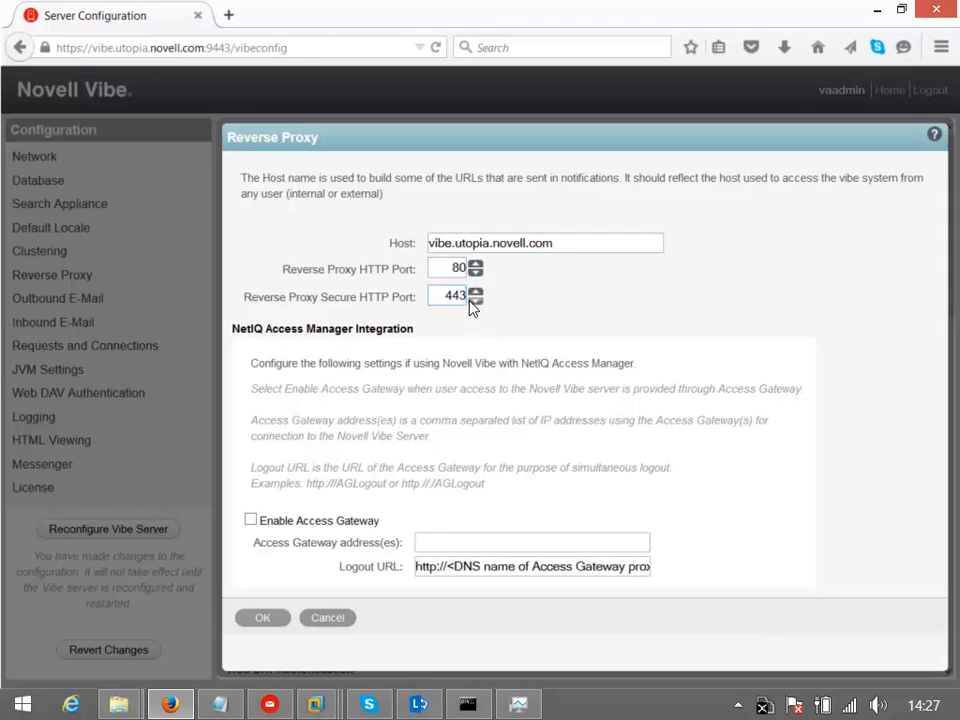
mouse_move(405, 330)
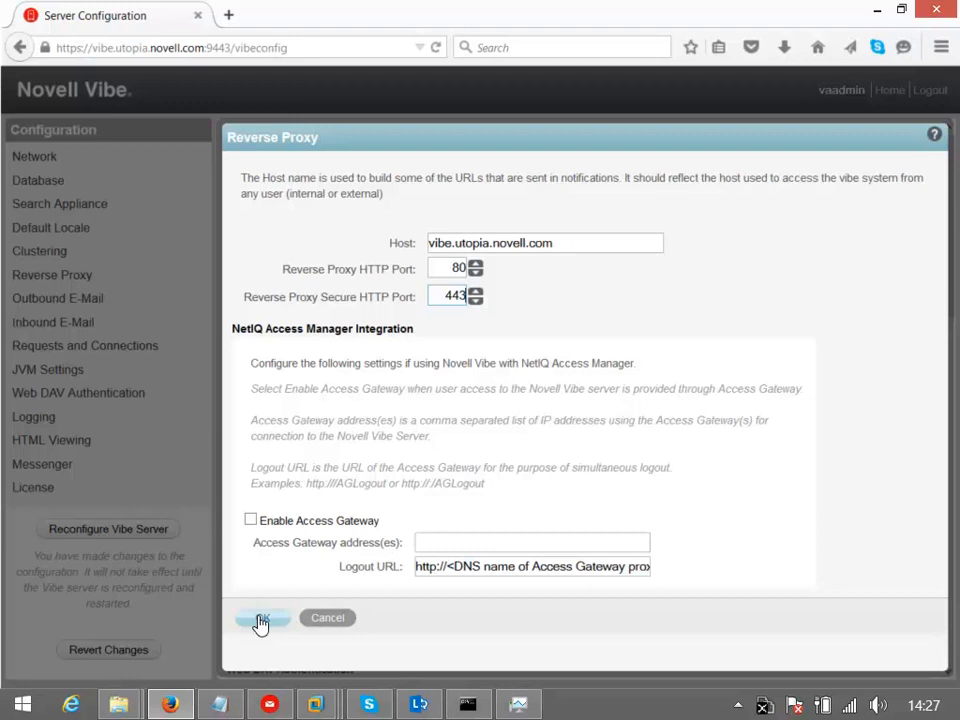
click(263, 617)
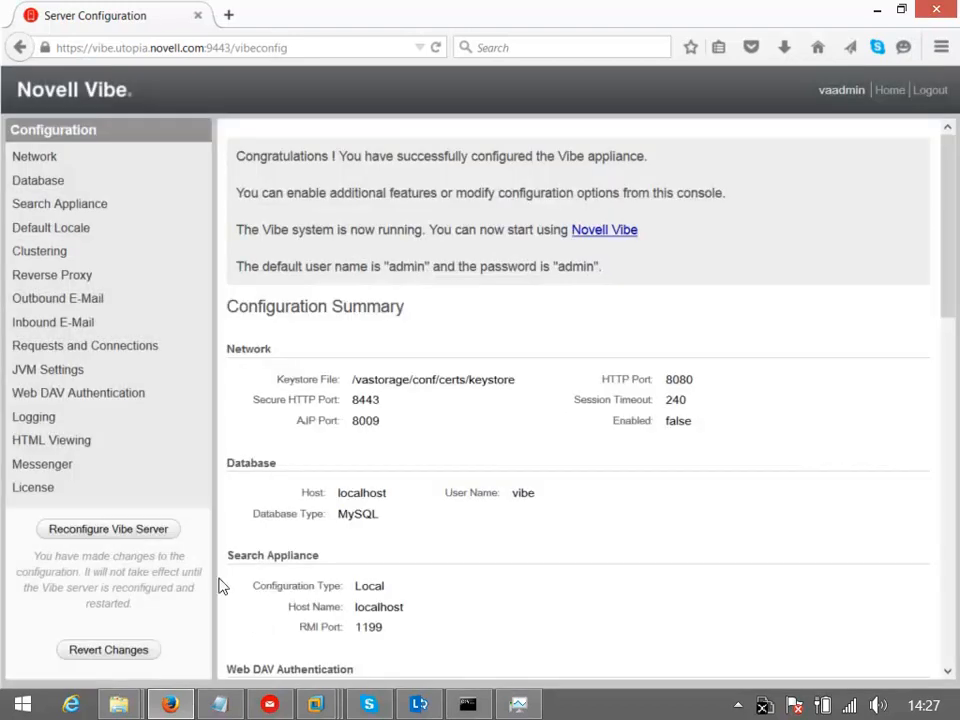
mouse_move(57, 298)
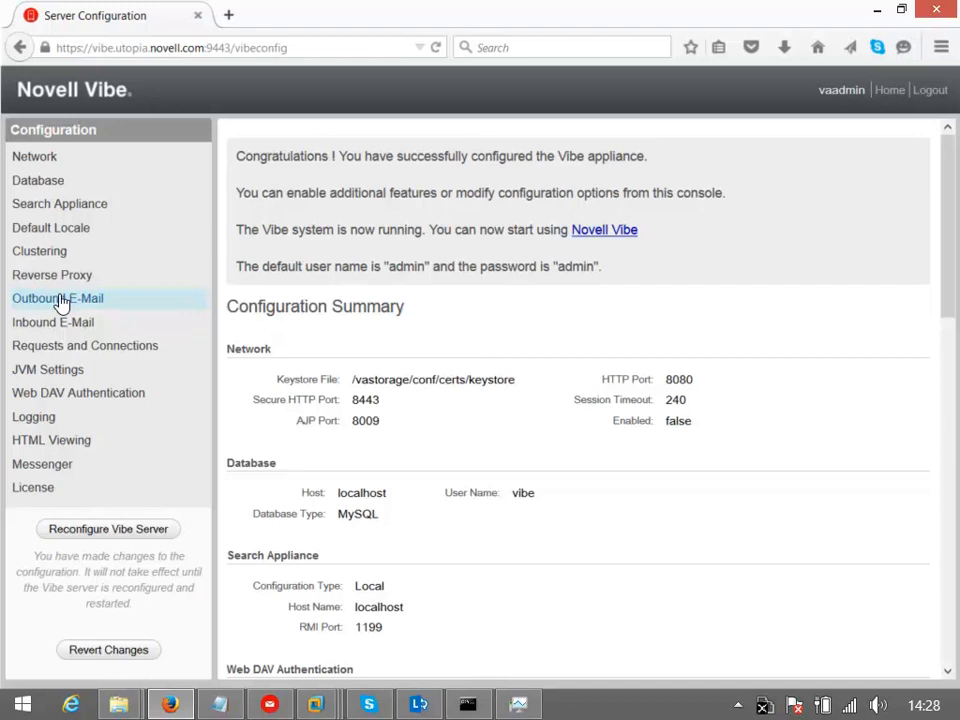
Step: Point outbound e-mail at SMTP host 172.17.2.86 with a password and required authentication
click(57, 298)
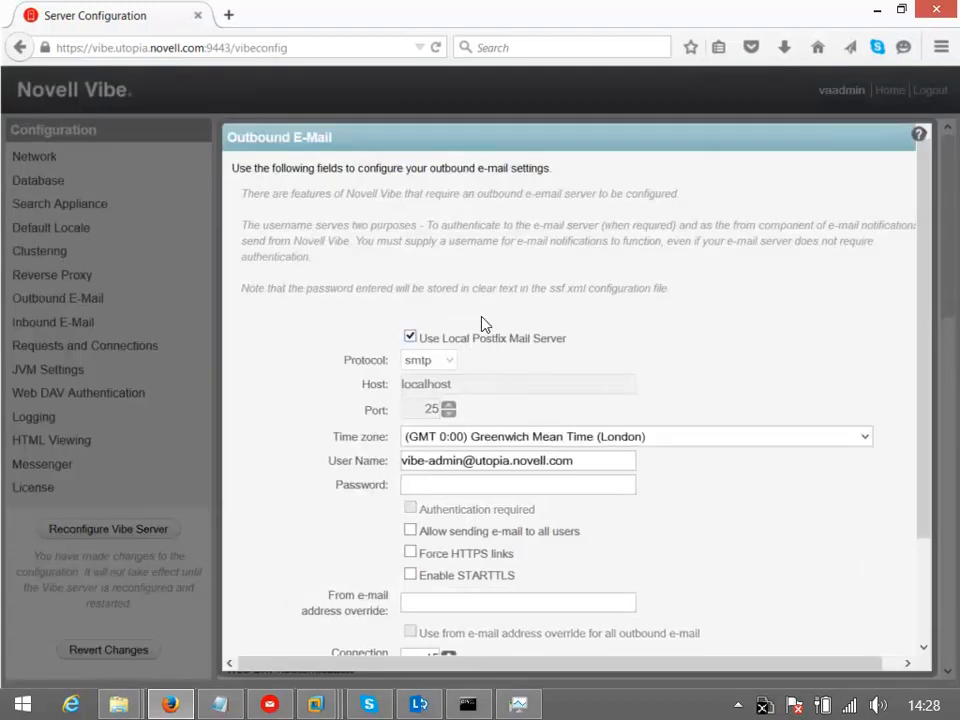
mouse_move(360, 323)
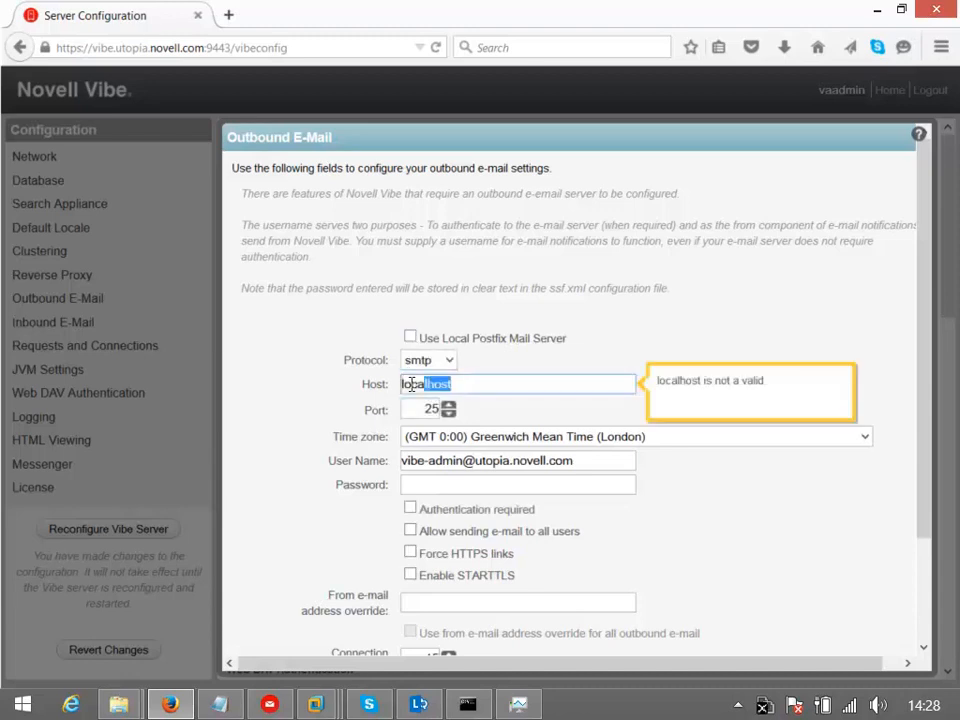
text(1)
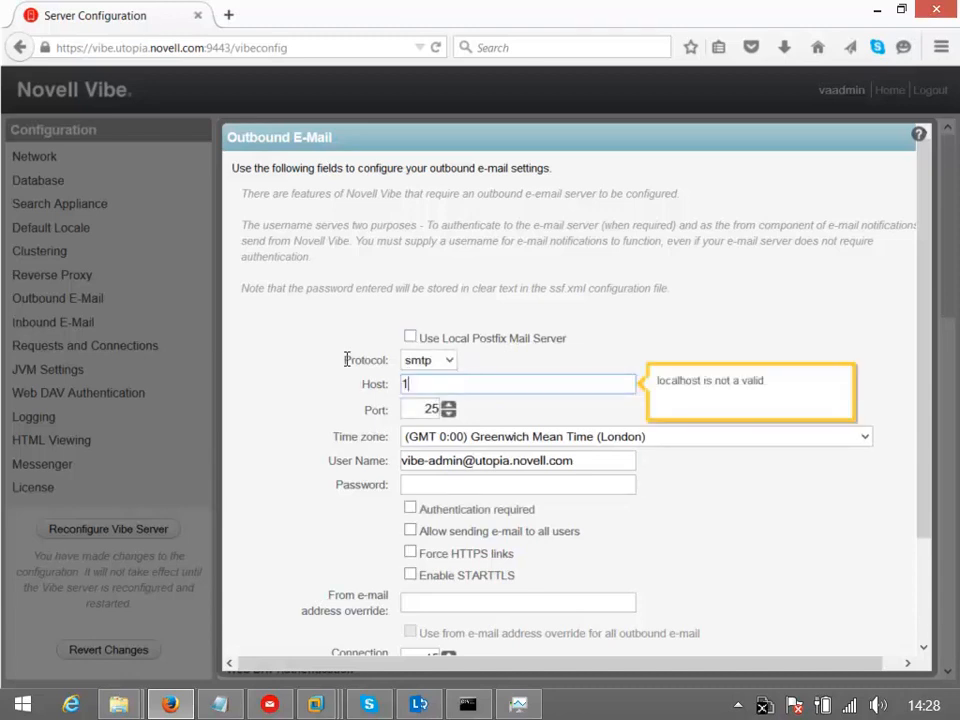
text(72.17.2.86)
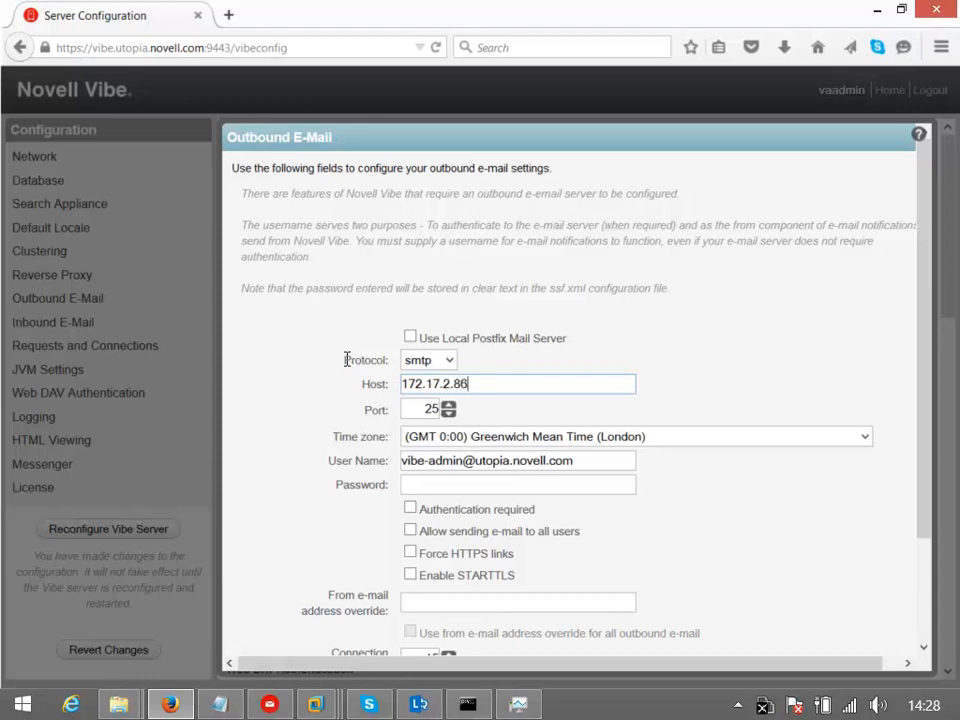
mouse_move(575, 480)
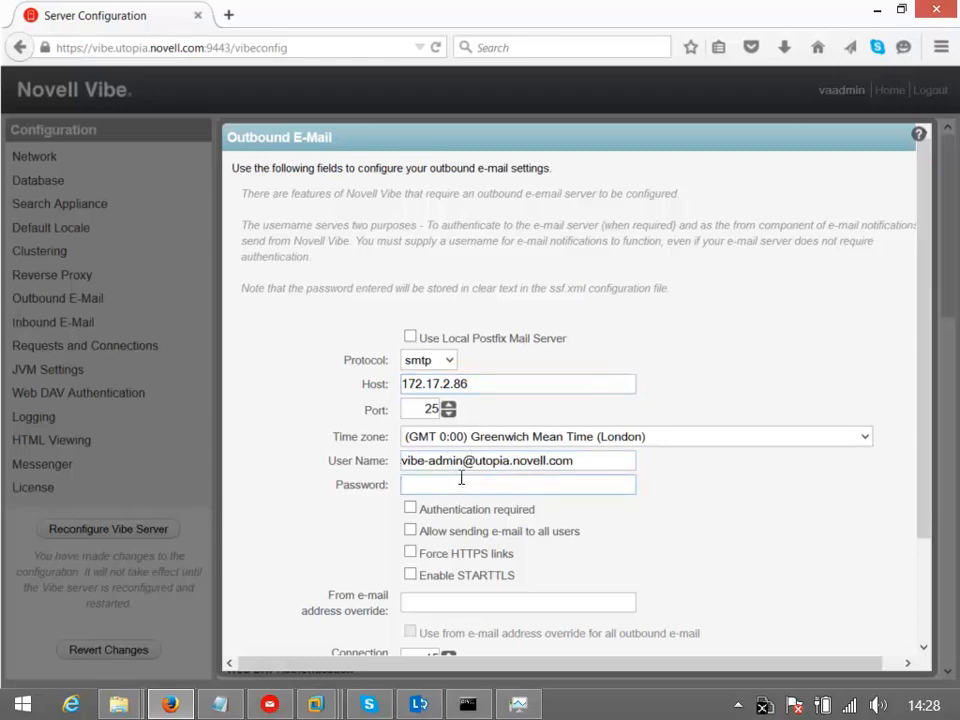
text(••)
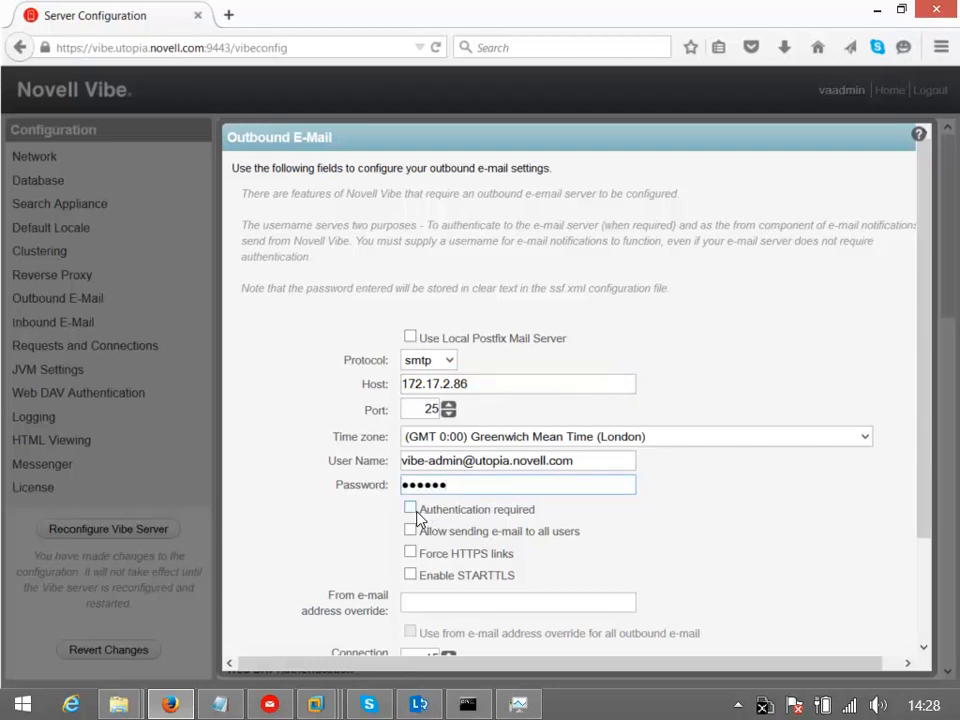
click(409, 509)
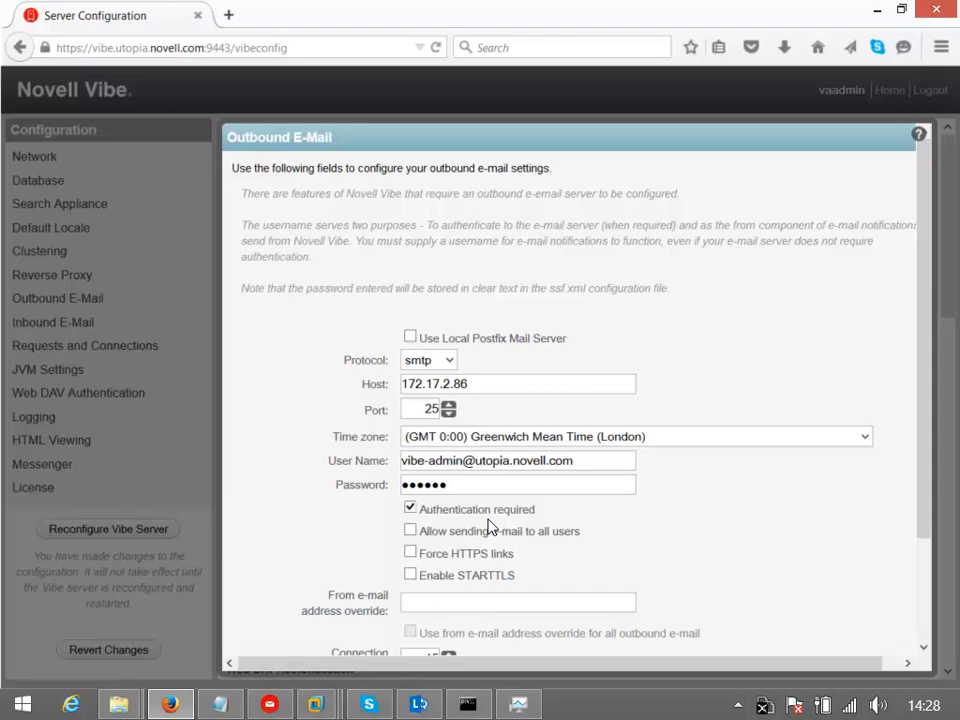
mouse_move(705, 555)
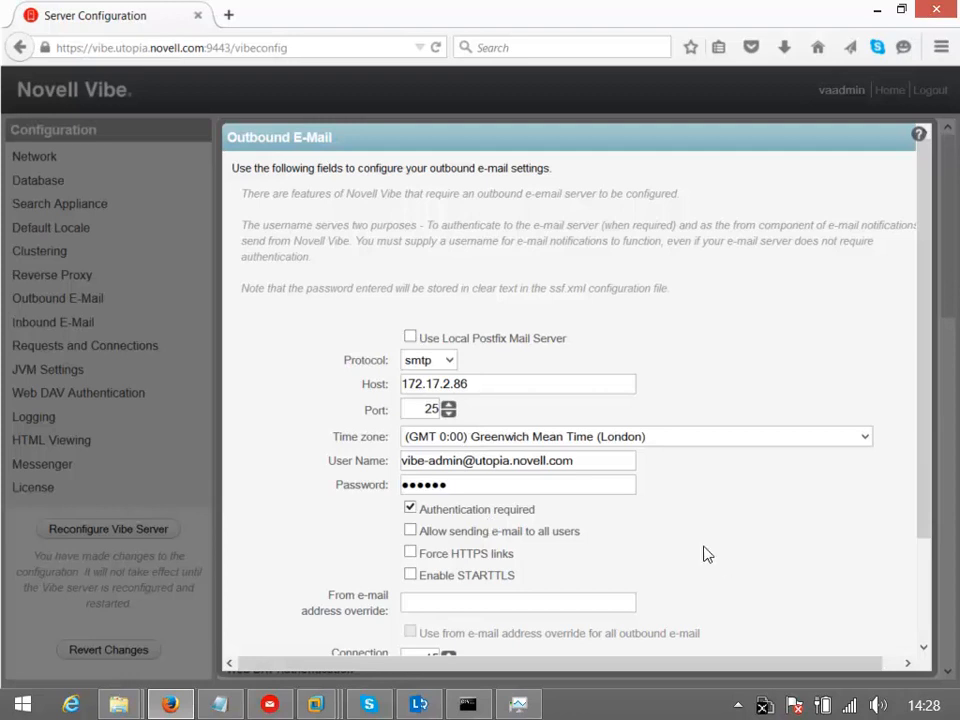
mouse_move(918, 370)
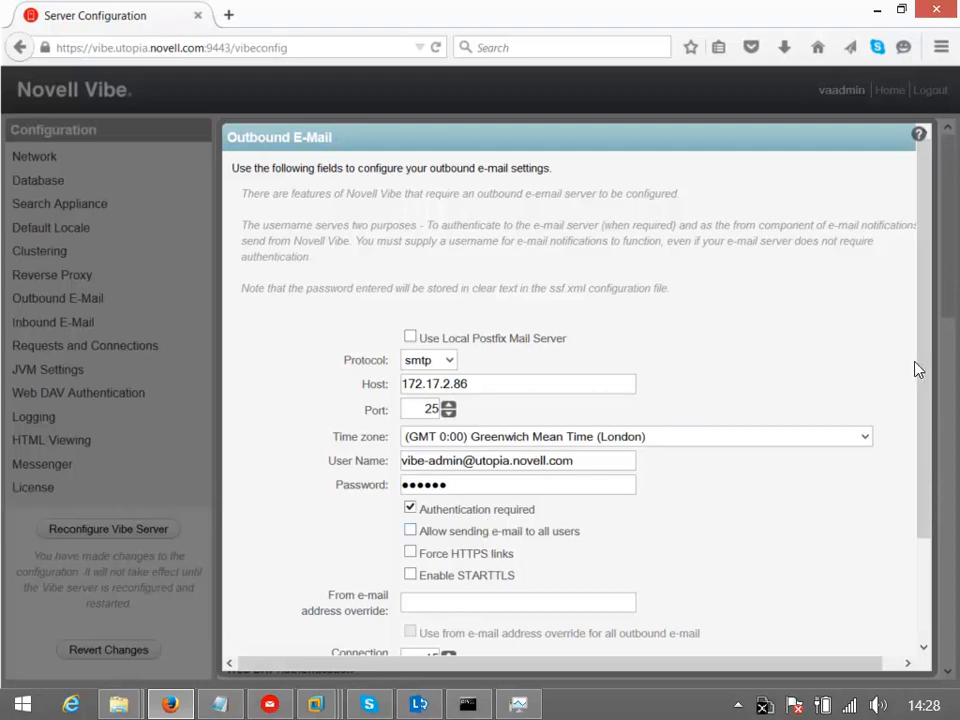
Step: Test the mail server connection and save the outbound e-mail settings
scroll(down, 3)
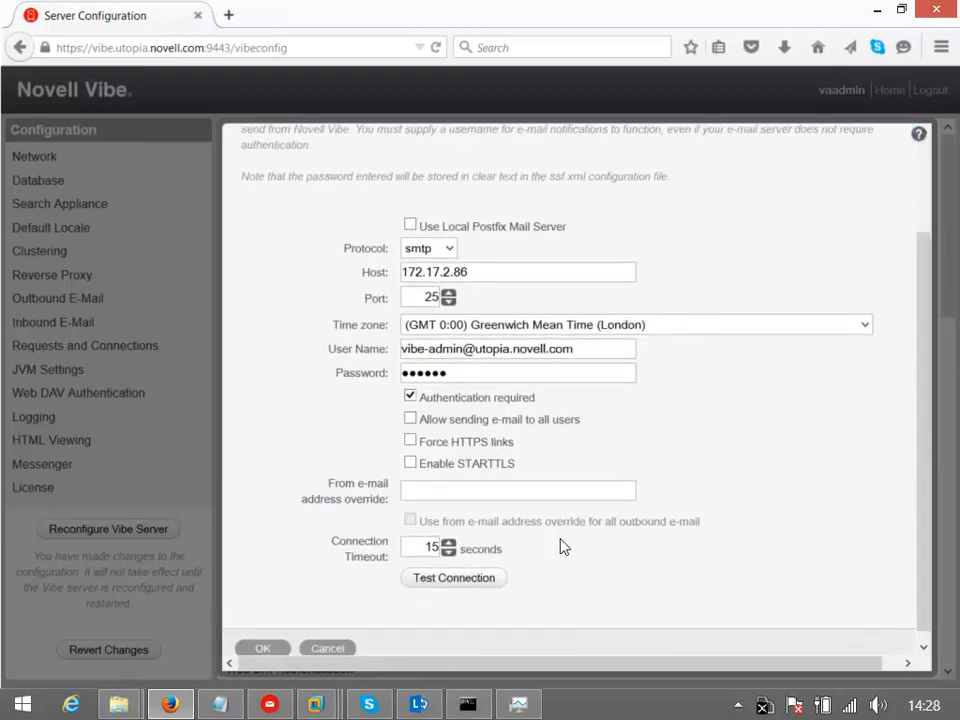
click(453, 577)
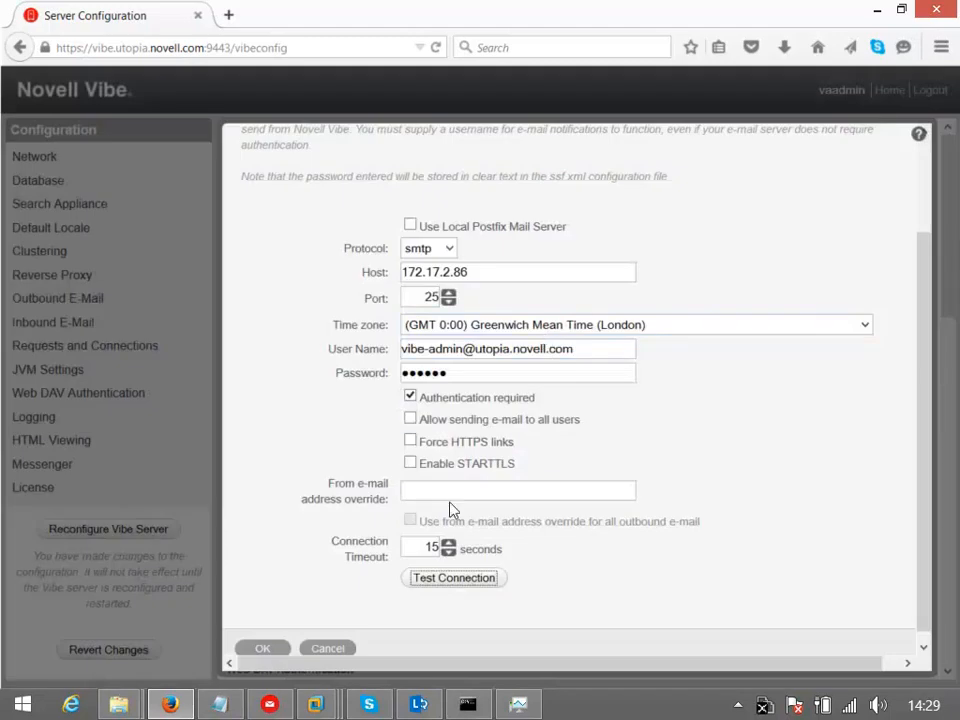
click(263, 648)
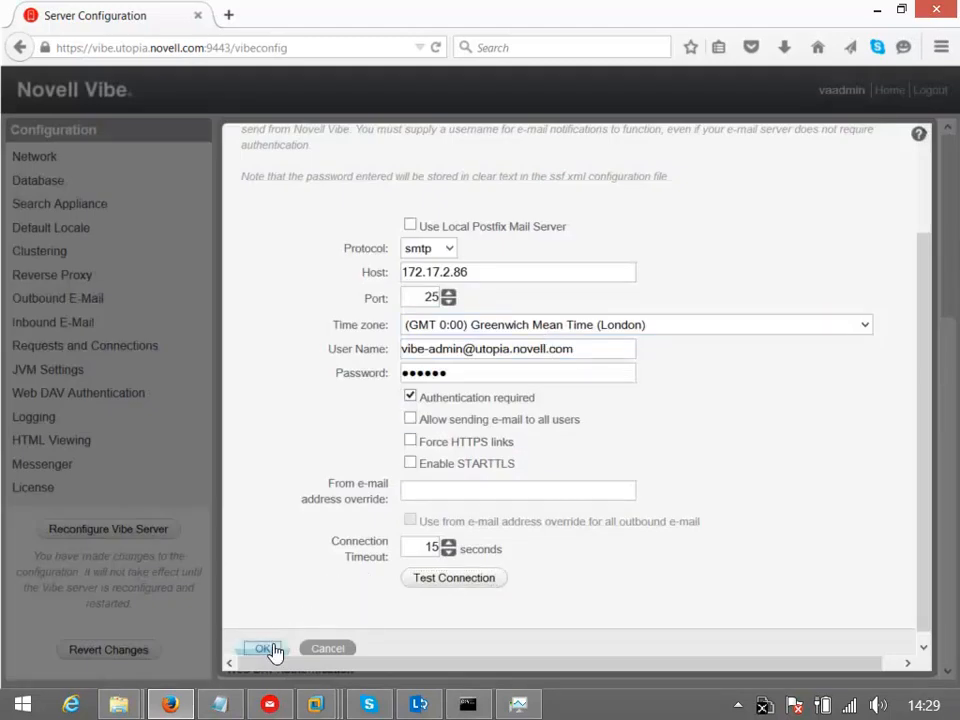
click(263, 648)
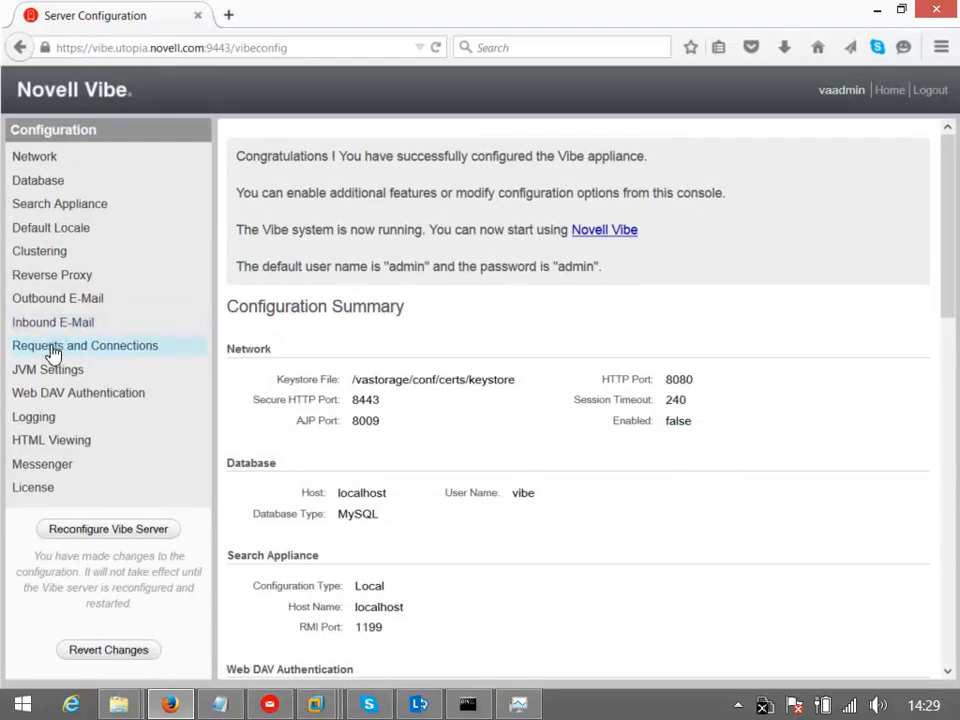
mouse_move(47, 369)
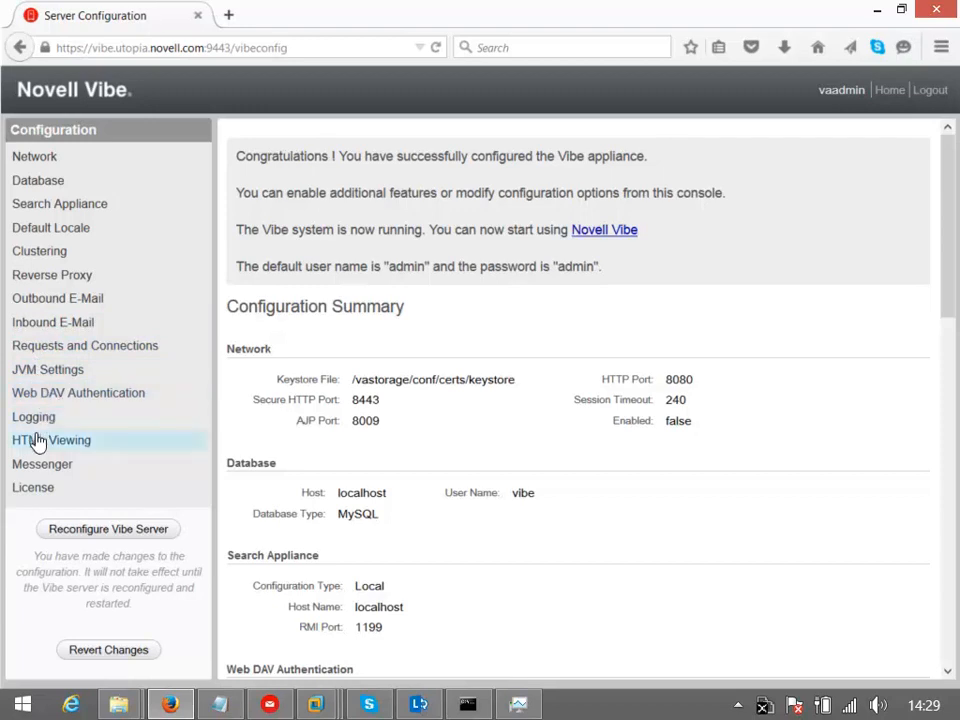
mouse_move(83, 455)
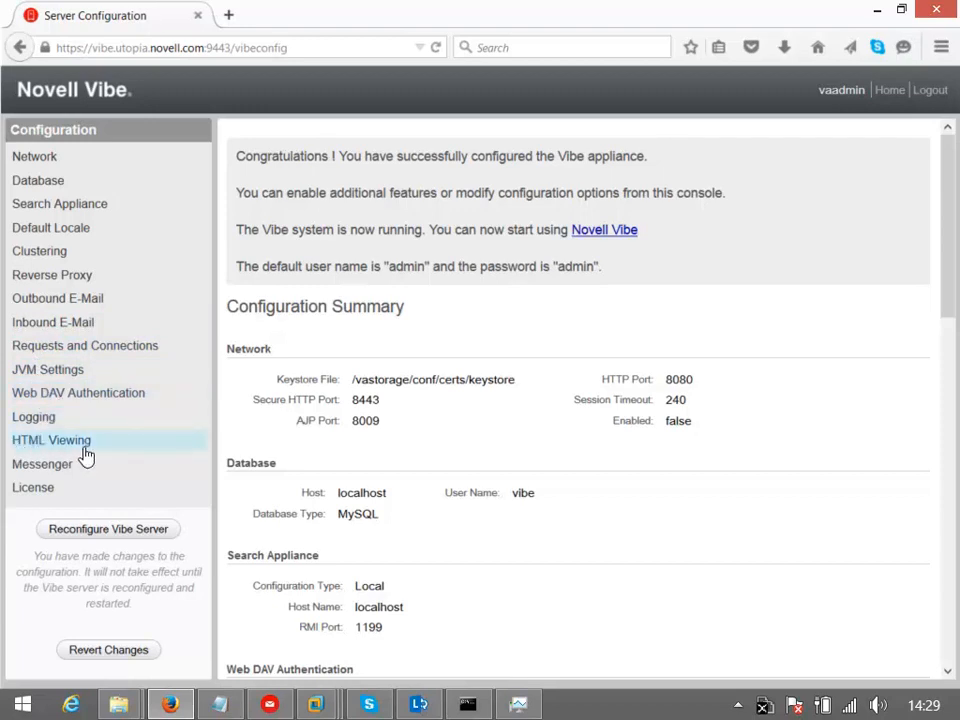
Step: Add .dwg to the Additional HTML Extensions and save
click(51, 440)
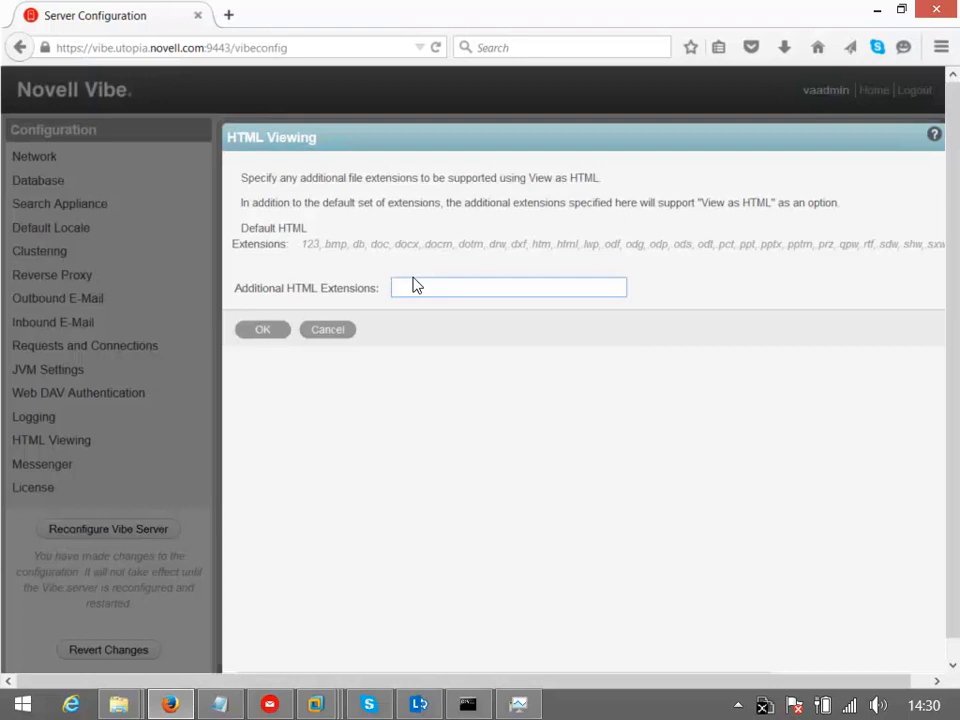
click(509, 287)
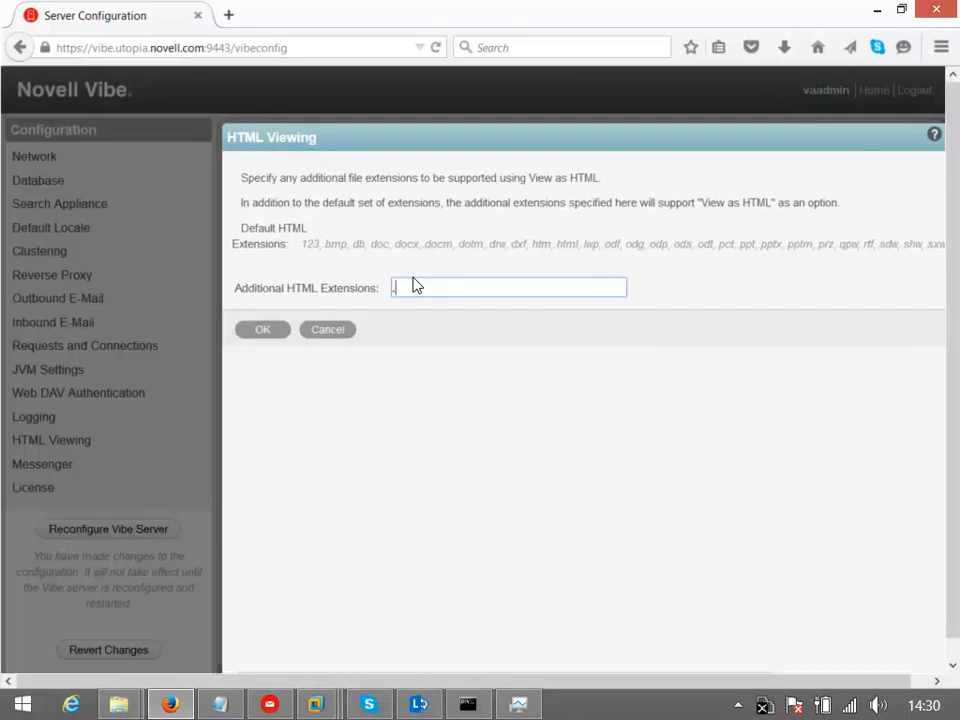
text(.dwg)
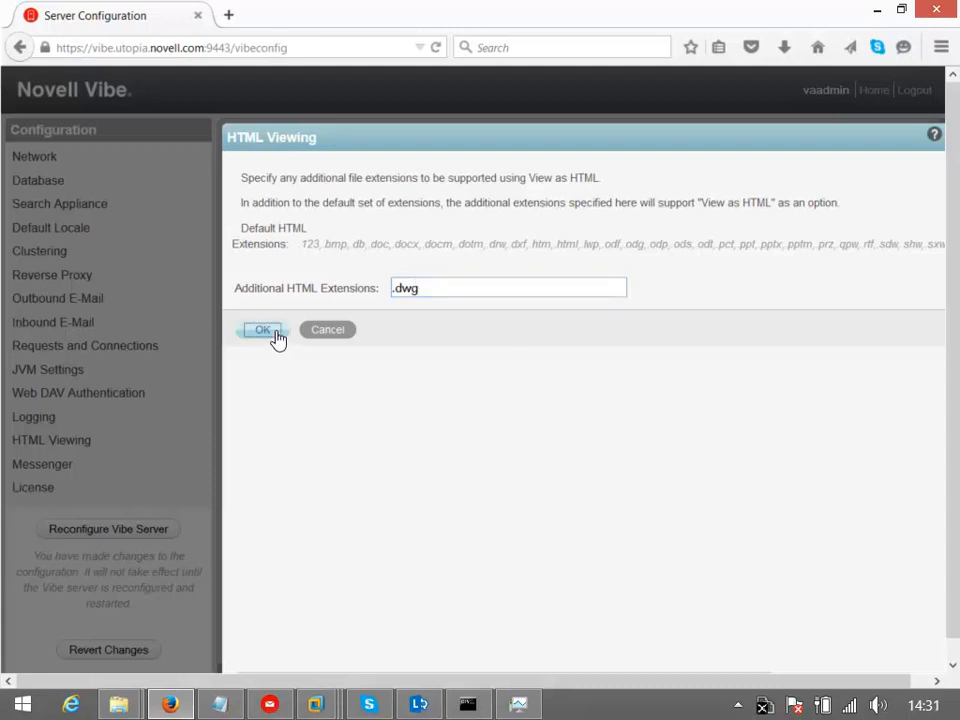
click(262, 329)
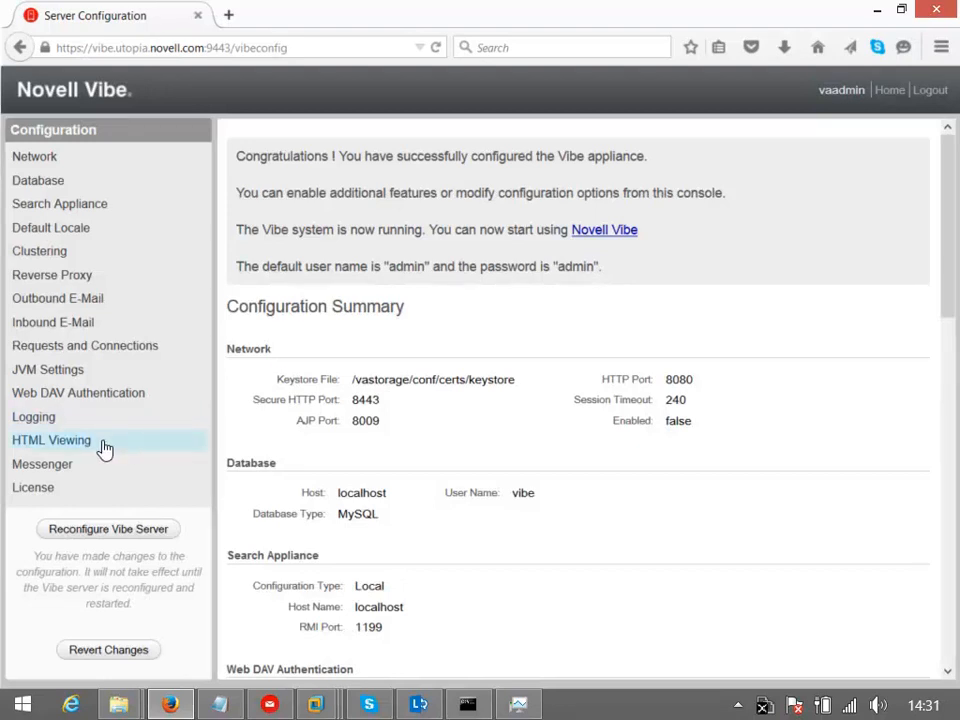
Step: Append .csv after .dwg in the HTML viewing extensions and save
click(51, 440)
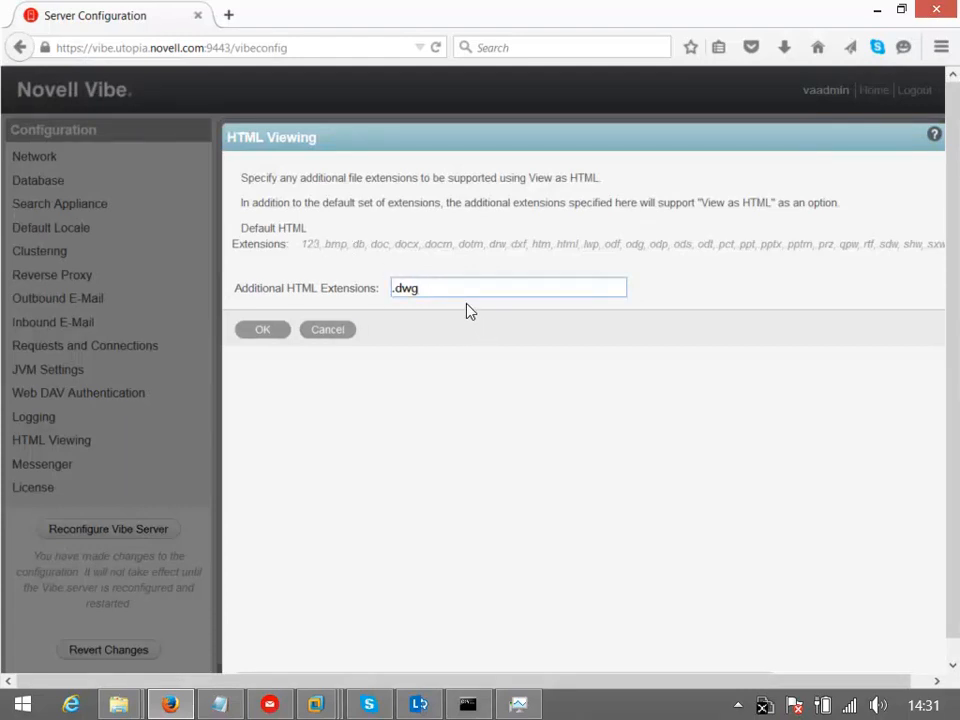
text(,)
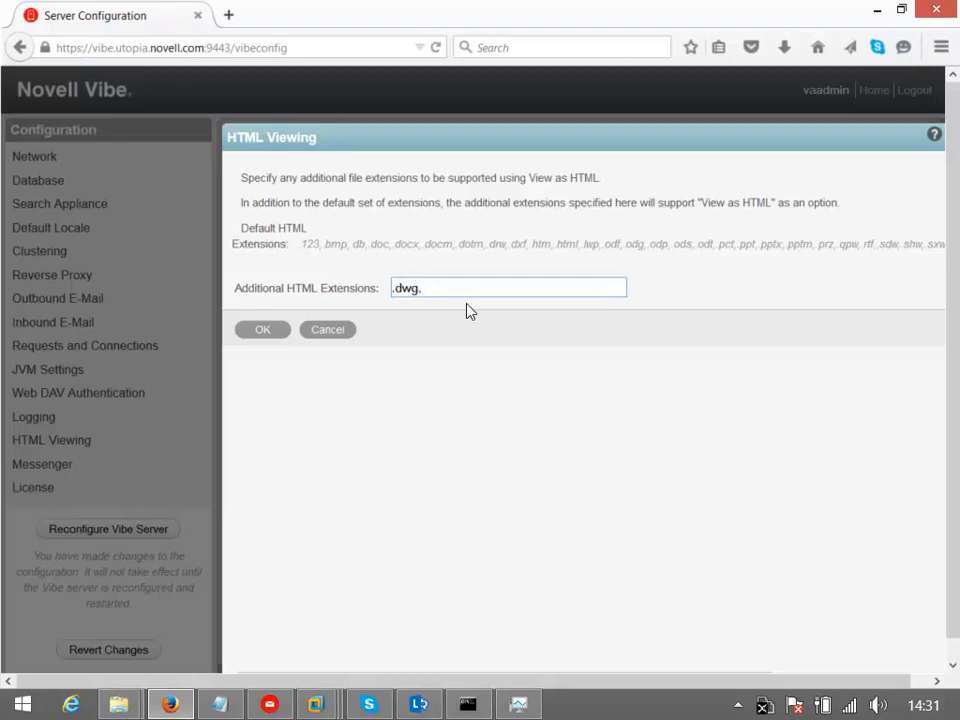
text(.csv)
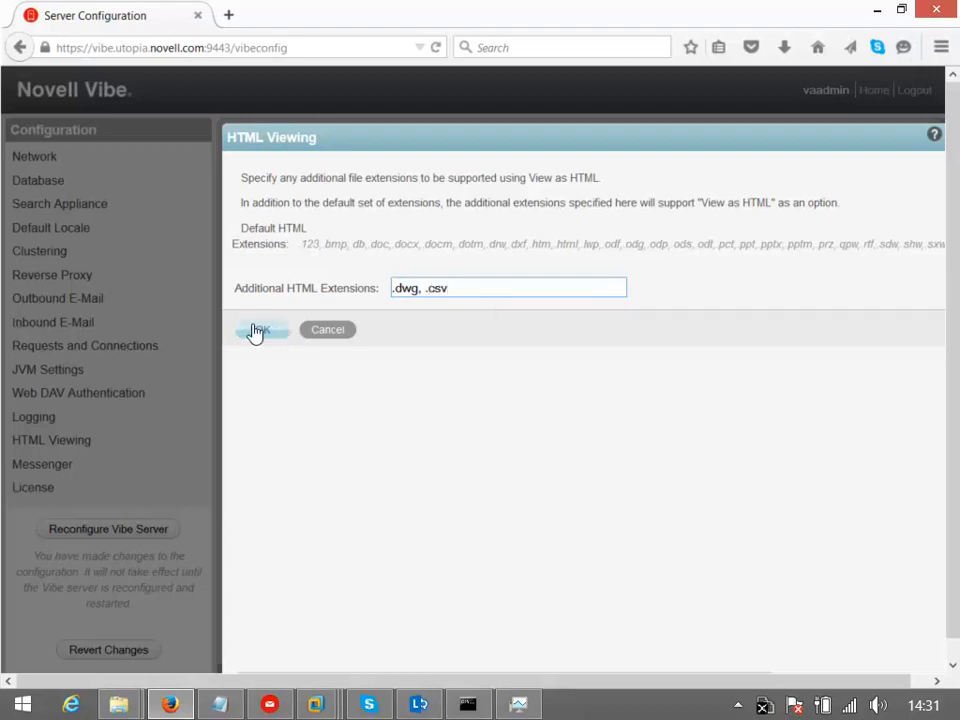
click(262, 330)
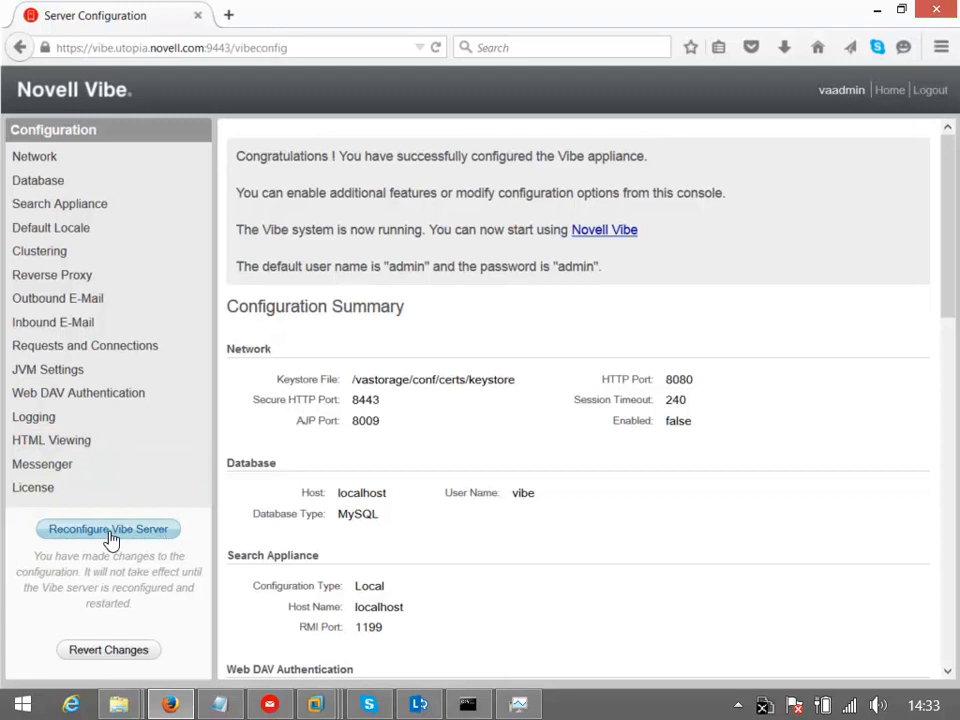
Step: Reconfigure the Vibe server to apply all pending configuration changes
click(108, 528)
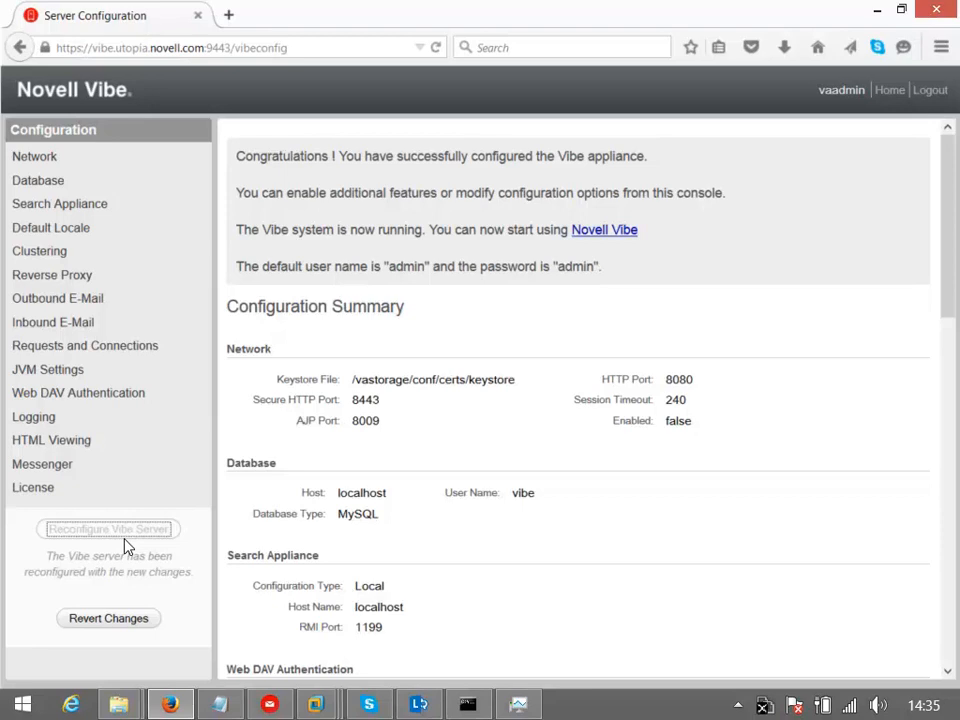
mouse_move(20, 40)
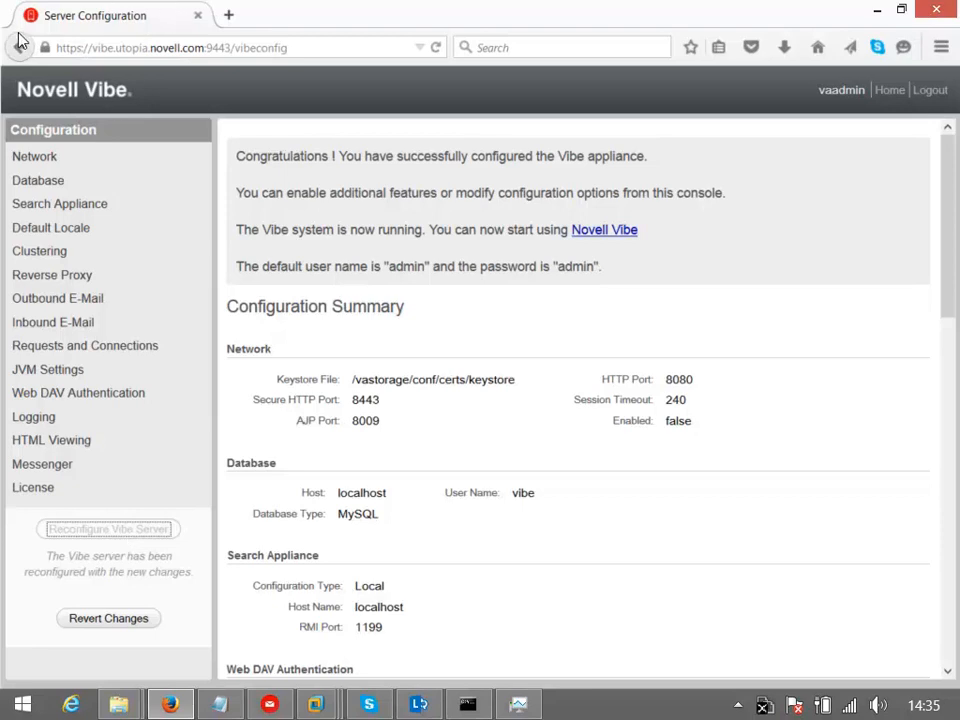
mouse_move(380, 40)
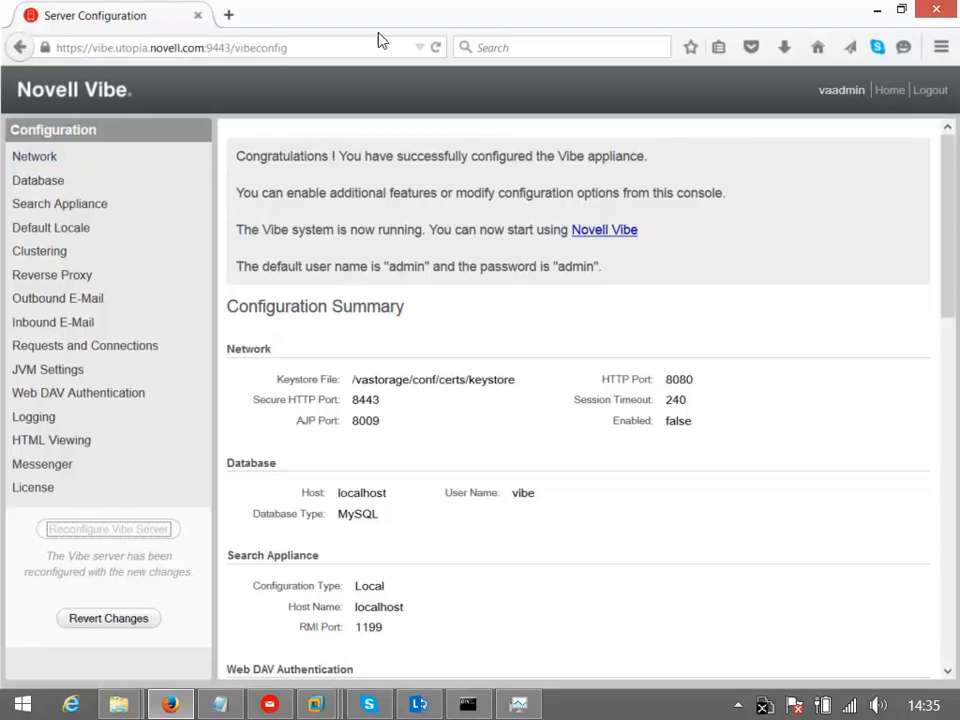
mouse_move(604, 230)
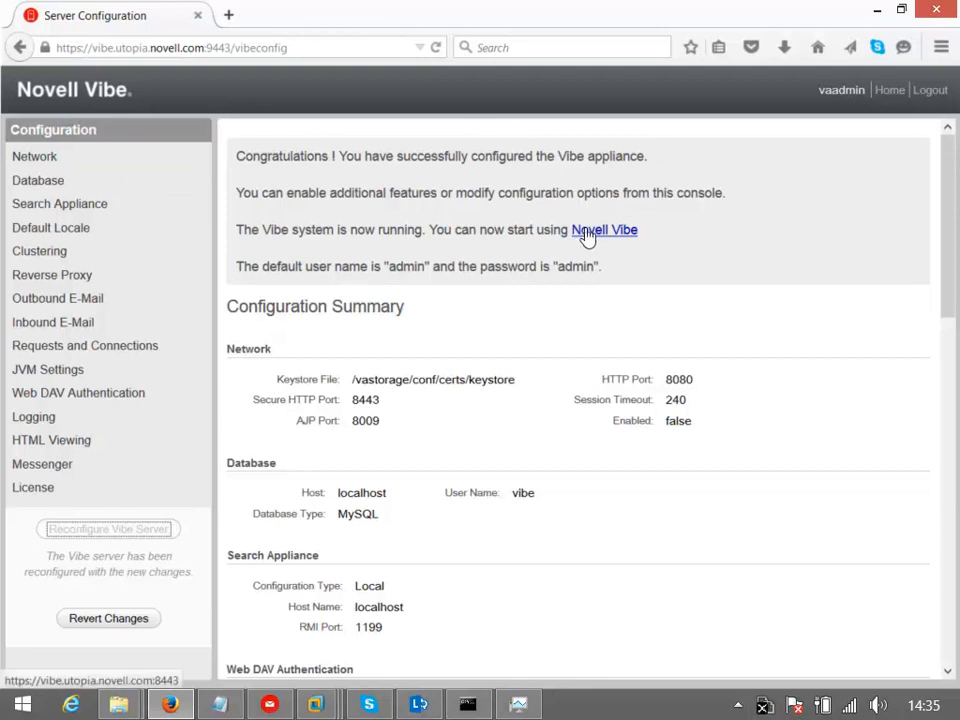
Step: Open vibe.utopia.novell.com:8443, permanently trust its certificate, and enter User ID admin
click(604, 230)
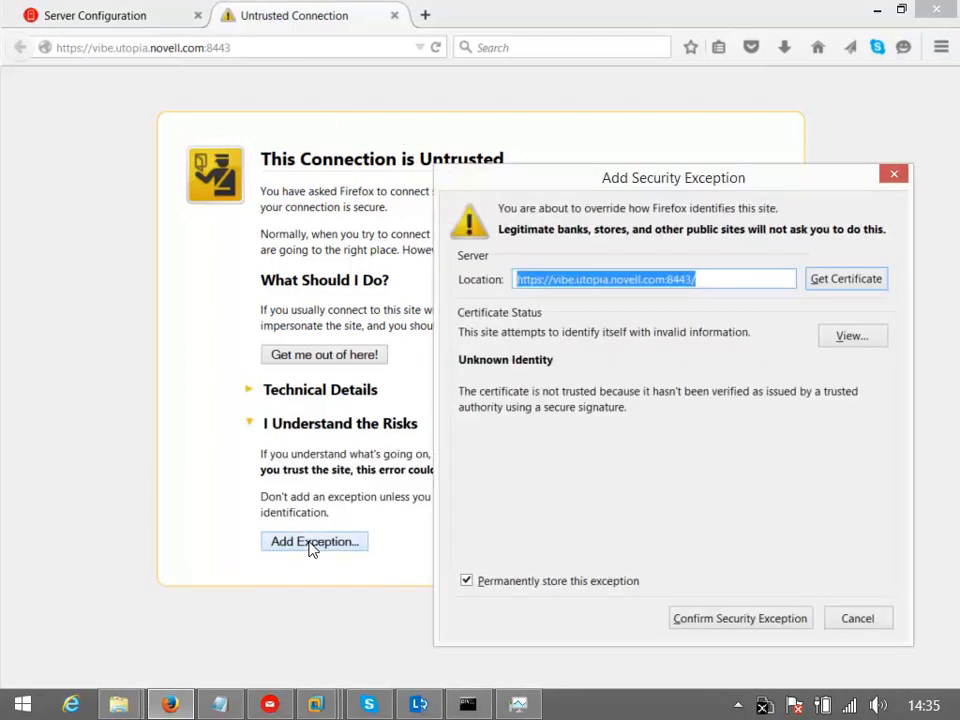
mouse_move(740, 618)
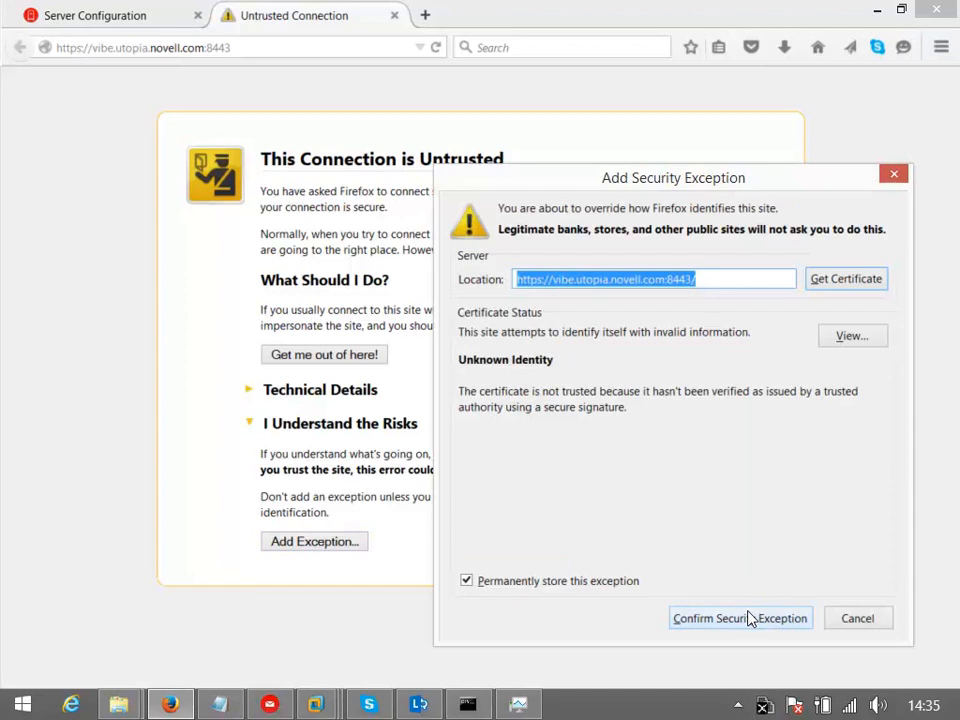
mouse_move(745, 623)
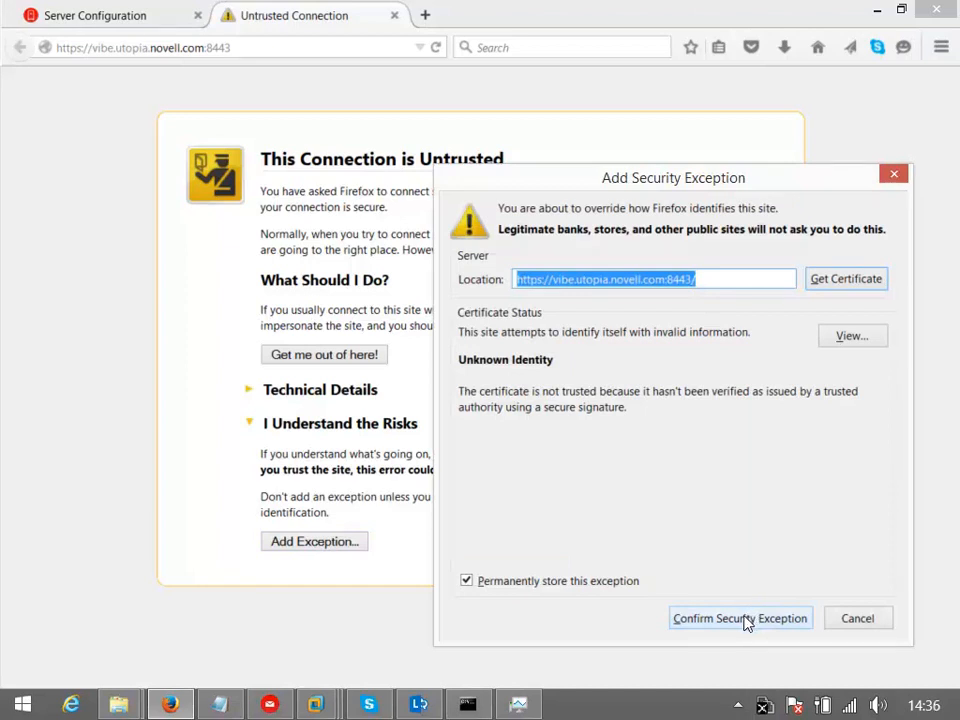
click(740, 618)
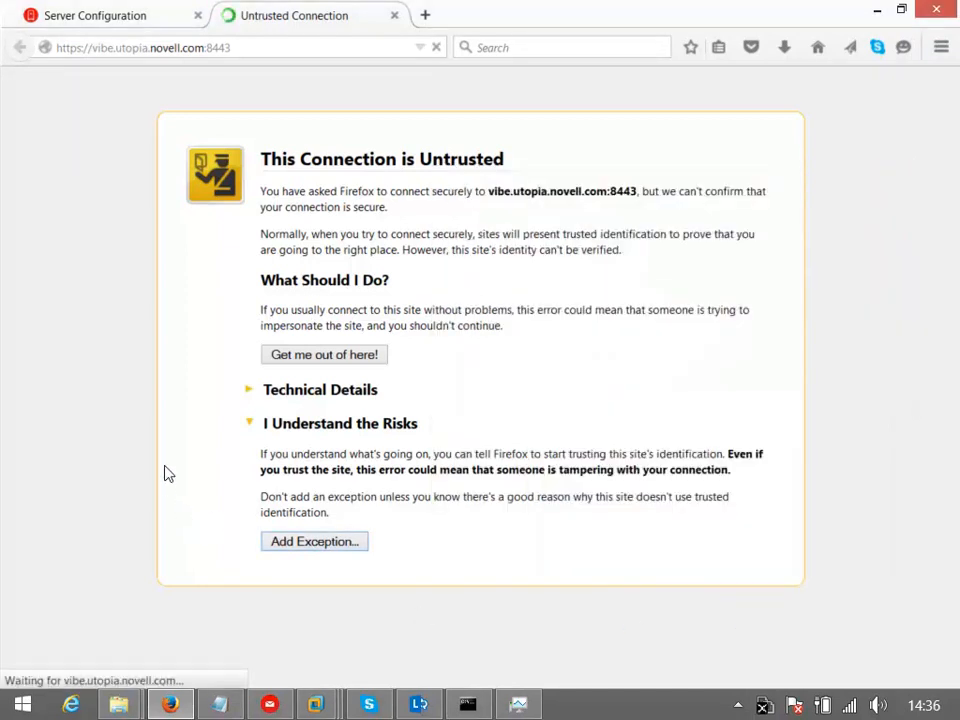
text(admin)
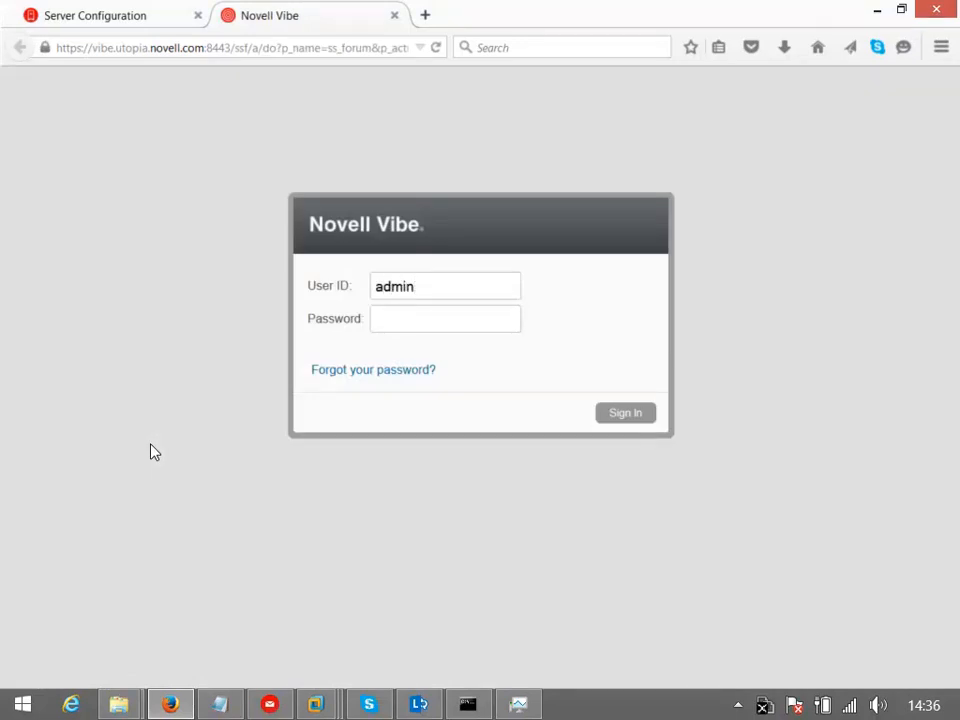
Step: Enter the admin password, sign in, and scroll through the Vibe Virtual Eval landing page
text(••)
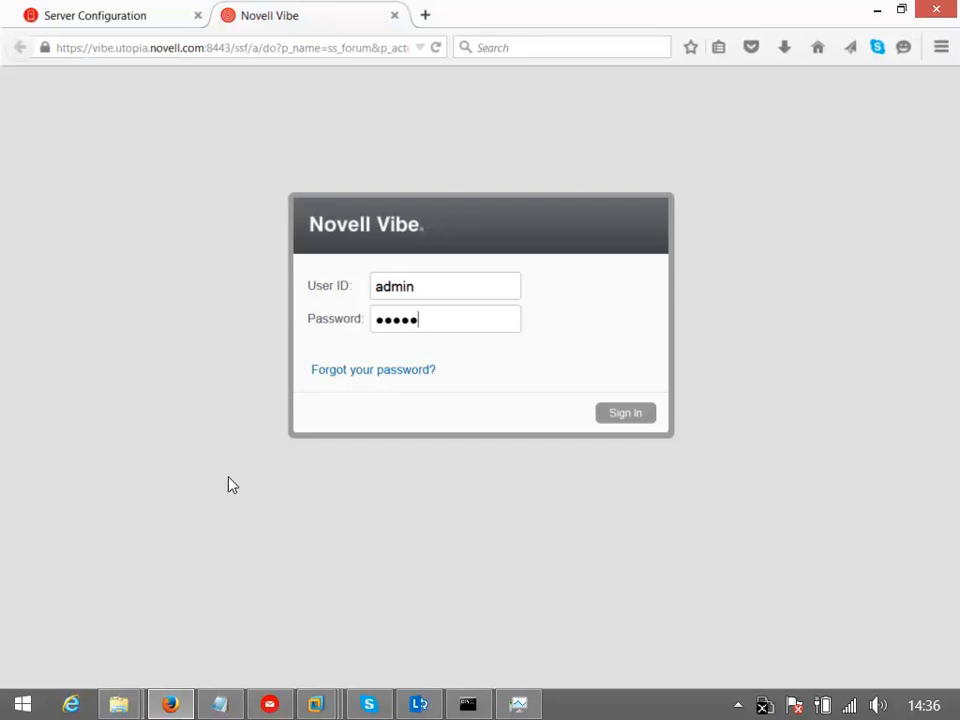
click(625, 413)
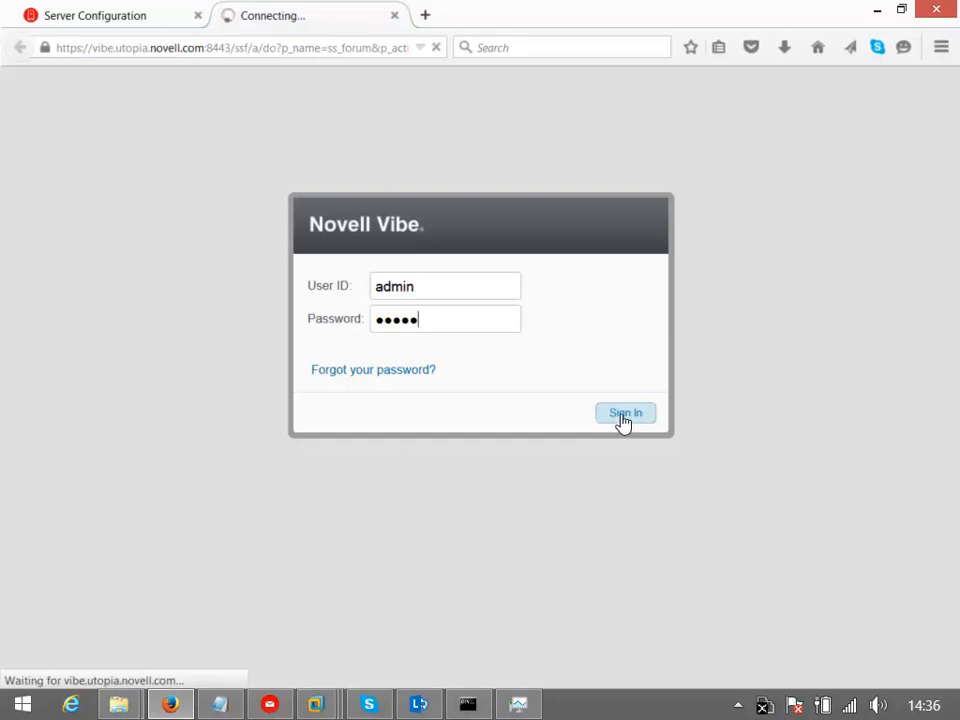
click(625, 413)
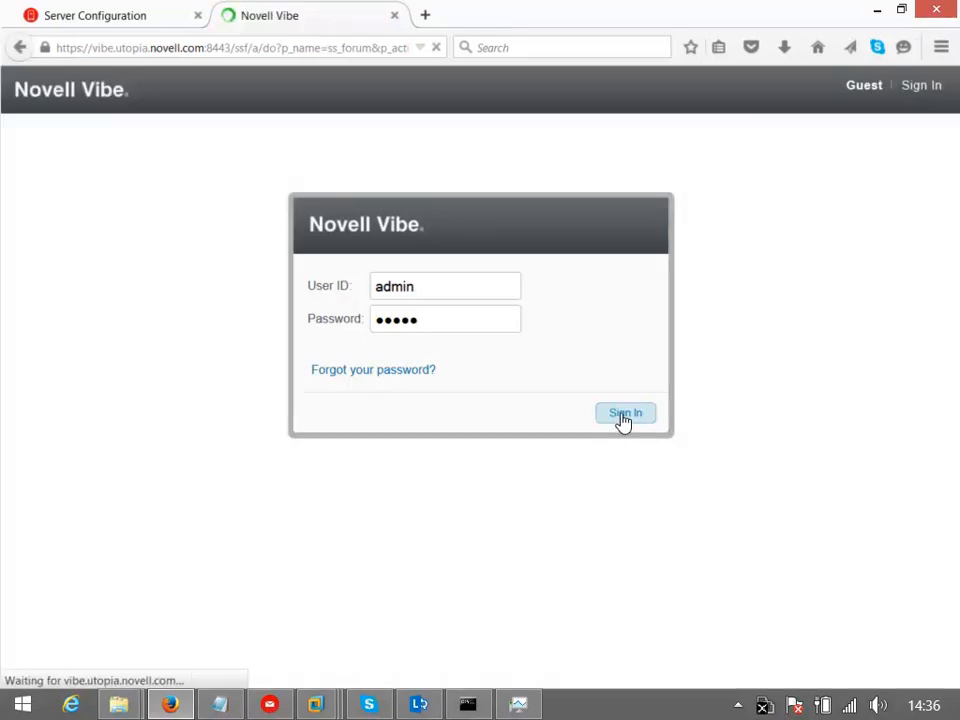
click(625, 413)
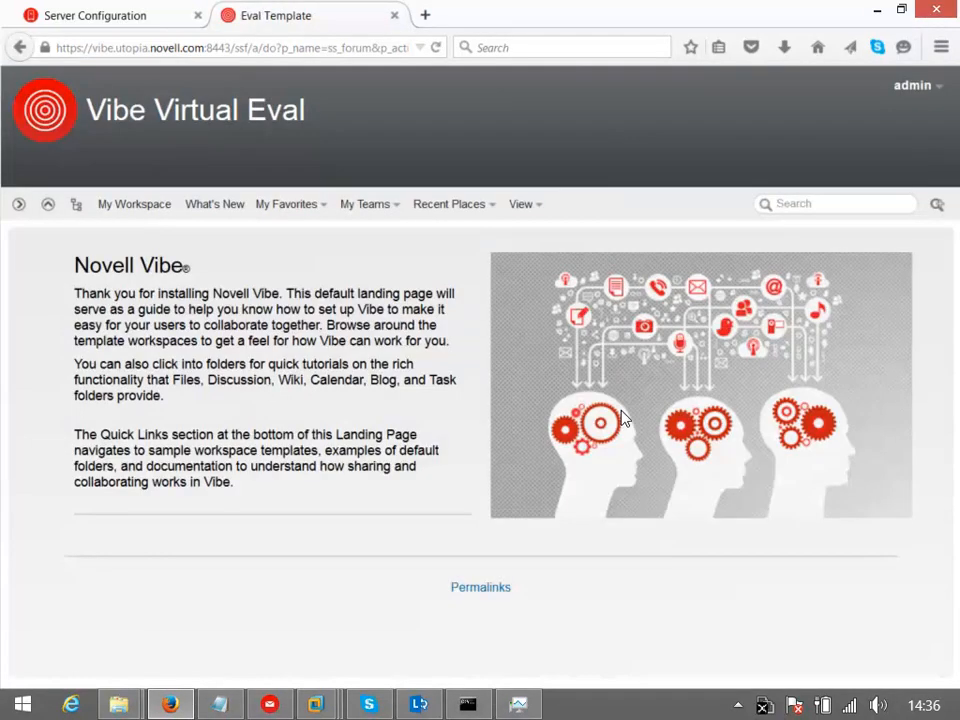
scroll(down, 3)
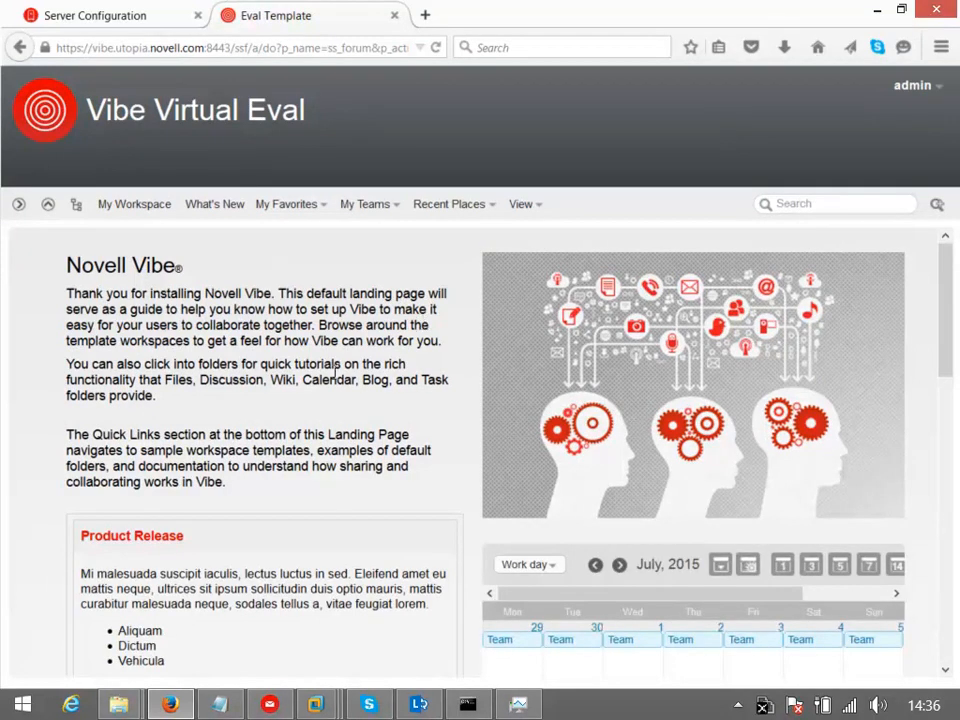
mouse_move(503, 405)
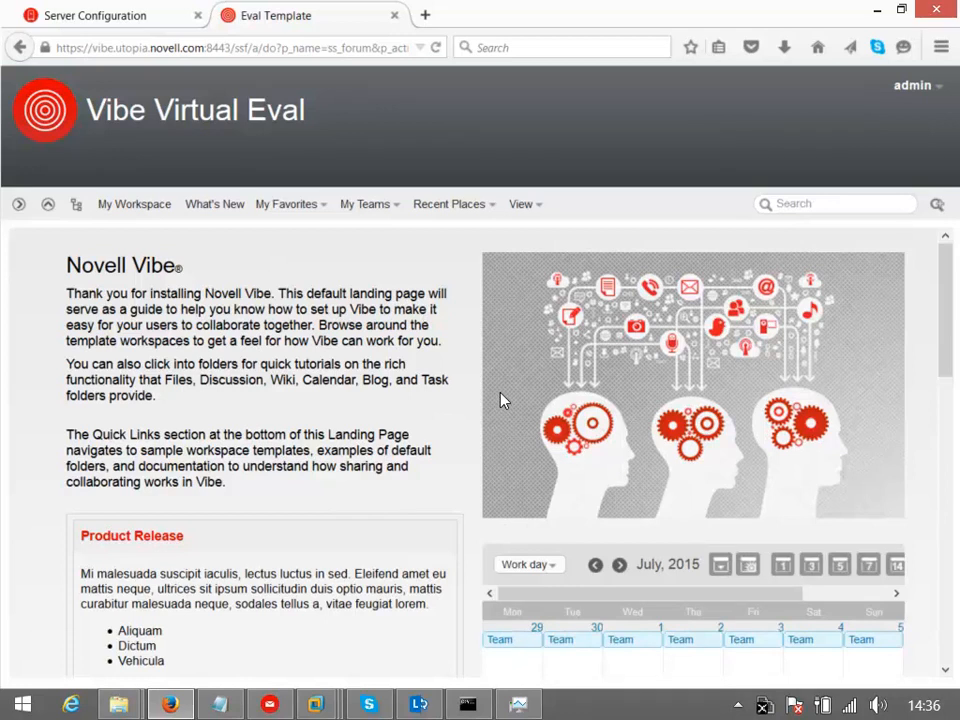
mouse_move(502, 398)
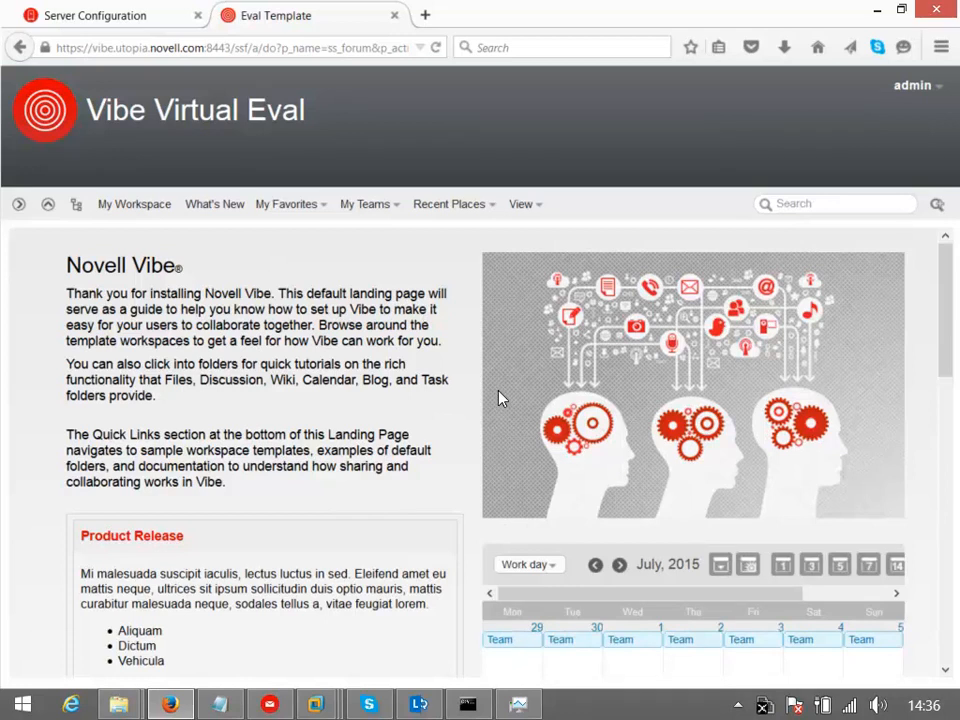
mouse_move(500, 396)
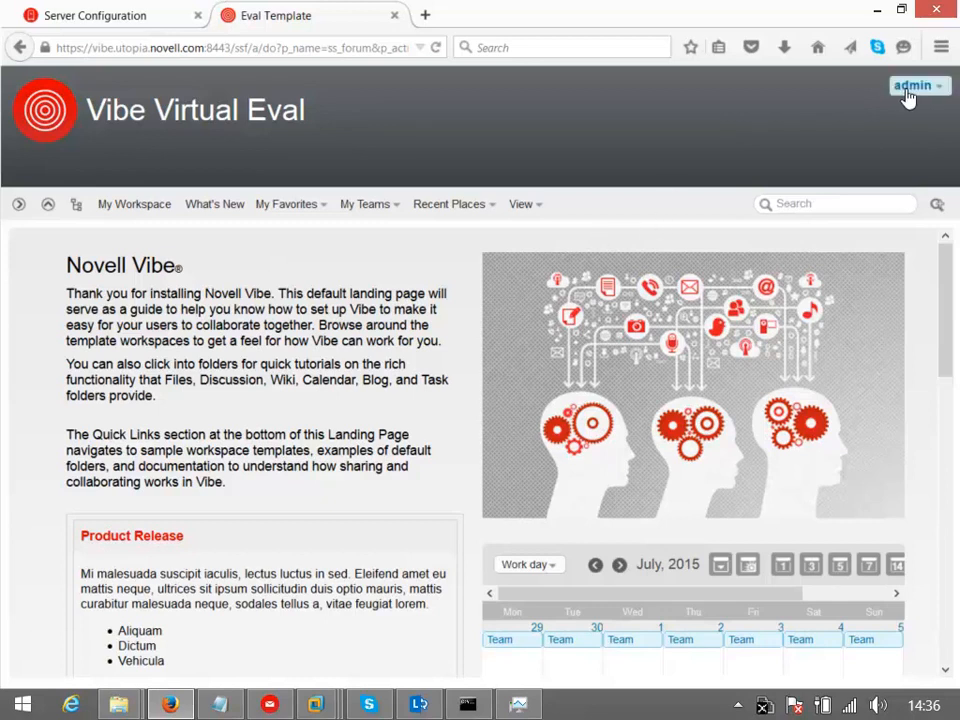
Step: Choose Administration Console from the admin account menu at top right
click(912, 85)
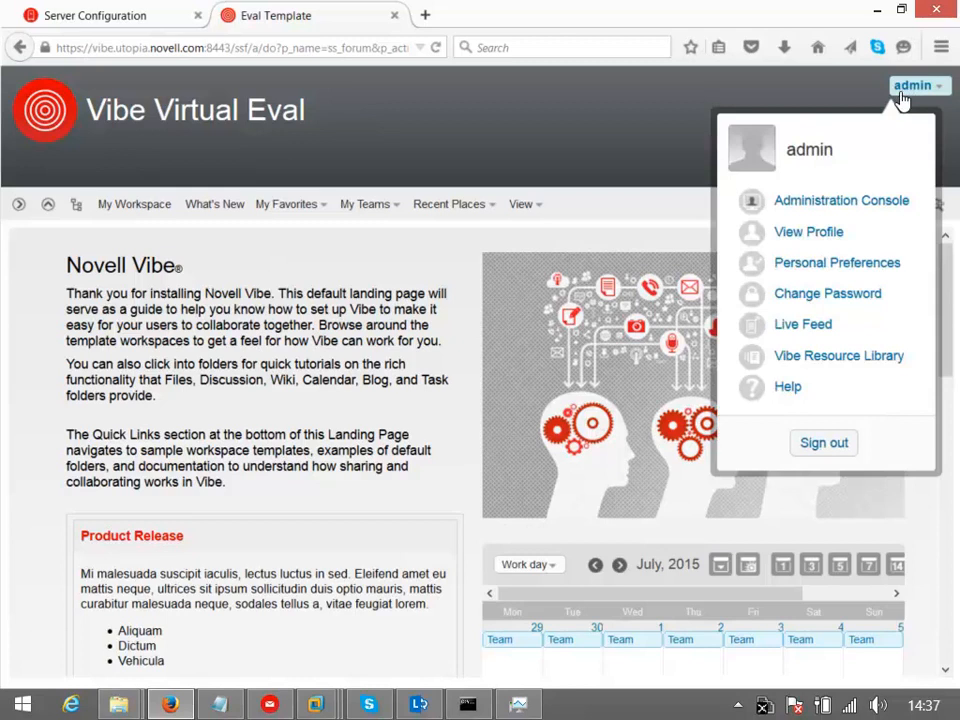
mouse_move(827, 293)
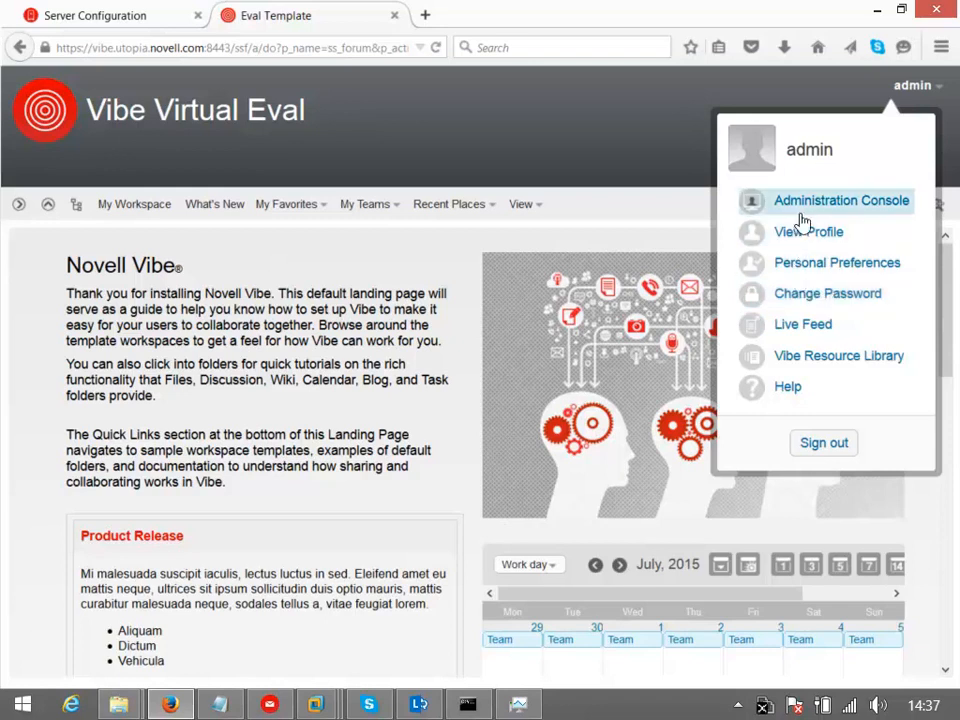
click(840, 200)
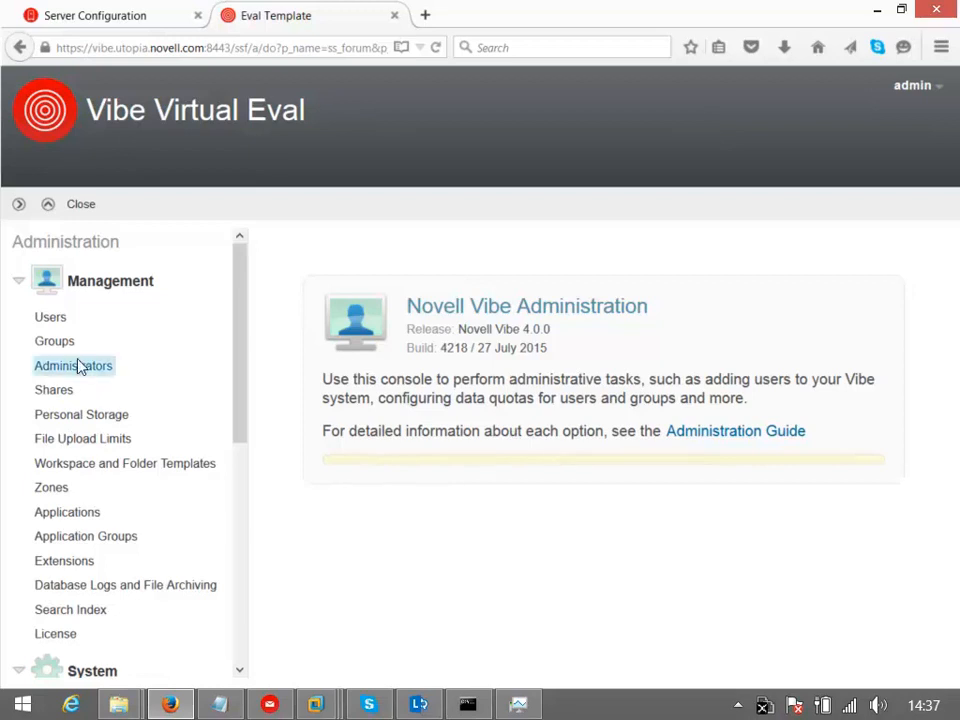
Step: Open the five-account user list and the new-user form, then close the Add Entry window
click(50, 317)
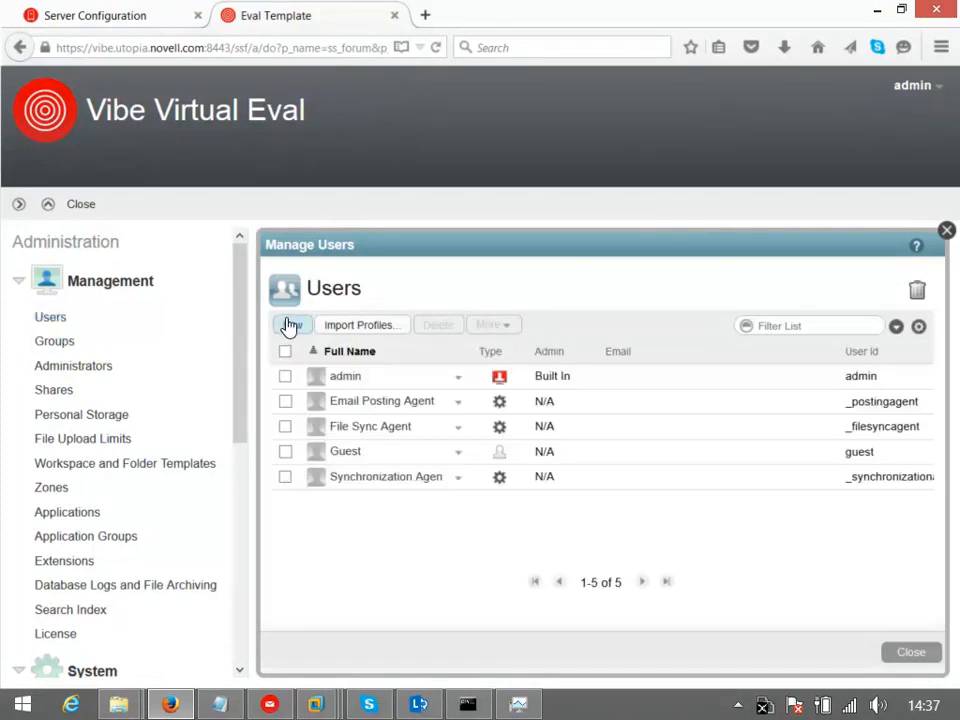
click(291, 324)
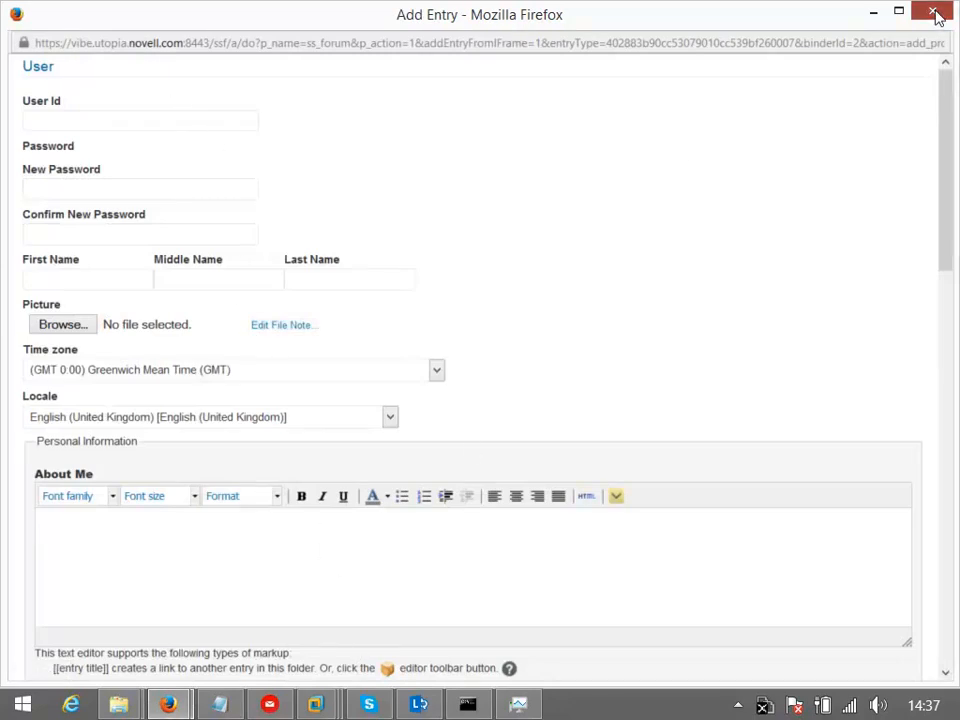
click(936, 11)
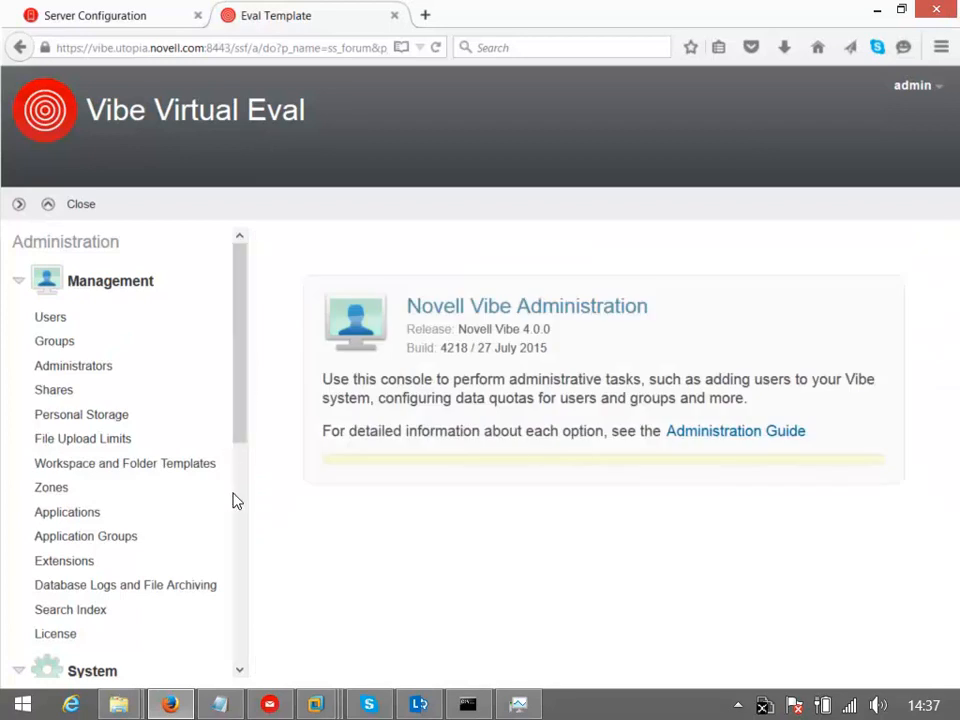
mouse_move(247, 550)
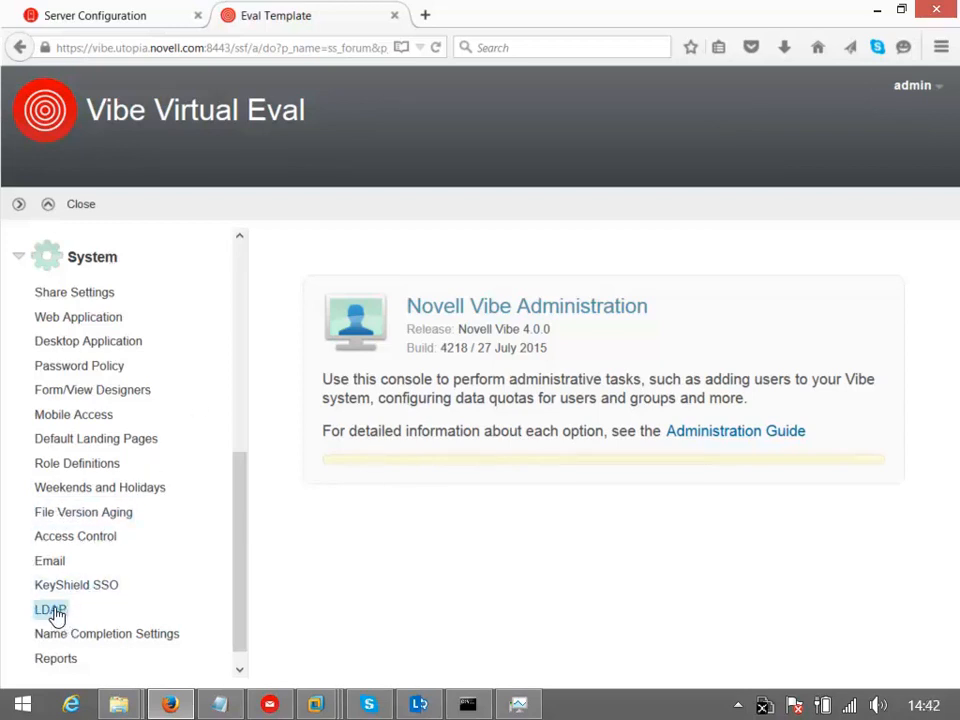
Step: Add a new LDAP server with URL ldap://172.17.2.86:389
click(49, 610)
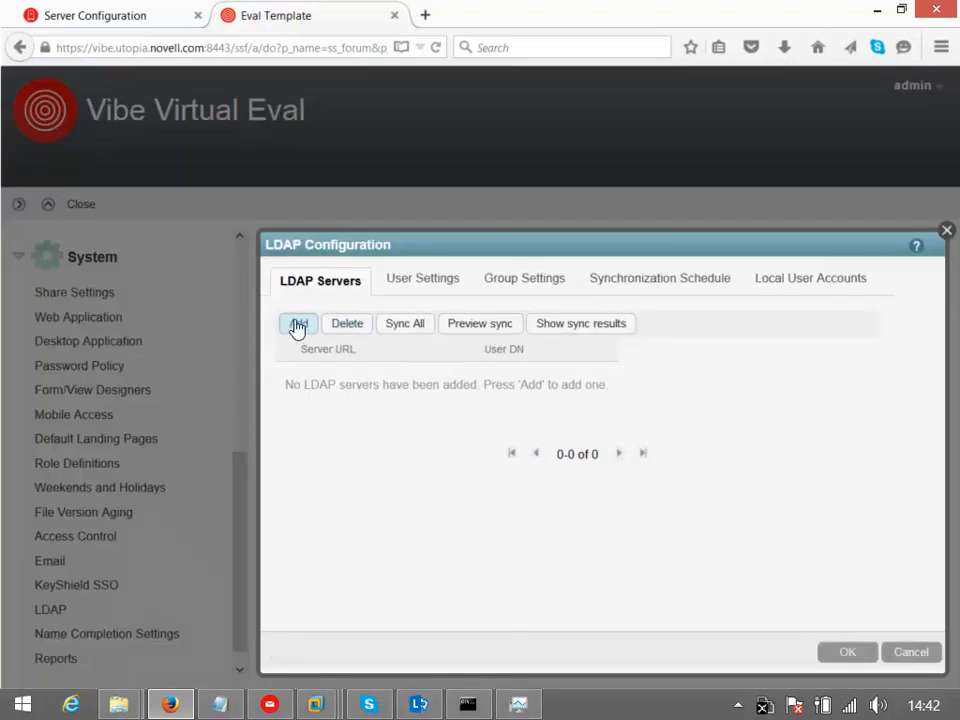
click(298, 323)
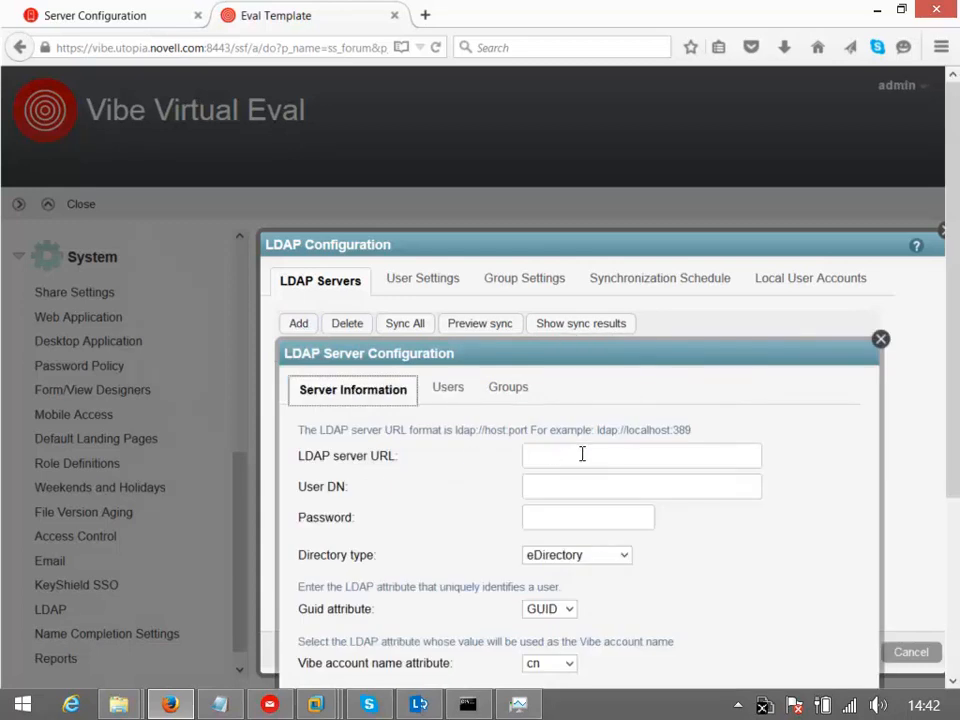
text(ld)
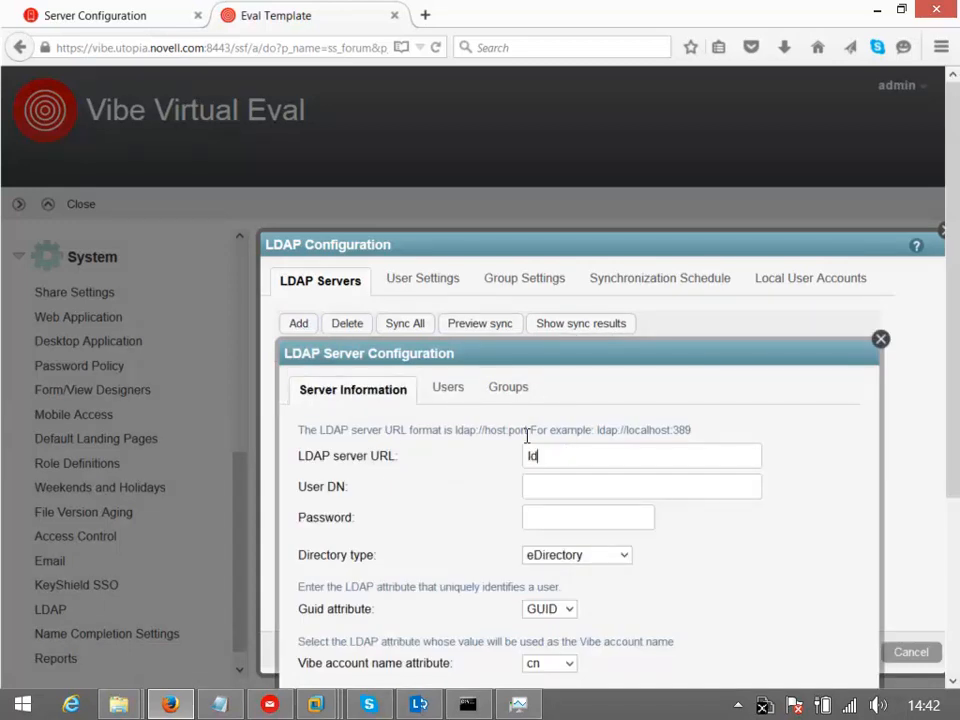
text(ap://1)
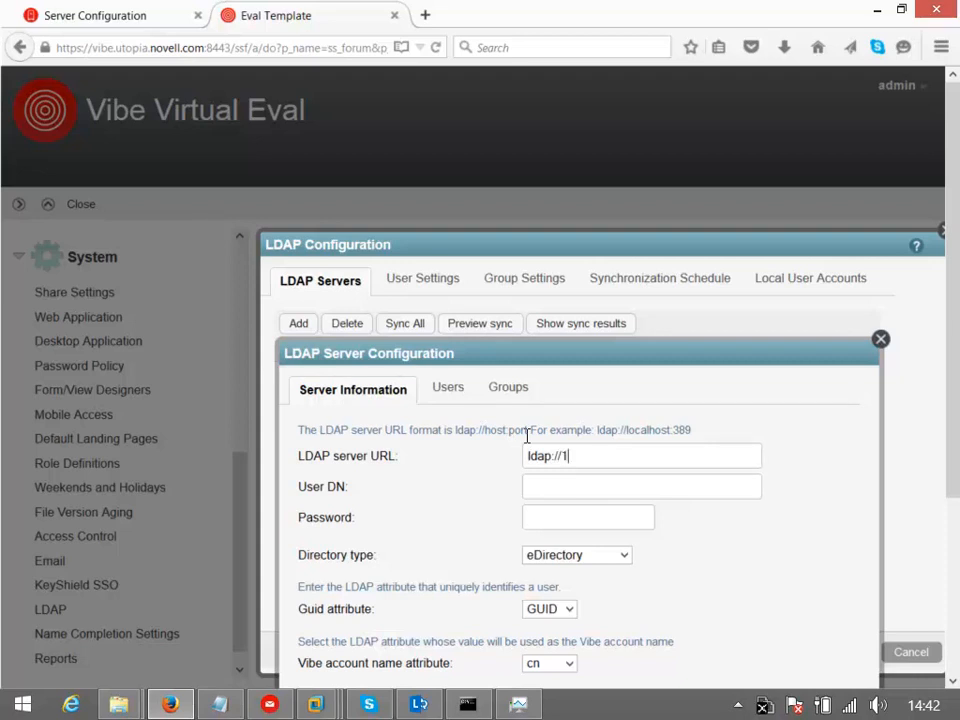
text(72.17.2.86)
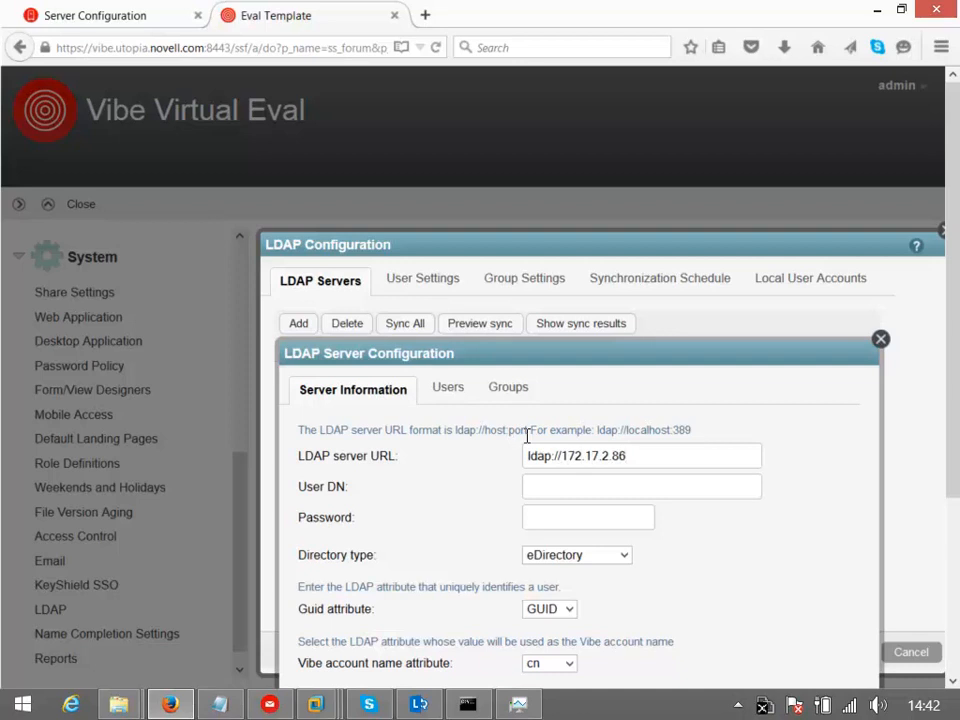
text(:389)
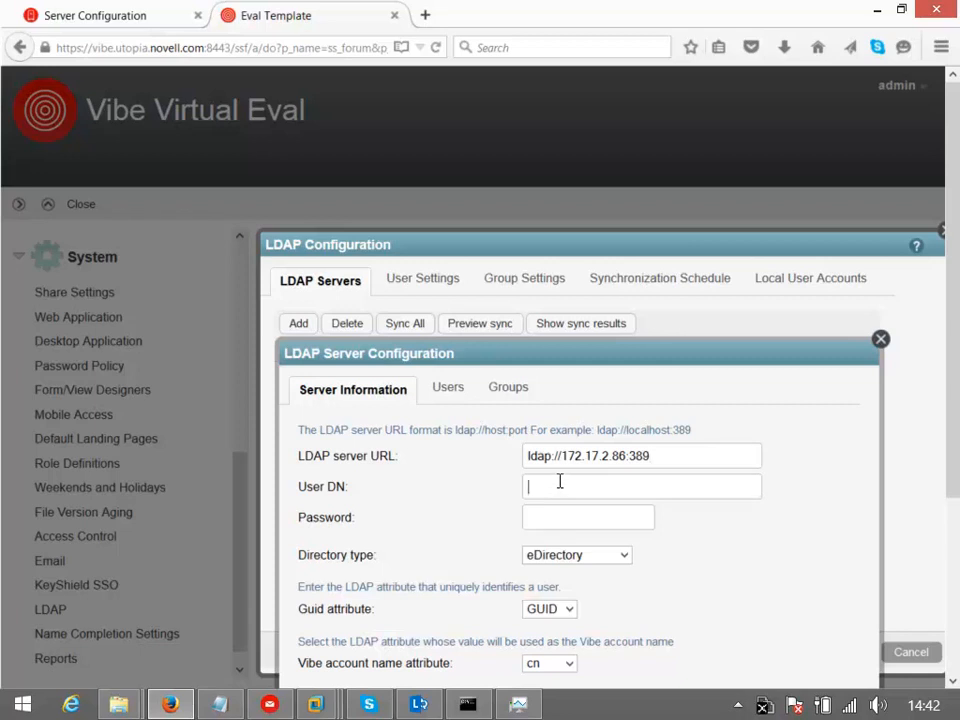
mouse_move(670, 545)
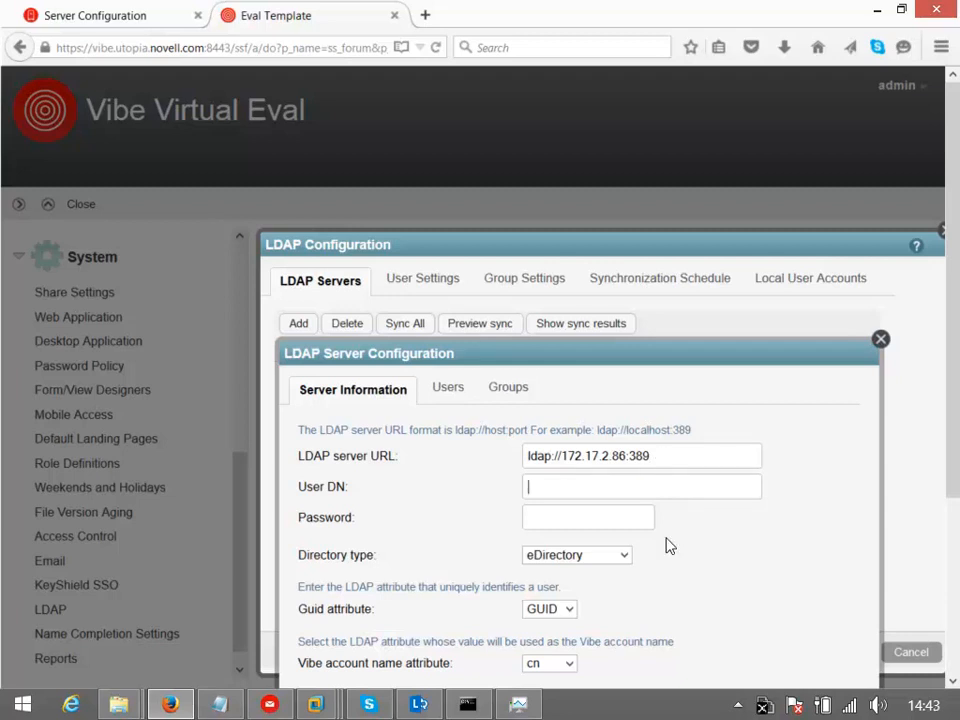
Step: Enter User DN cn=vibeldap,o=system and keep eDirectory as the directory type
text(cn=)
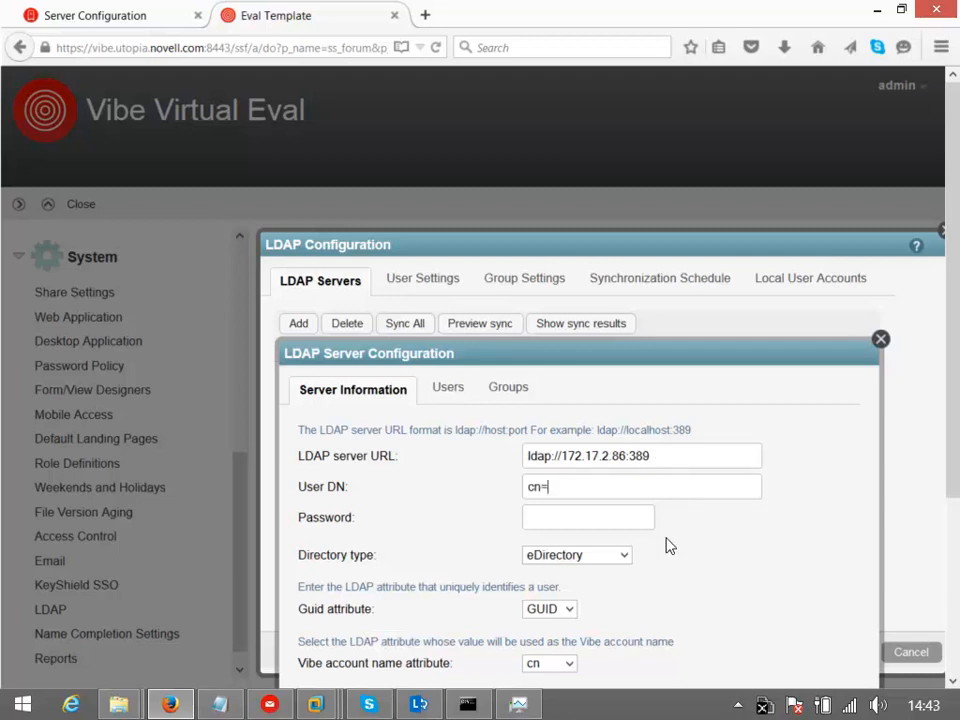
text(vibe)
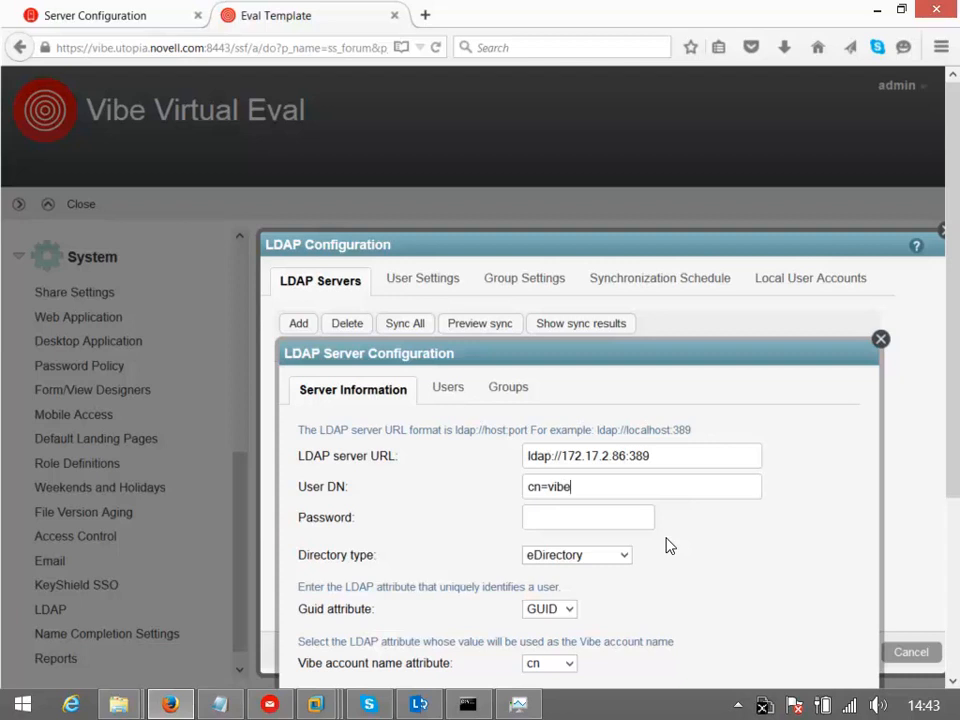
text(ldap)
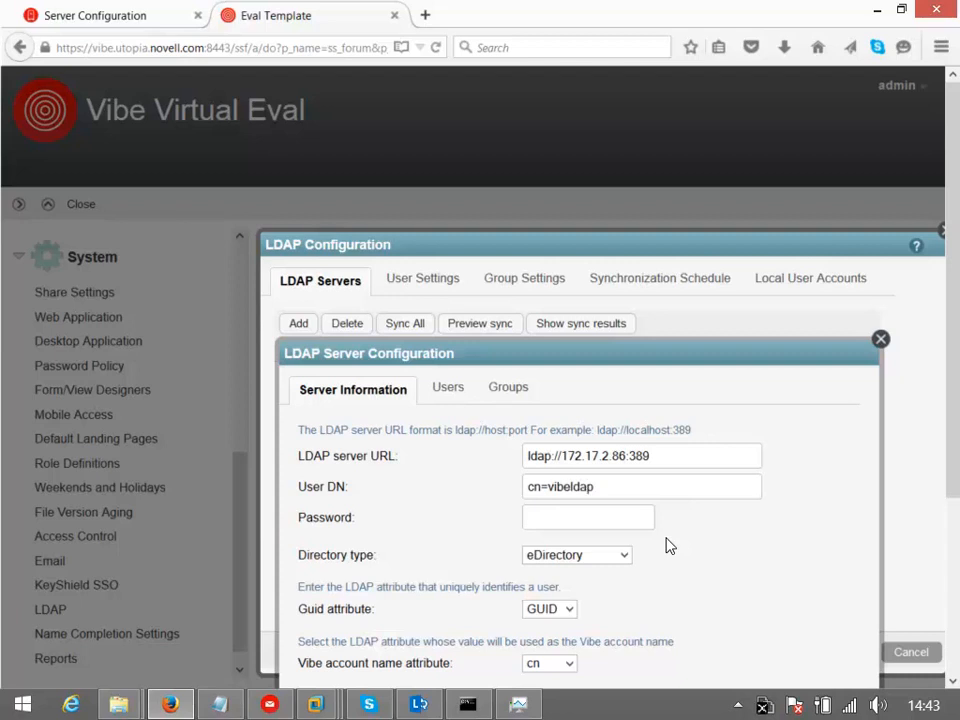
text(,o=)
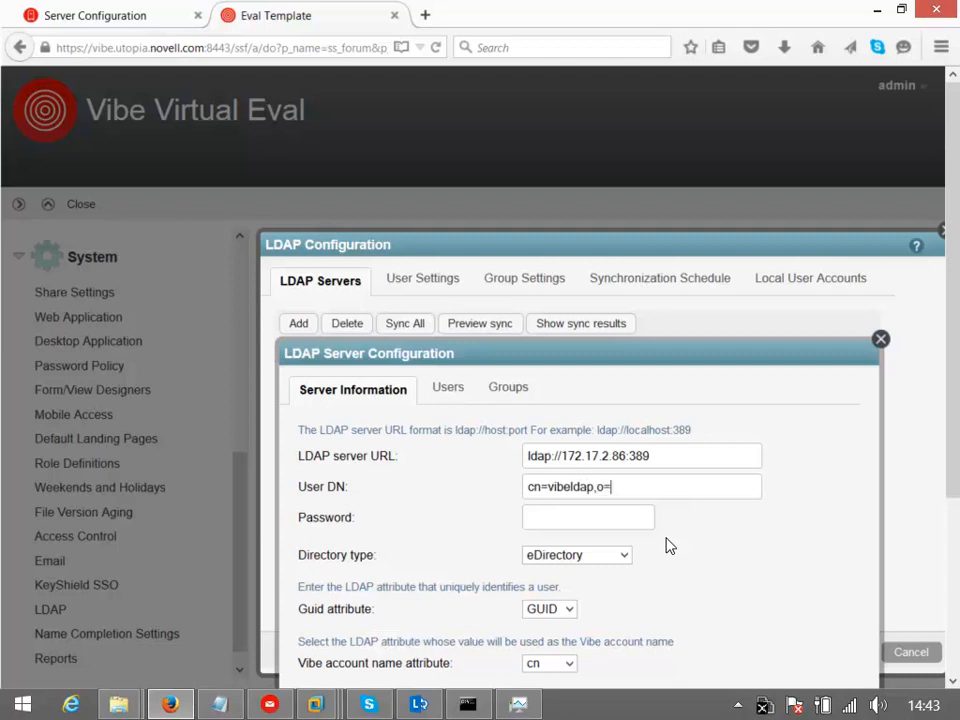
text(sys)
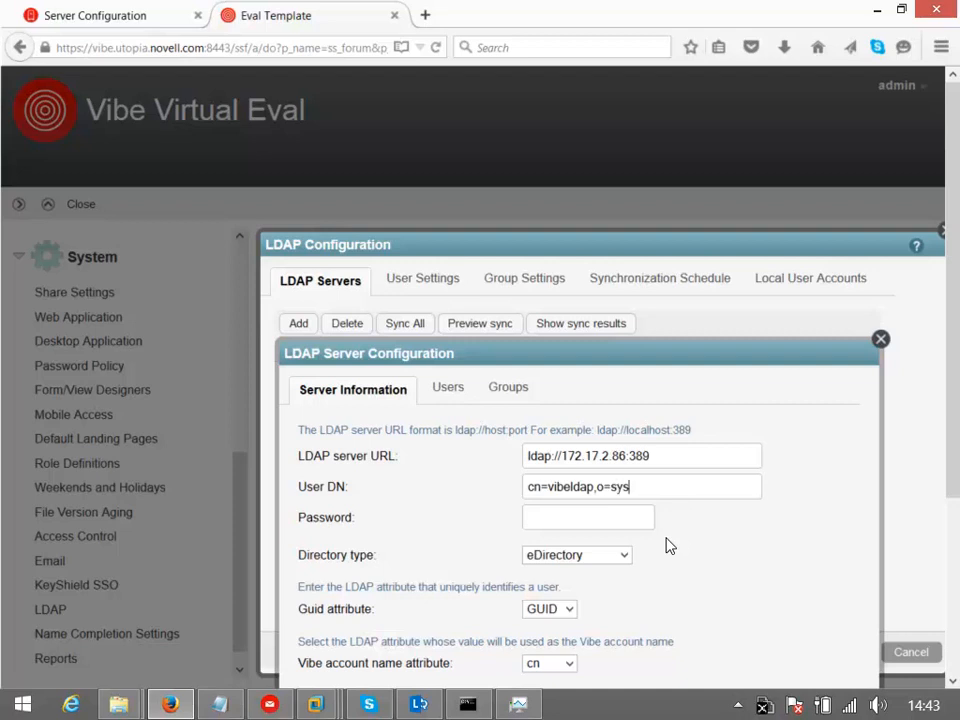
text(tem)
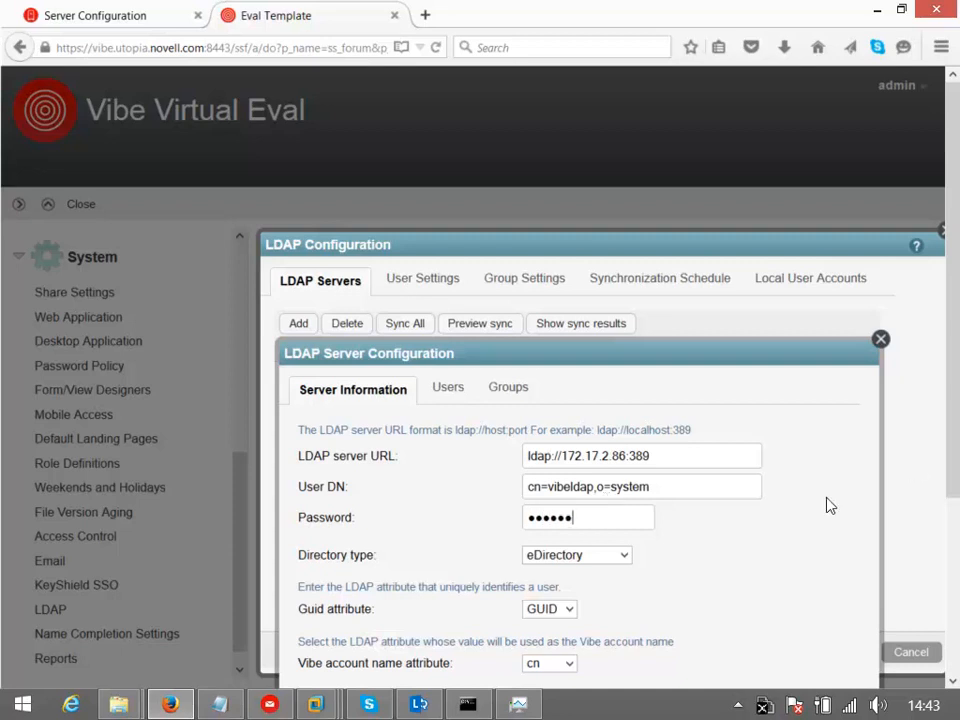
click(575, 555)
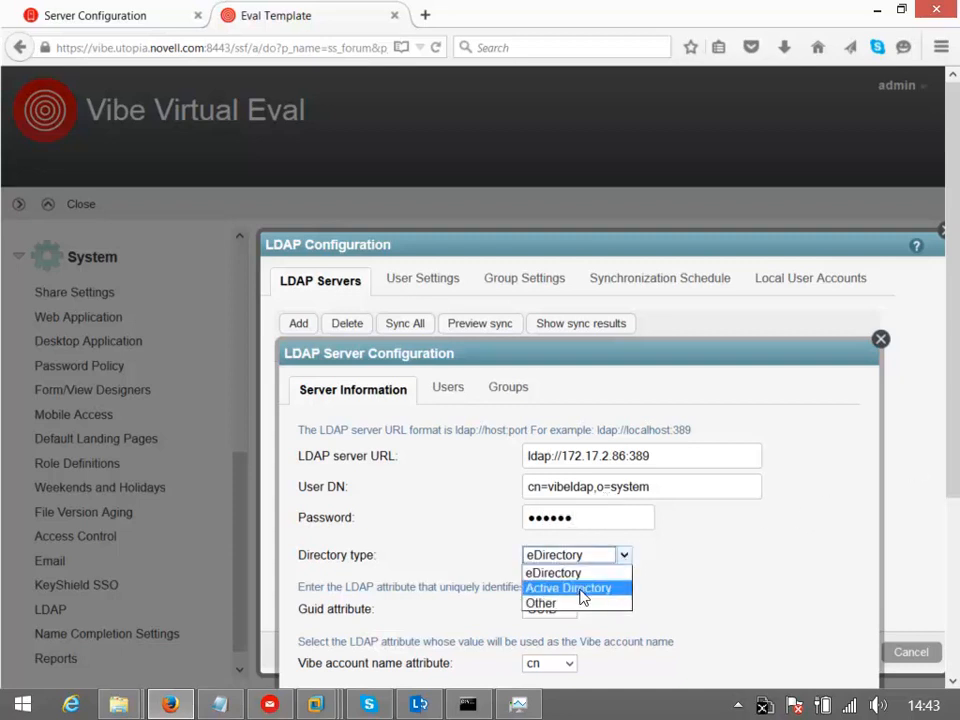
click(552, 572)
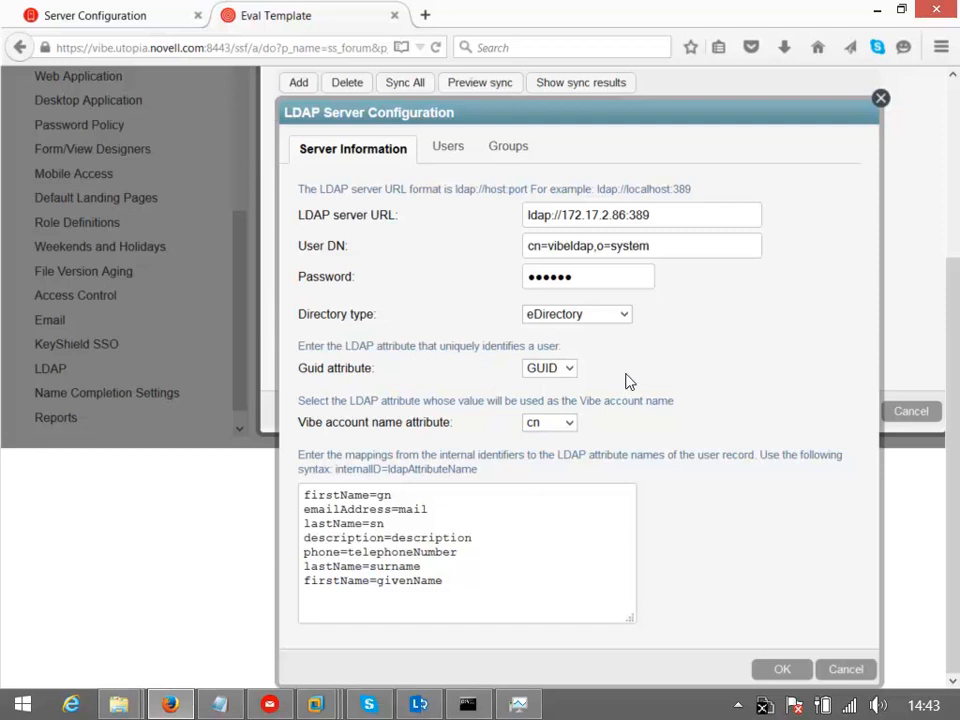
mouse_move(507, 395)
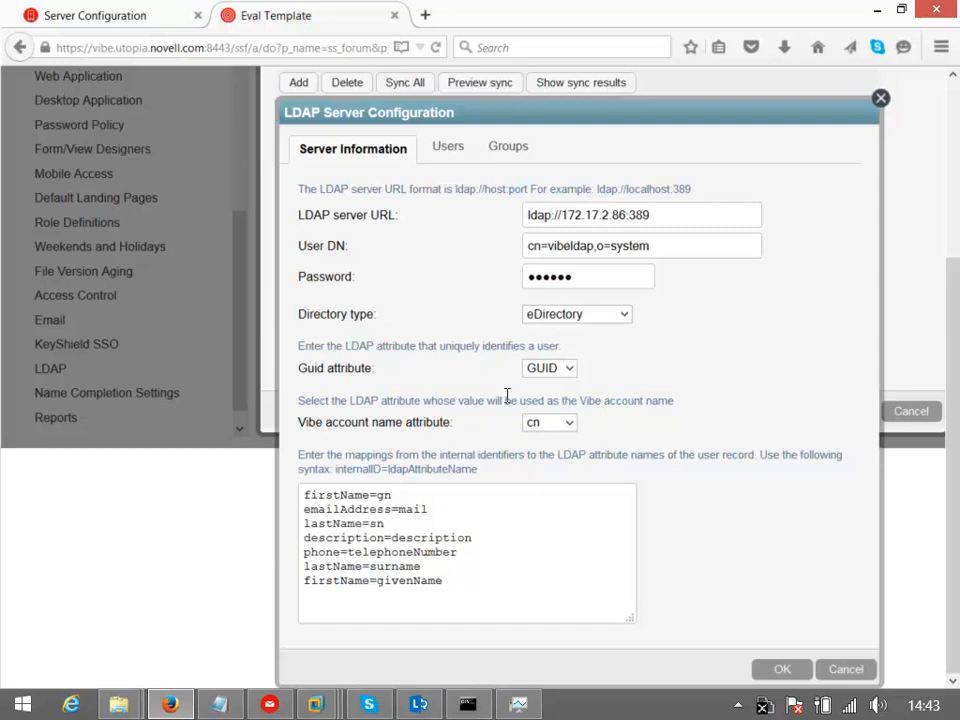
mouse_move(618, 440)
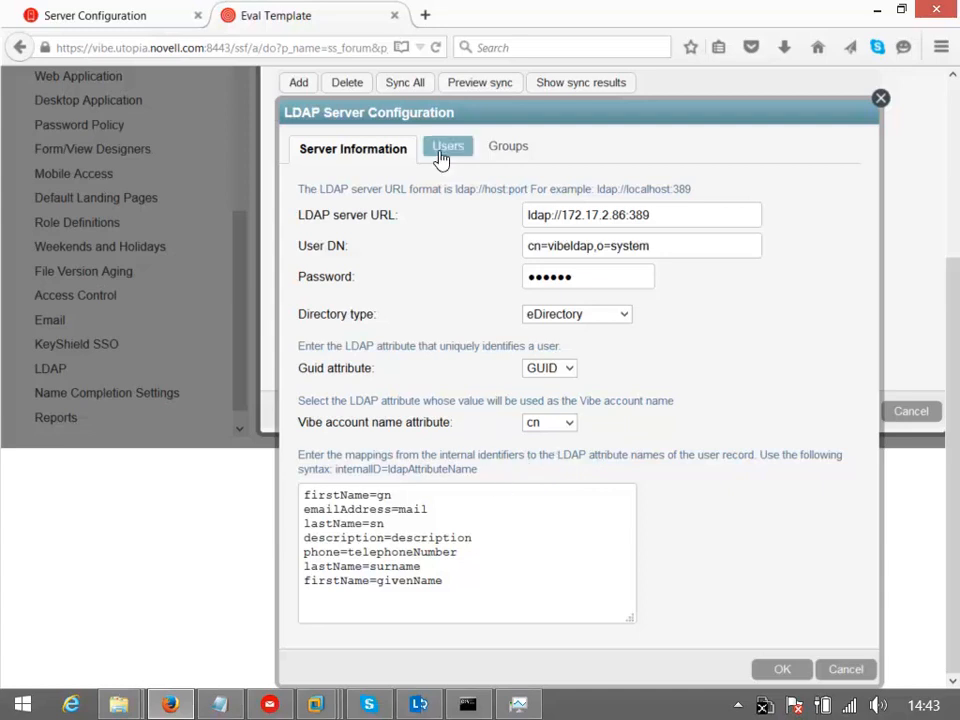
Step: Add a user search with base DN o=Utopia and subtree searching, canceling the extra empty search
click(448, 146)
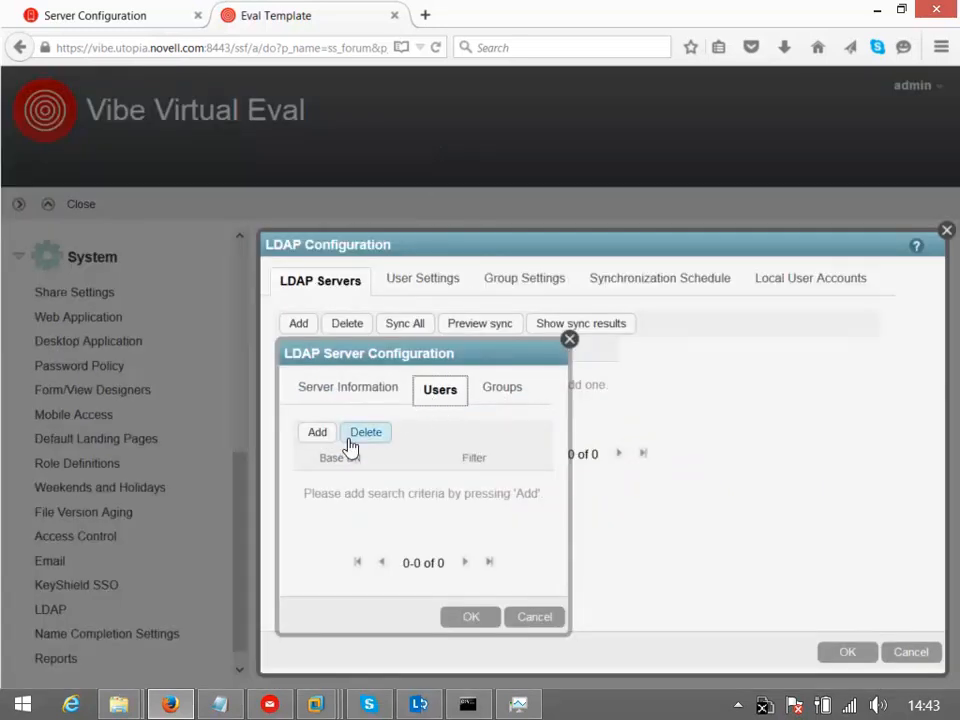
click(317, 432)
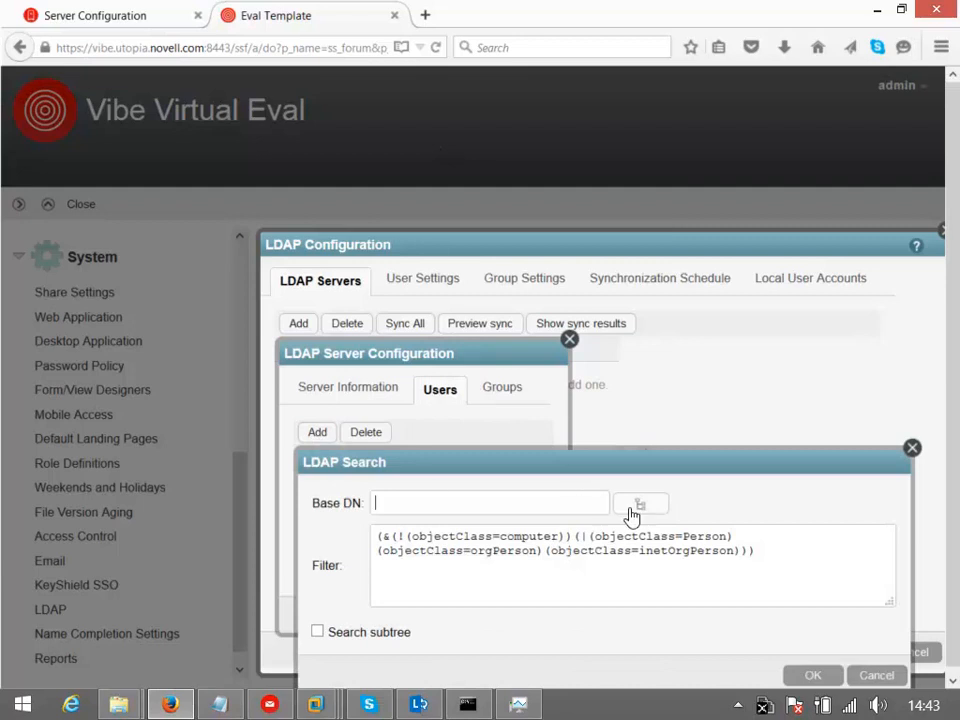
click(639, 503)
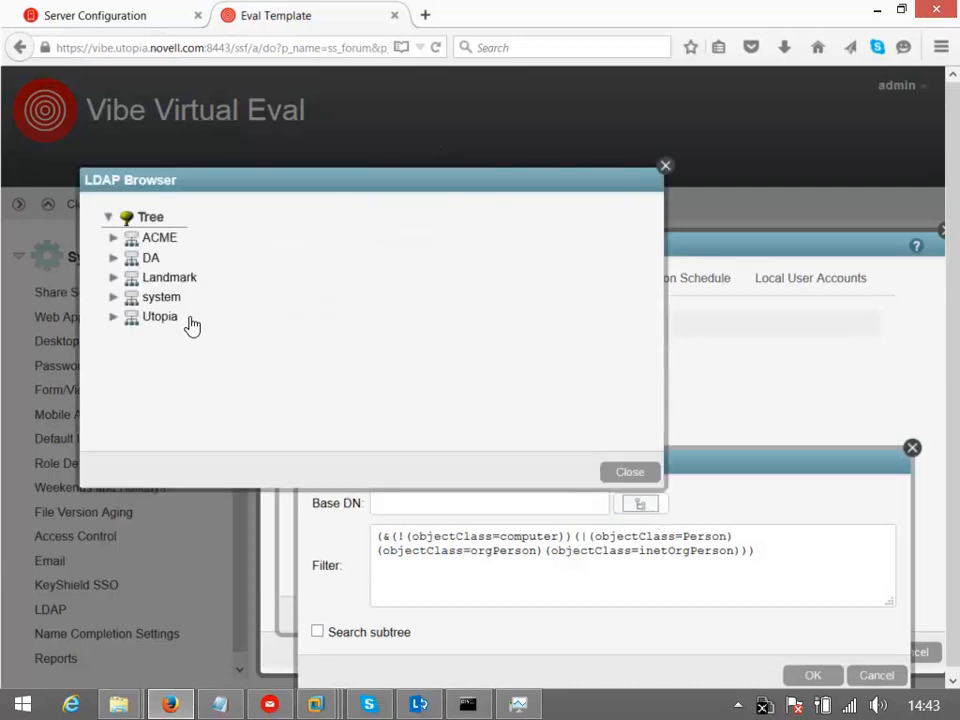
click(160, 316)
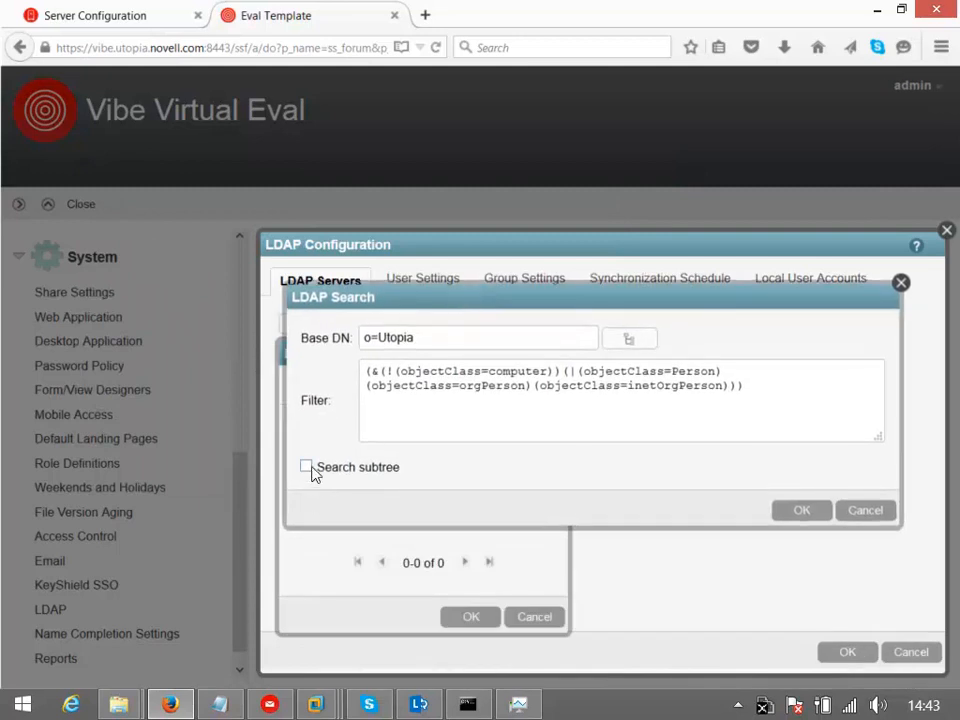
click(306, 466)
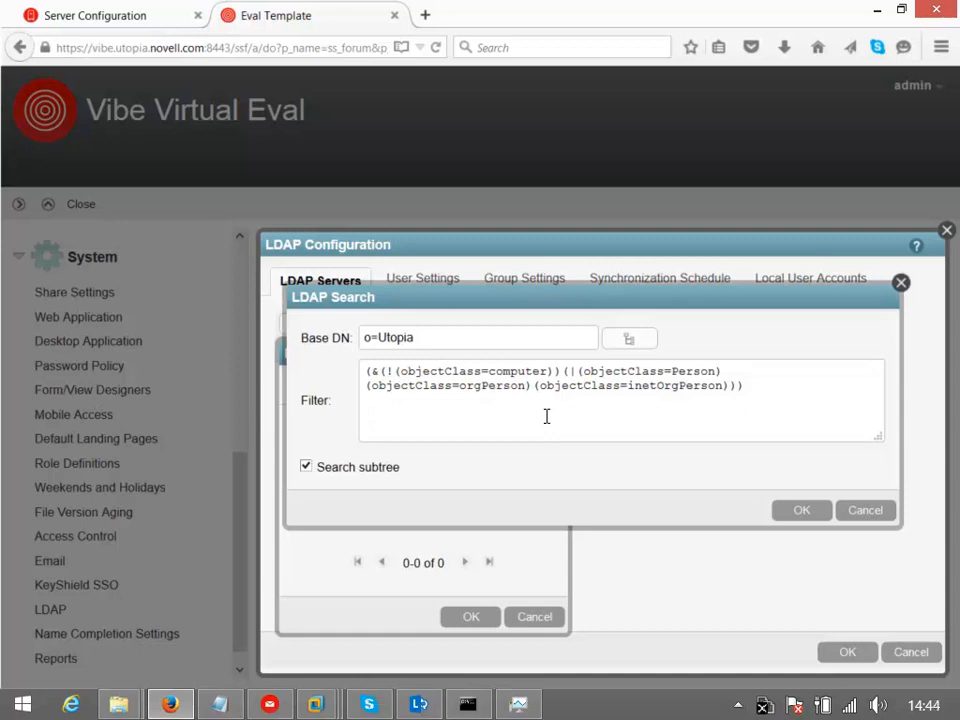
mouse_move(546, 415)
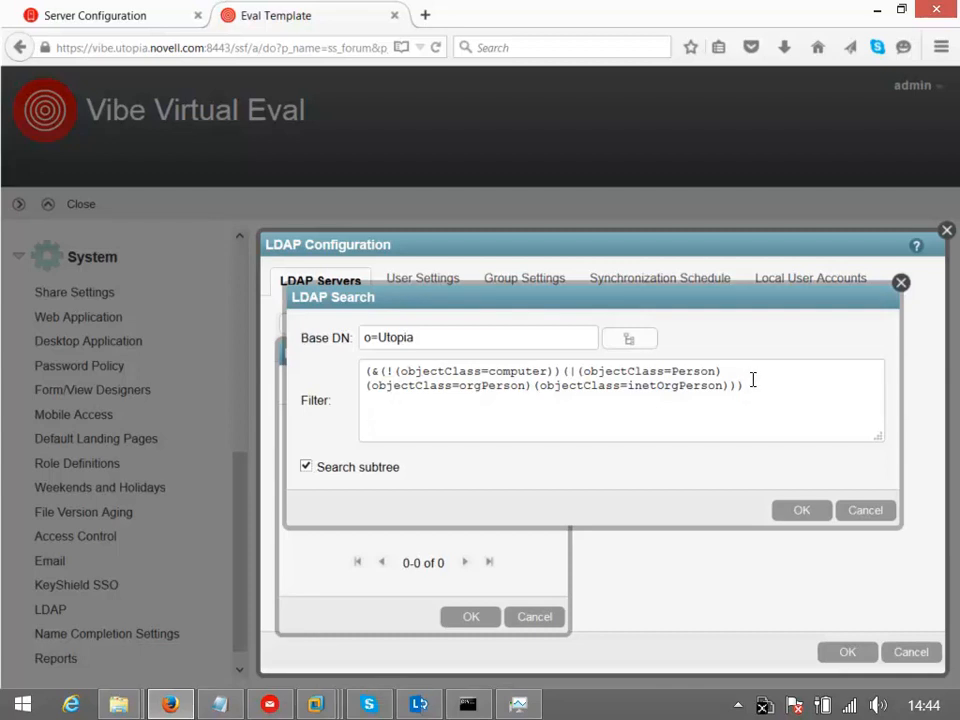
mouse_move(758, 493)
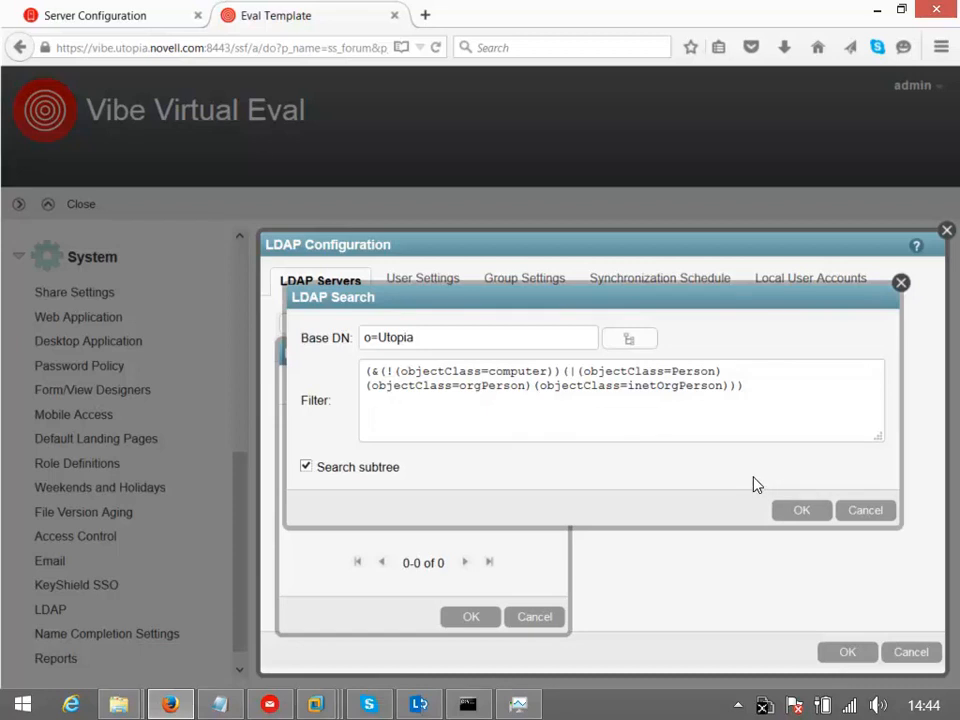
mouse_move(752, 481)
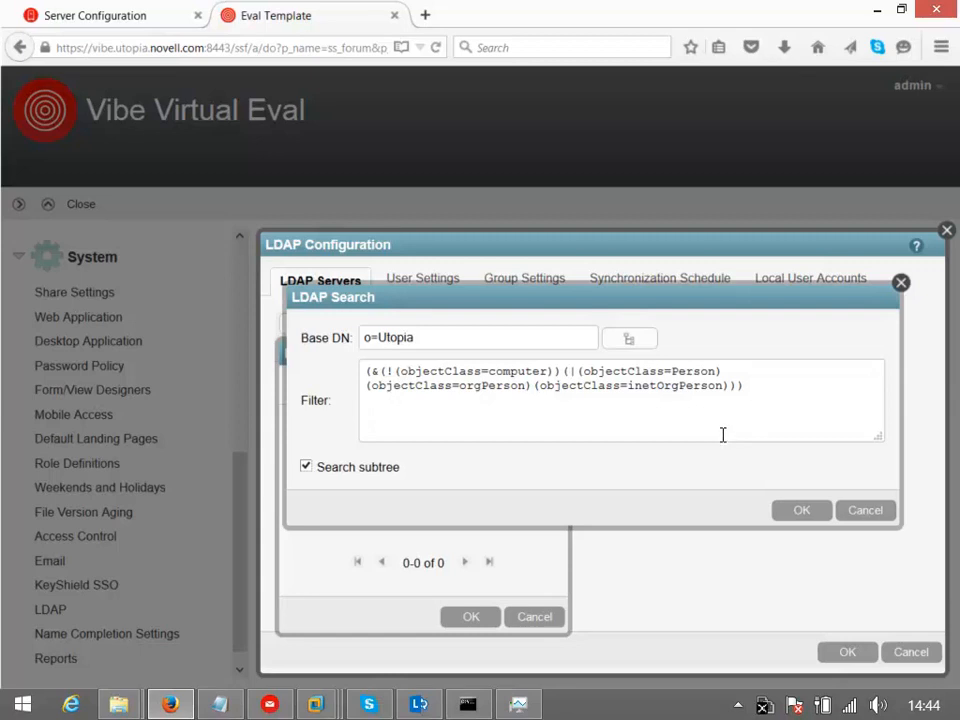
mouse_move(720, 428)
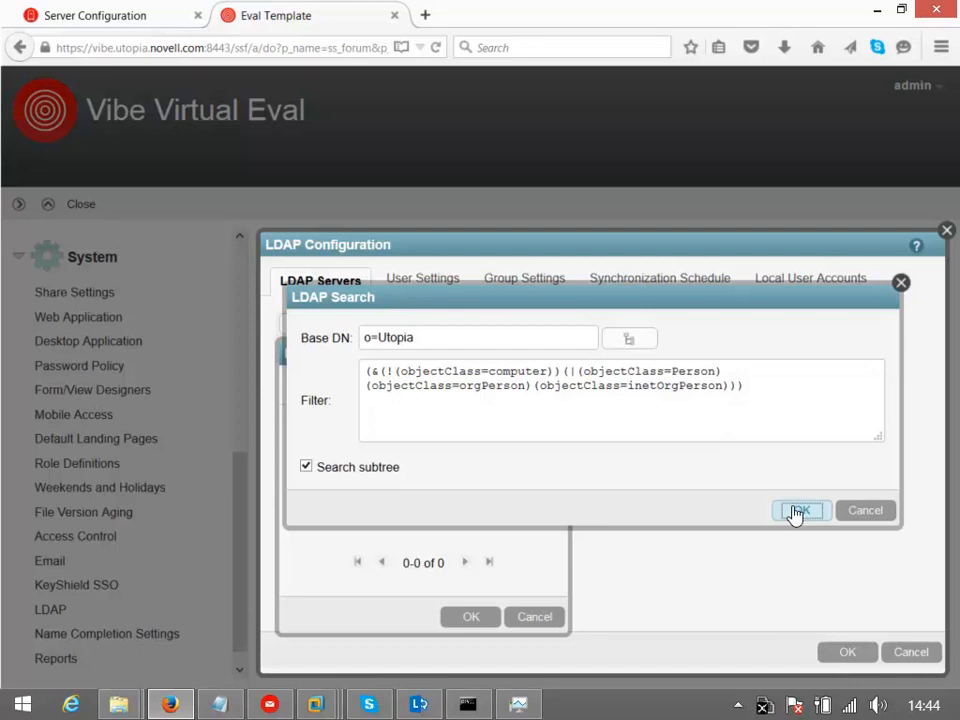
click(800, 510)
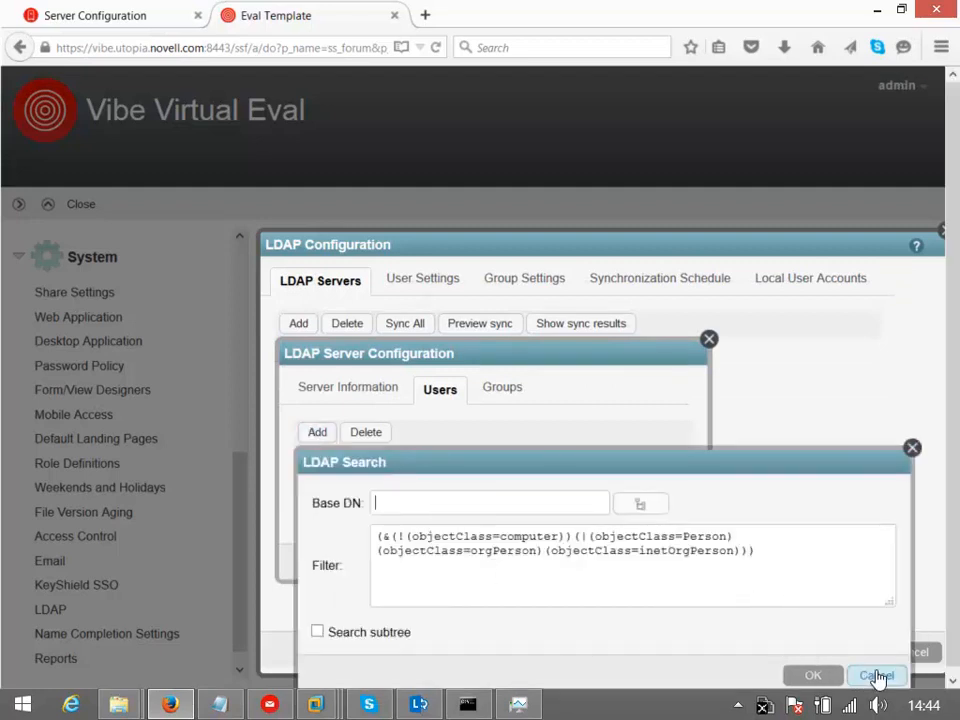
click(876, 676)
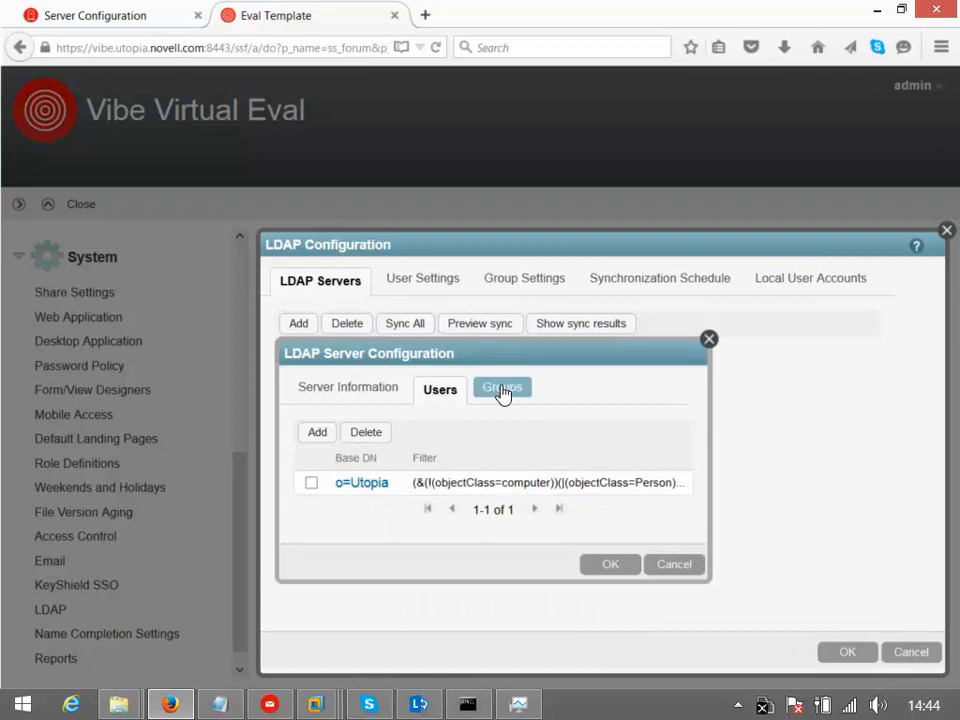
Step: Add o=Utopia with subtree search as a group search base and save the LDAP server
click(500, 389)
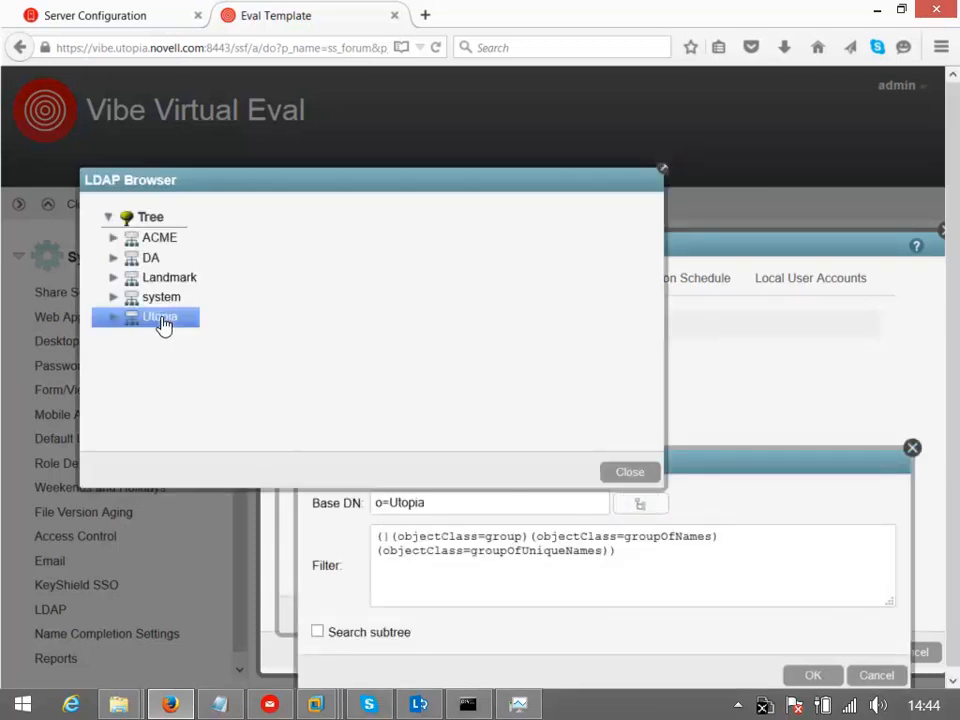
click(630, 471)
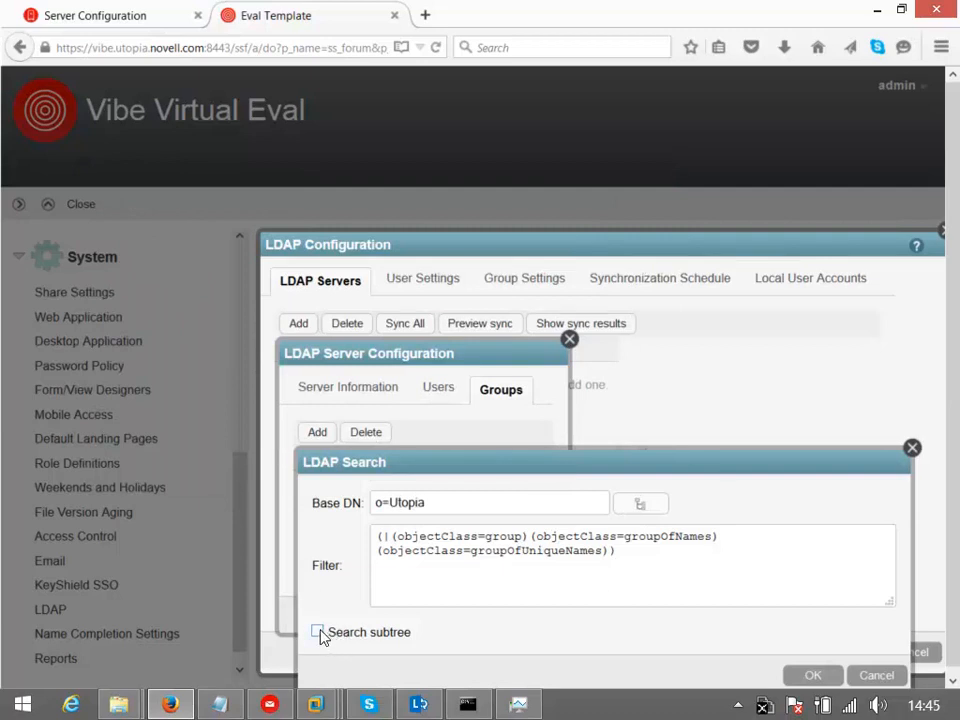
click(318, 632)
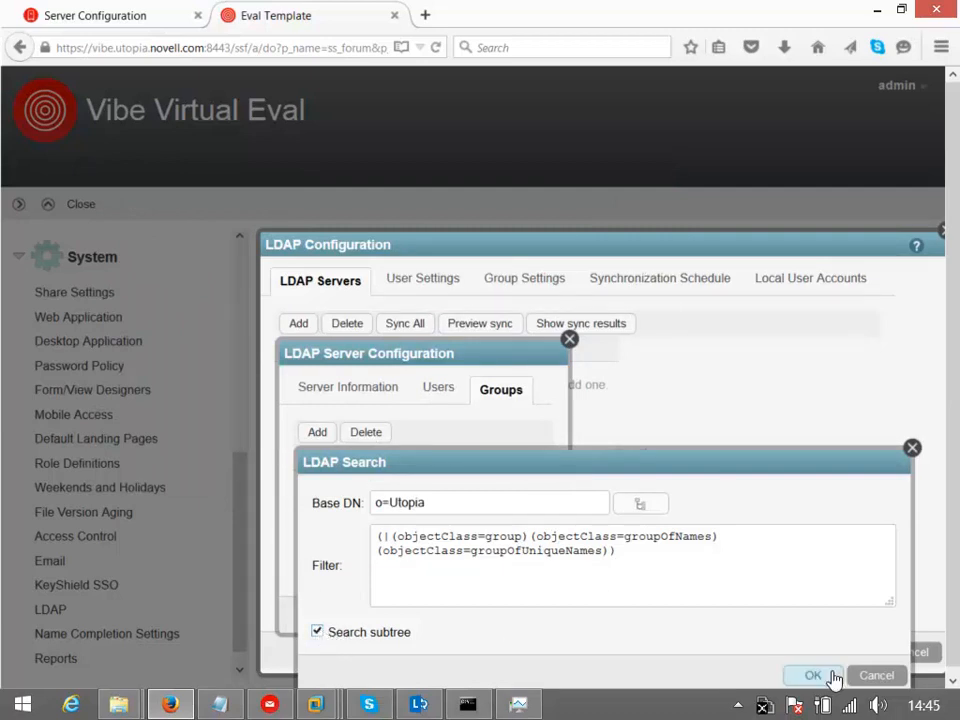
click(813, 675)
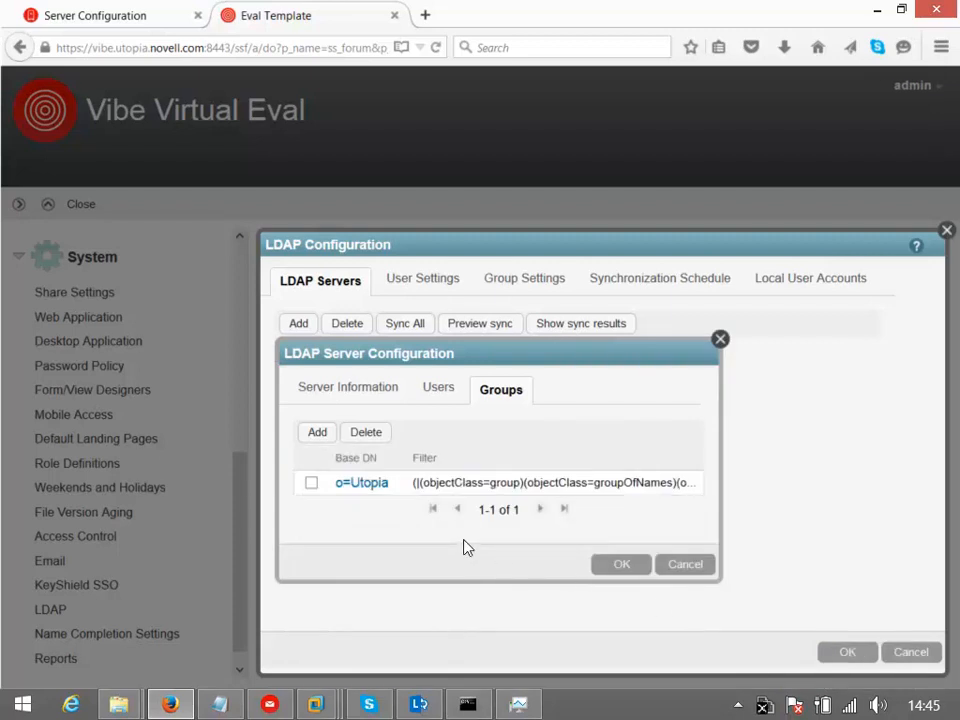
mouse_move(560, 390)
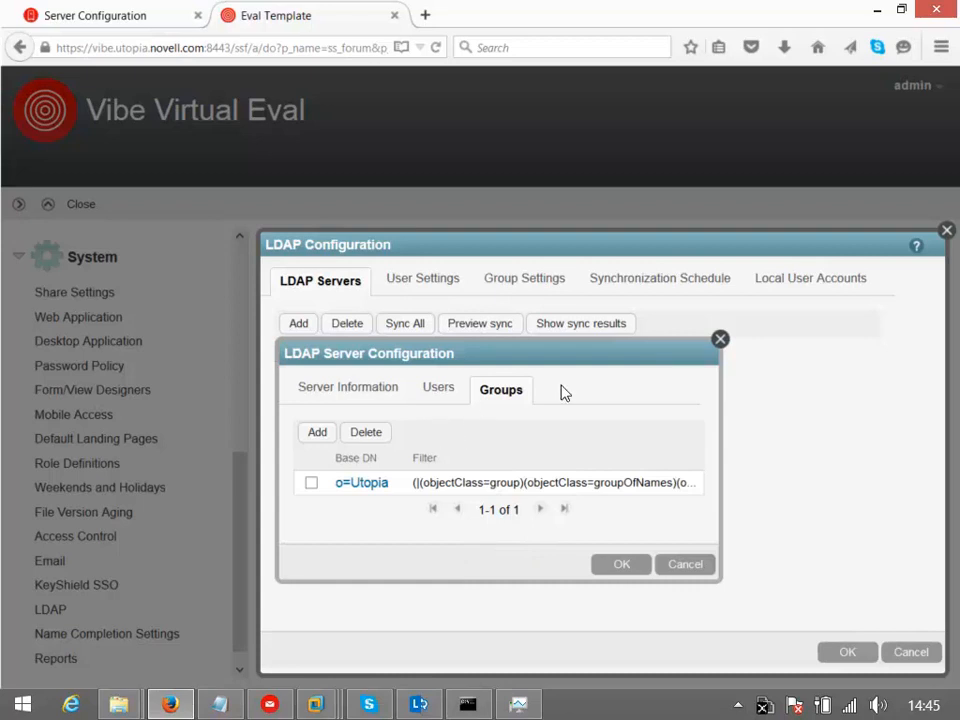
click(620, 563)
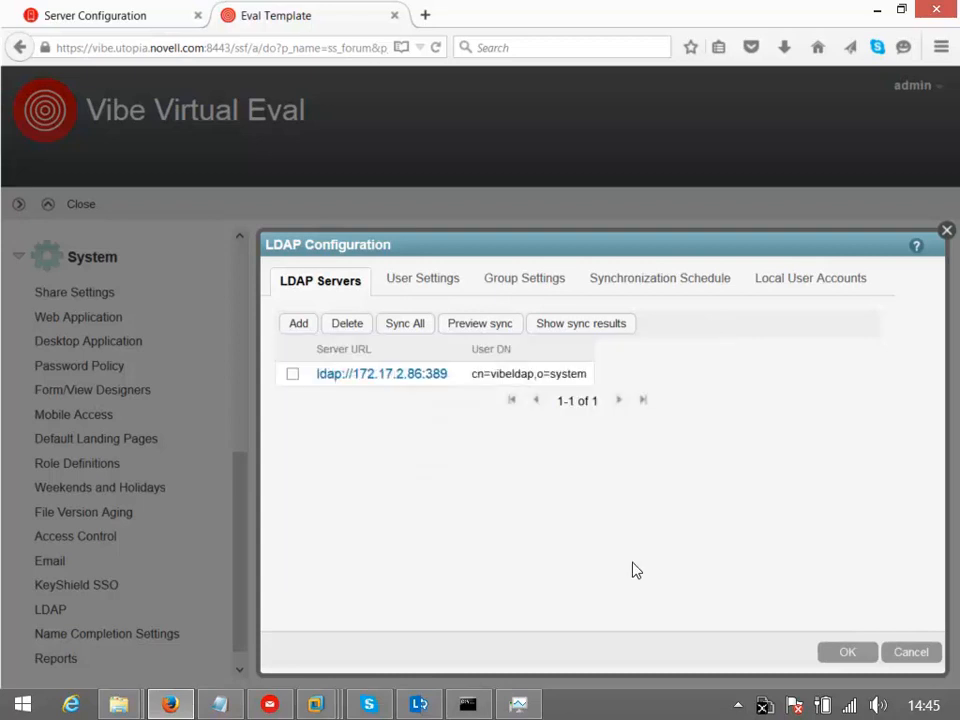
click(420, 278)
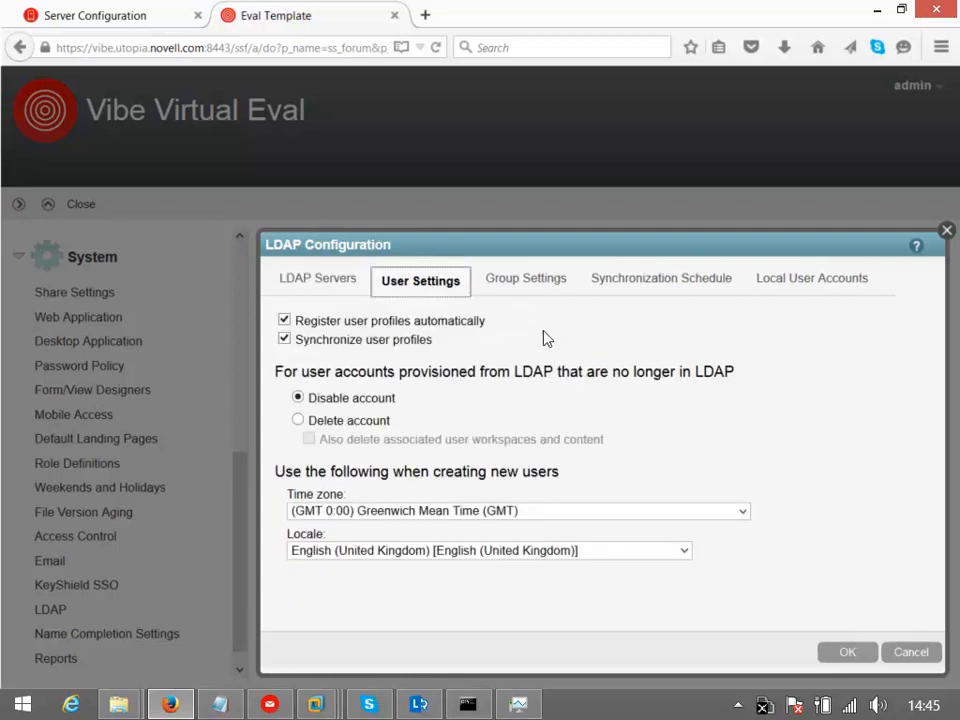
mouse_move(407, 437)
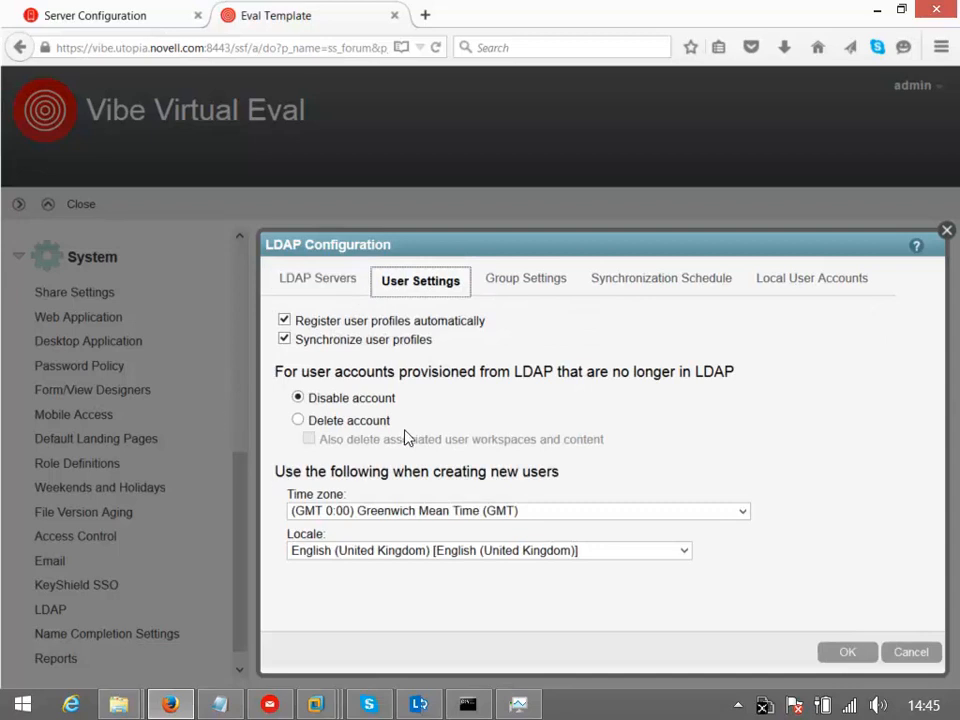
mouse_move(382, 443)
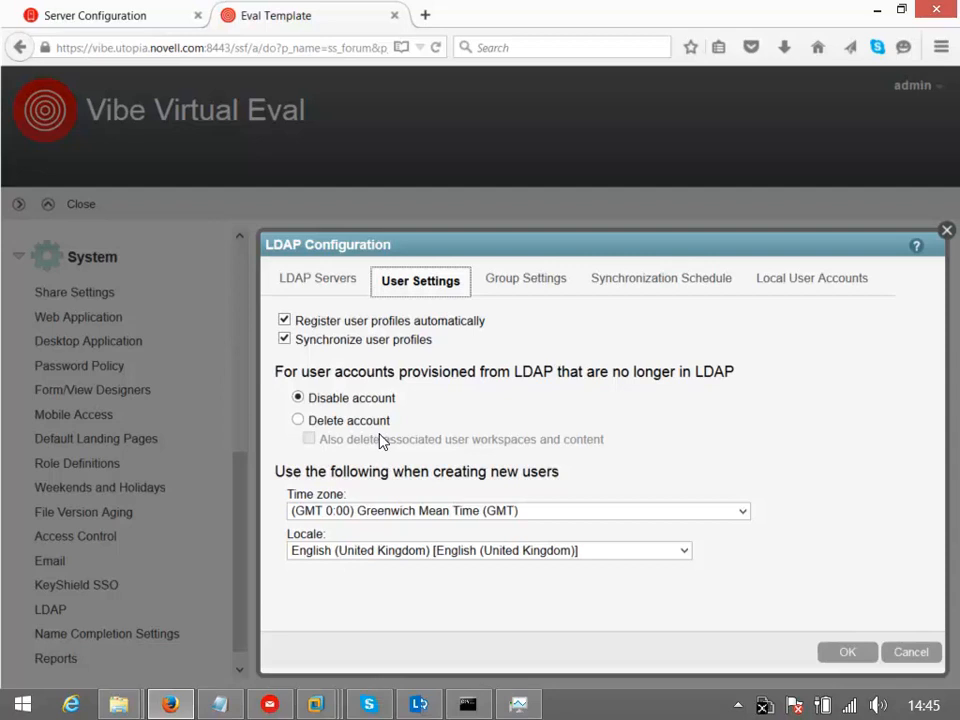
mouse_move(378, 442)
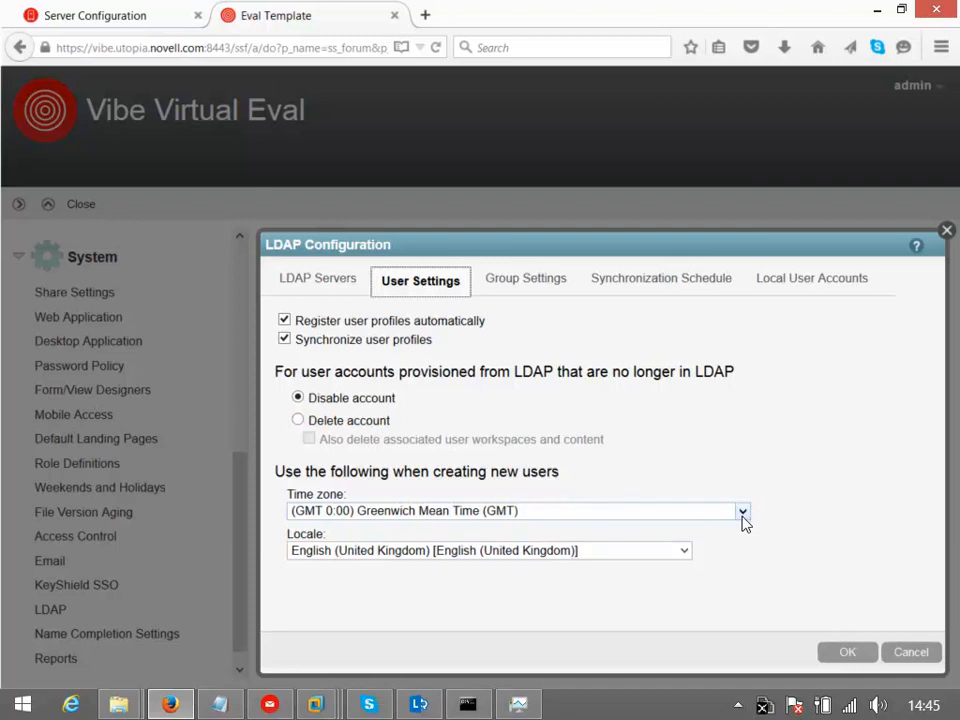
Step: Set new LDAP users' time zone to (GMT 0:00) Greenwich Mean Time (London), then review group settings
click(742, 511)
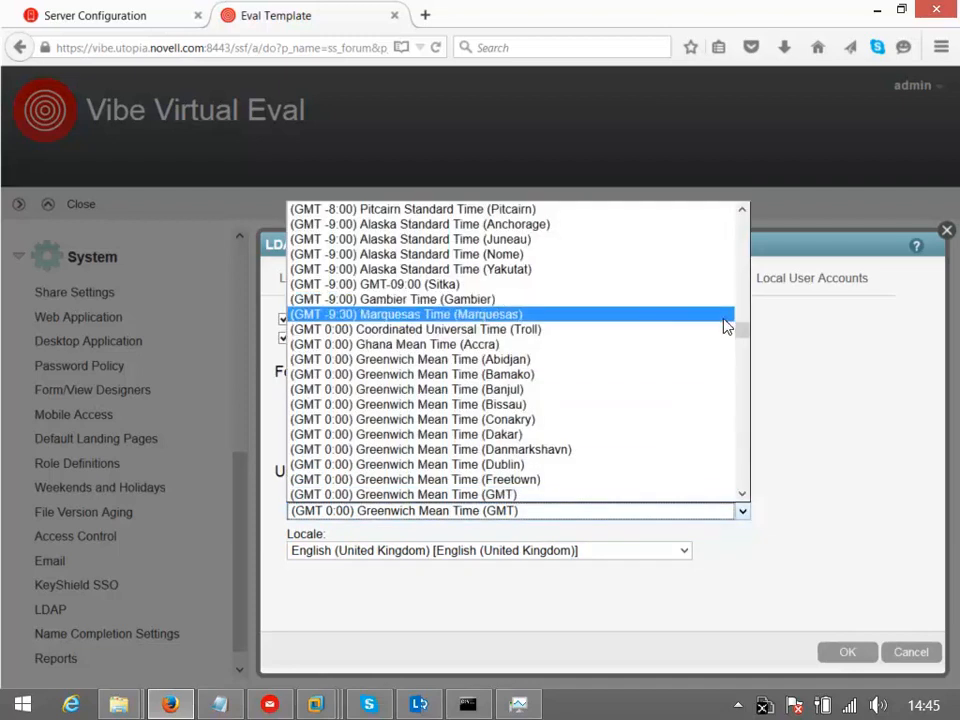
scroll(down, 3)
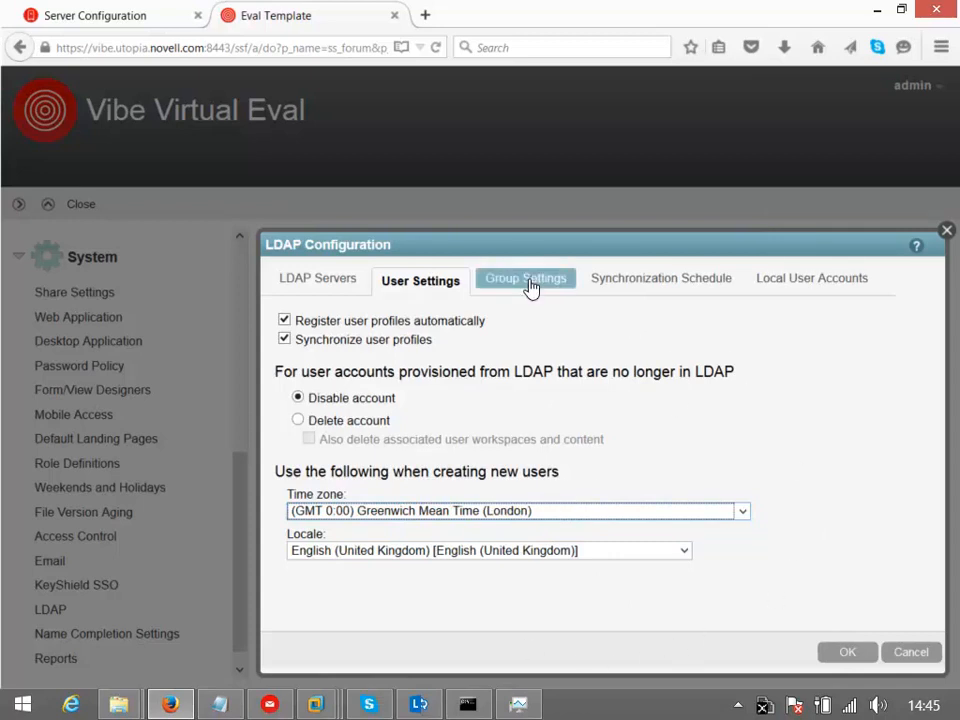
click(524, 278)
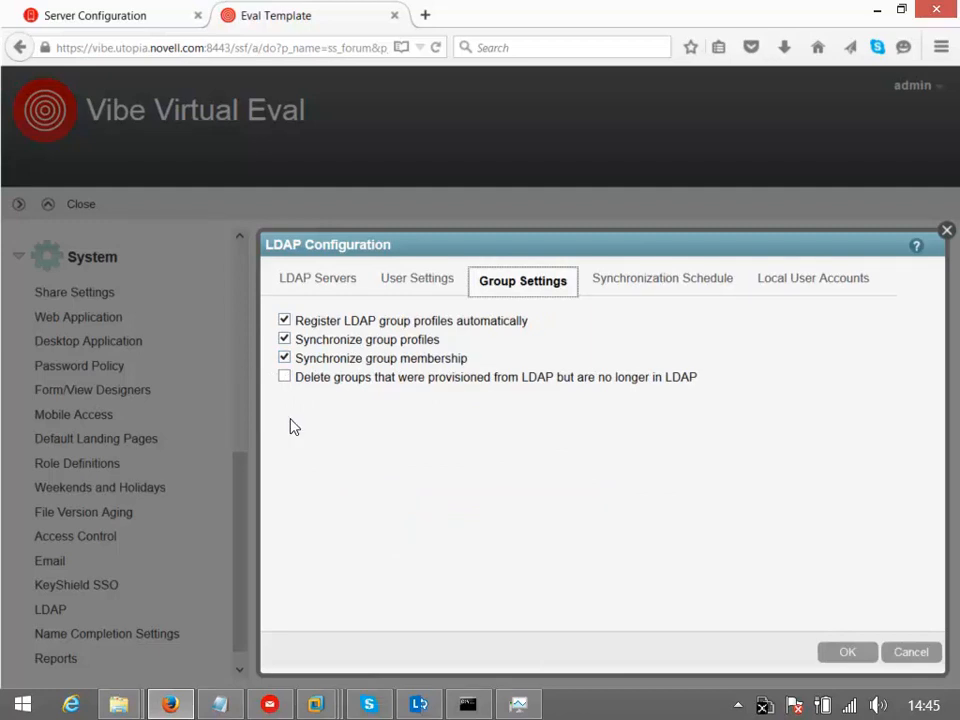
mouse_move(640, 302)
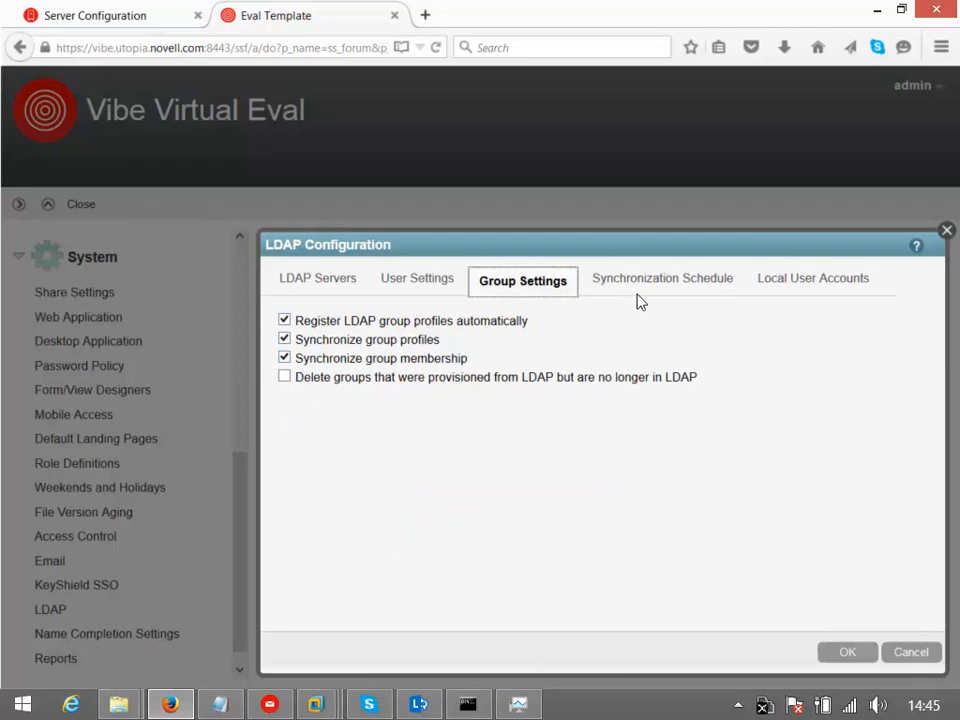
click(662, 278)
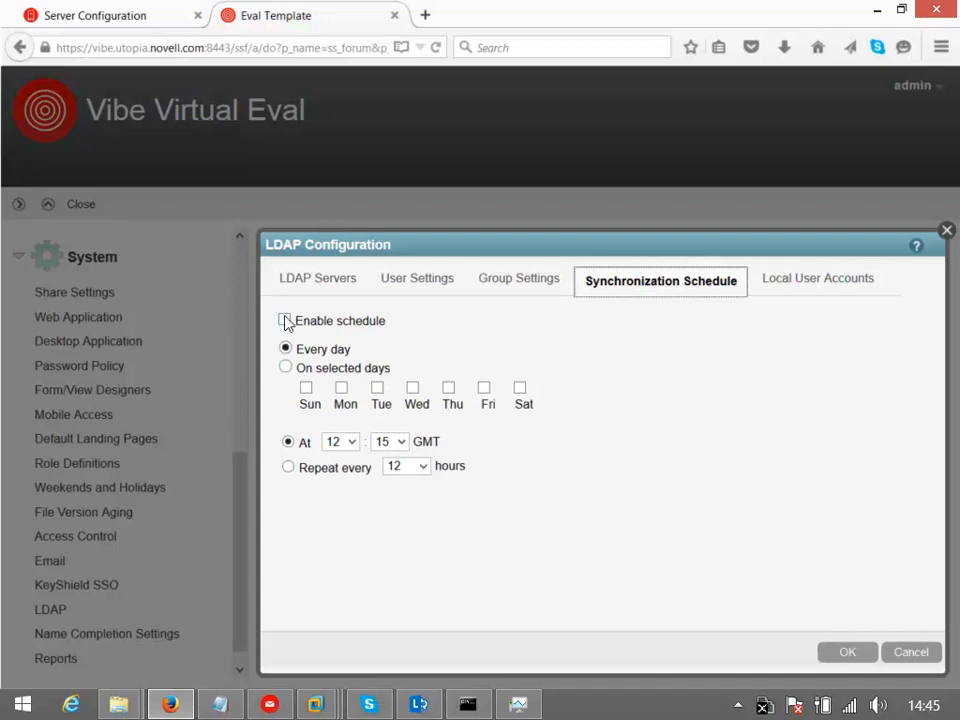
Step: Enable scheduled LDAP synchronization every 6 hours and keep local user account login allowed
click(284, 320)
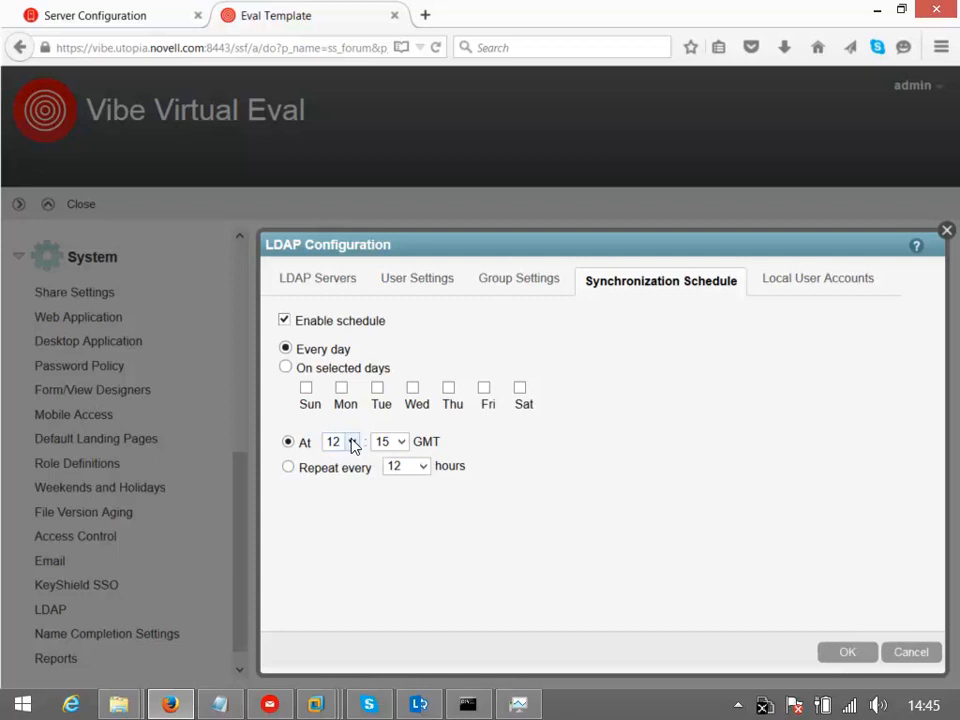
click(288, 466)
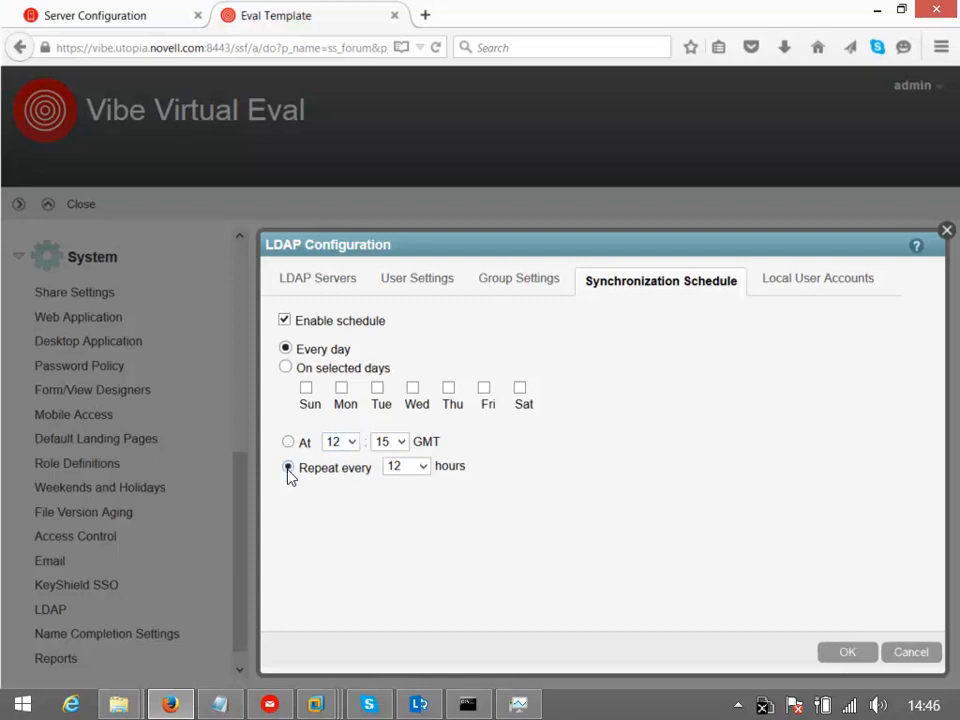
click(352, 441)
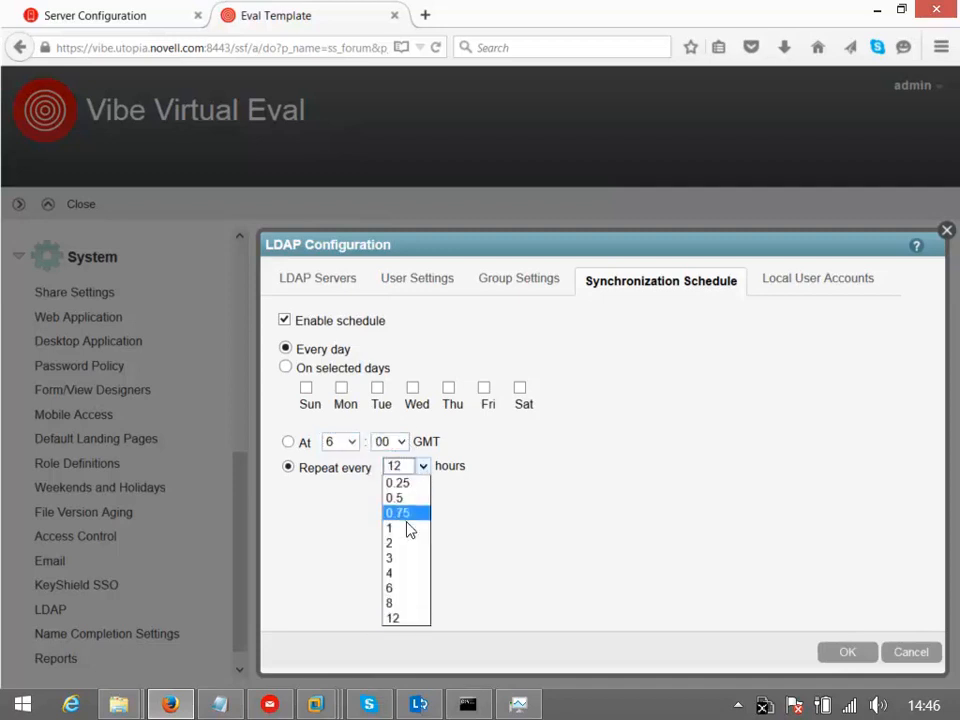
click(389, 588)
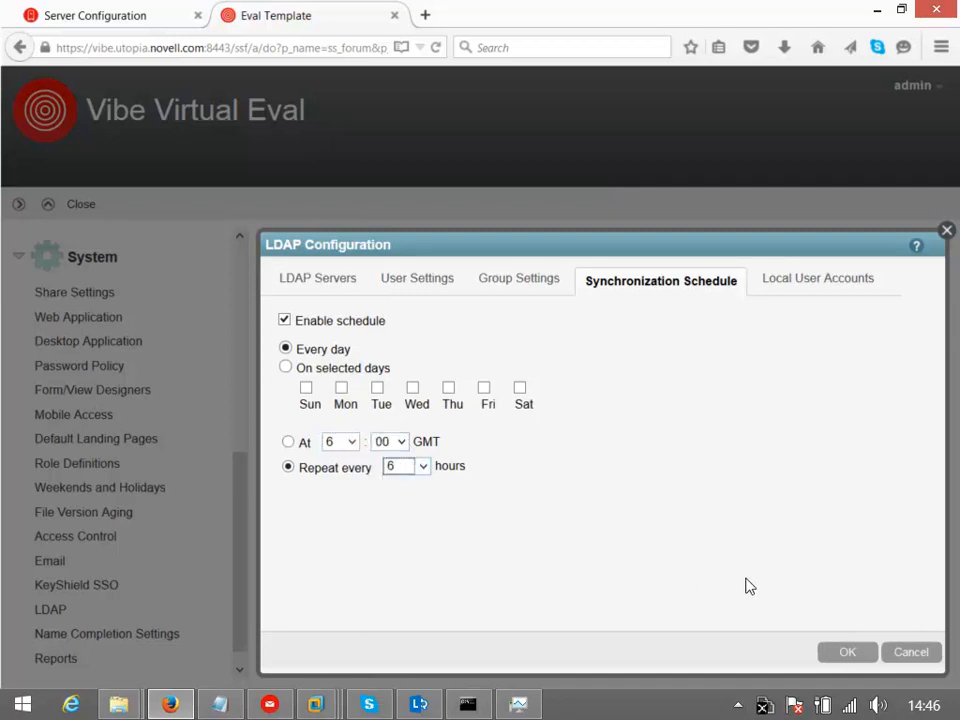
mouse_move(817, 278)
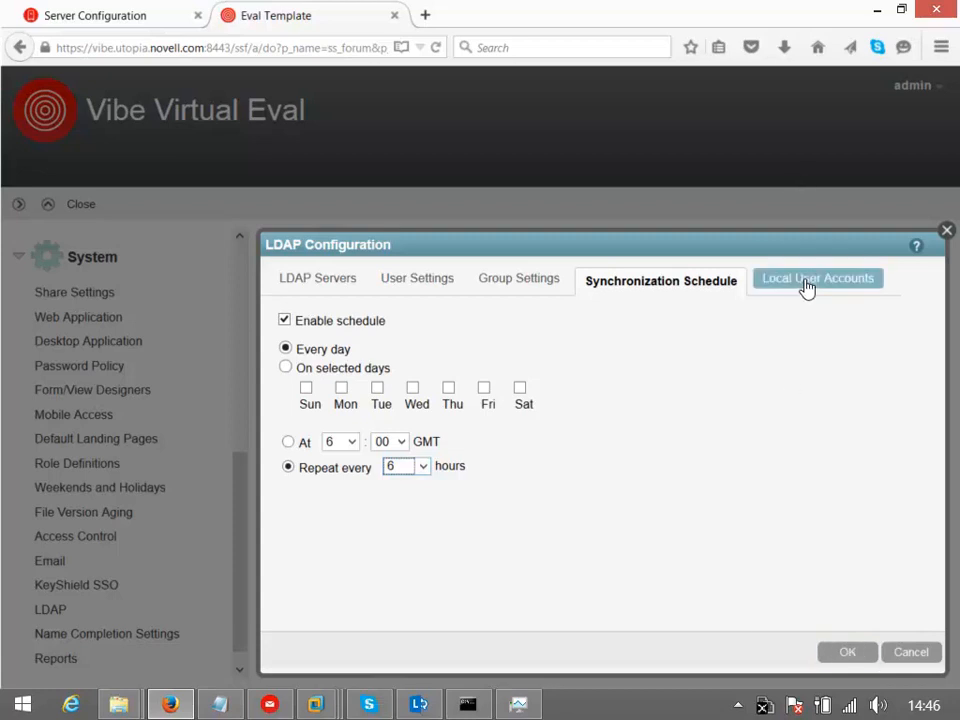
click(817, 278)
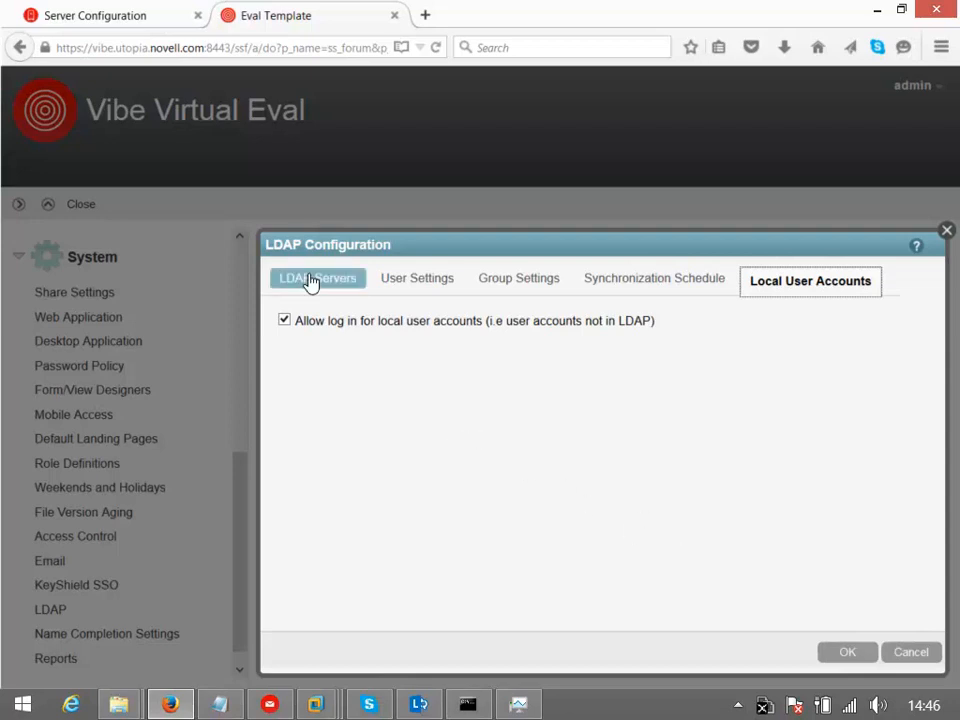
click(317, 278)
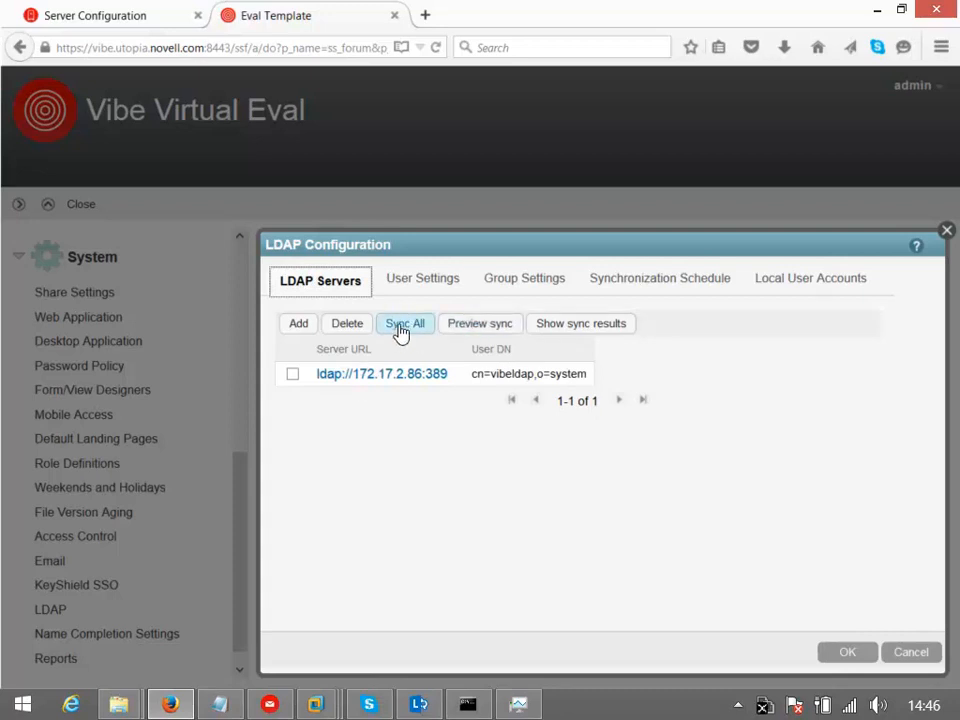
Step: Save the LDAP configuration and run Sync All, importing 69 Utopia users and groups
click(405, 323)
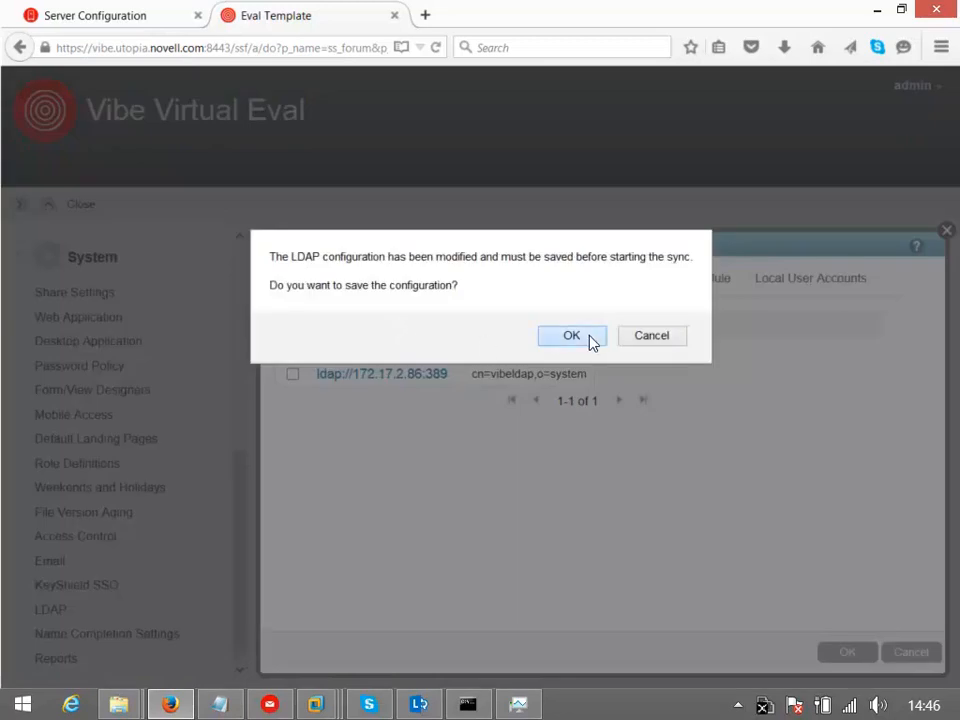
click(571, 335)
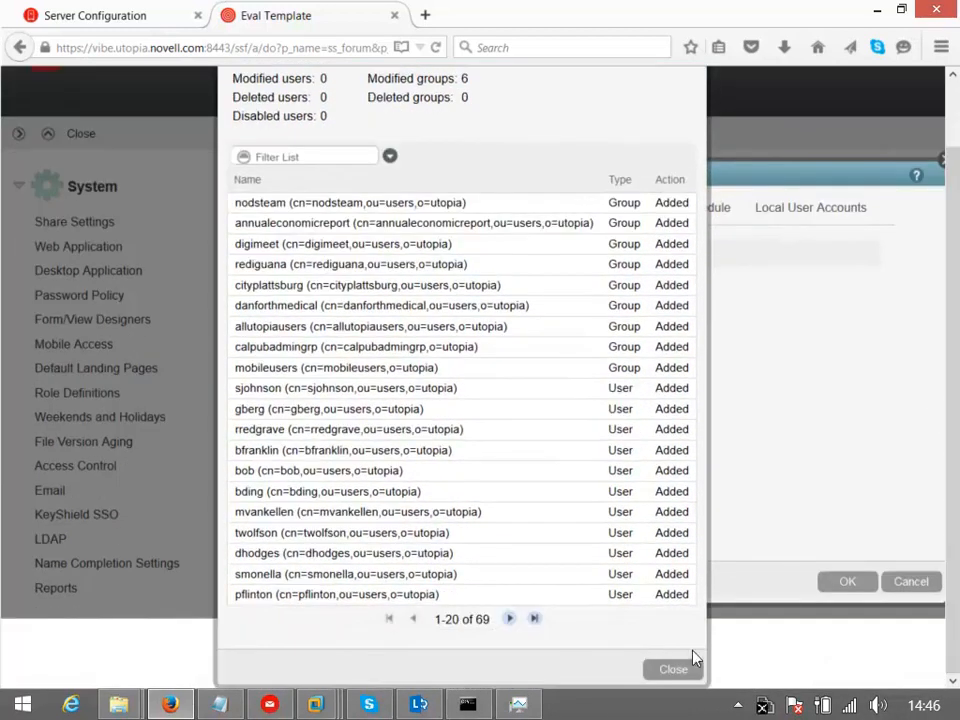
click(672, 669)
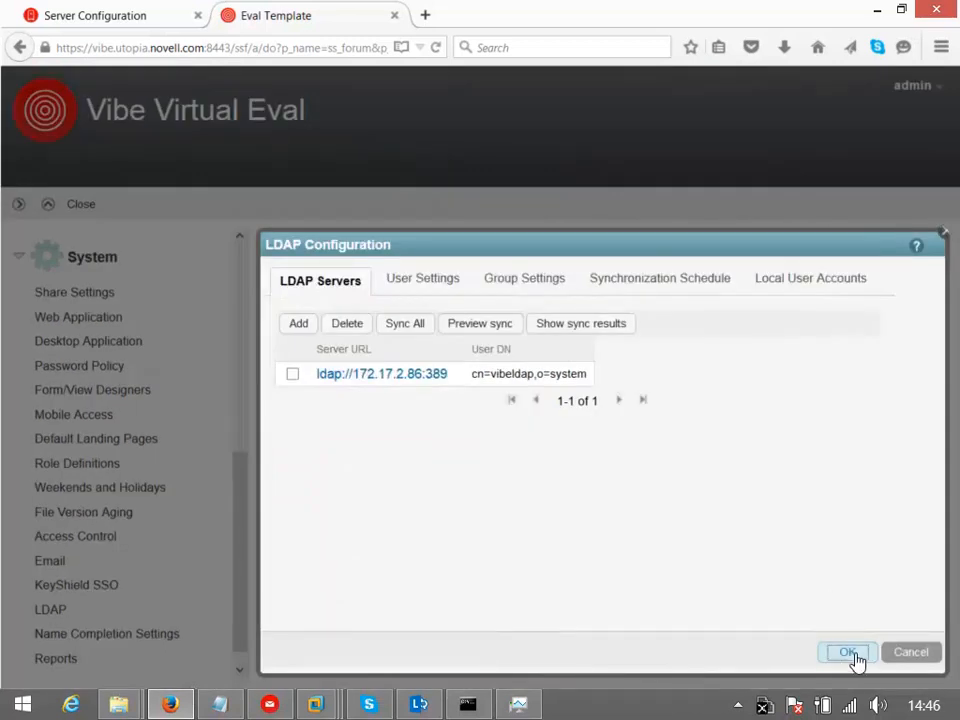
click(846, 651)
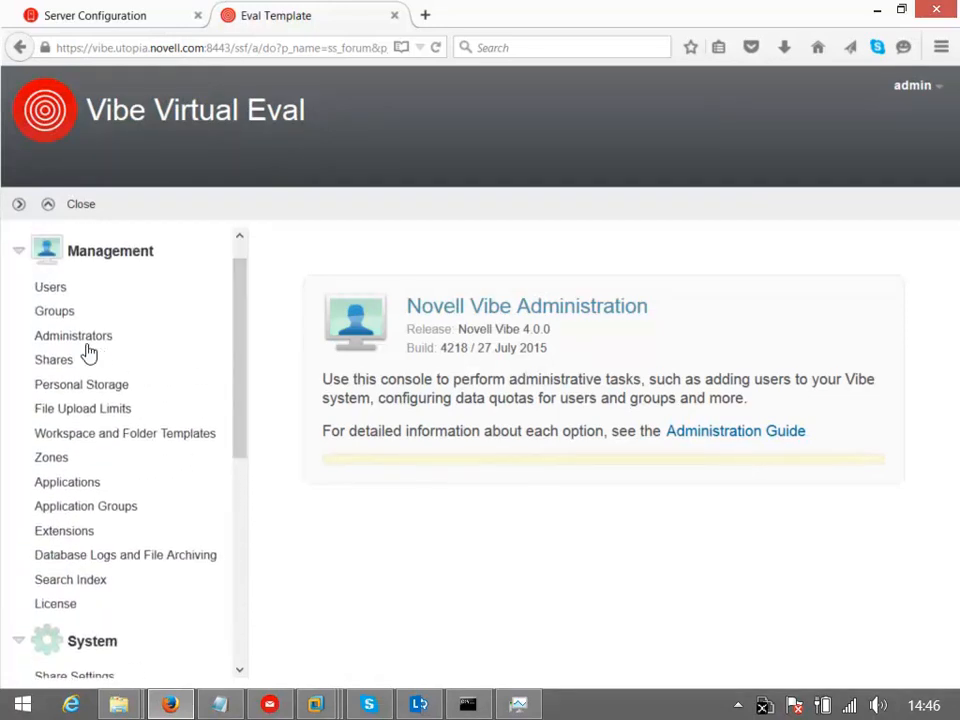
click(73, 335)
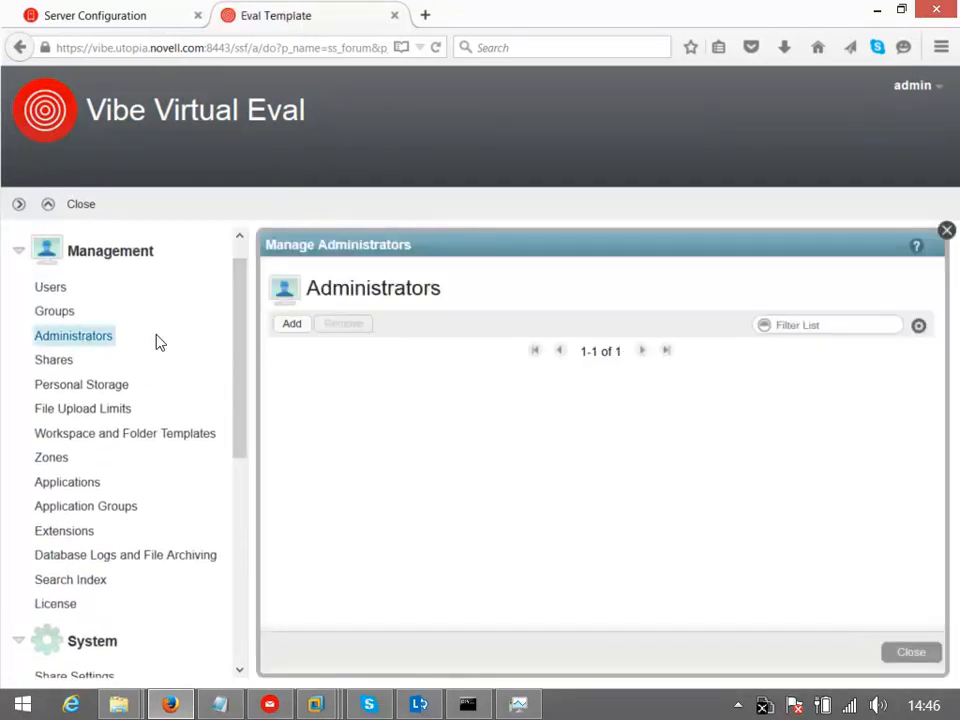
click(291, 323)
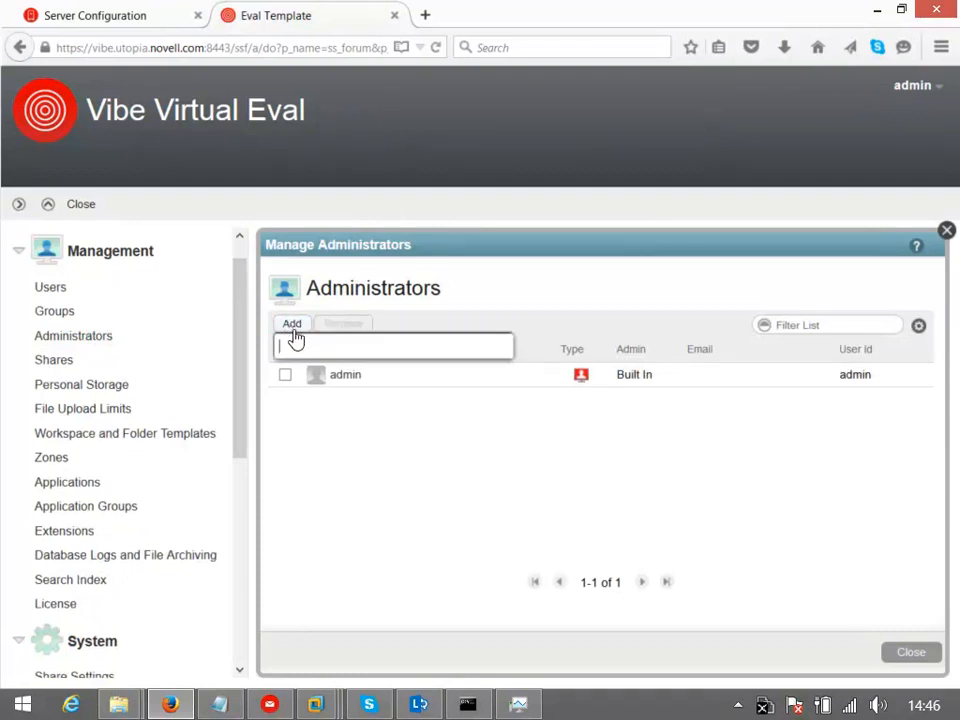
text(rob)
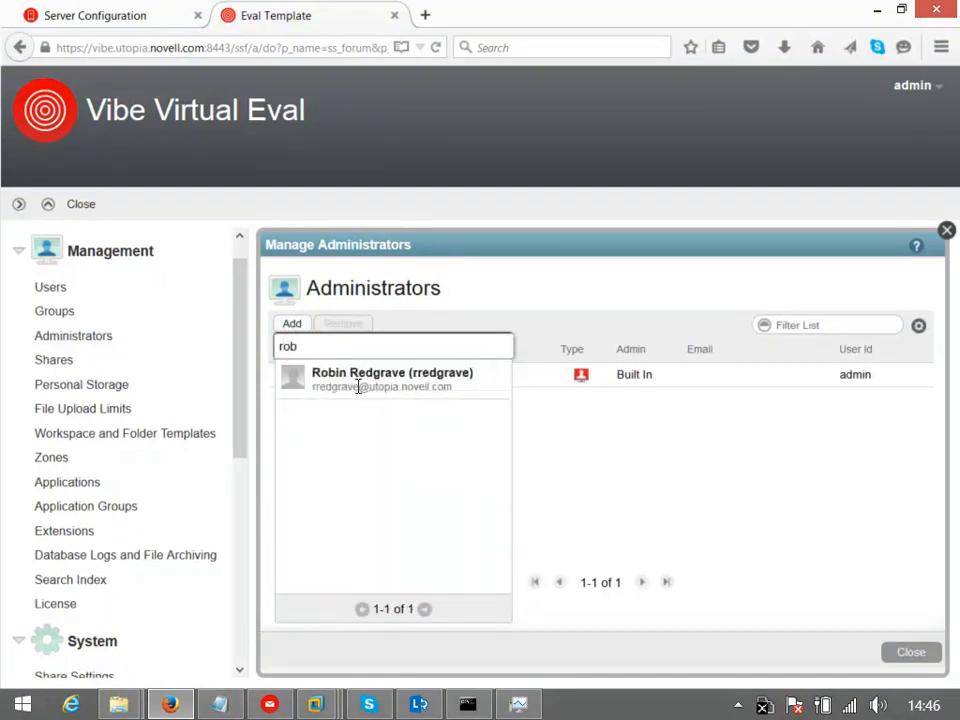
click(392, 379)
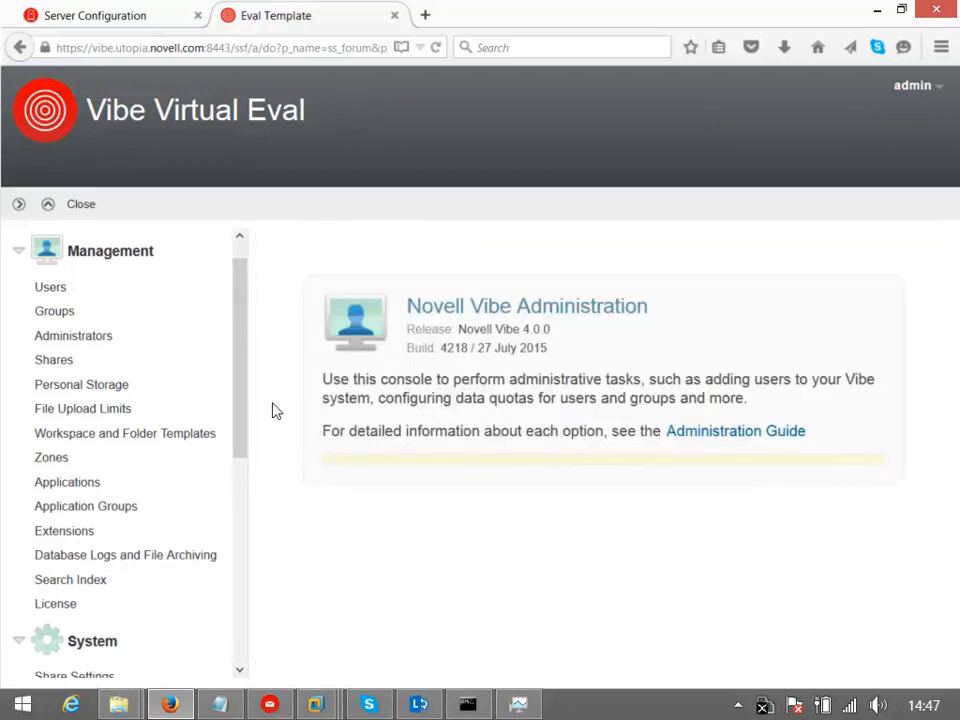
scroll(down, 3)
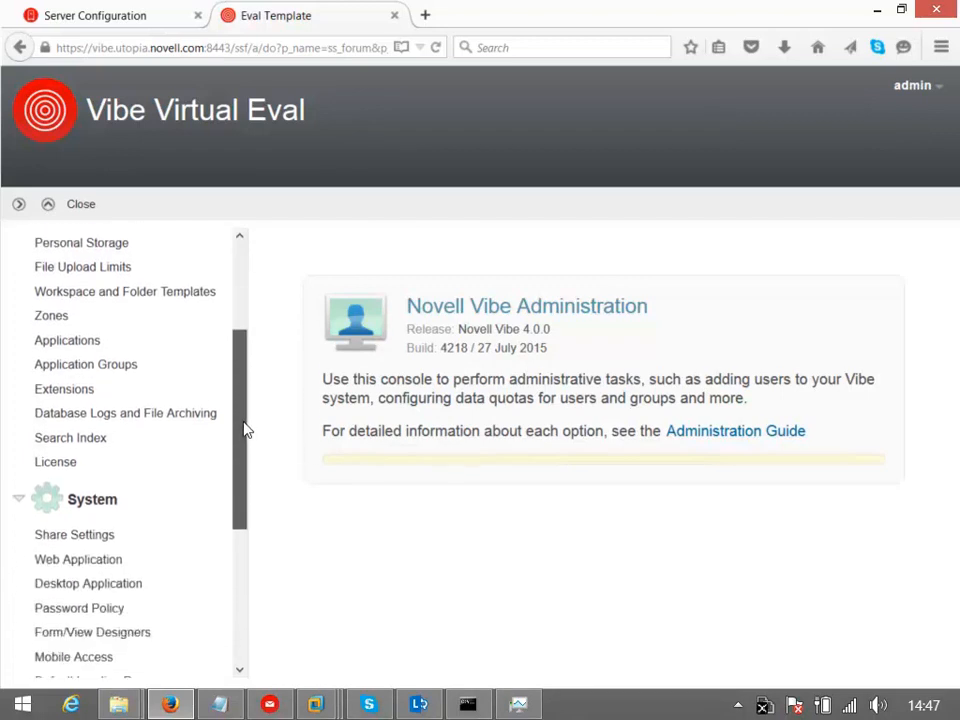
scroll(down, 3)
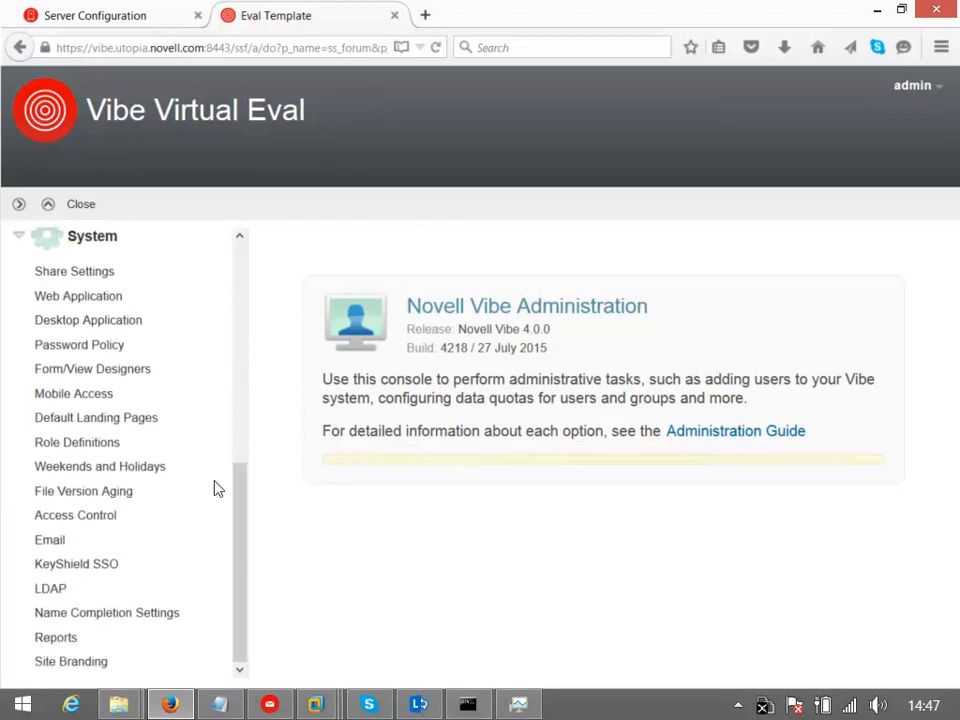
click(74, 271)
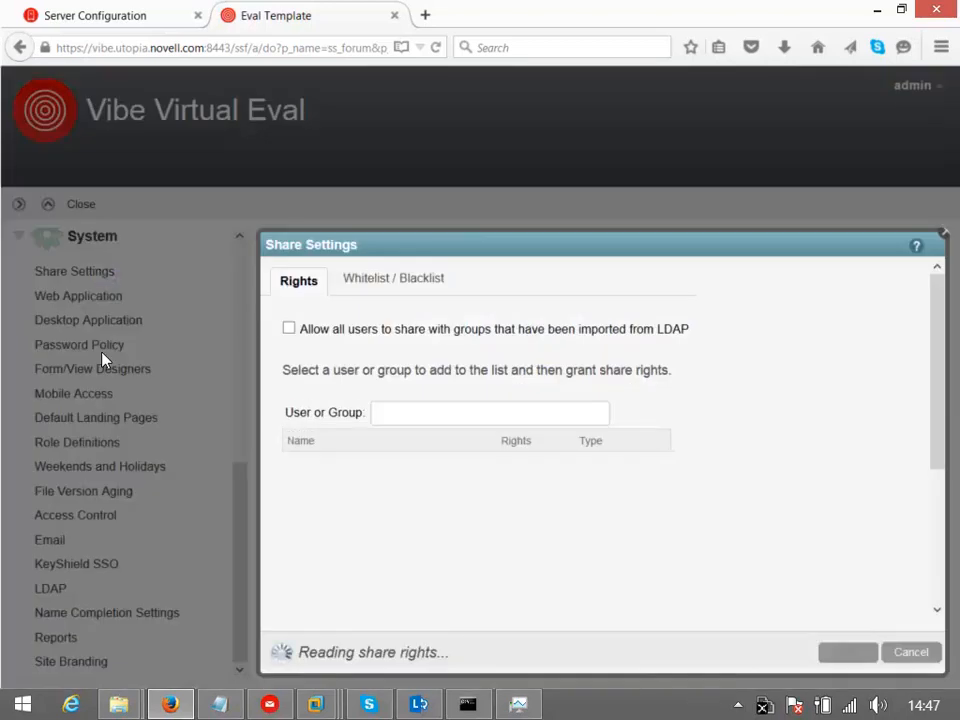
click(289, 328)
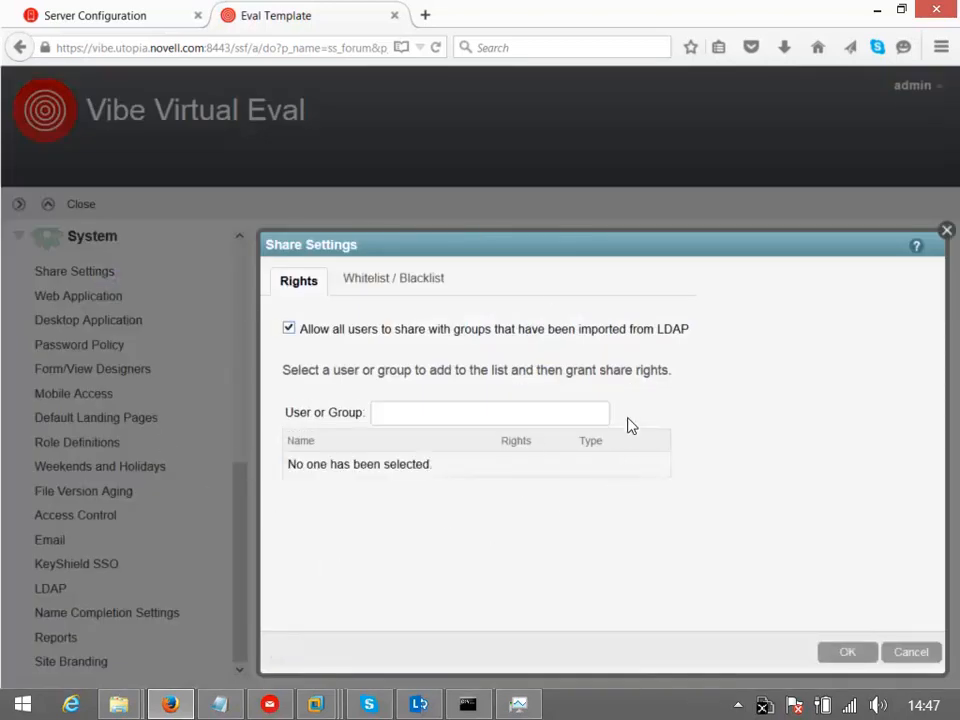
mouse_move(613, 419)
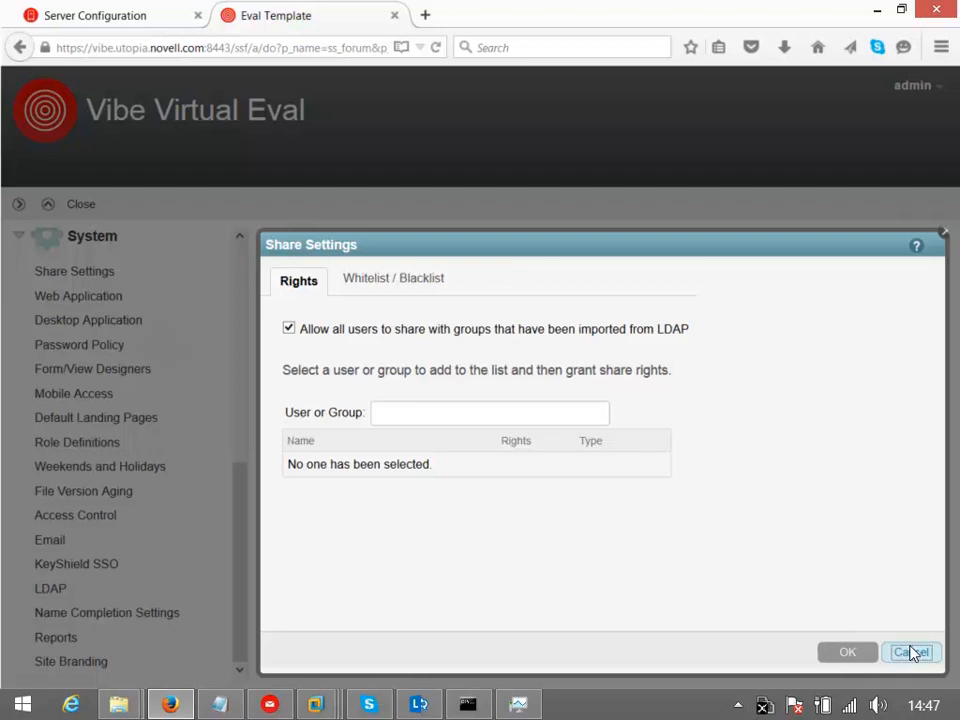
click(911, 651)
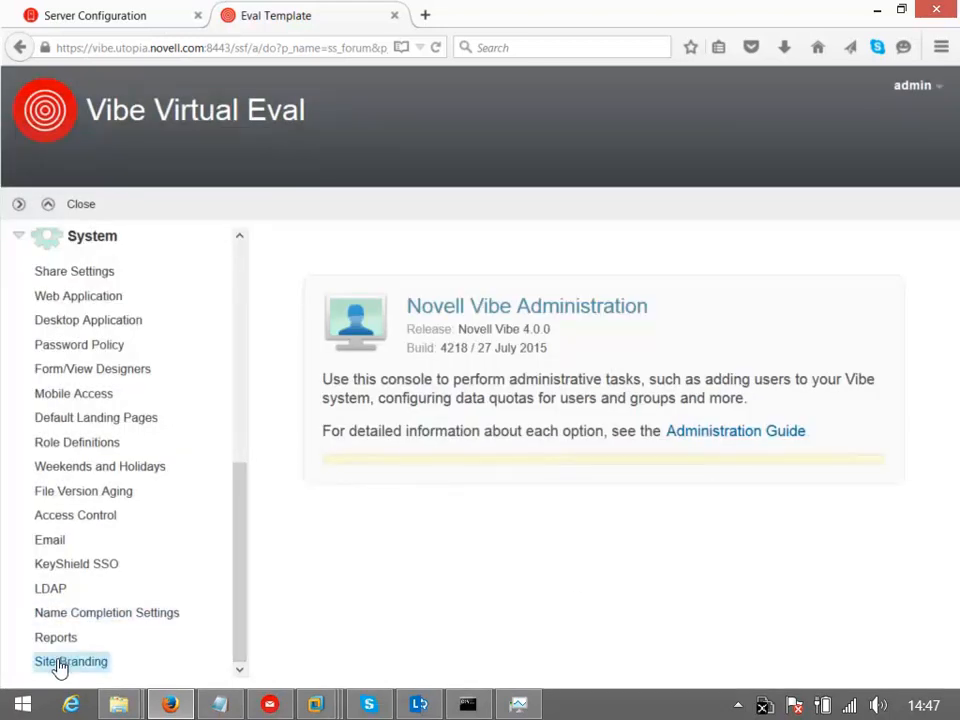
click(71, 661)
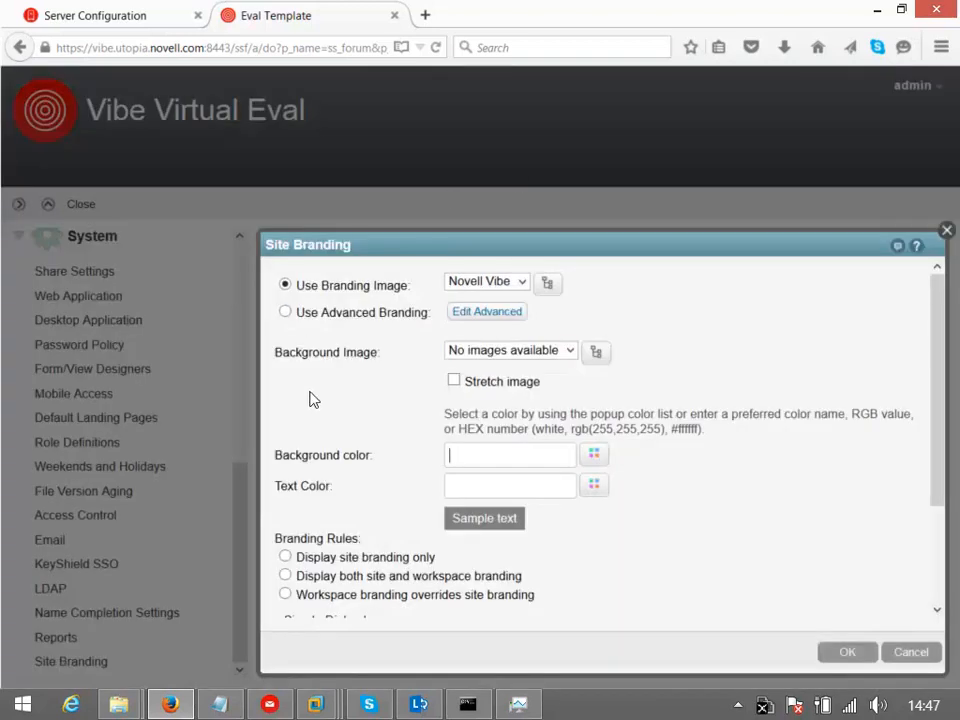
mouse_move(377, 477)
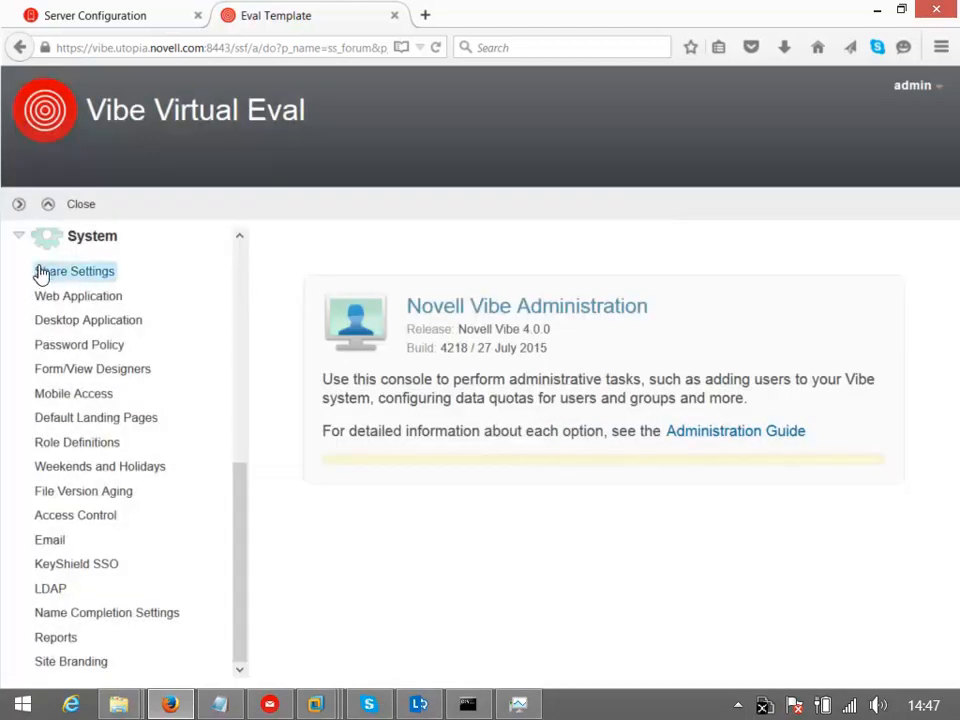
click(80, 204)
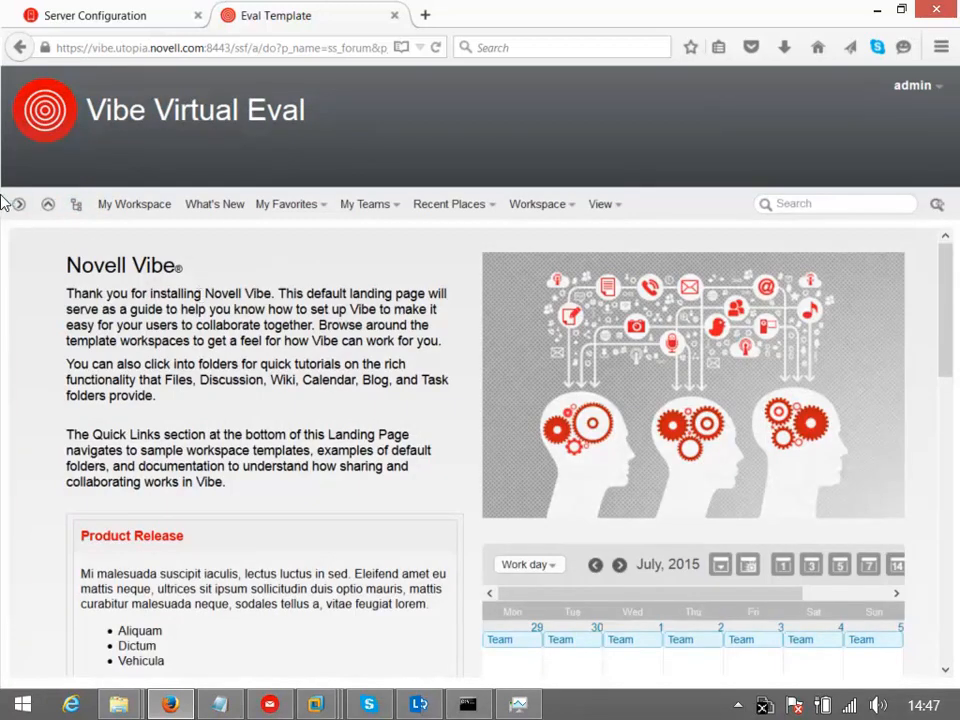
click(16, 204)
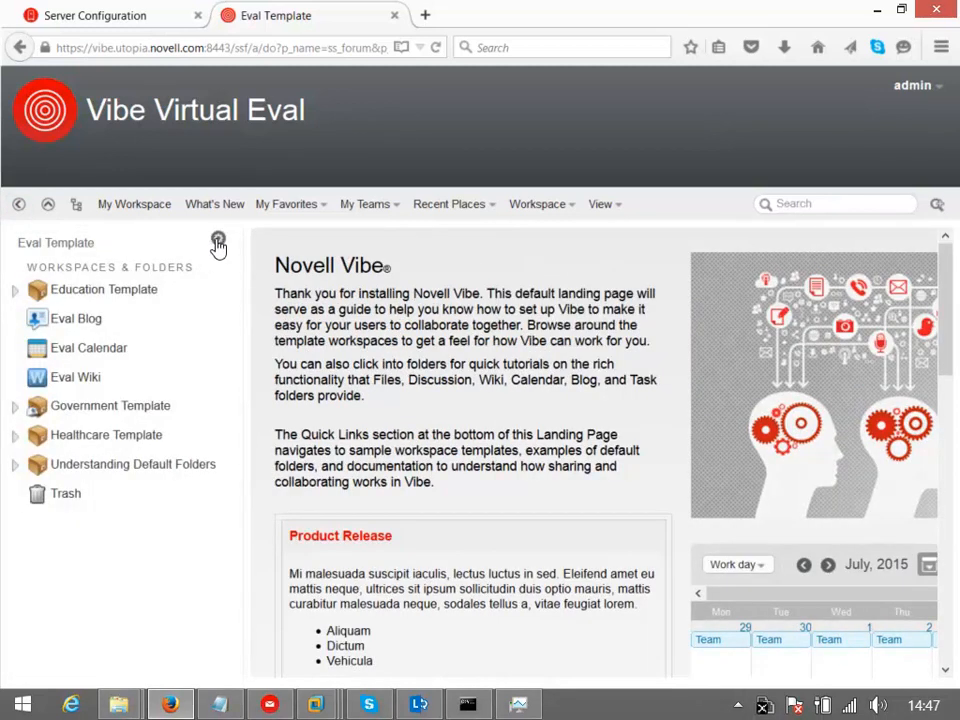
click(218, 244)
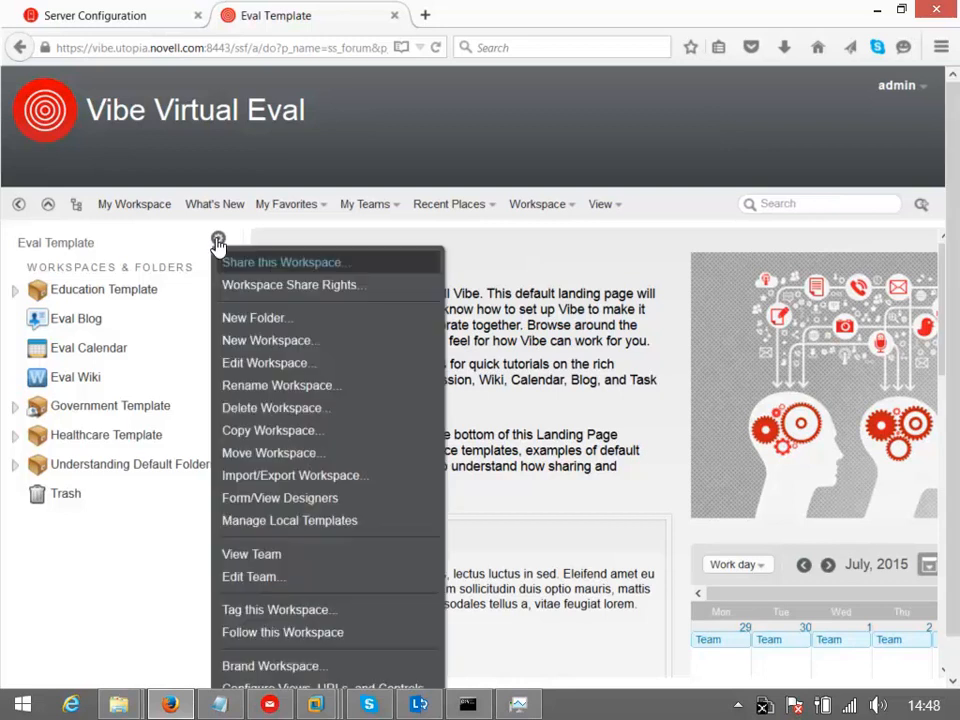
click(283, 262)
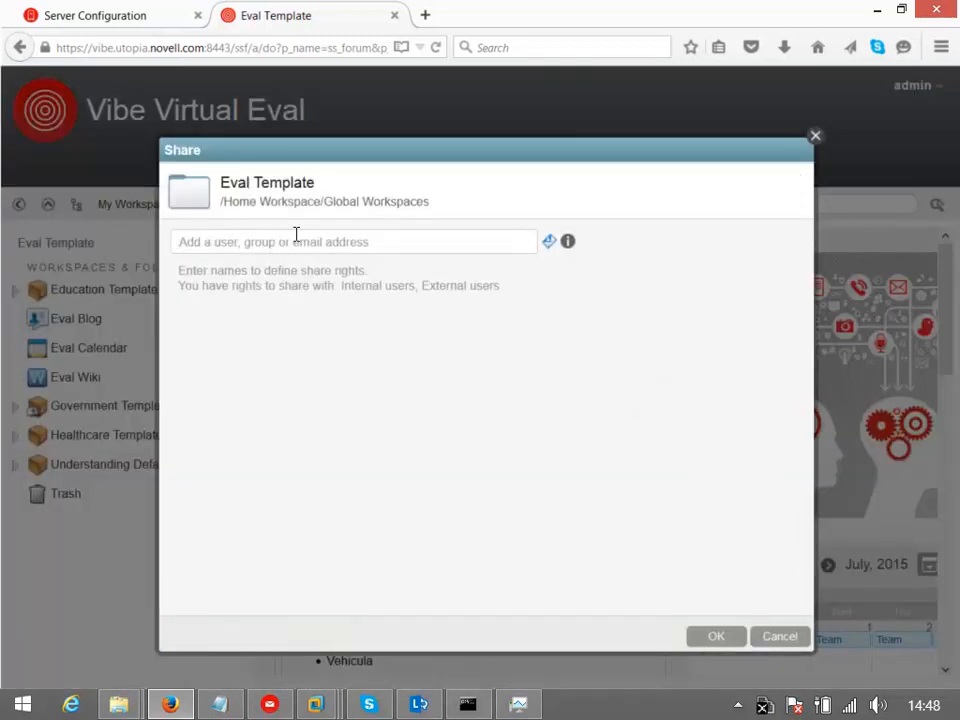
text(r)
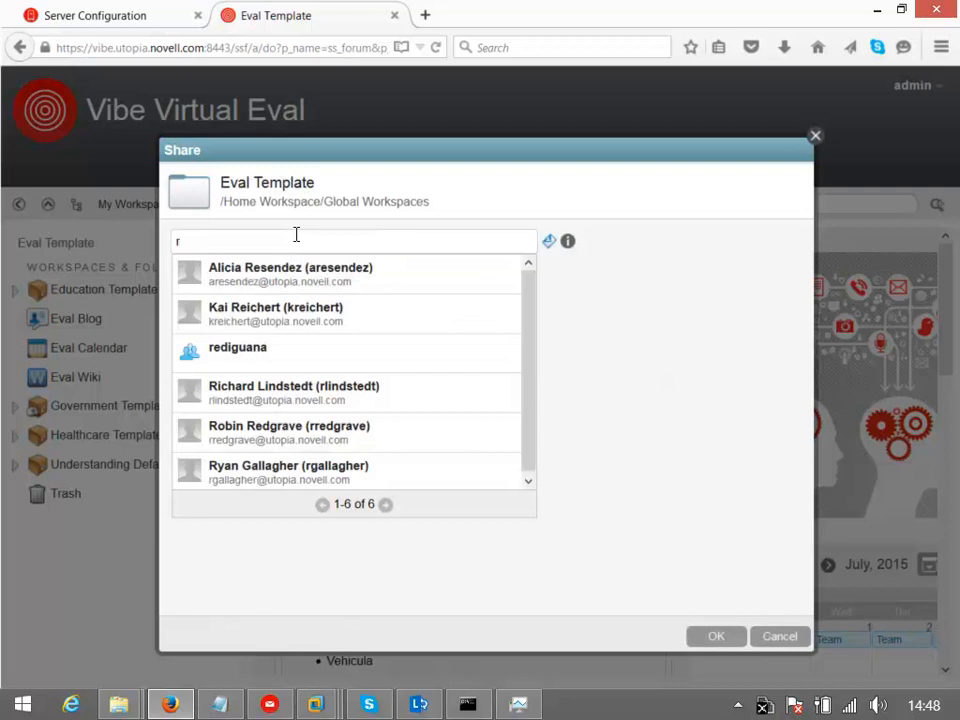
text(obin)
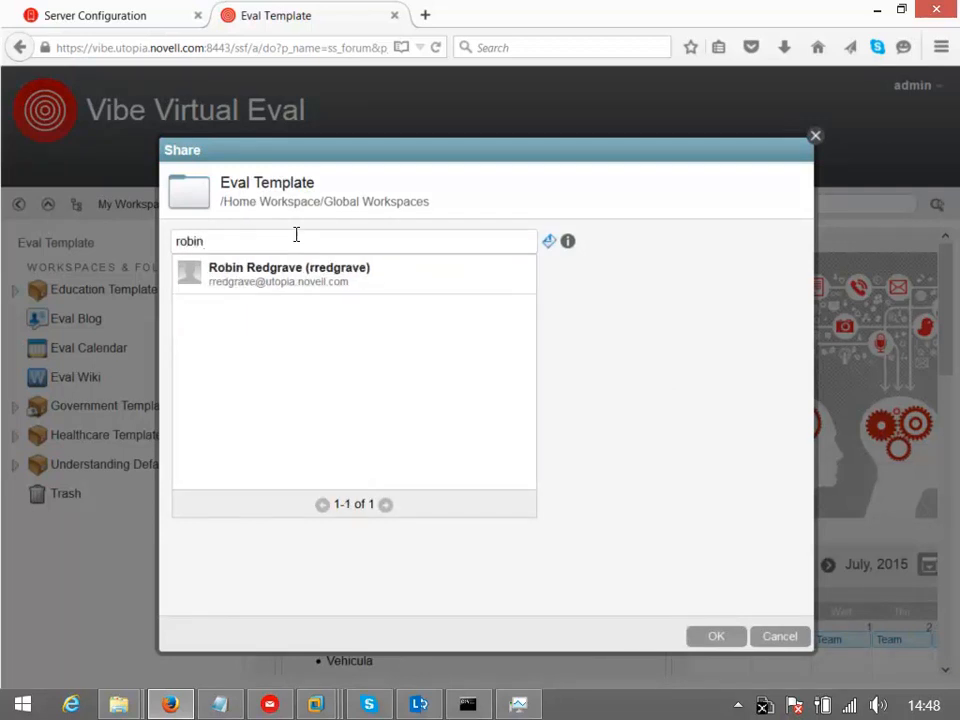
click(289, 274)
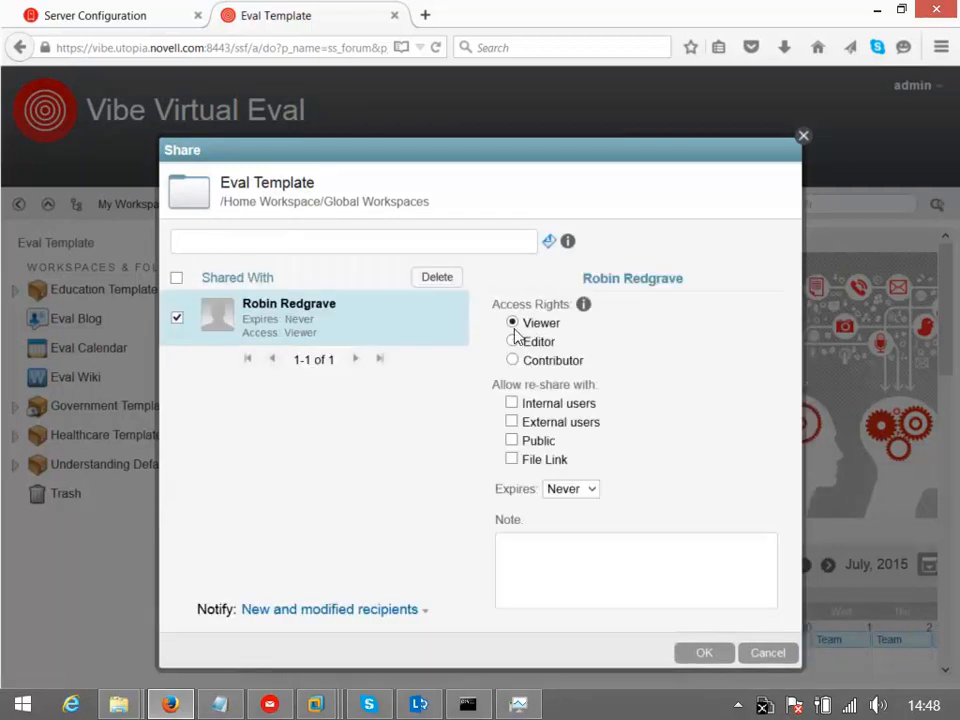
click(704, 652)
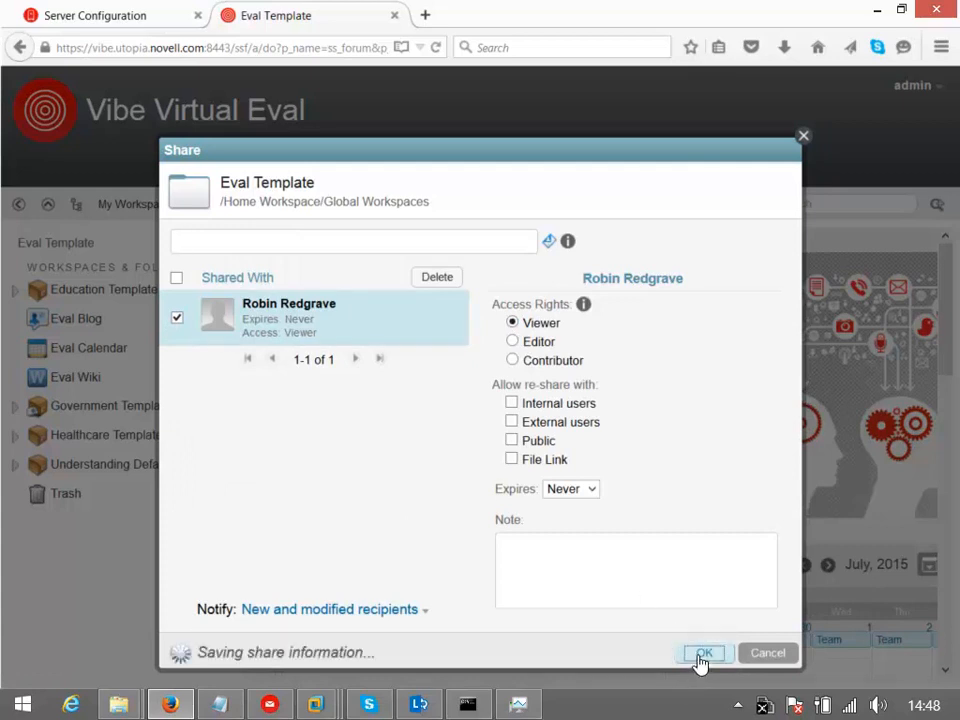
click(704, 652)
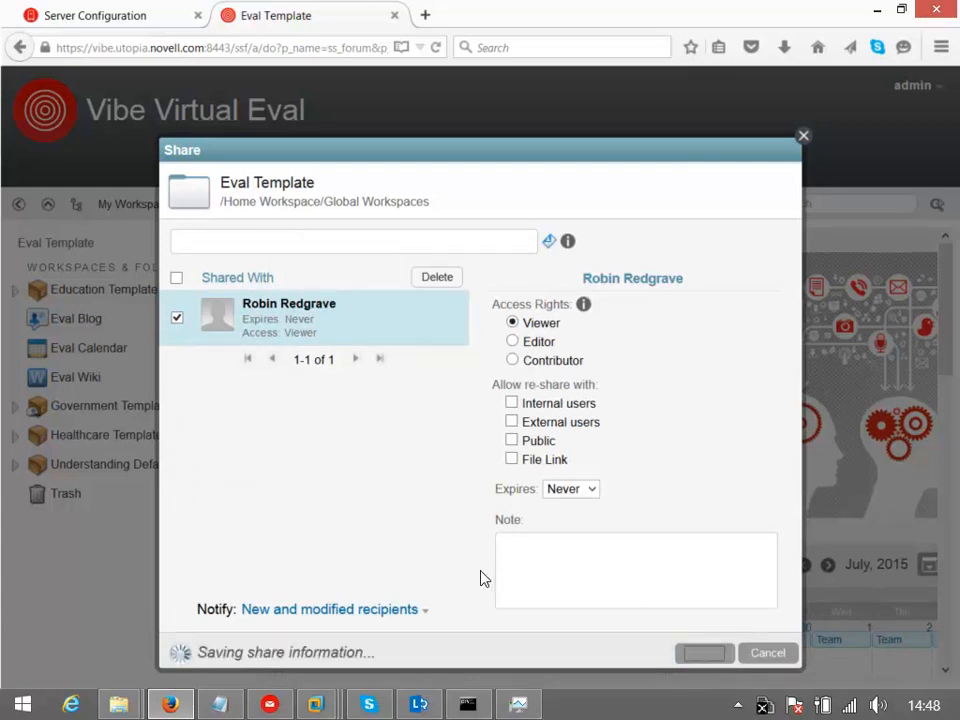
mouse_move(475, 574)
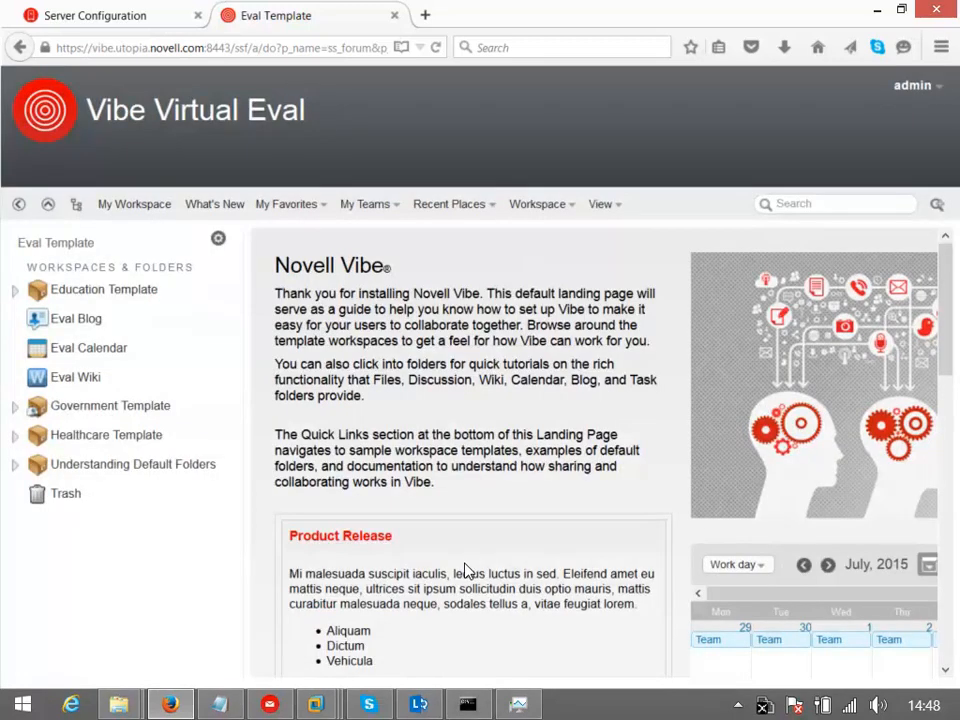
mouse_move(463, 568)
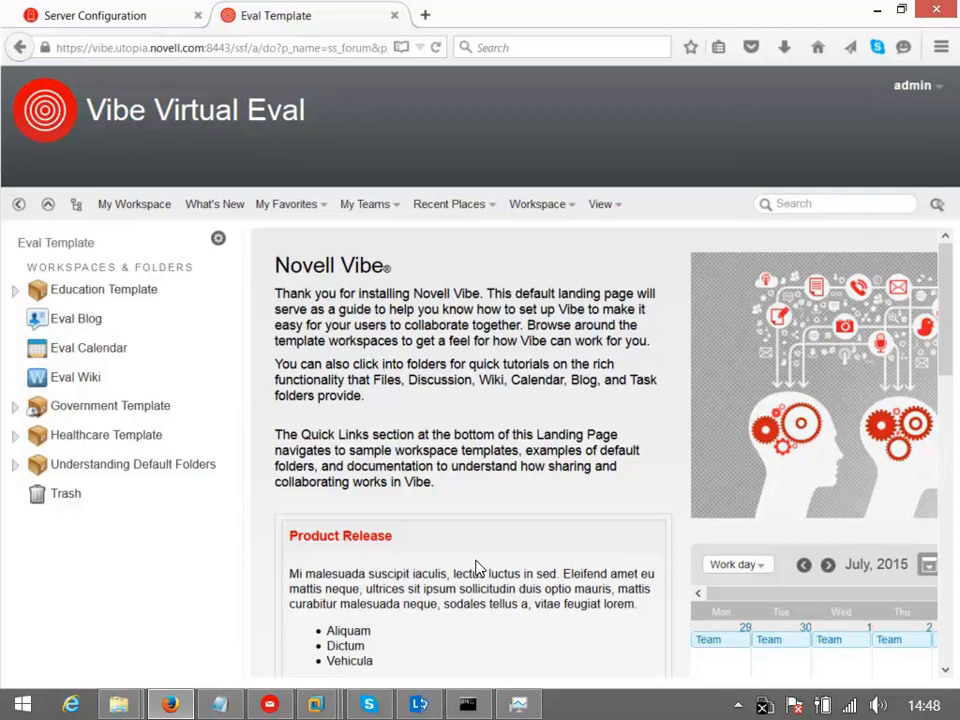
mouse_move(790, 243)
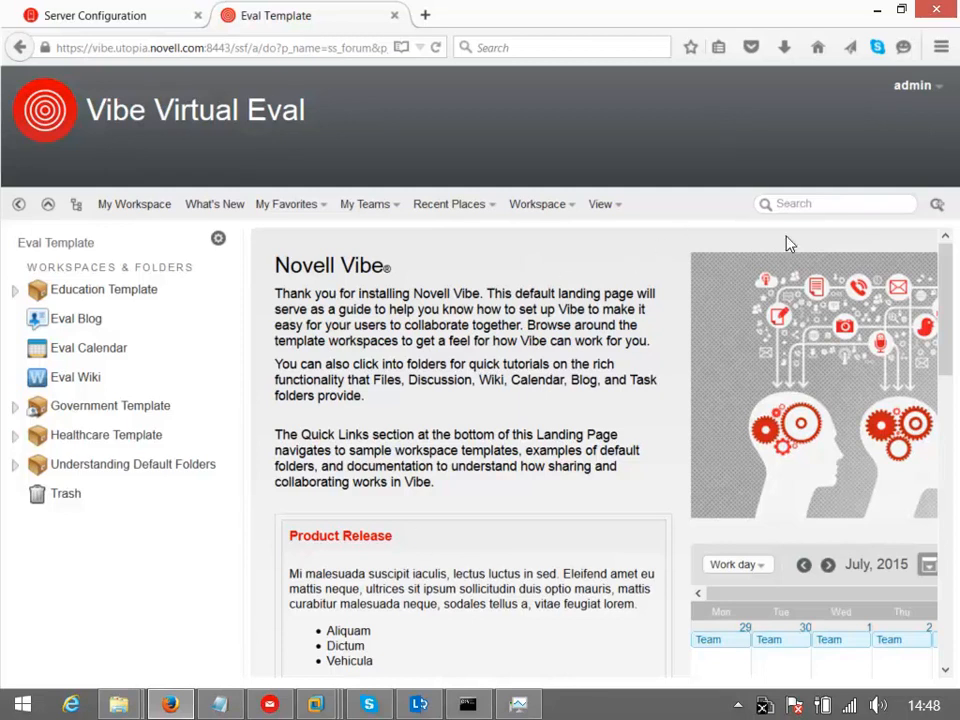
click(912, 85)
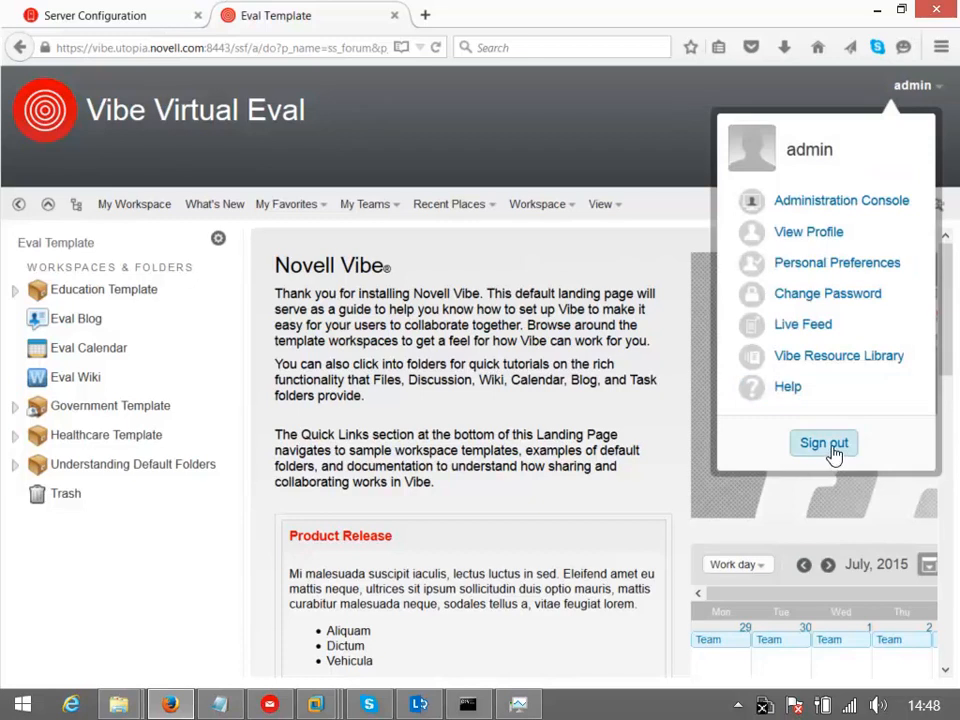
click(823, 442)
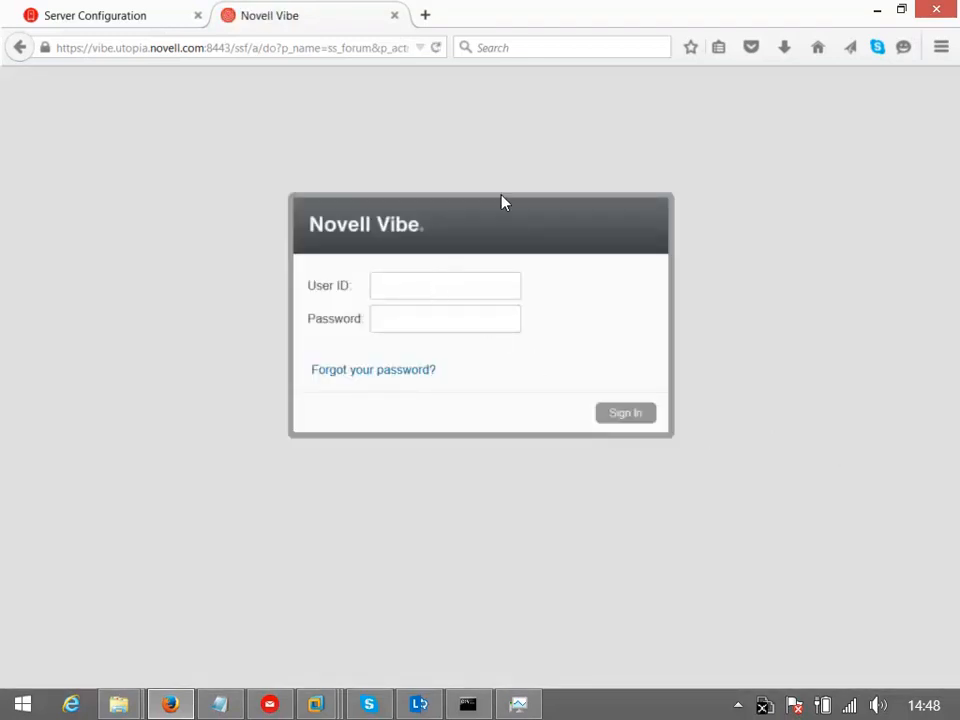
text(rredgrave)
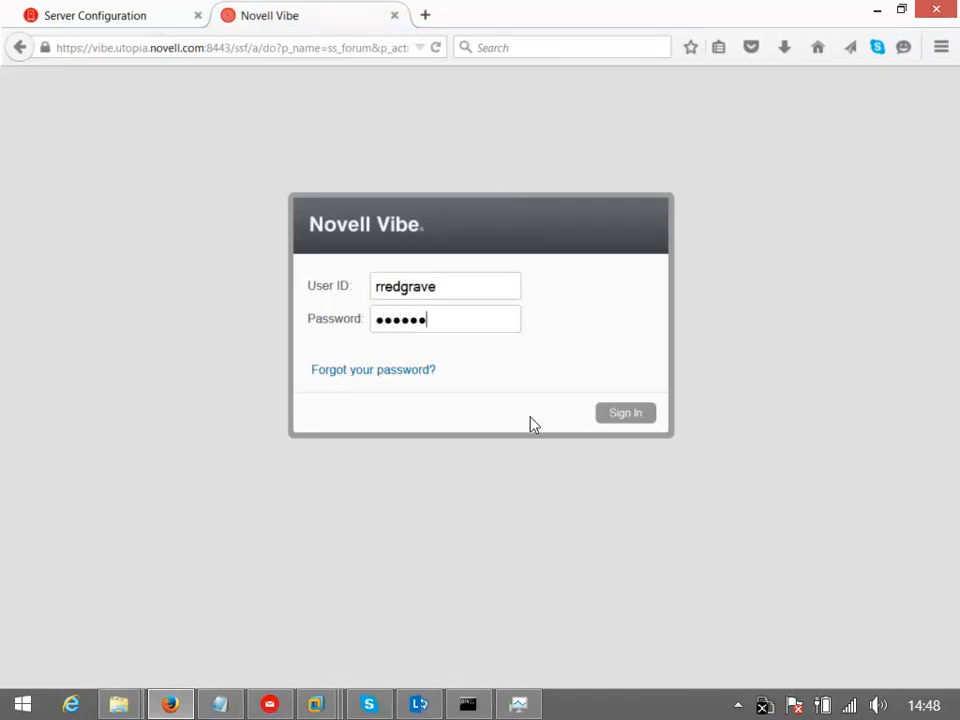
click(625, 412)
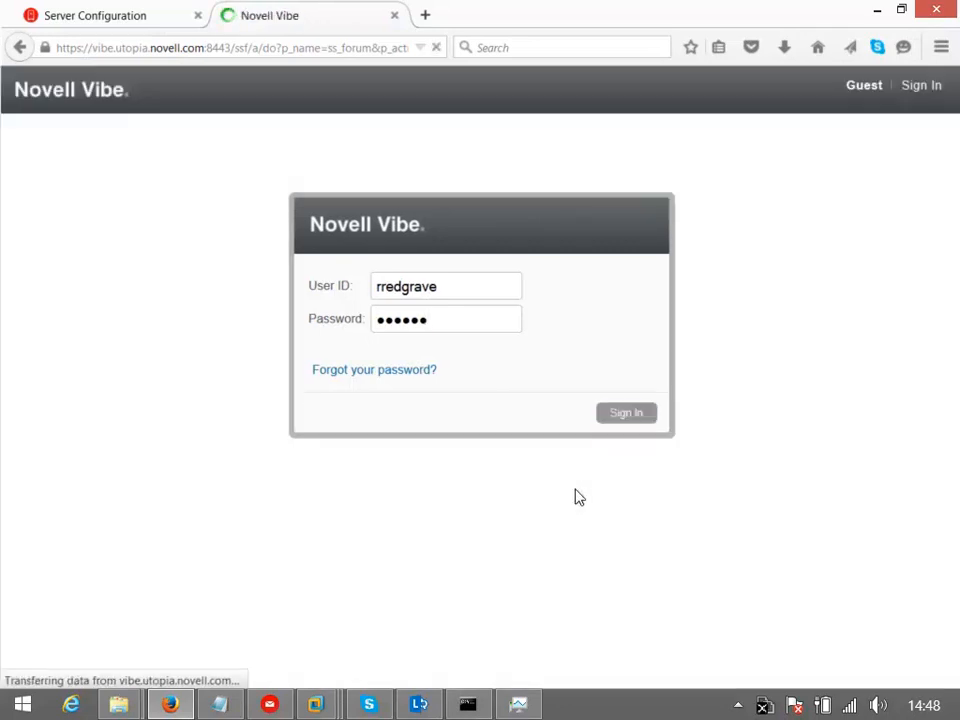
click(626, 412)
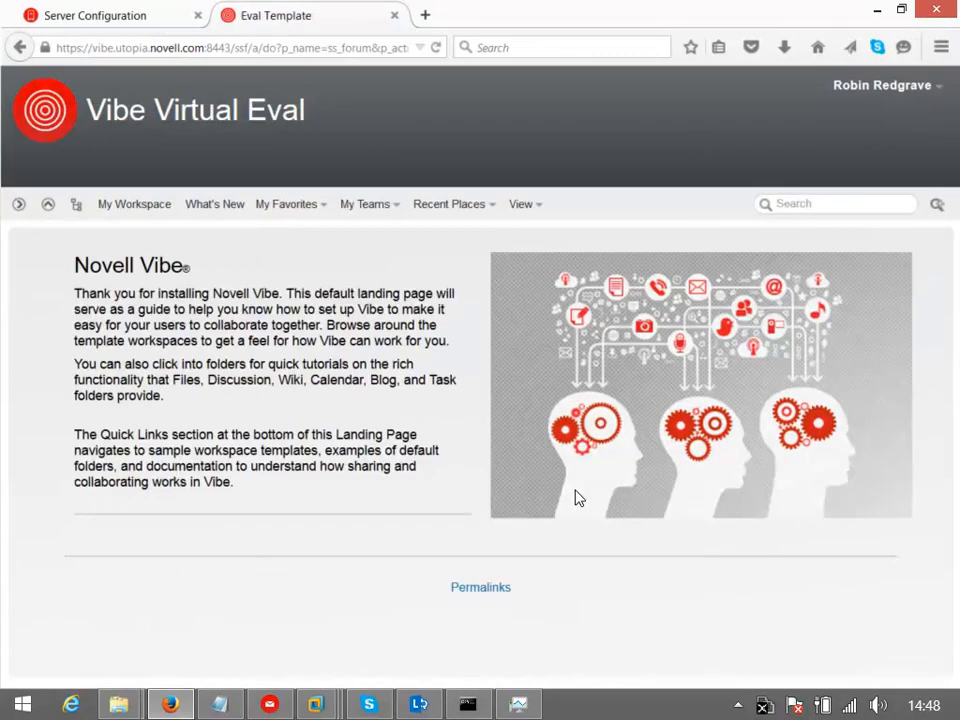
scroll(down, 3)
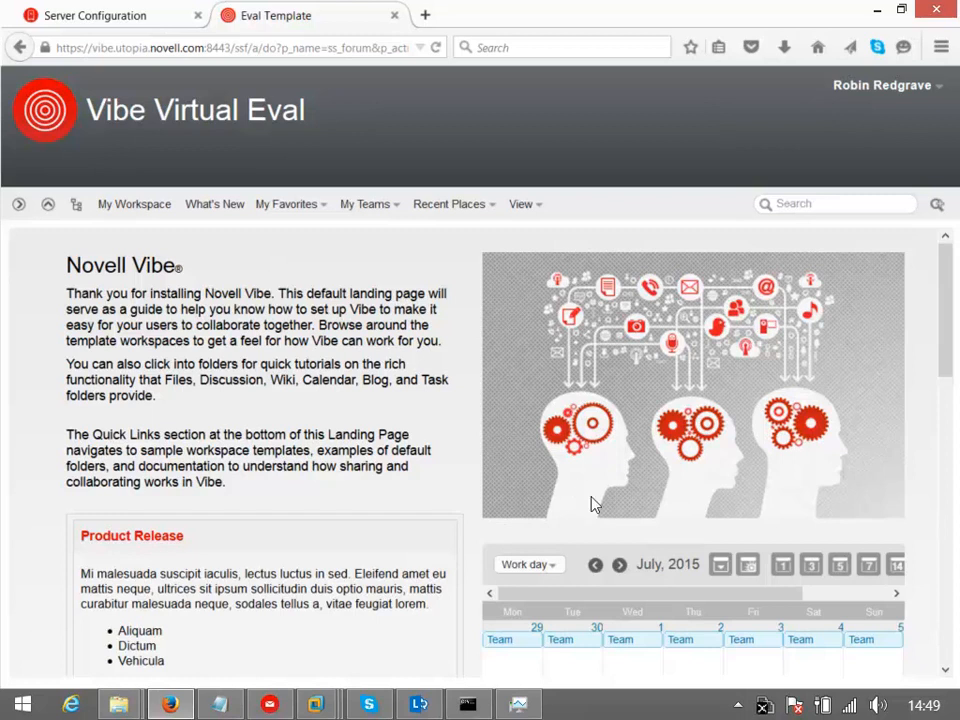
Step: Open the Government Template from the Eval Template page, then its Government Extranet workspace
scroll(down, 3)
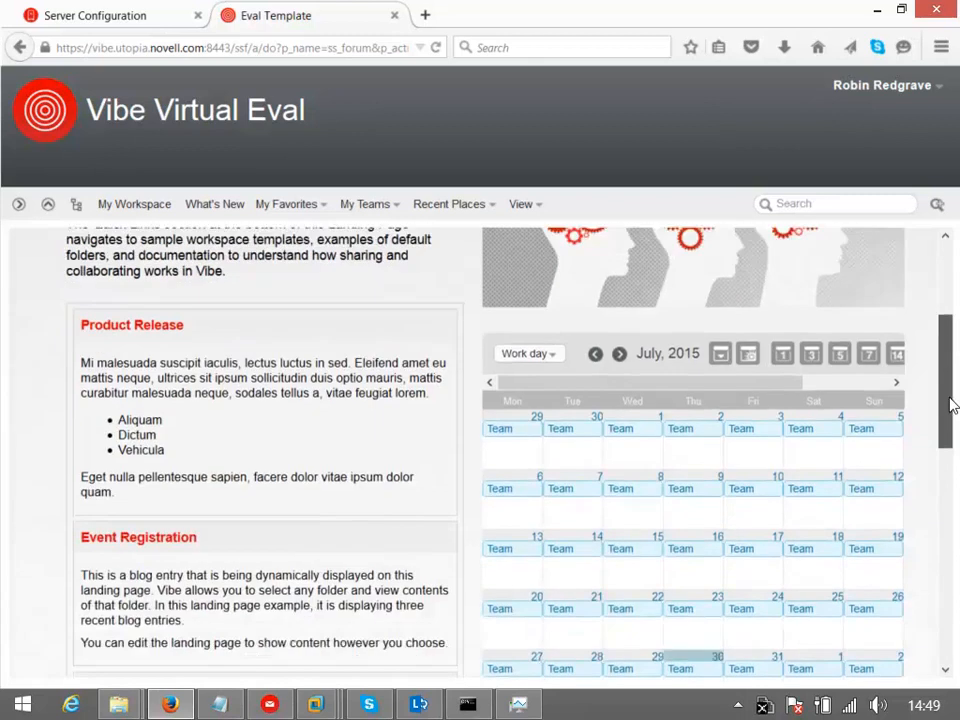
scroll(down, 3)
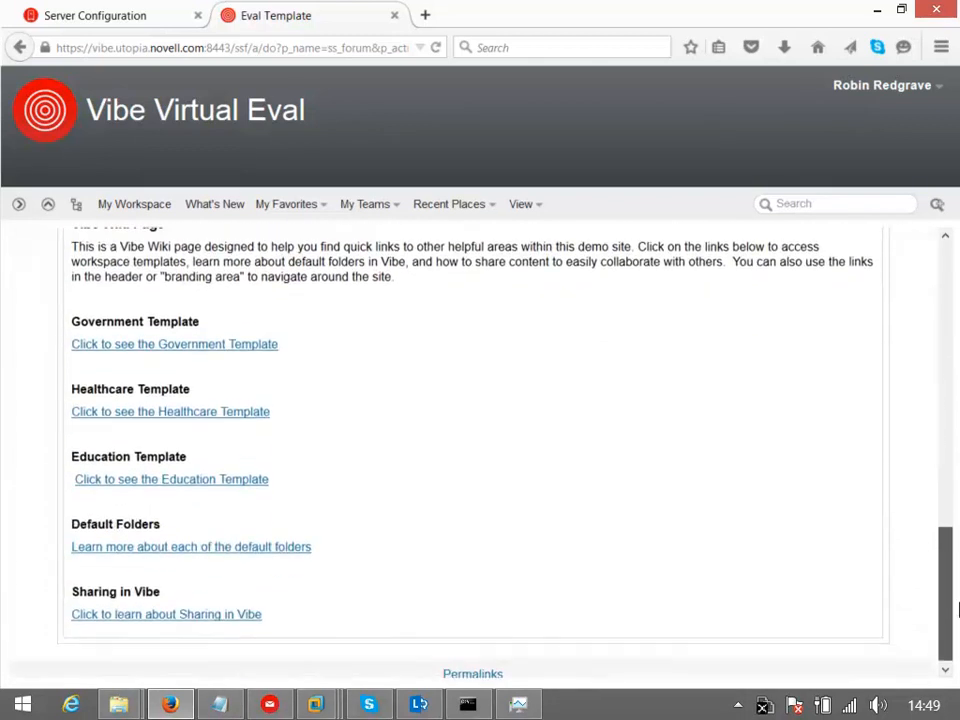
scroll(down, 3)
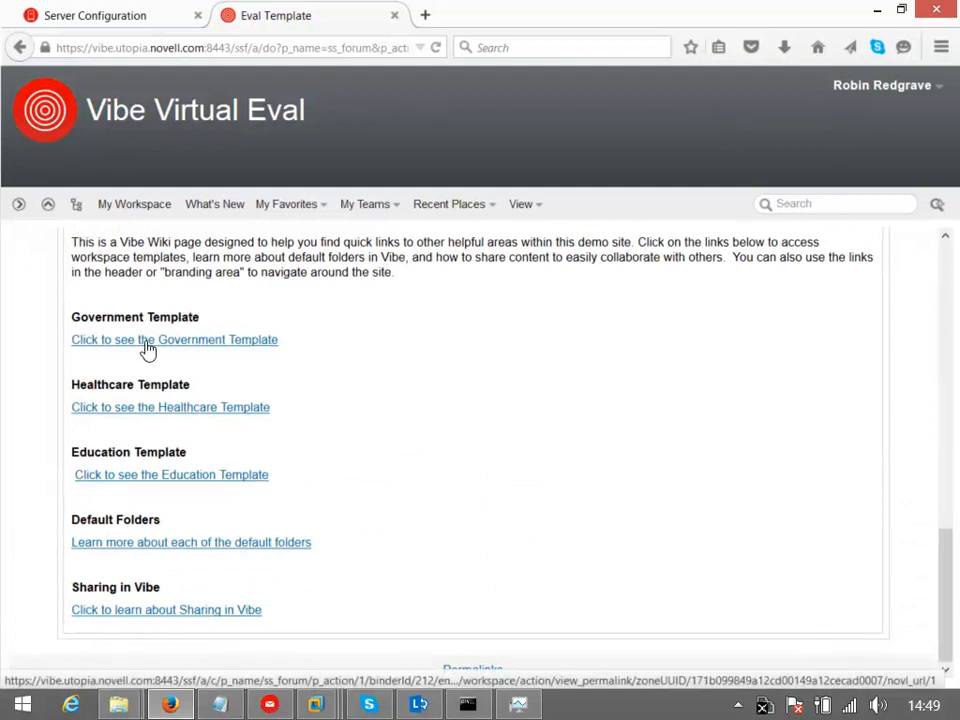
click(174, 339)
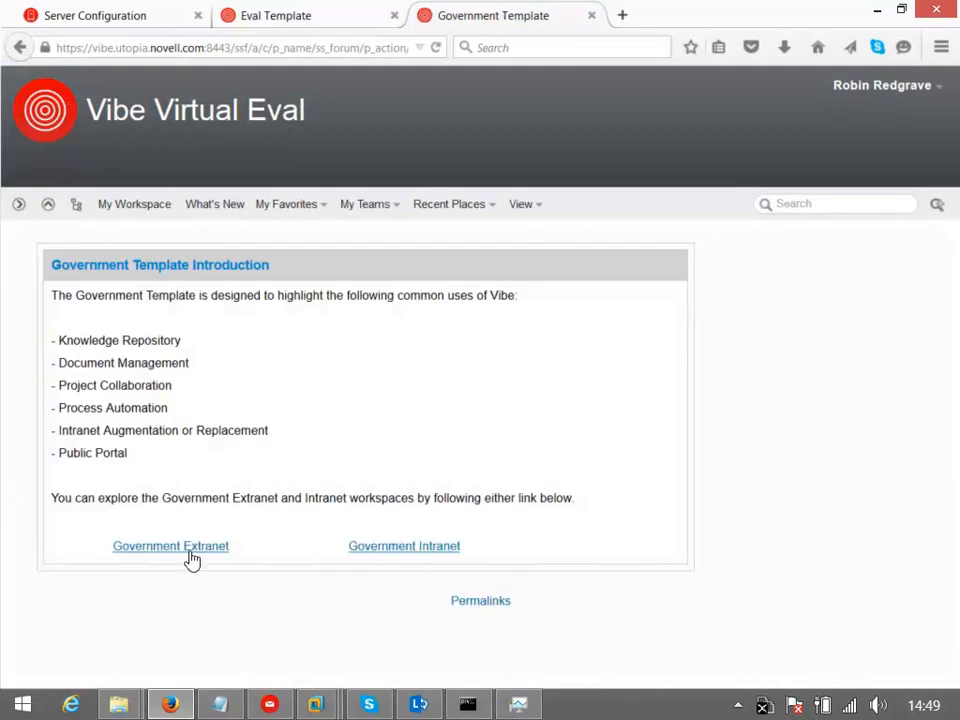
click(170, 545)
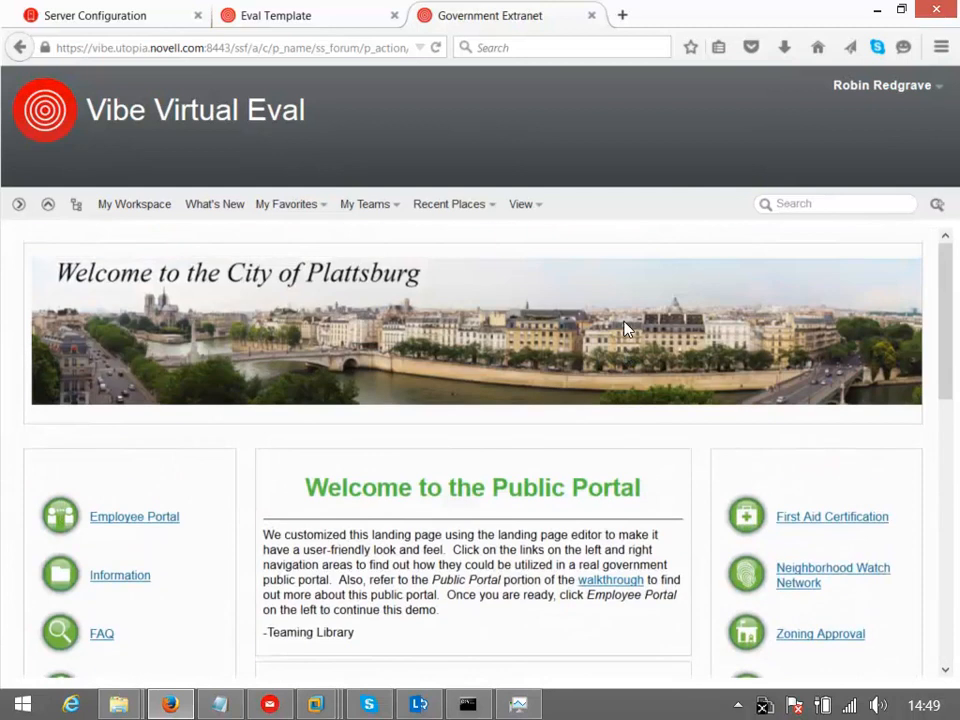
mouse_move(175, 568)
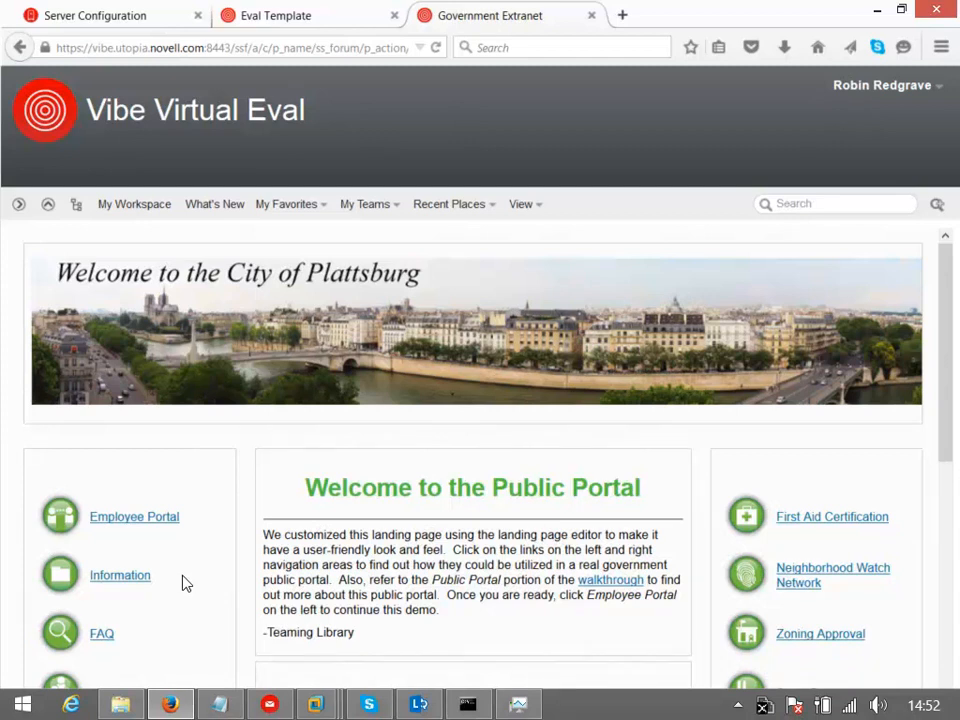
mouse_move(191, 583)
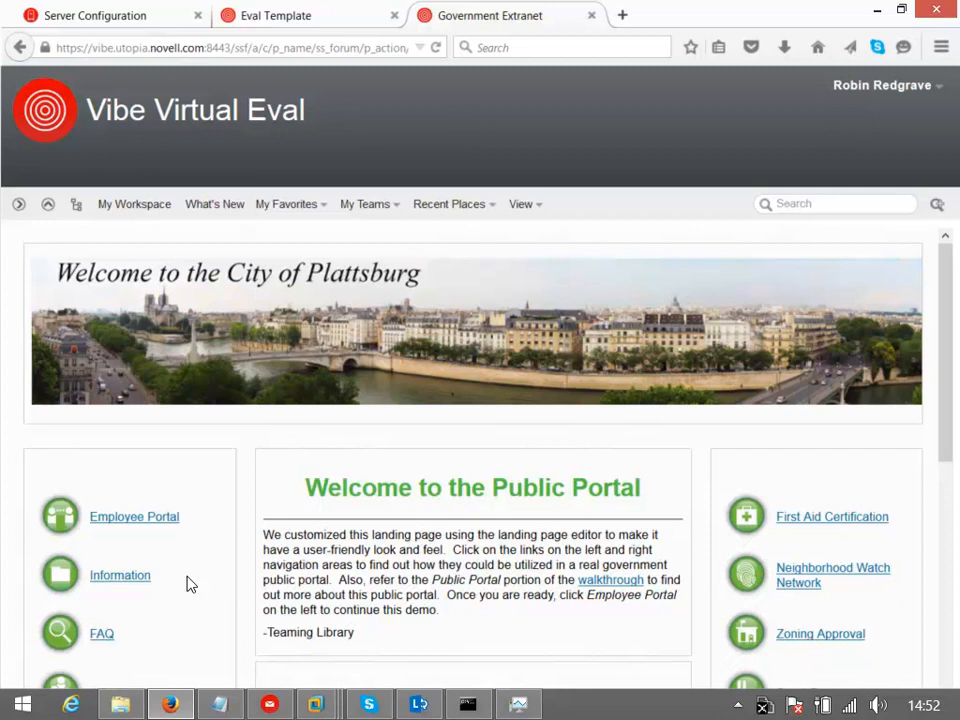
mouse_move(277, 381)
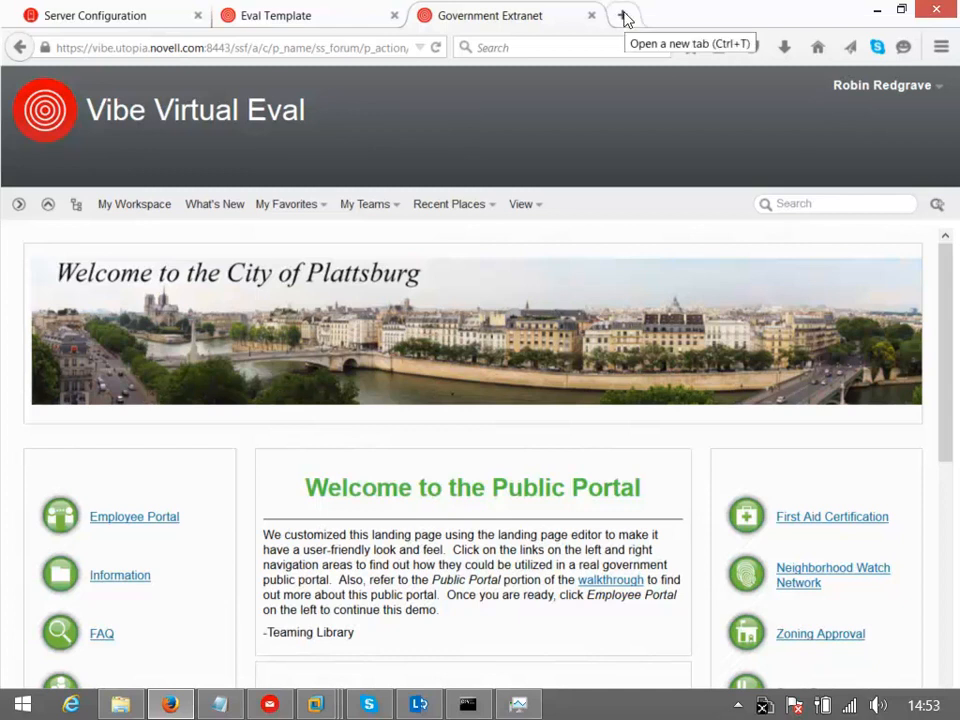
click(624, 15)
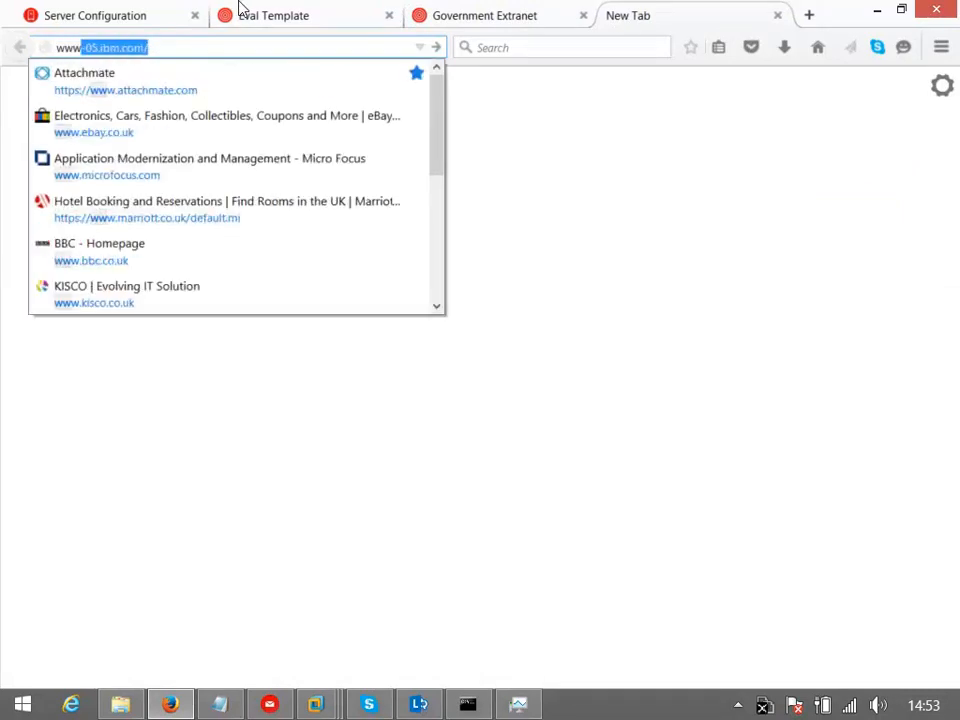
text(www.novell.com/documentation/vibe4/)
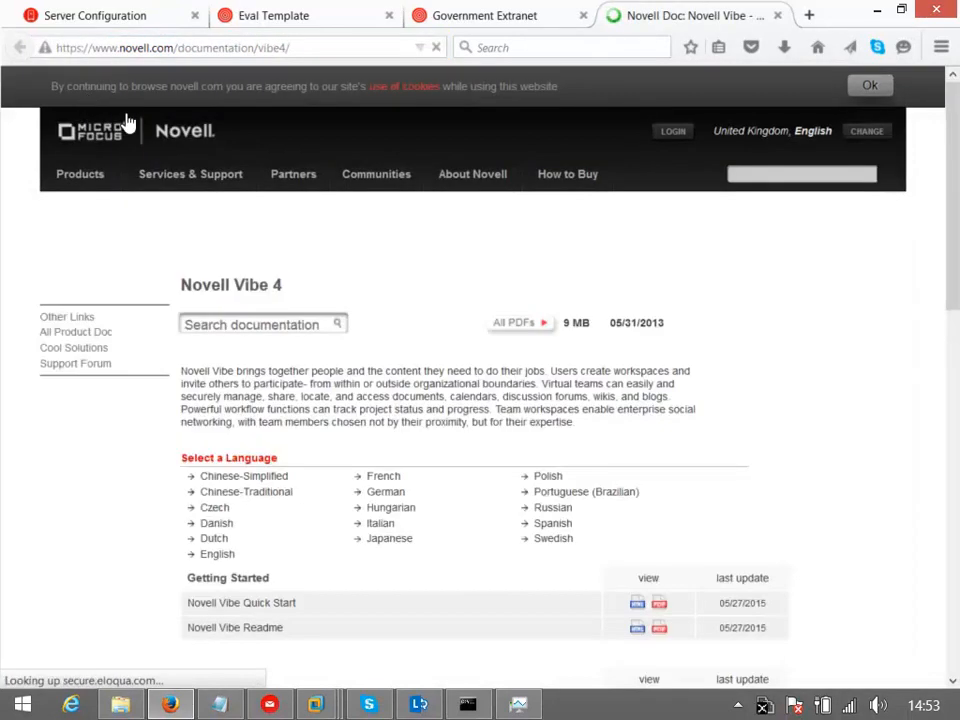
scroll(down, 3)
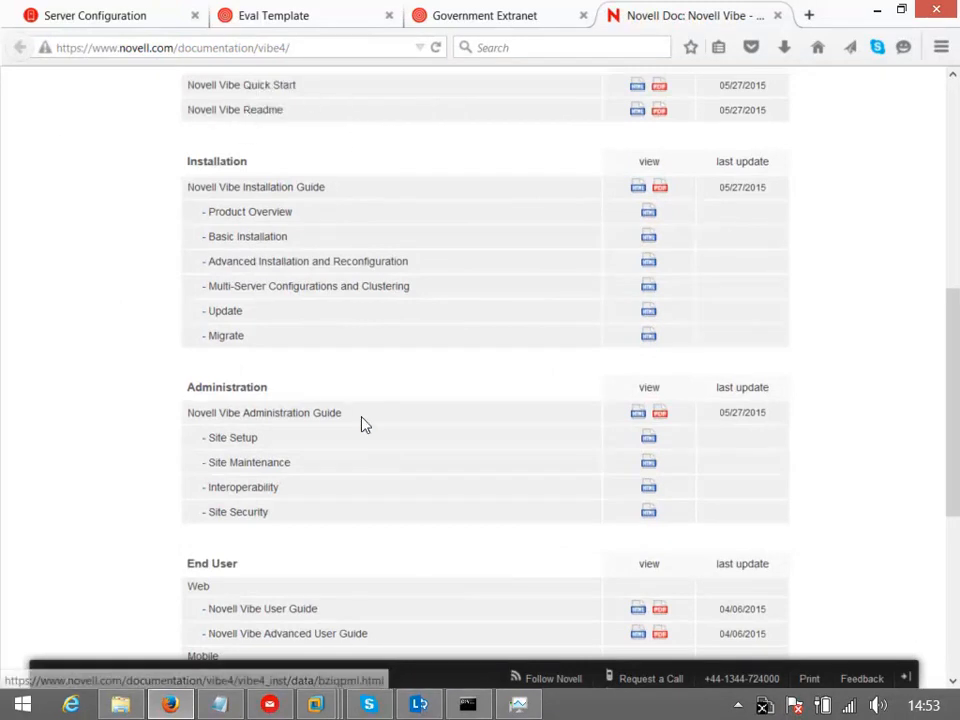
scroll(down, 3)
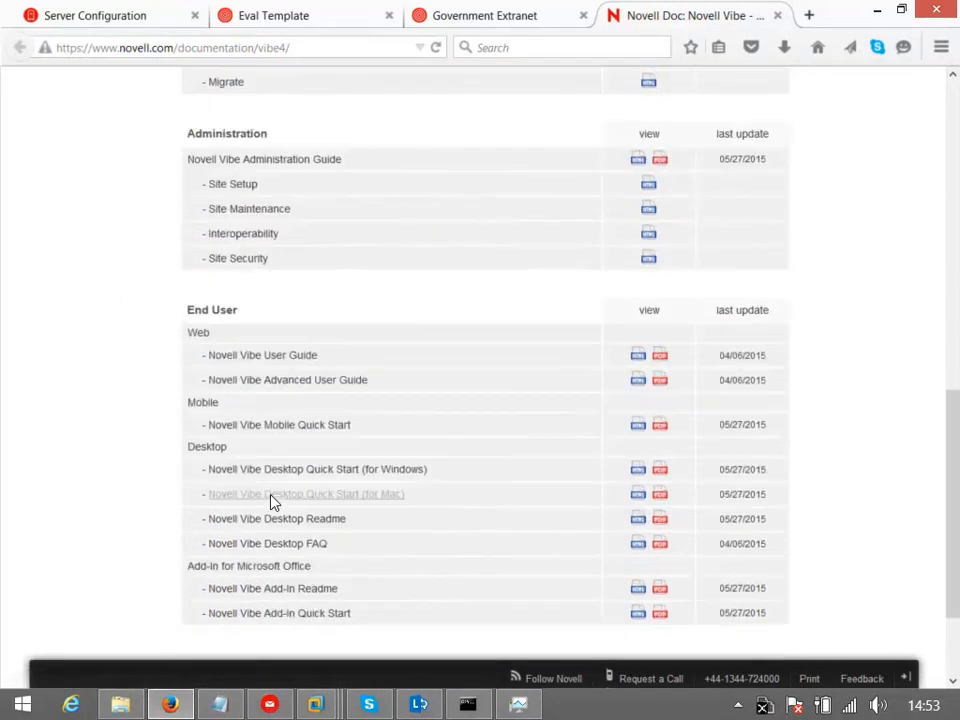
scroll(down, 3)
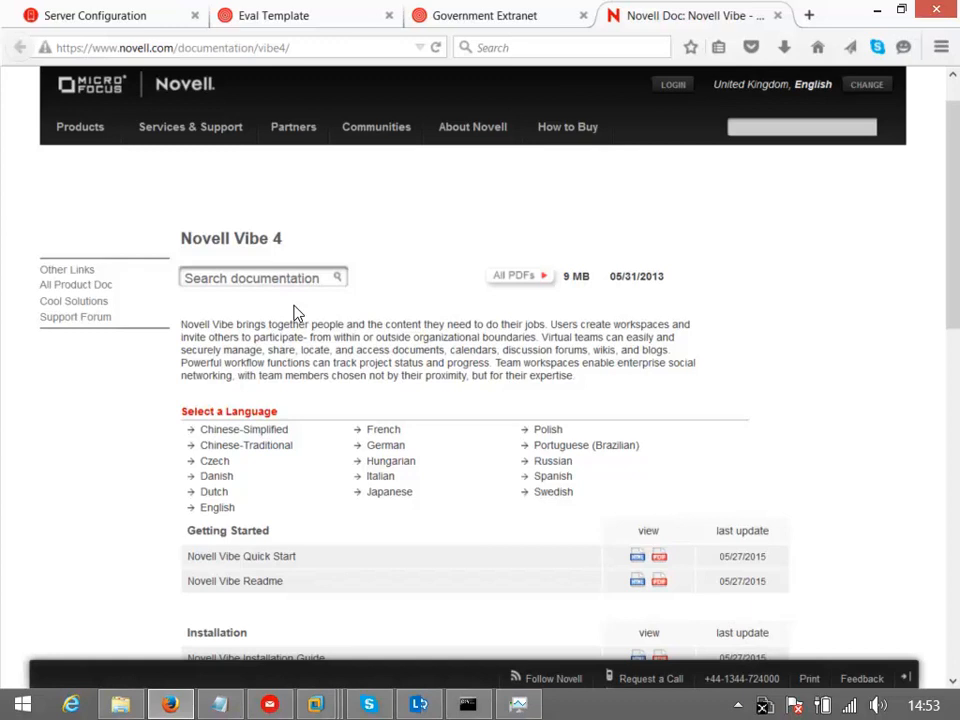
click(484, 15)
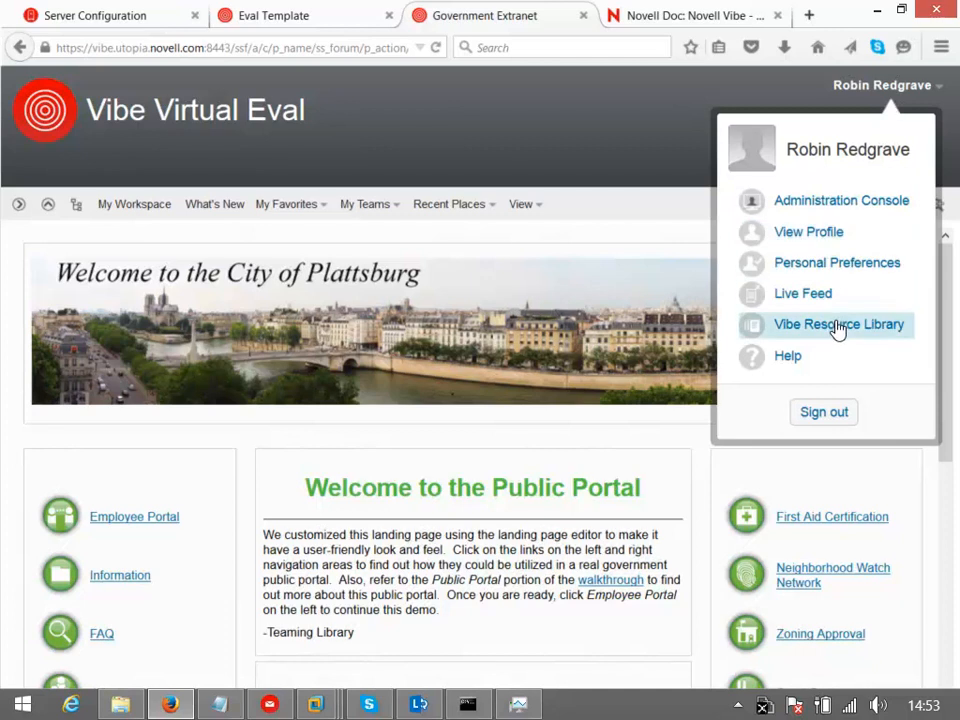
mouse_move(878, 336)
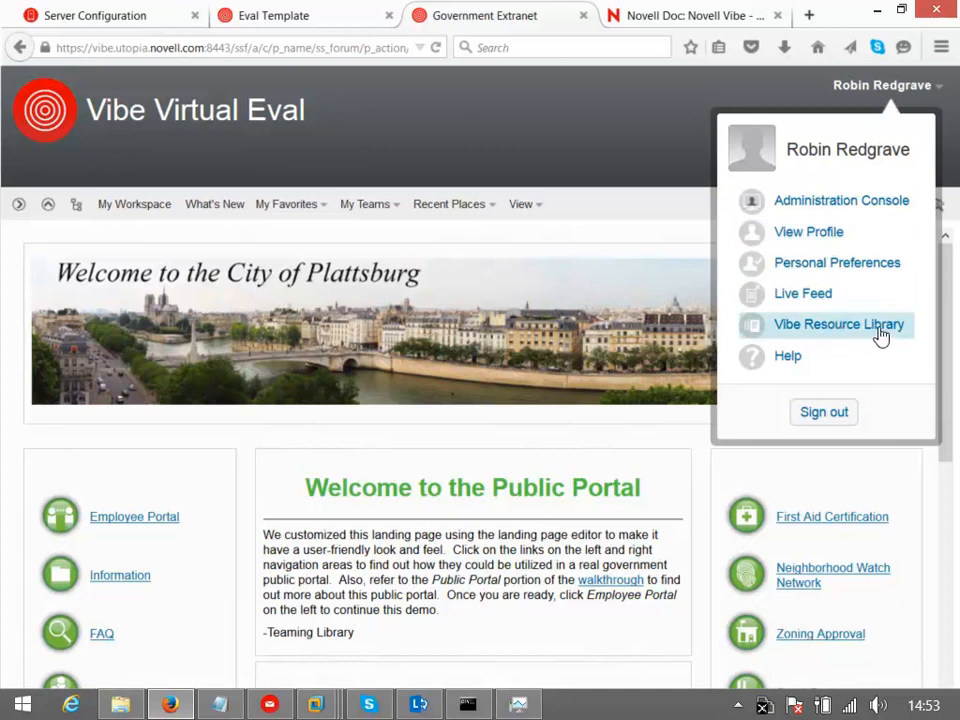
Step: Open the Vibe Resource Library from the user menu and browse its Workspaces downloads
click(838, 324)
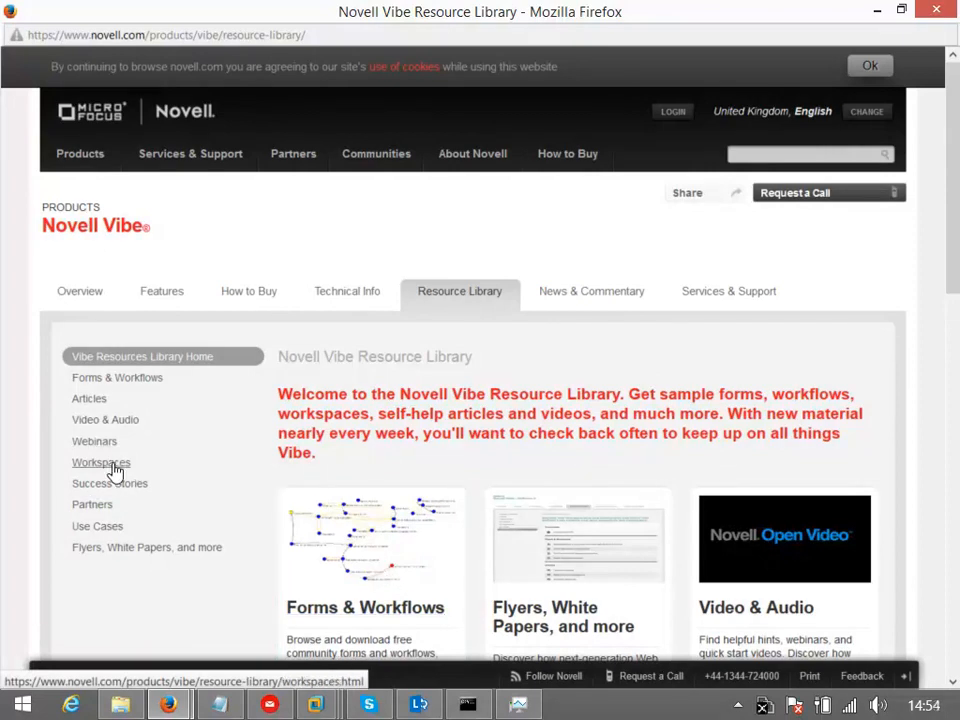
click(100, 462)
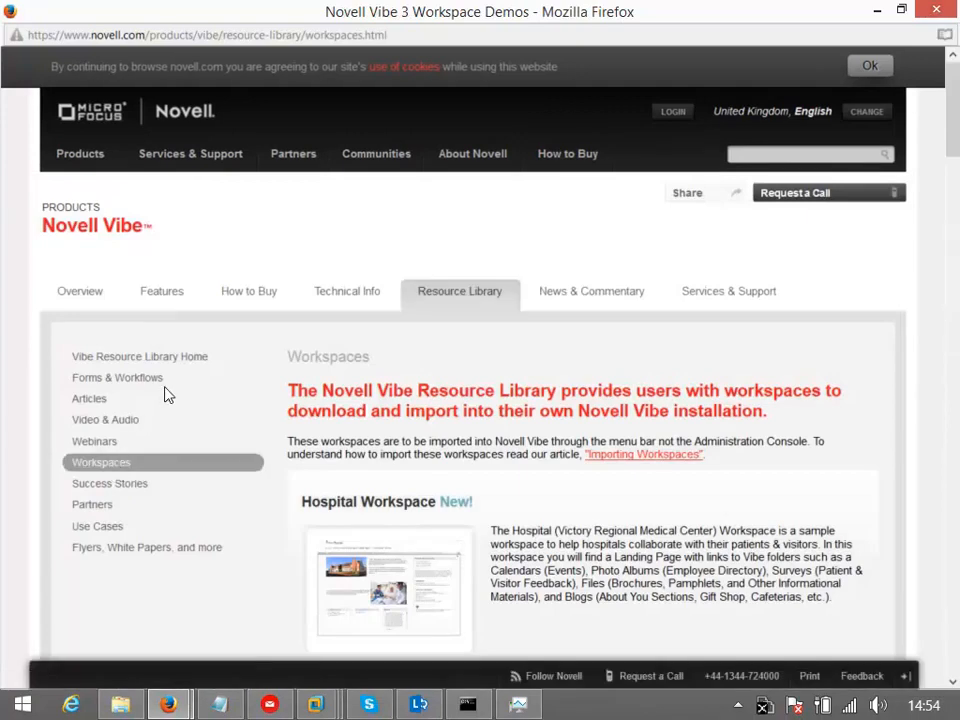
scroll(down, 3)
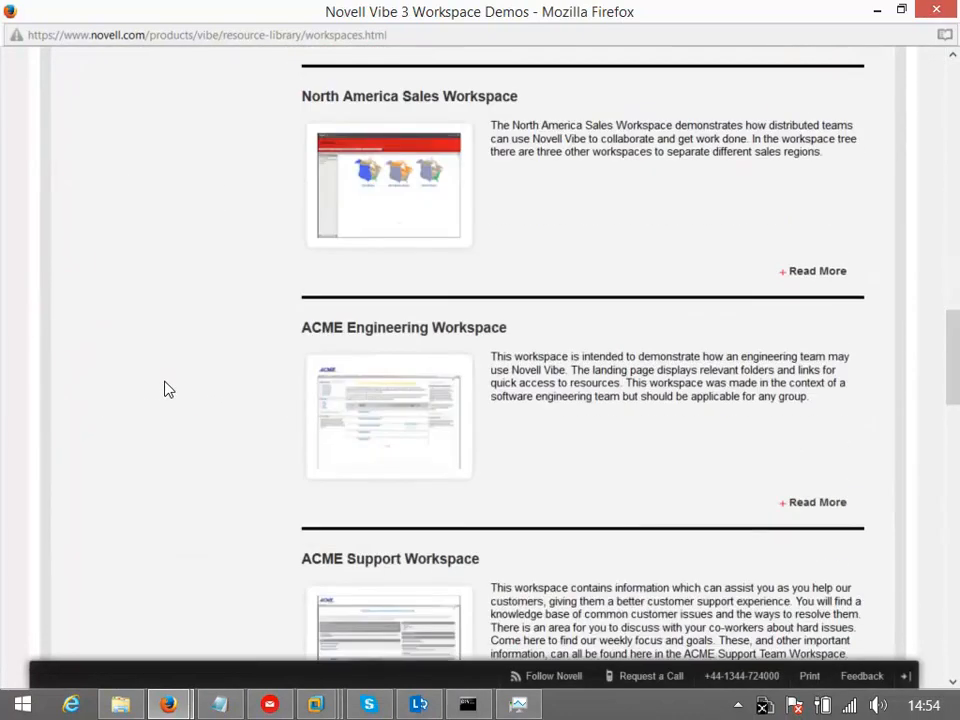
scroll(down, 3)
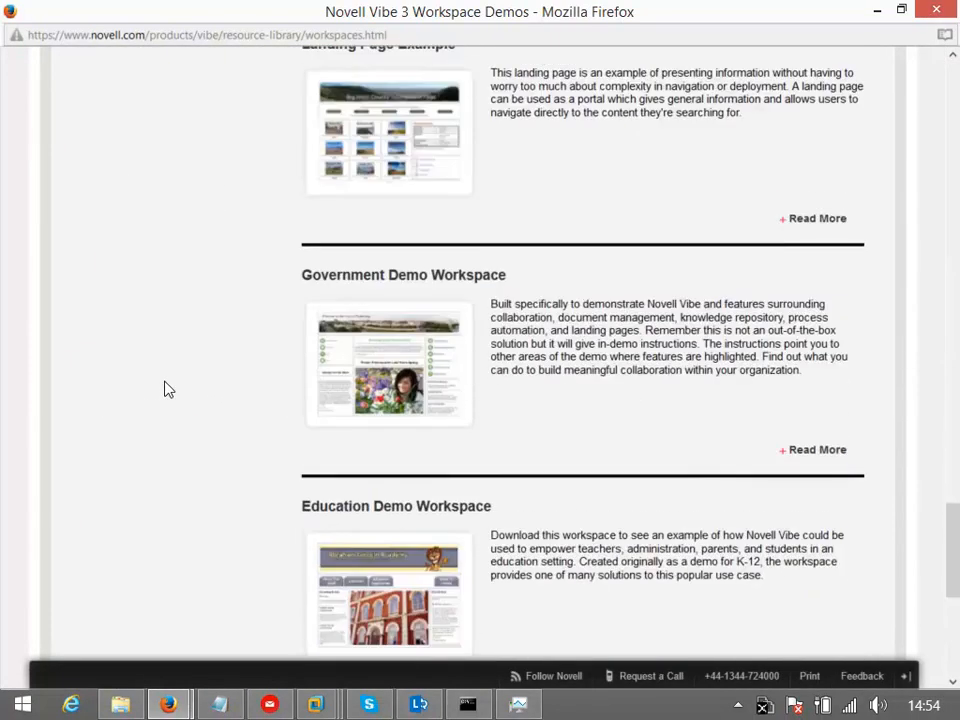
mouse_move(453, 517)
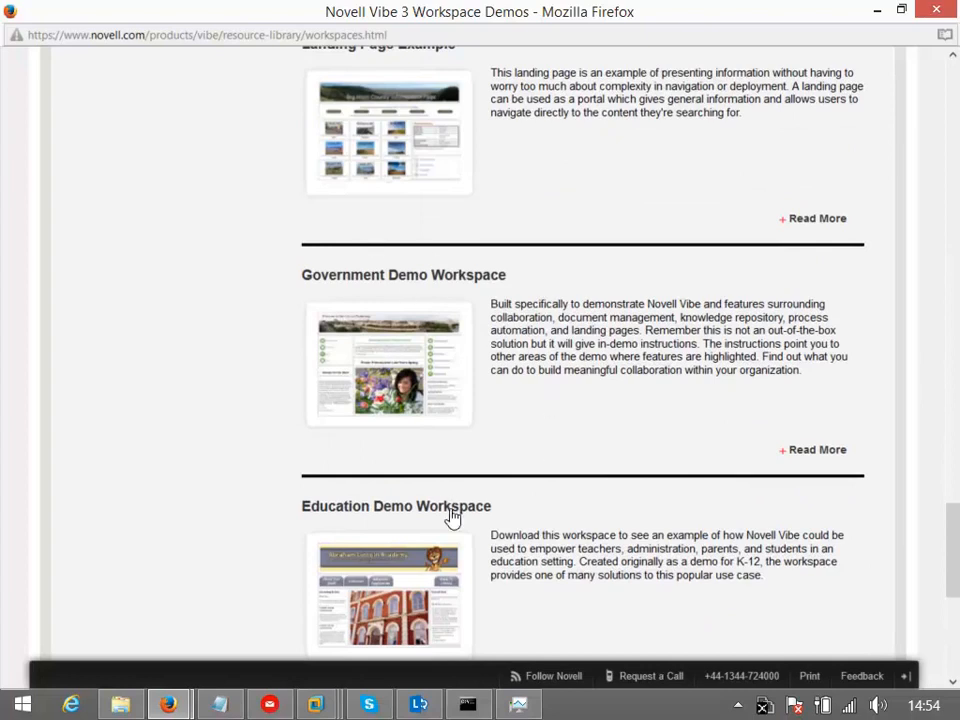
scroll(down, 3)
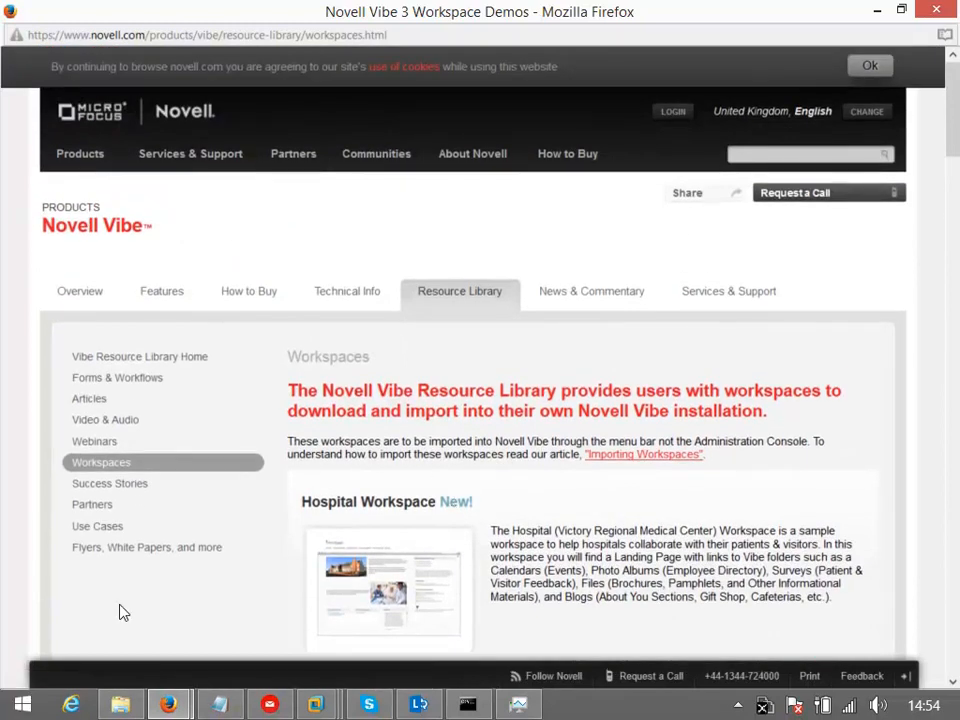
mouse_move(170, 590)
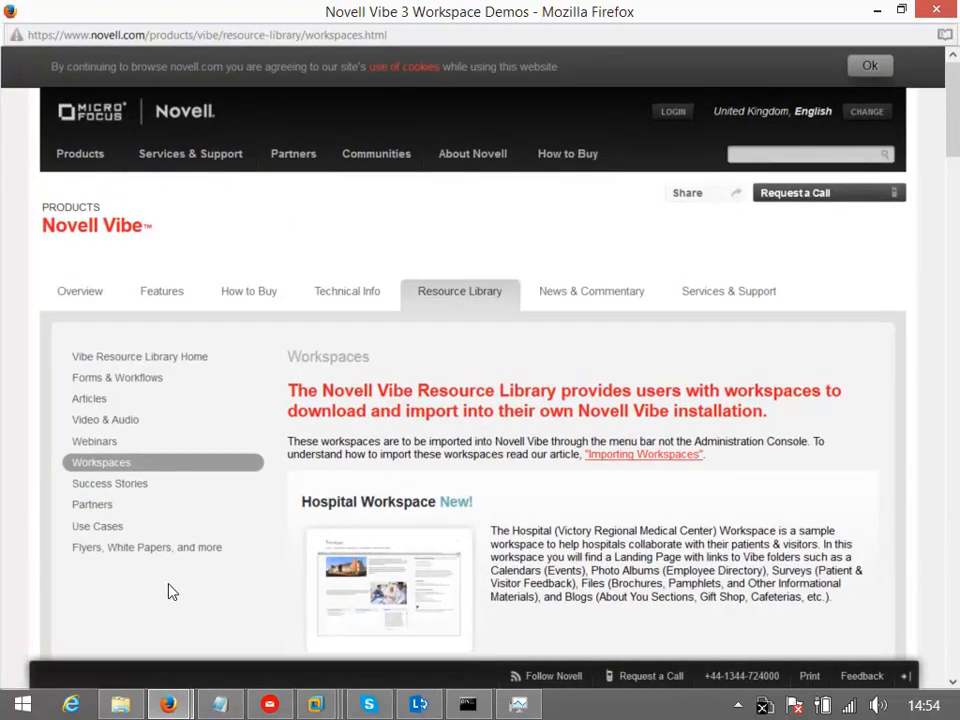